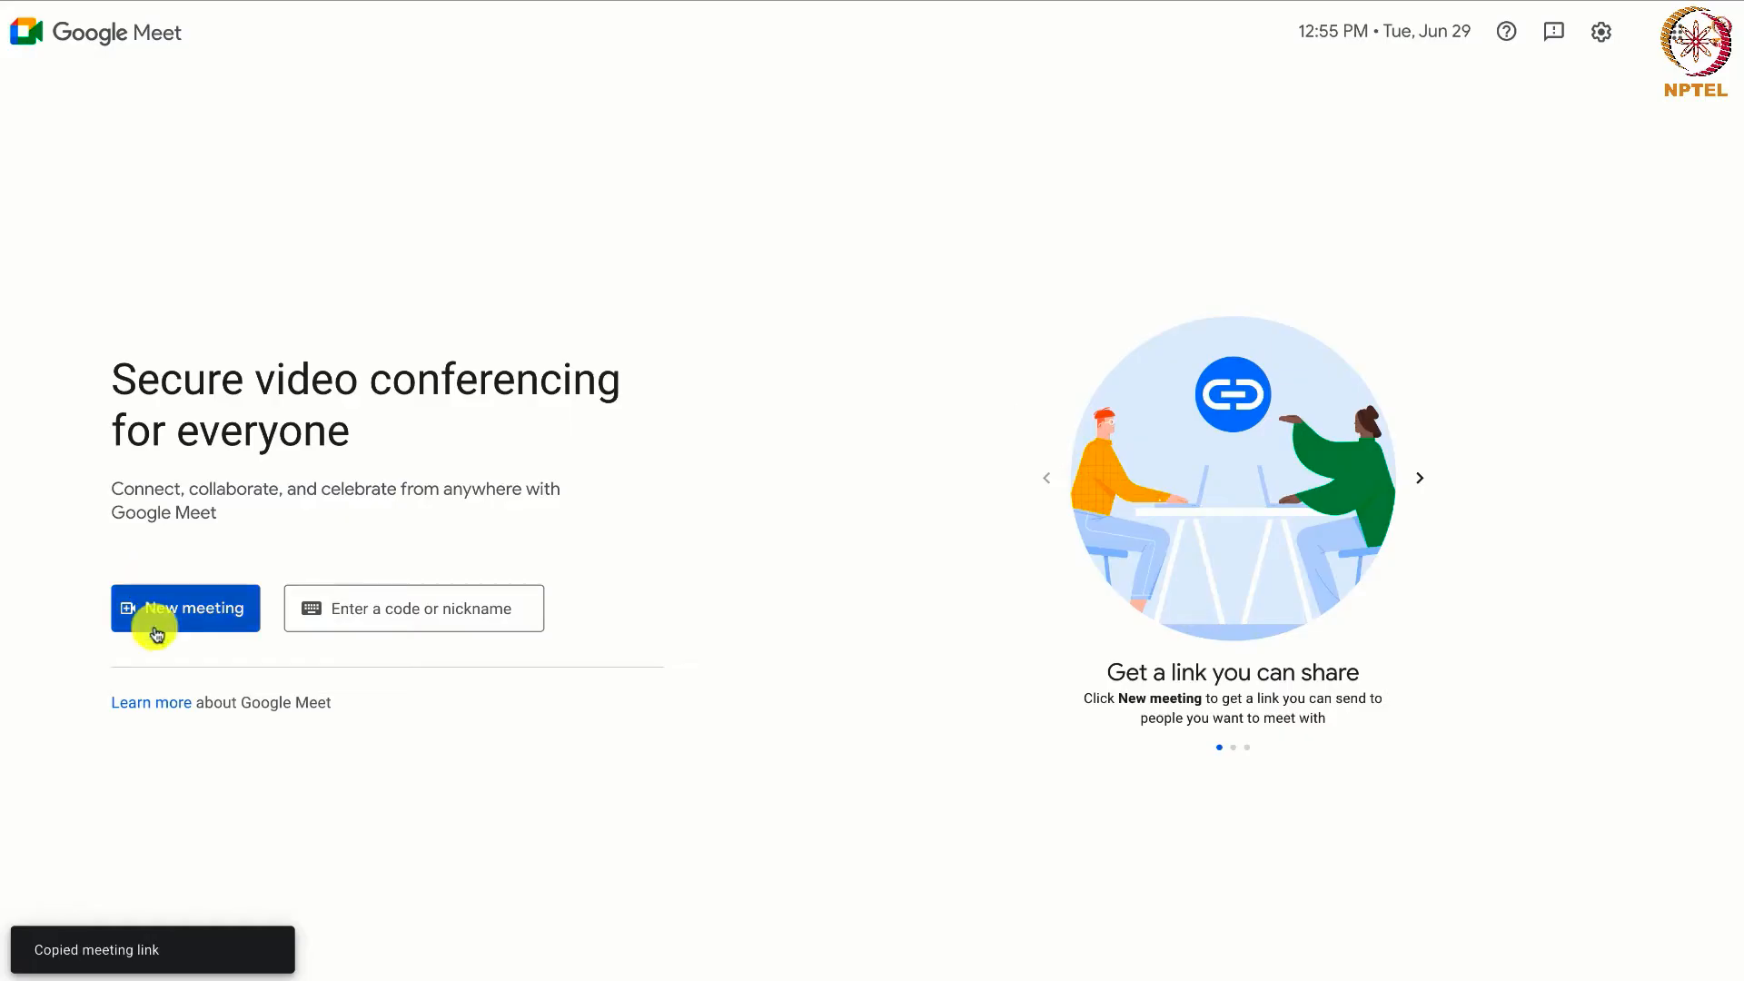
Start an instant Google Meet meeting, then switch over to the Zoom desktop app.
click(185, 609)
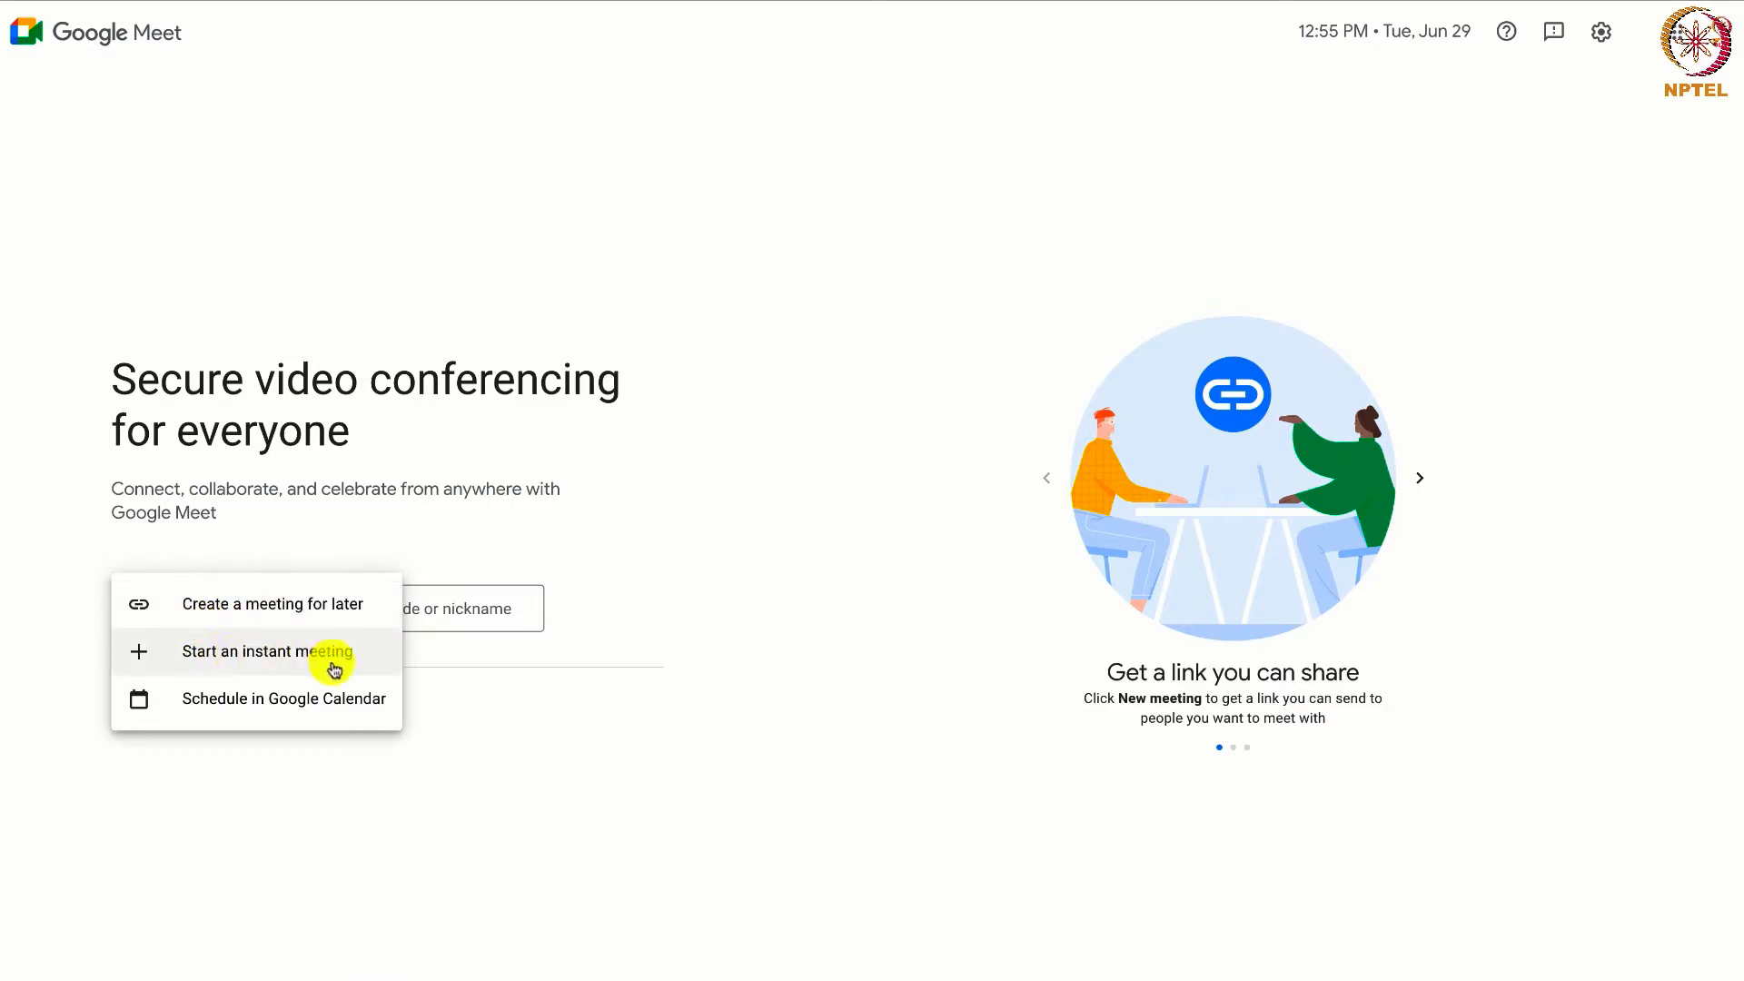
click(267, 651)
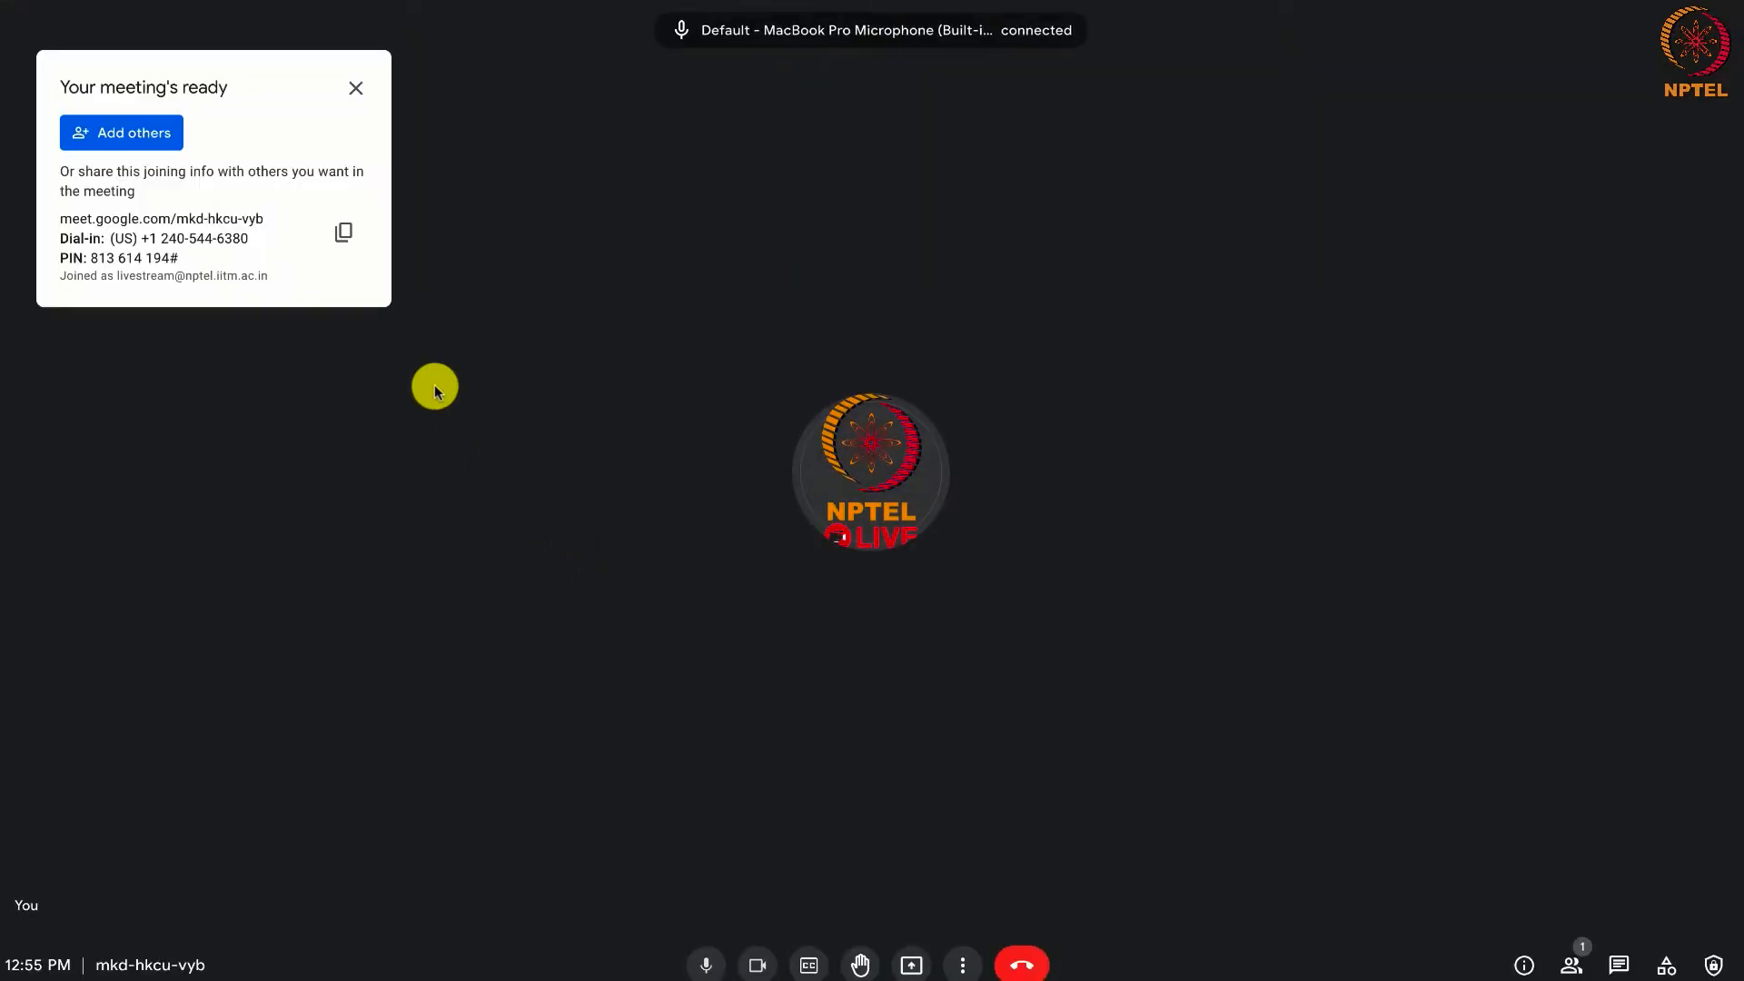
click(756, 963)
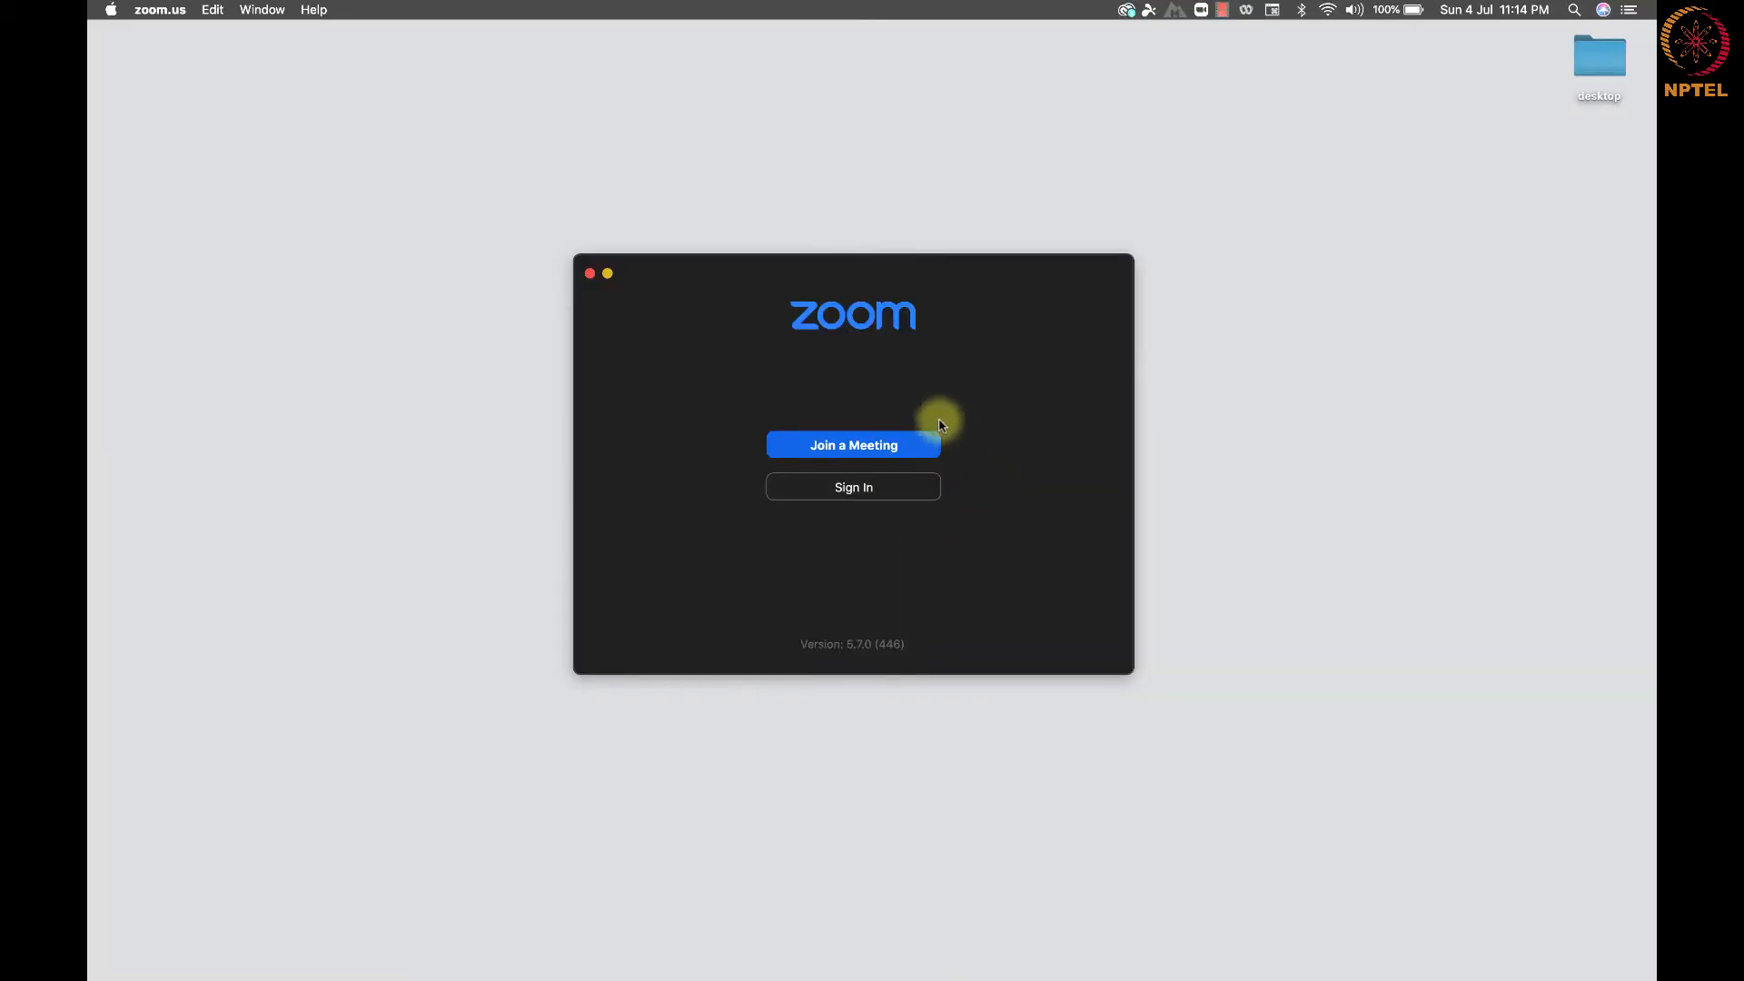
Sign in to the Zoom account by email to reach the home screen.
click(854, 487)
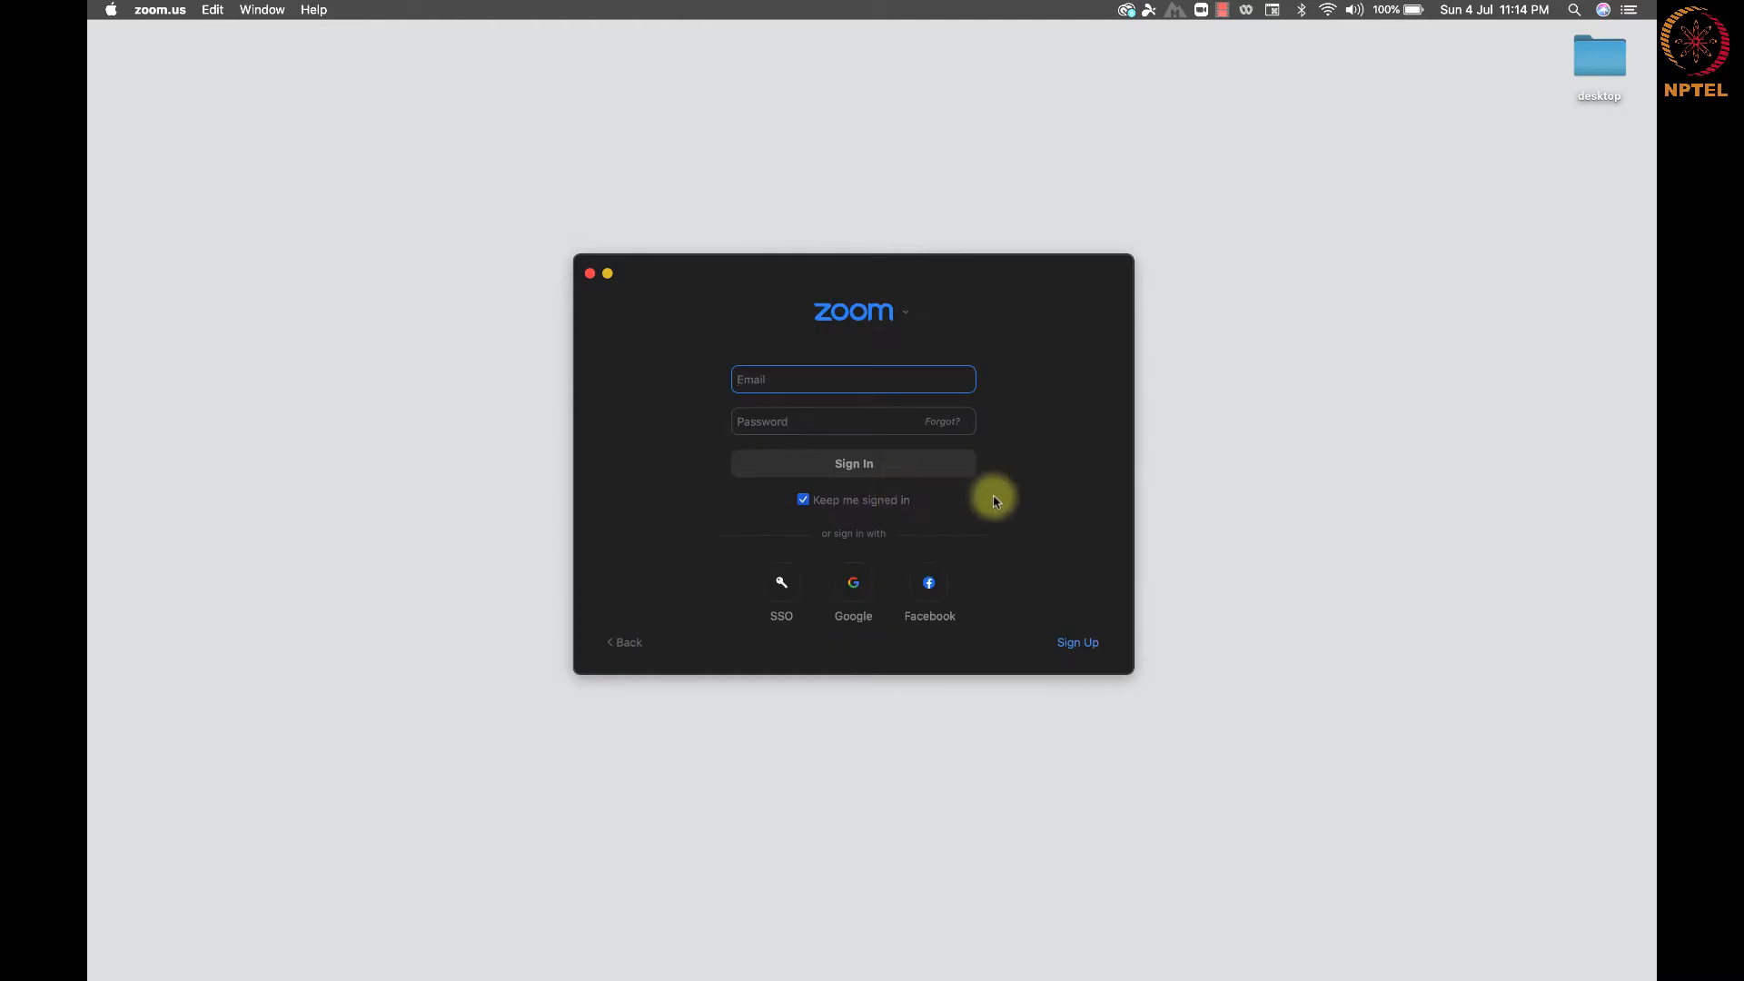
mouse_move(1039, 455)
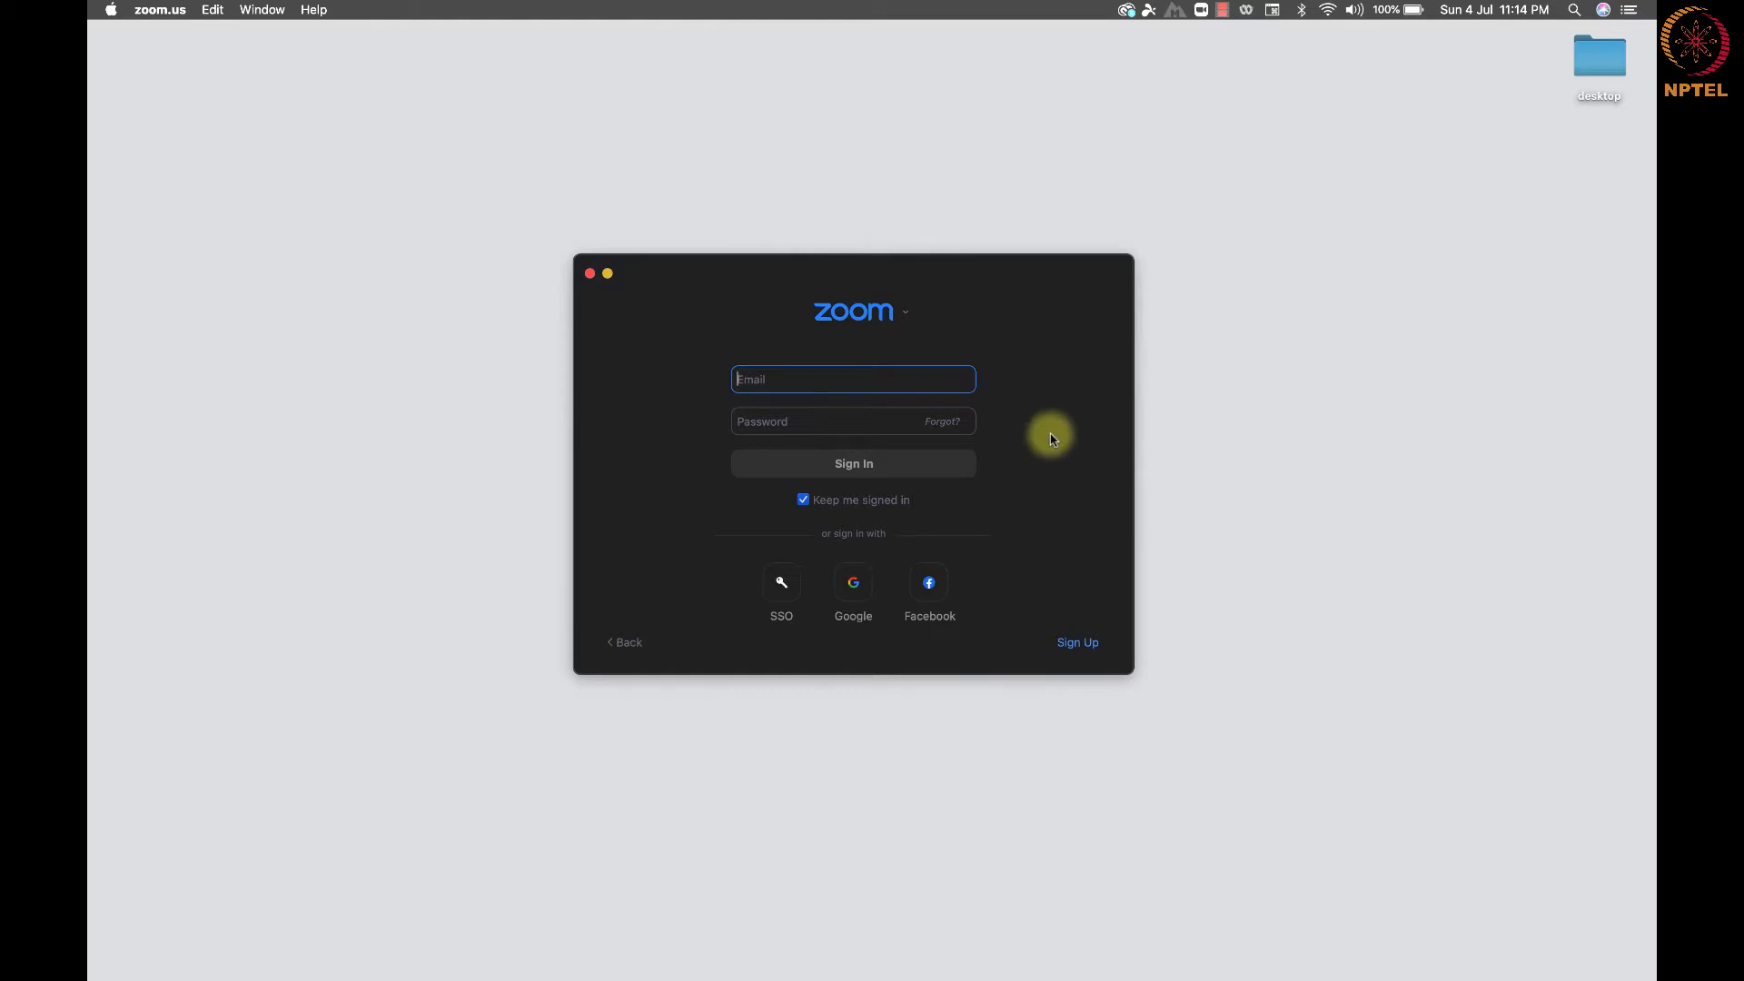
mouse_move(991, 456)
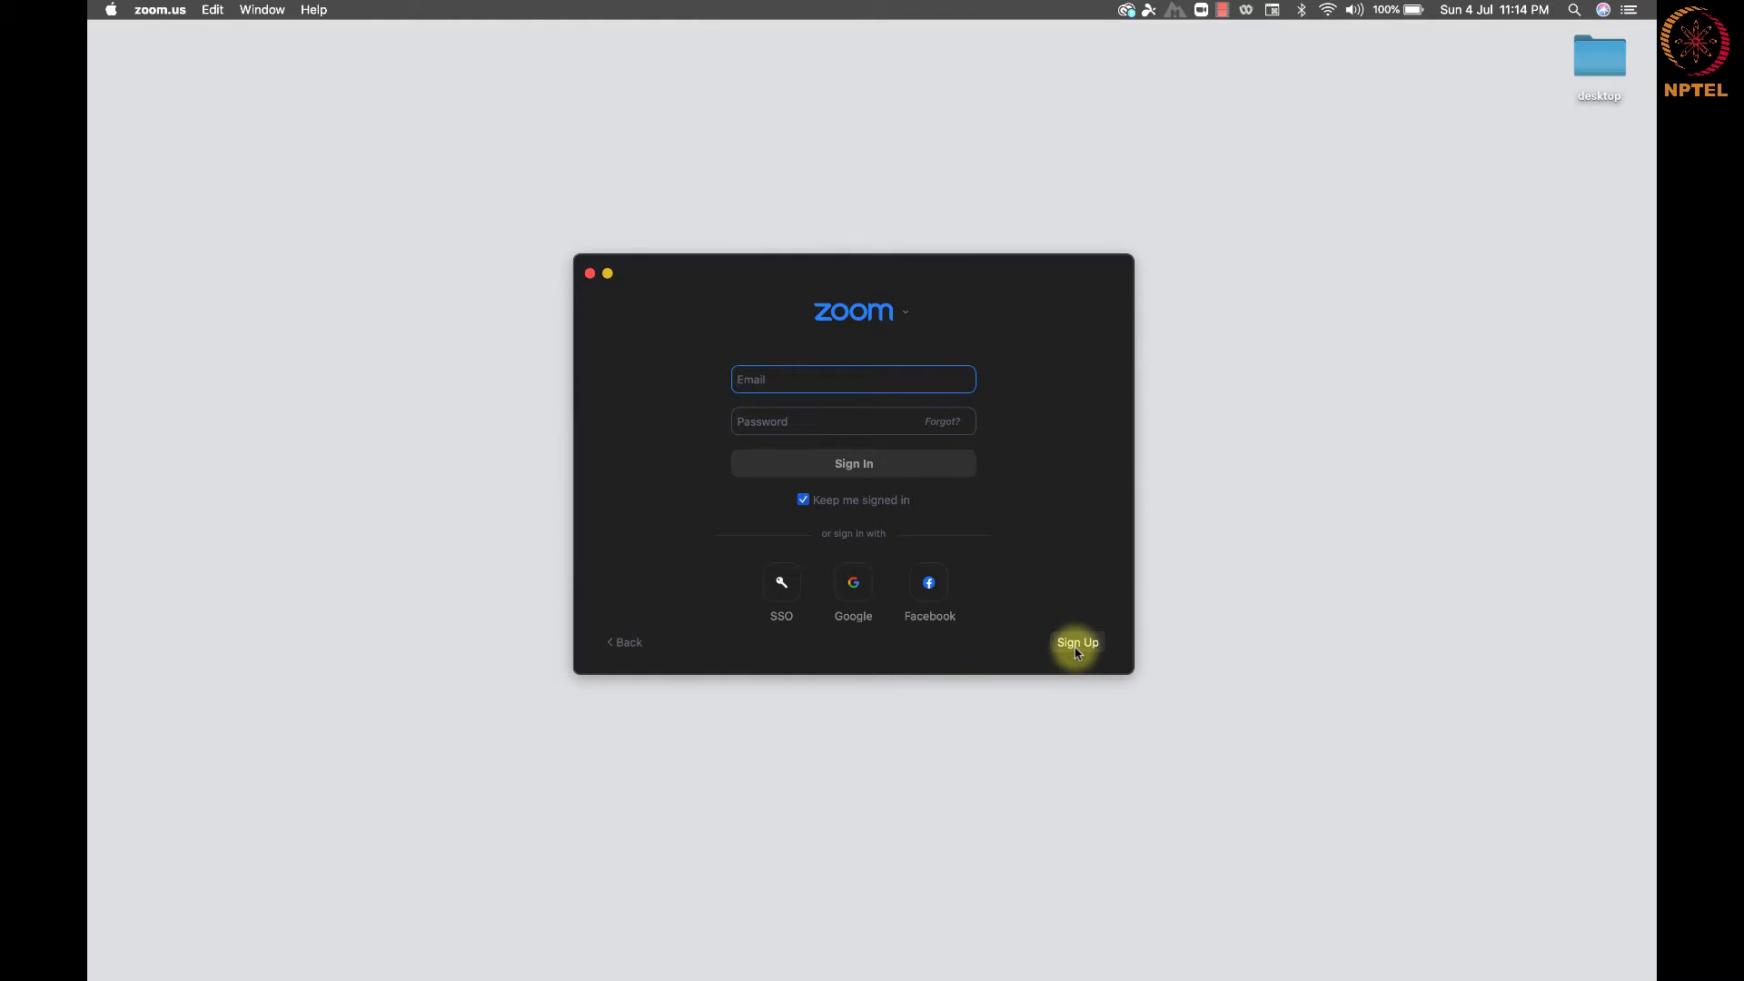
mouse_move(978, 468)
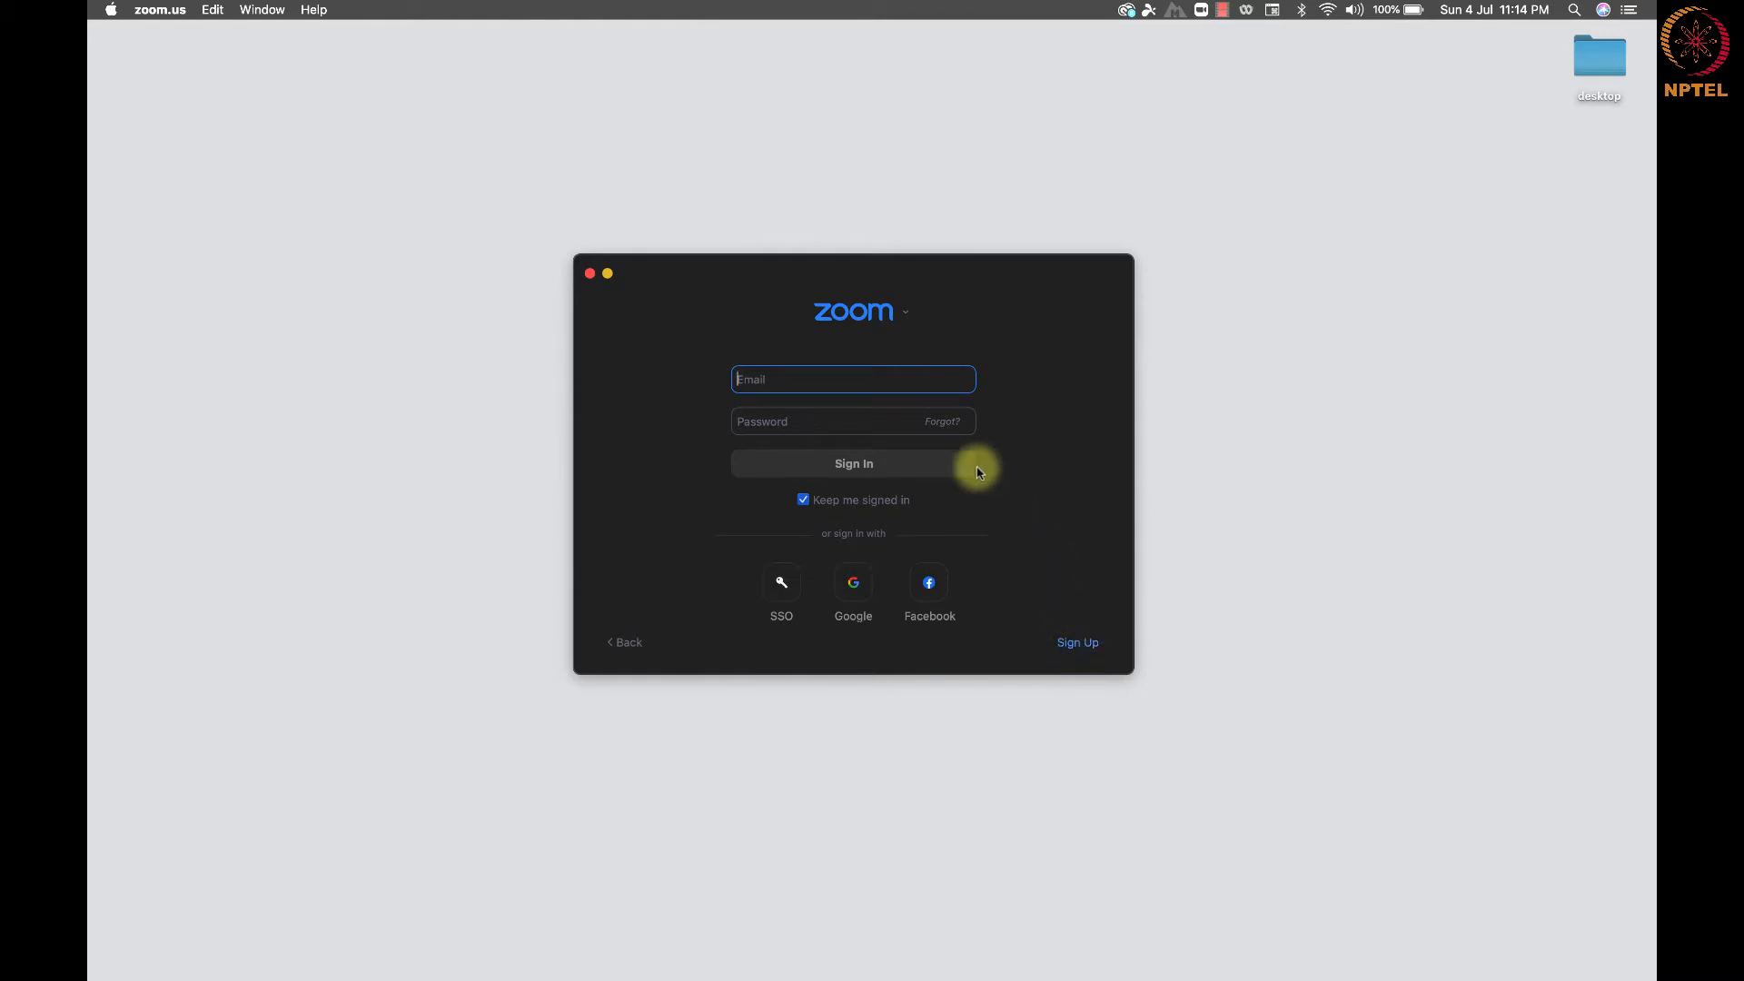
mouse_move(890, 403)
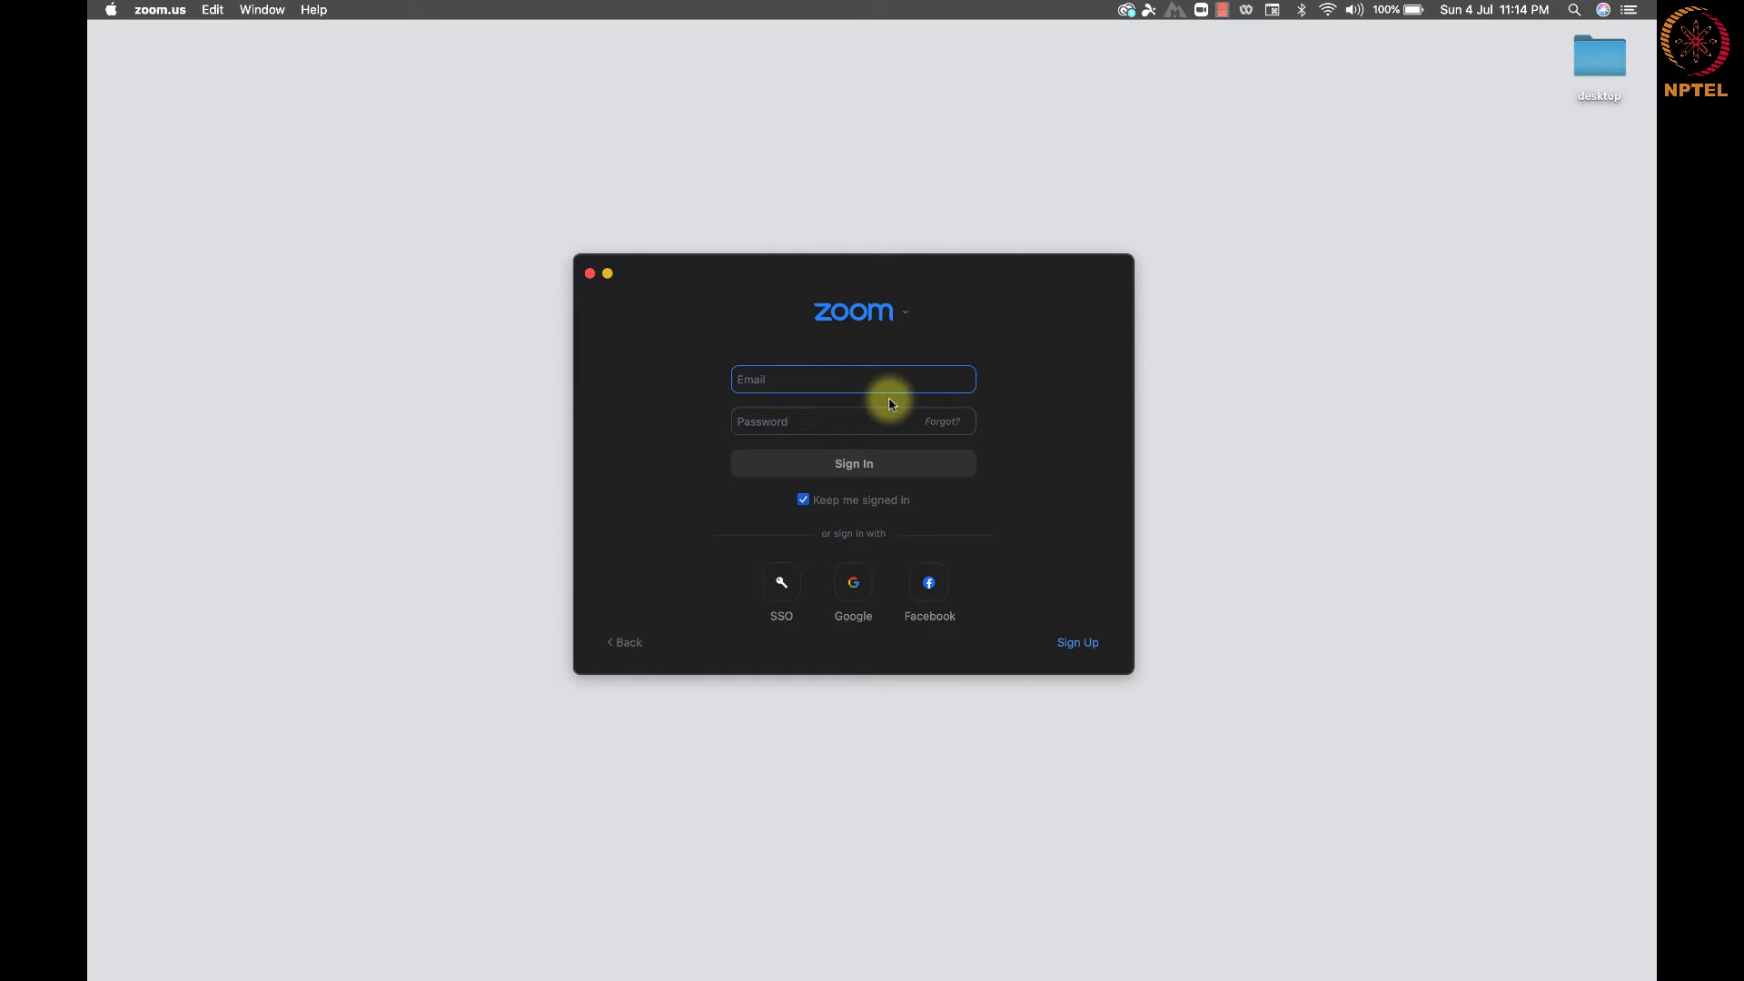
click(854, 463)
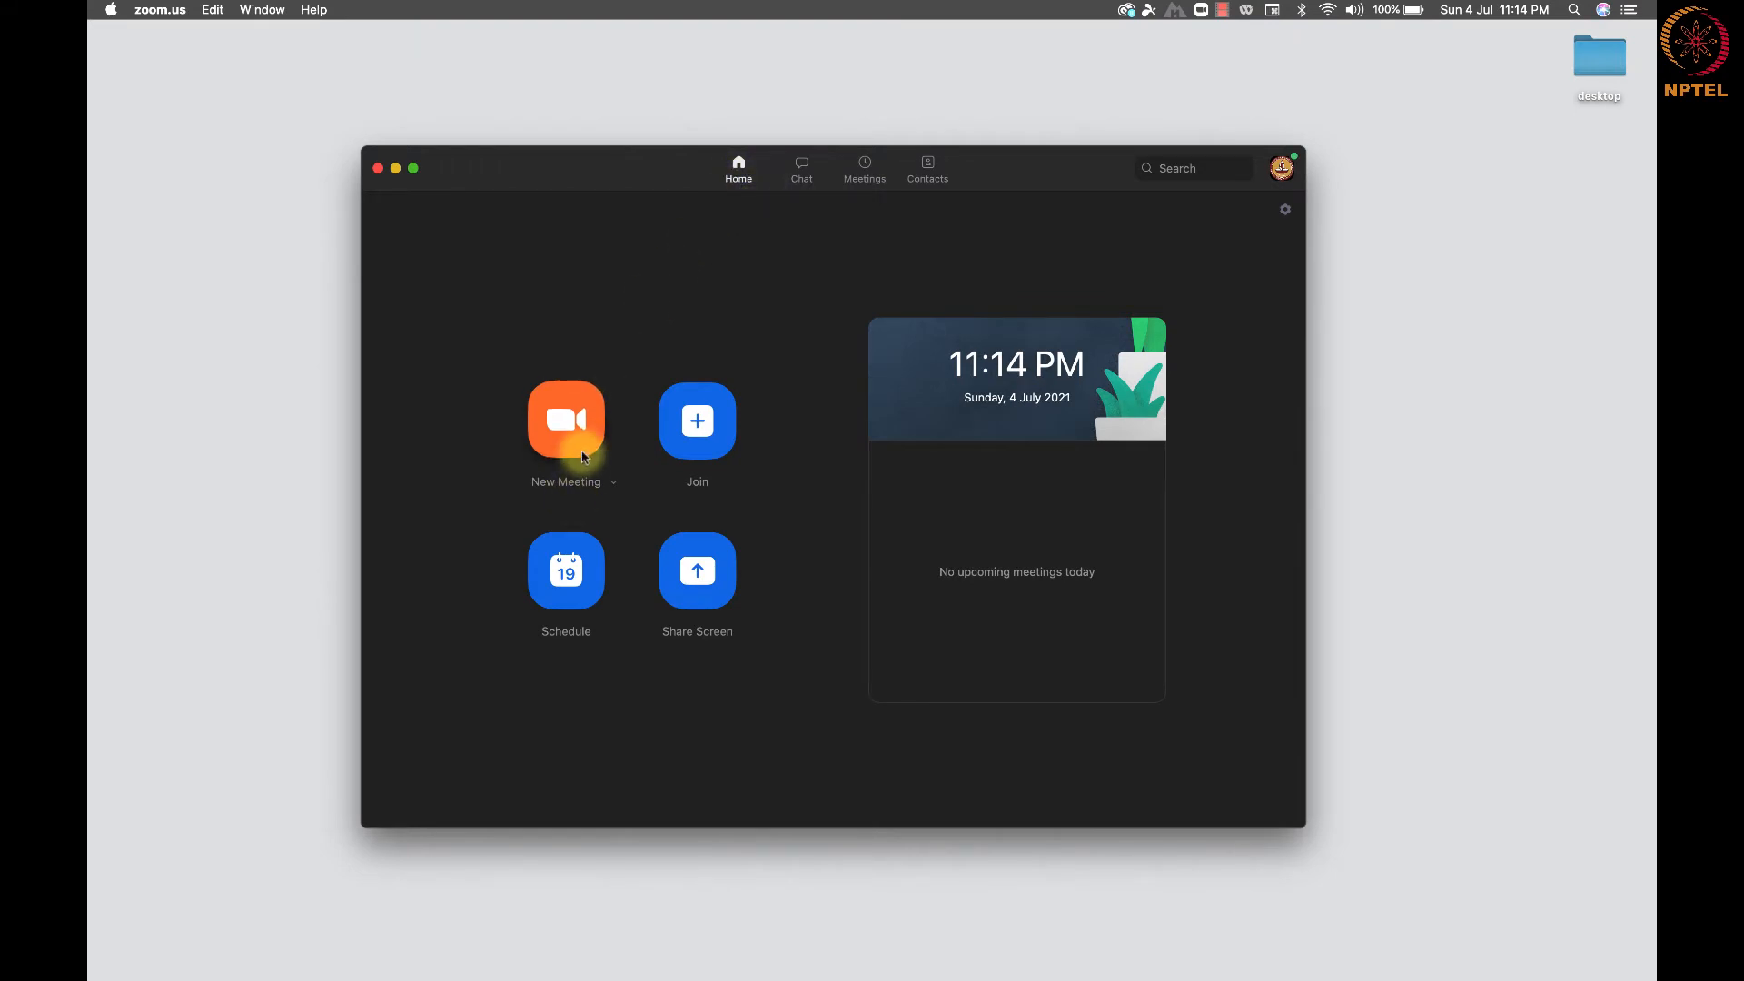
click(565, 420)
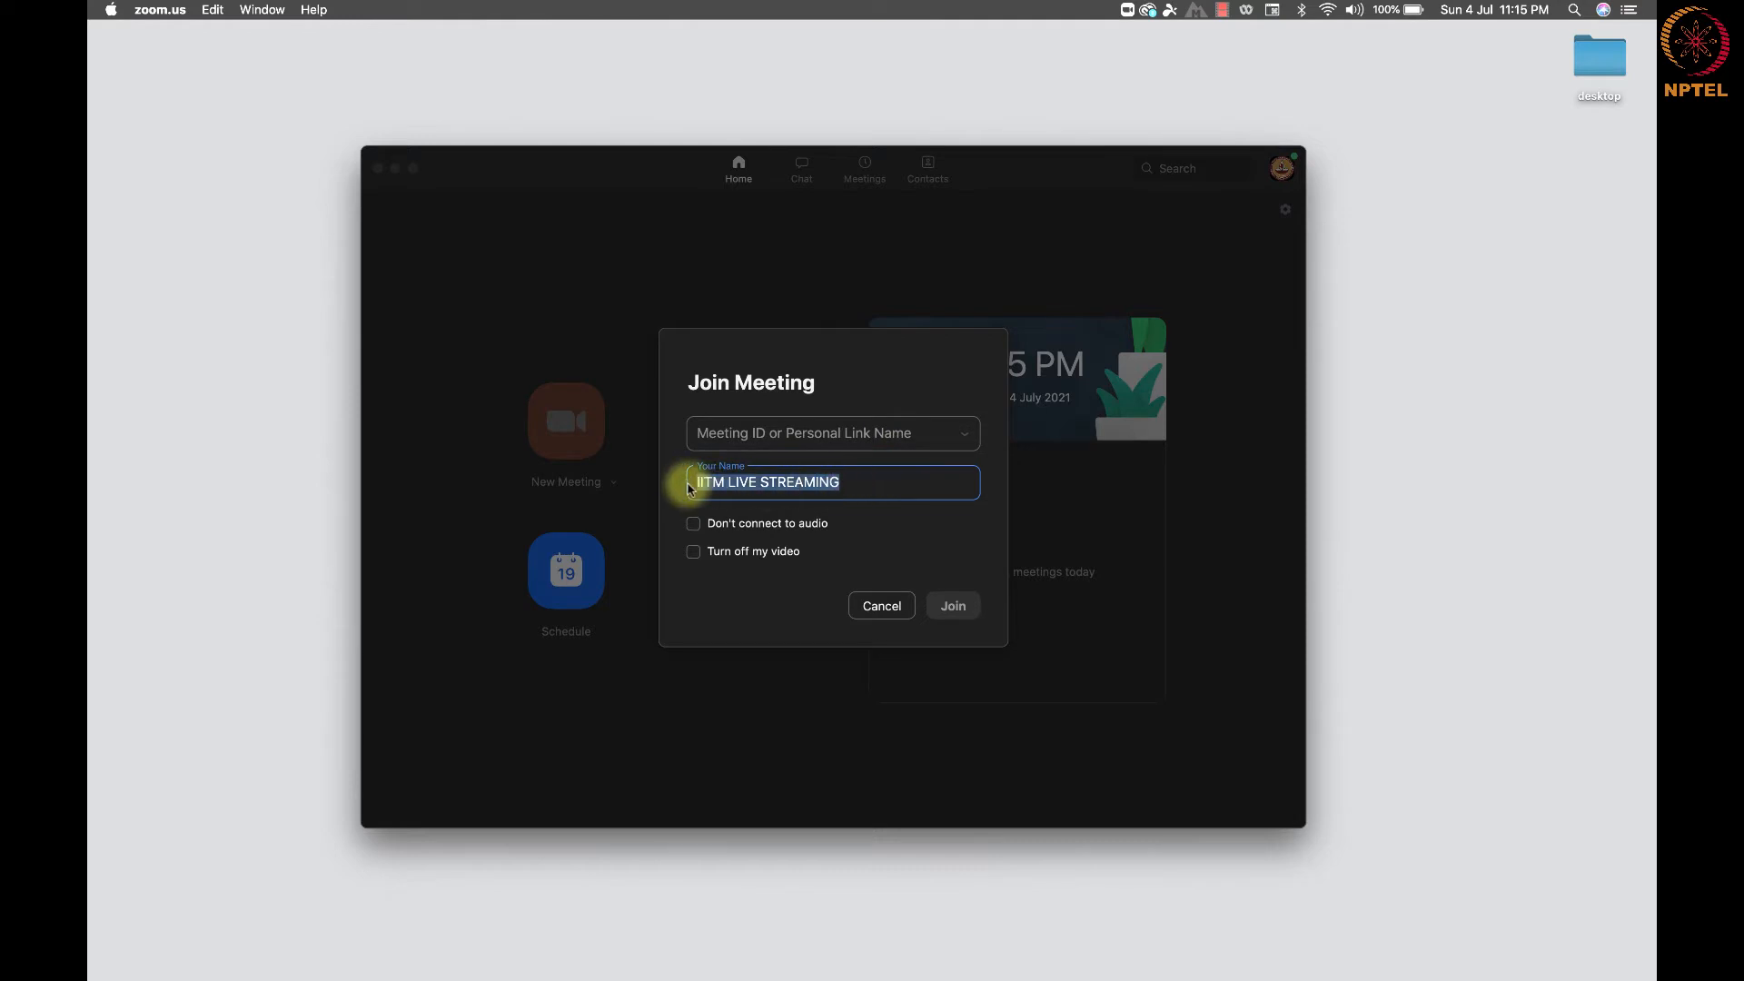
mouse_move(723, 534)
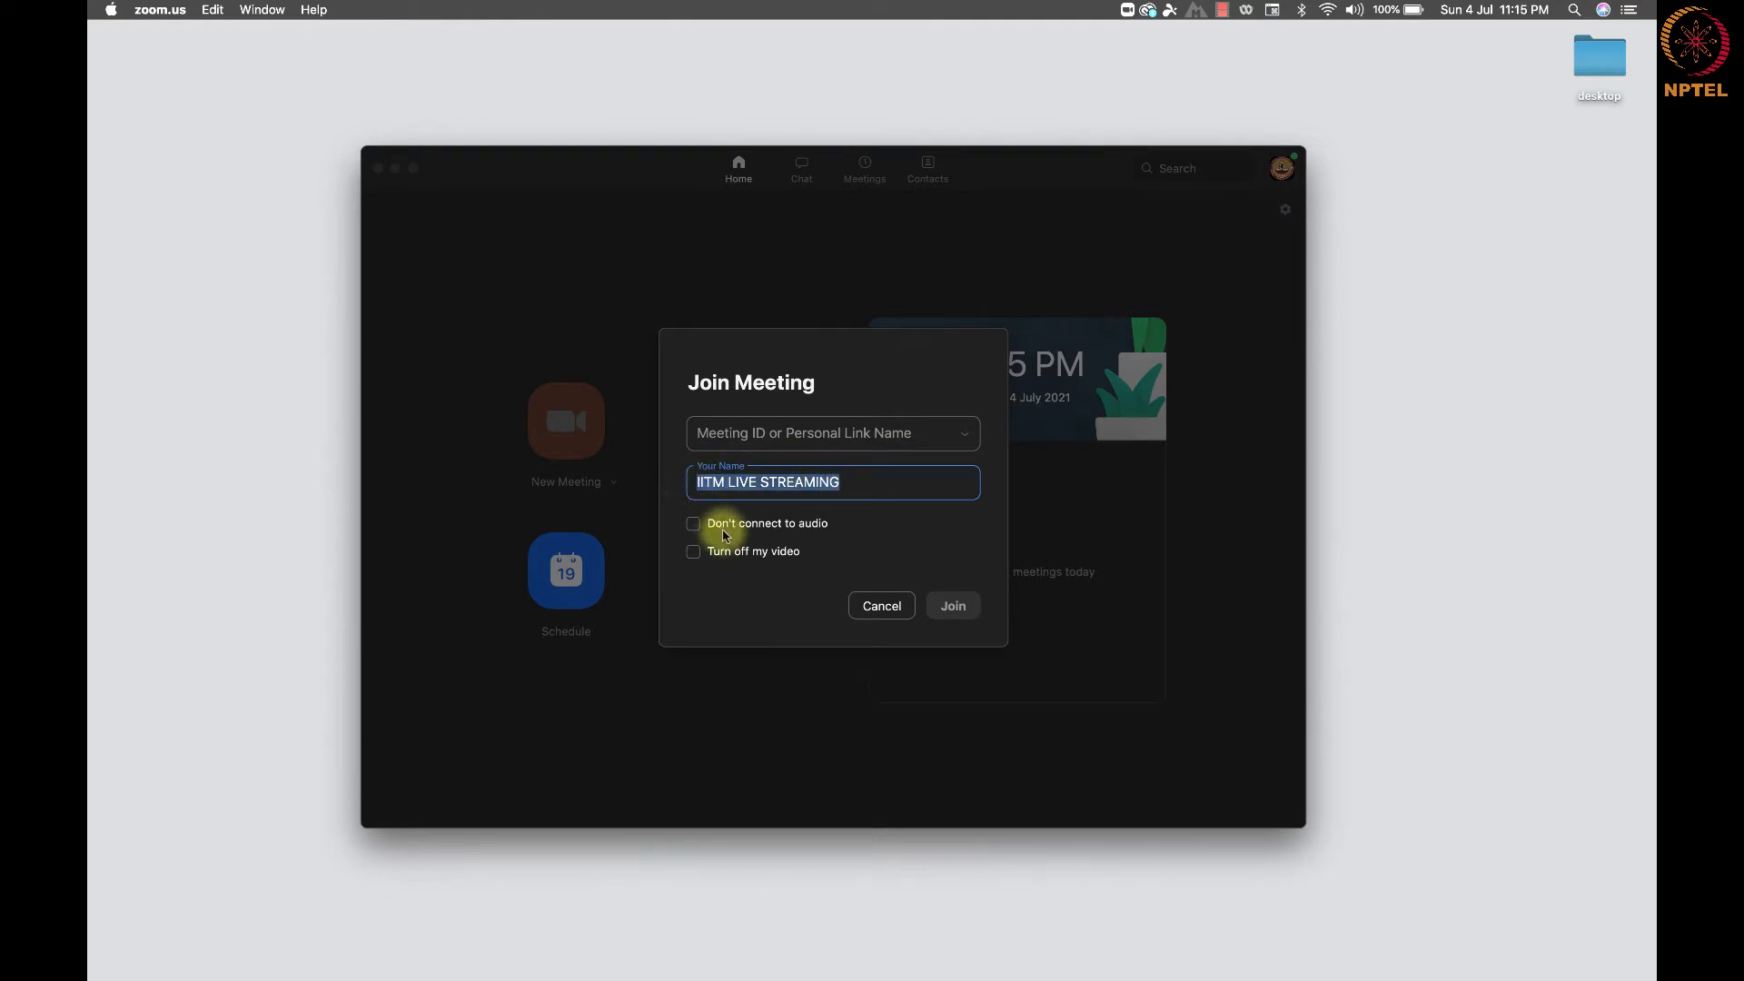
click(692, 524)
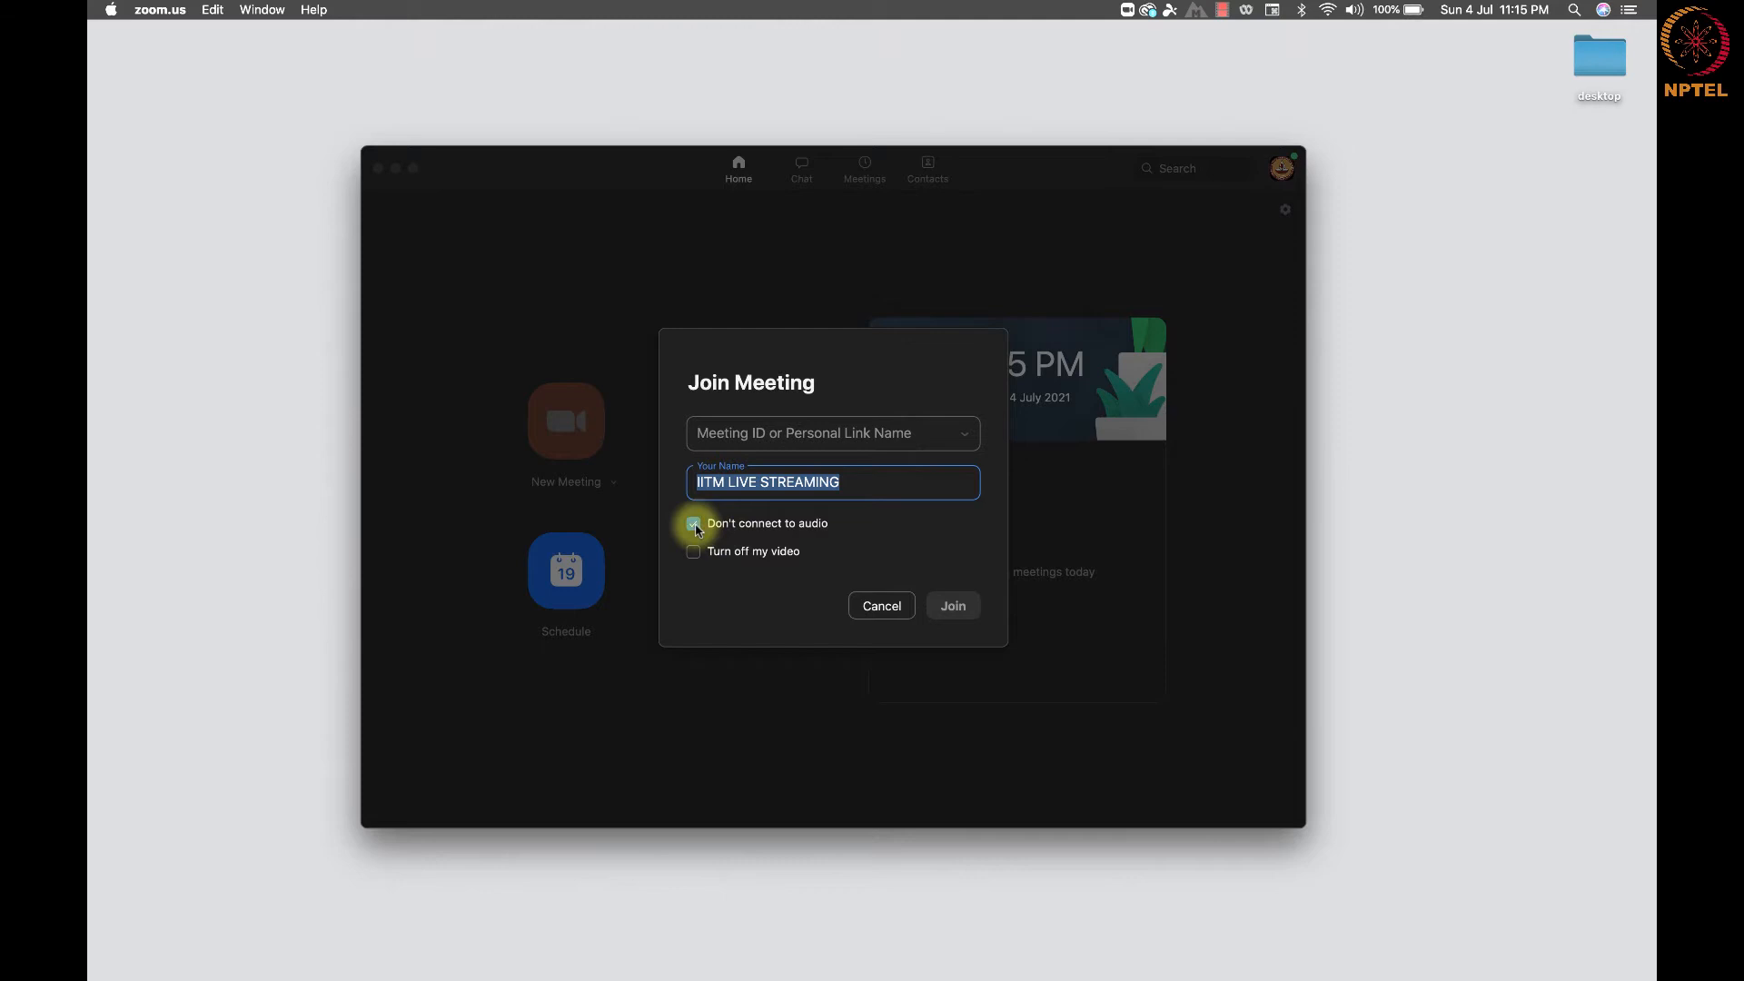
click(692, 553)
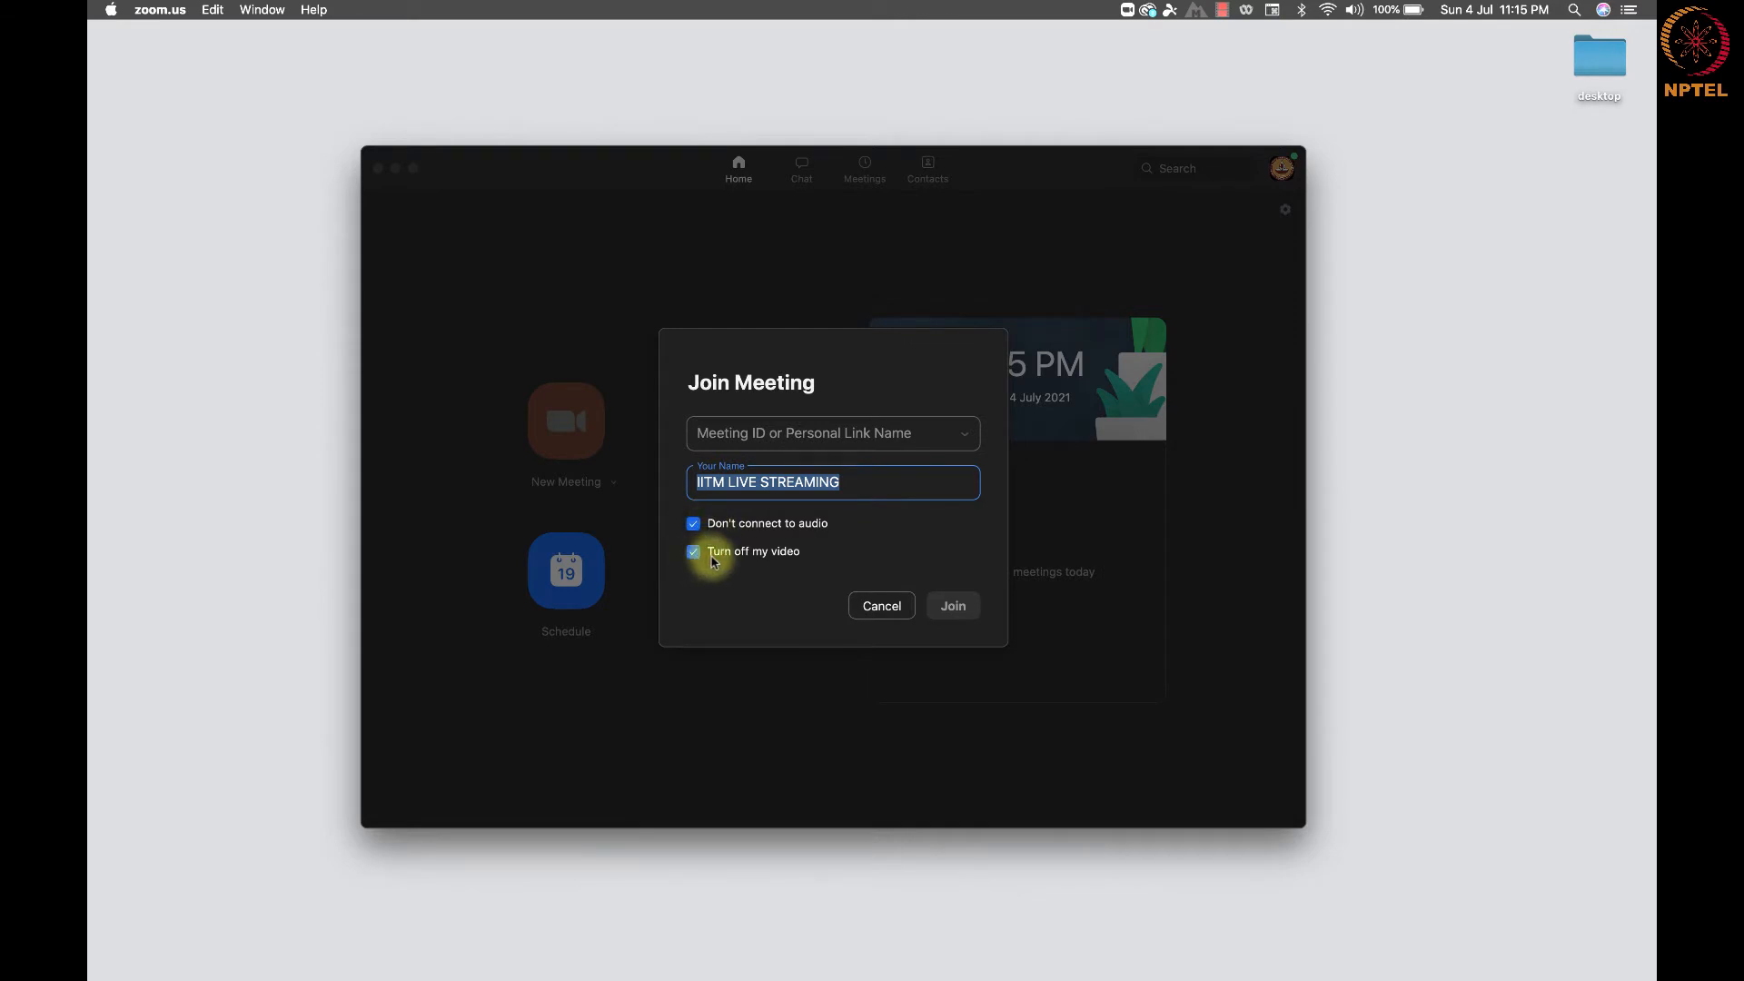
mouse_move(843, 622)
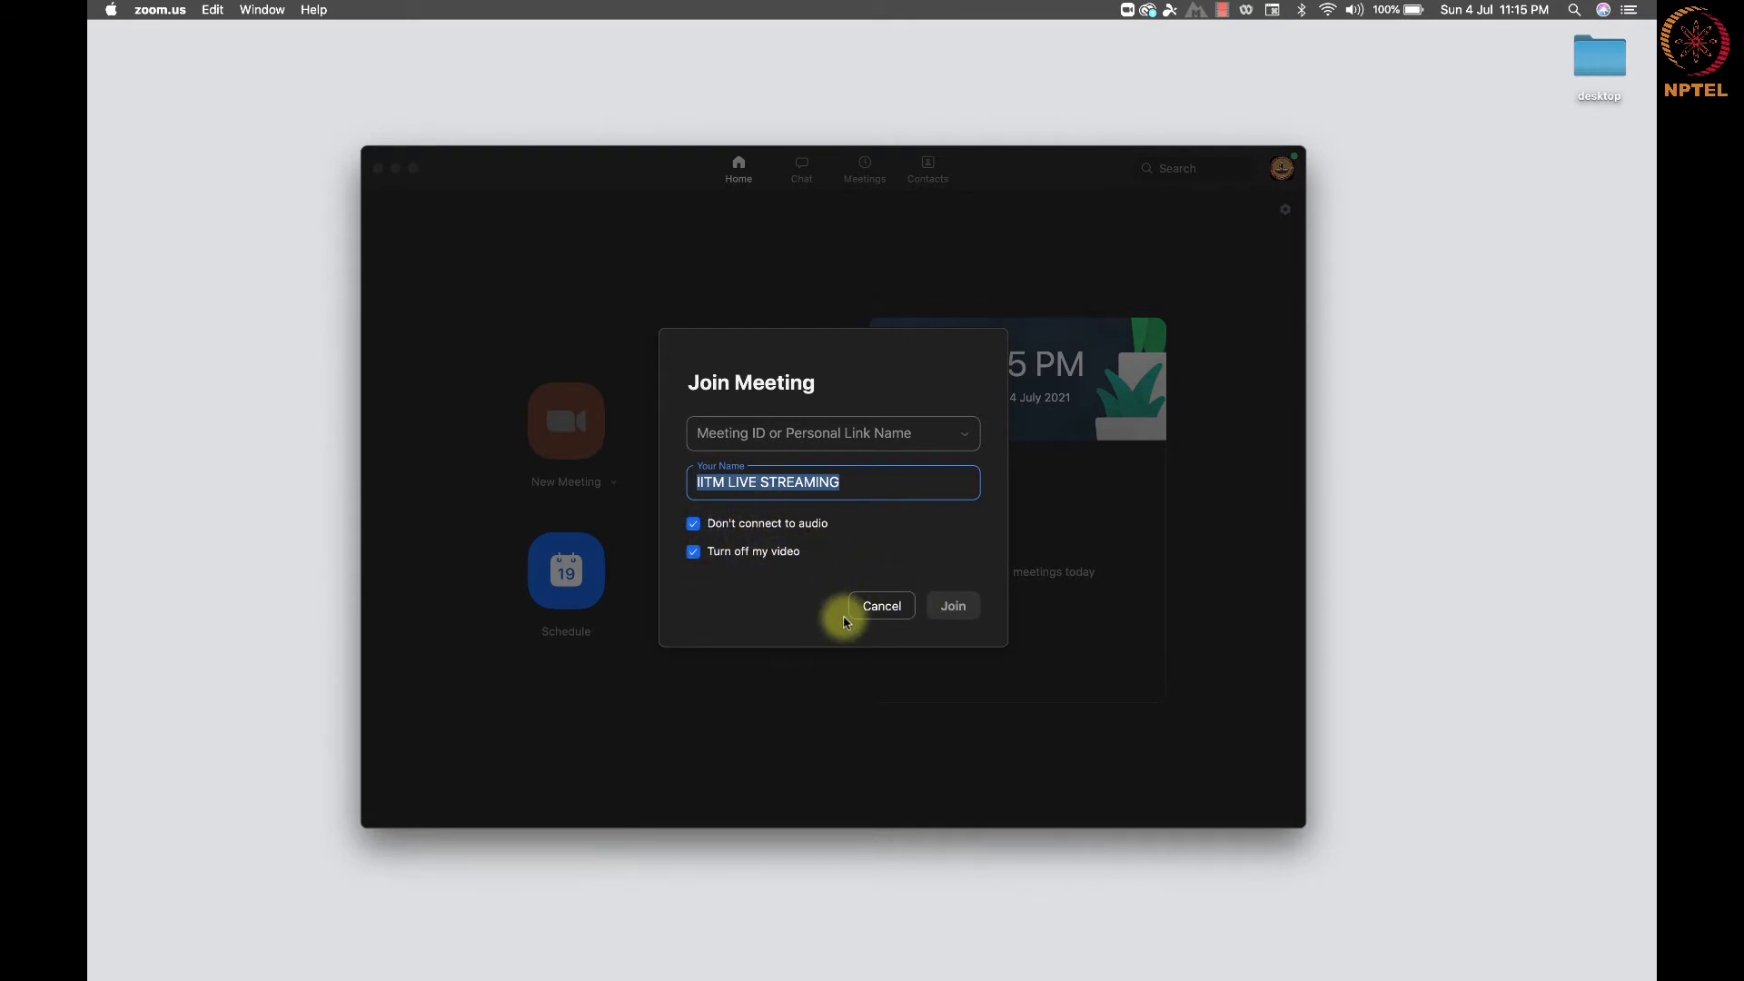
click(881, 605)
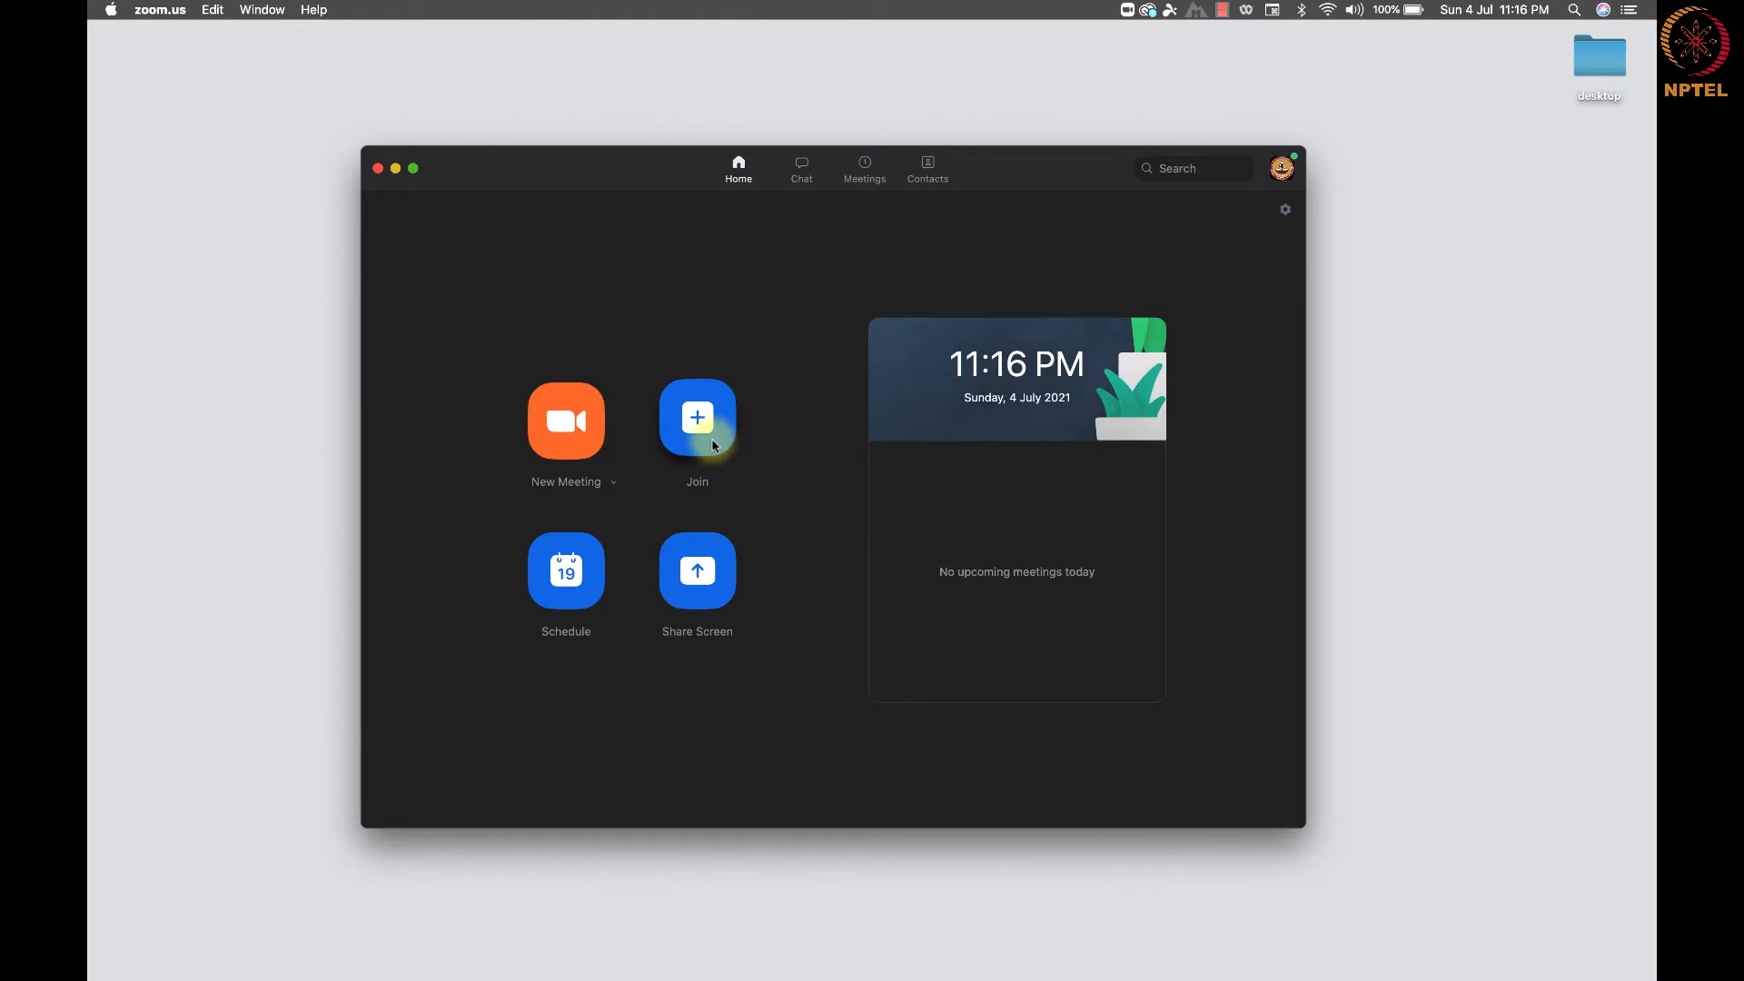
Schedule a new meeting with its topic cleared, recurring enabled and the Personal Meeting ID selected.
click(565, 571)
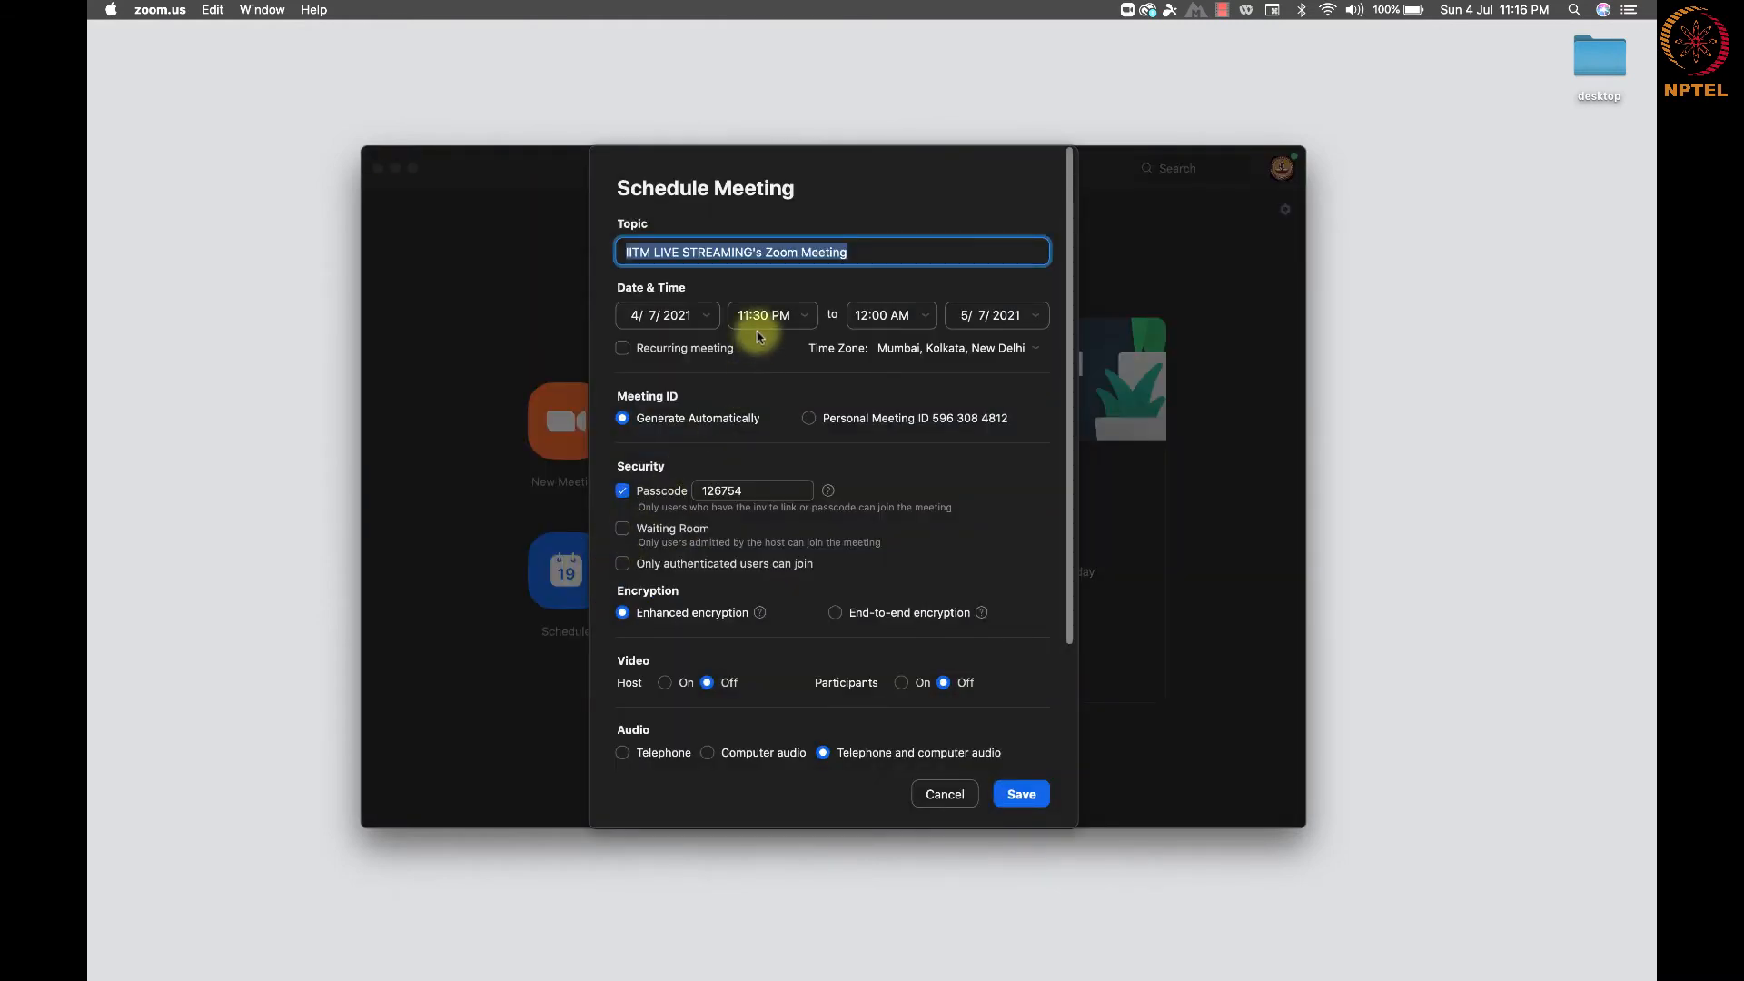
mouse_move(885, 276)
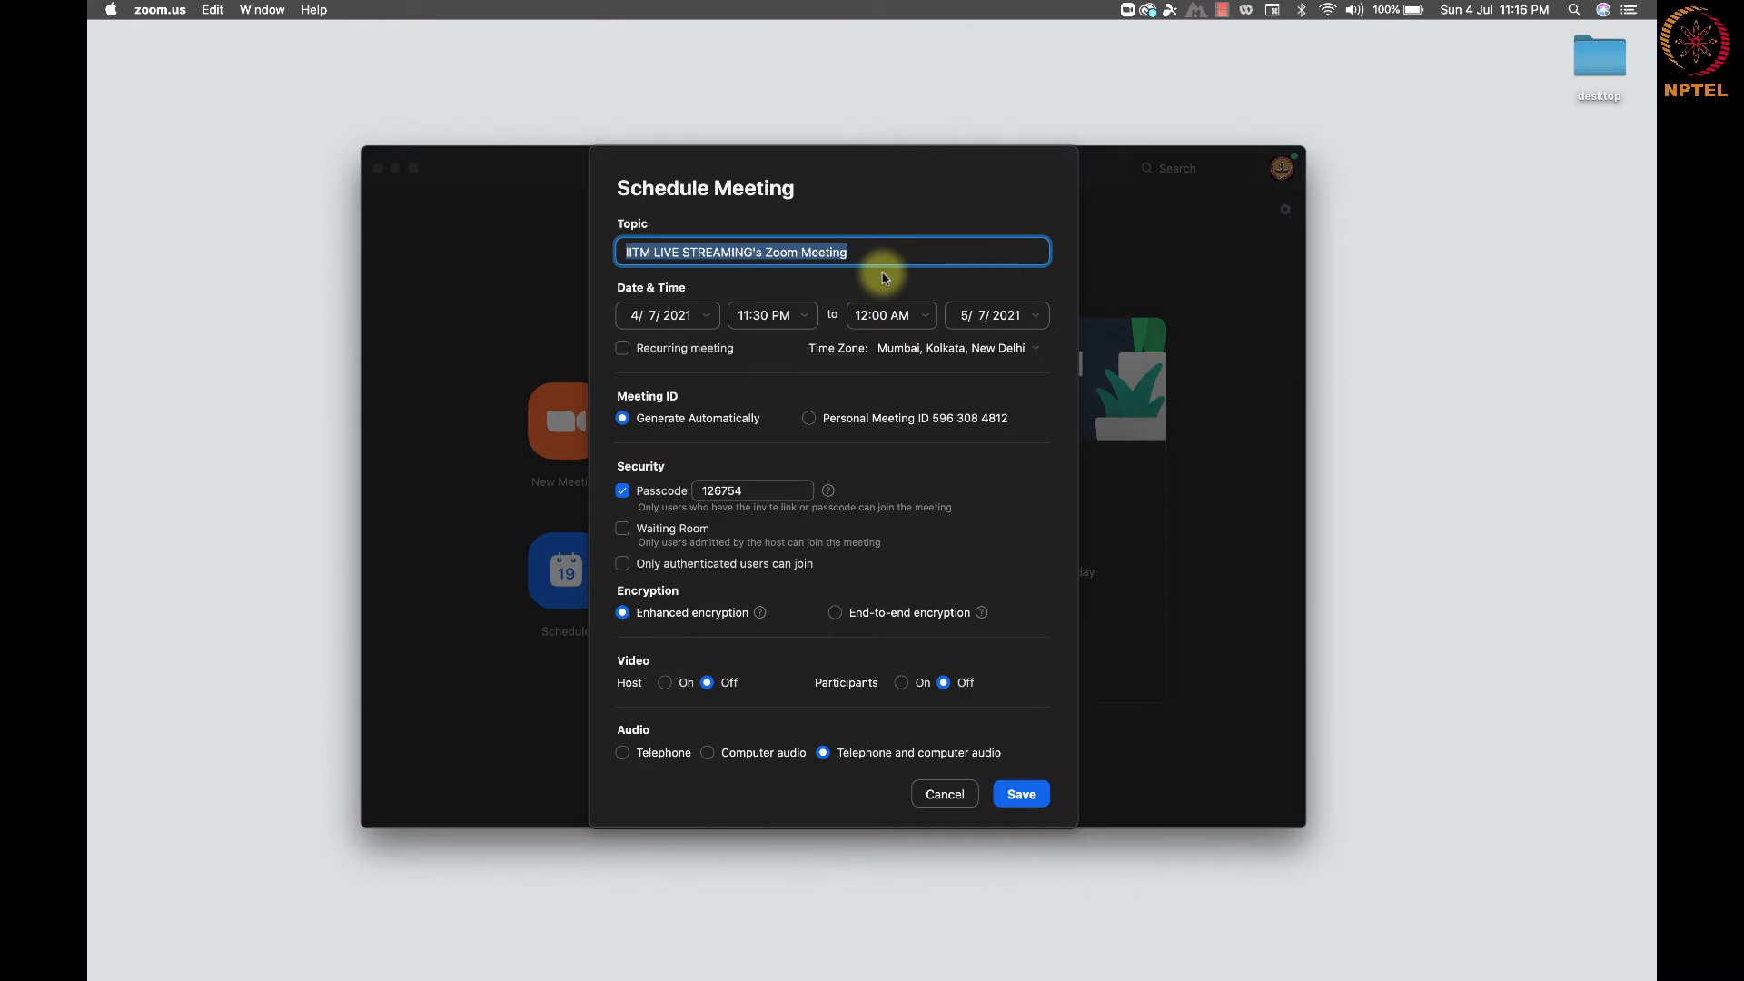
key(delete)
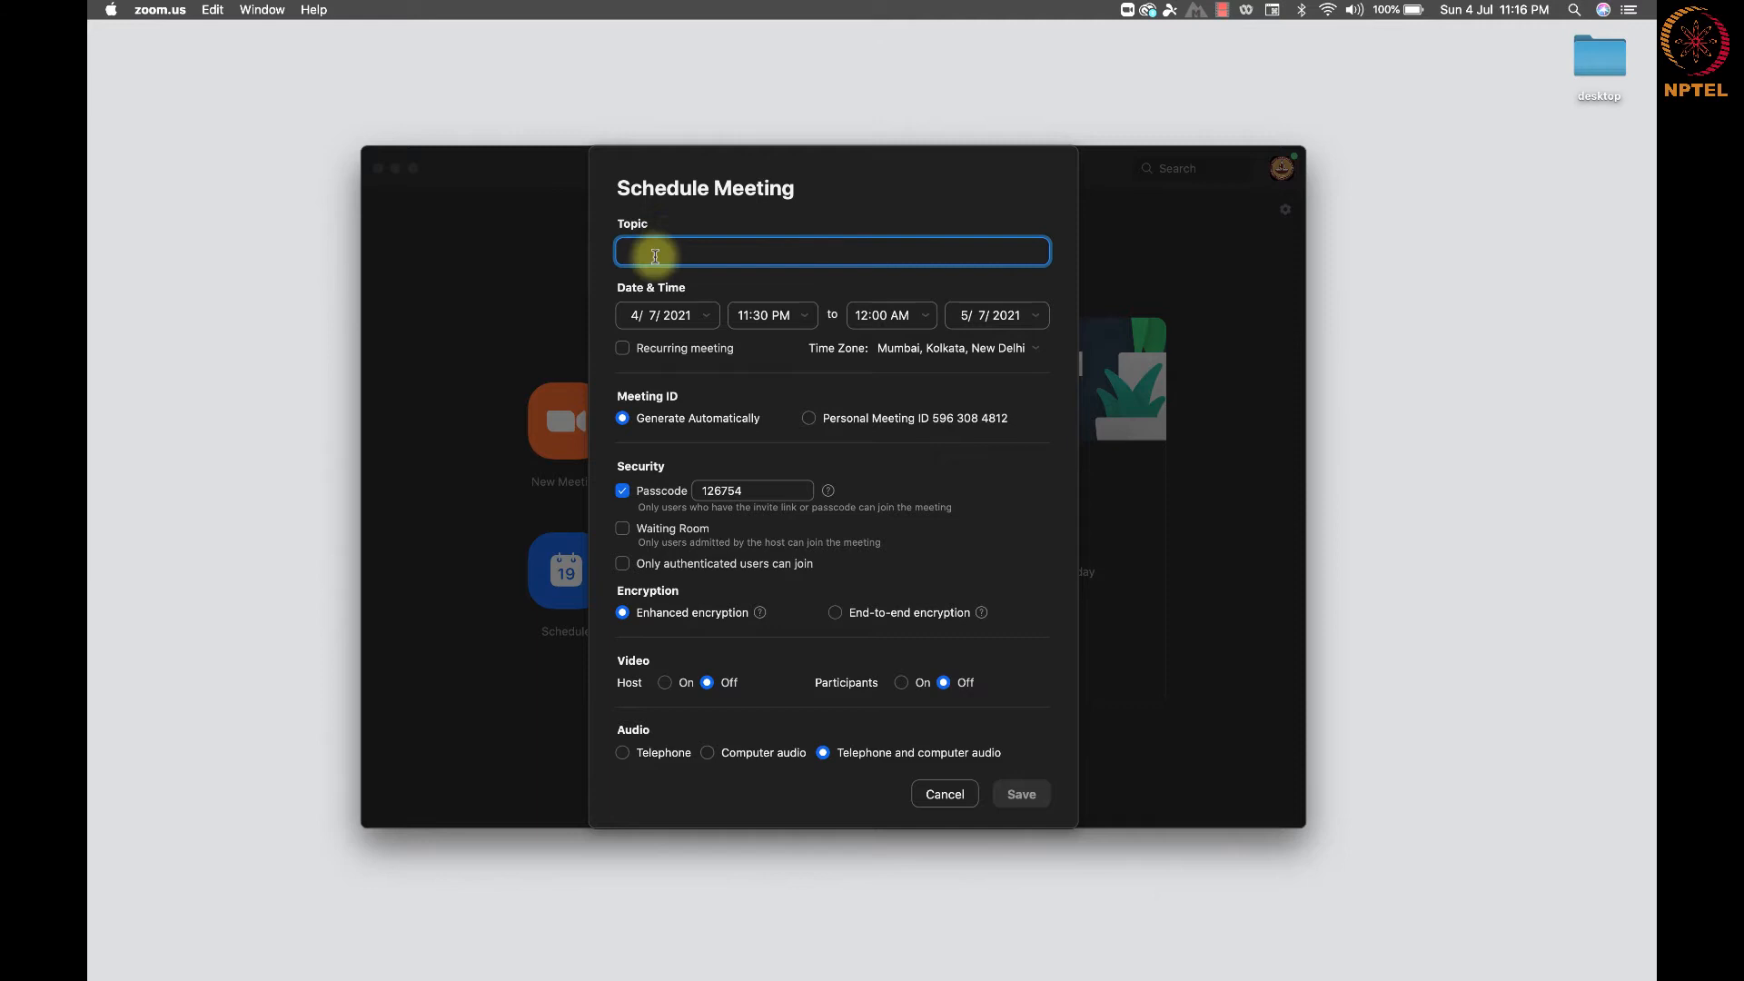
click(665, 315)
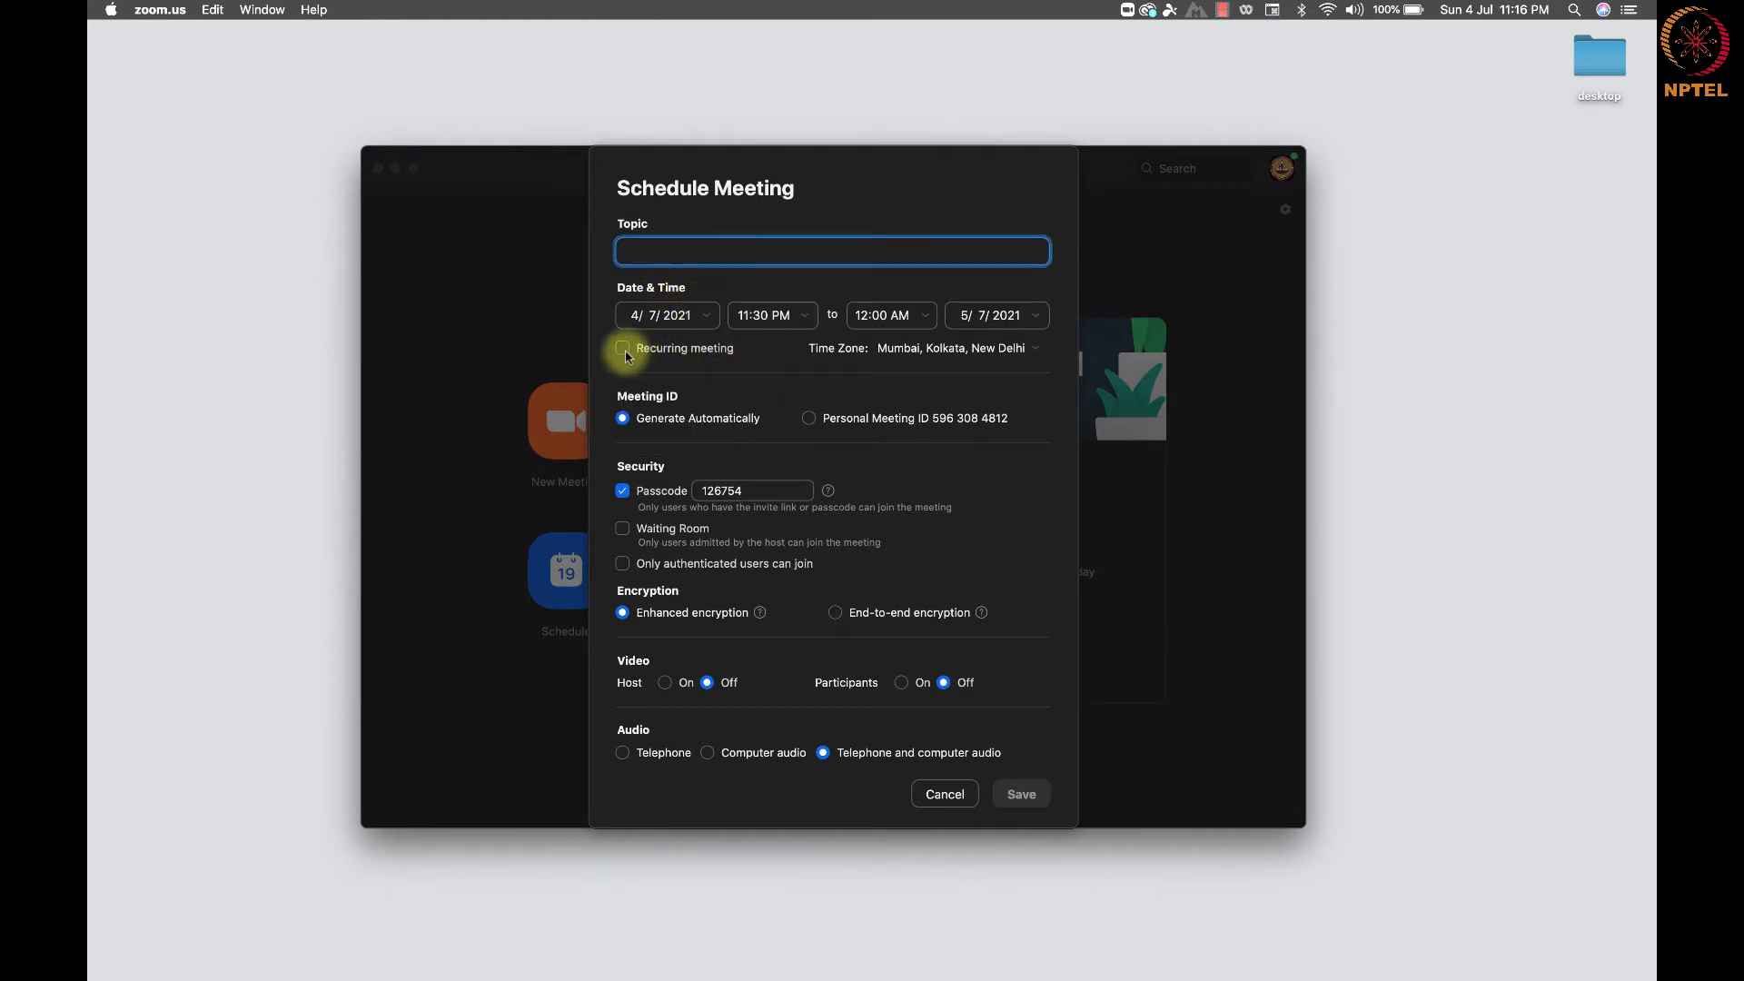
click(623, 348)
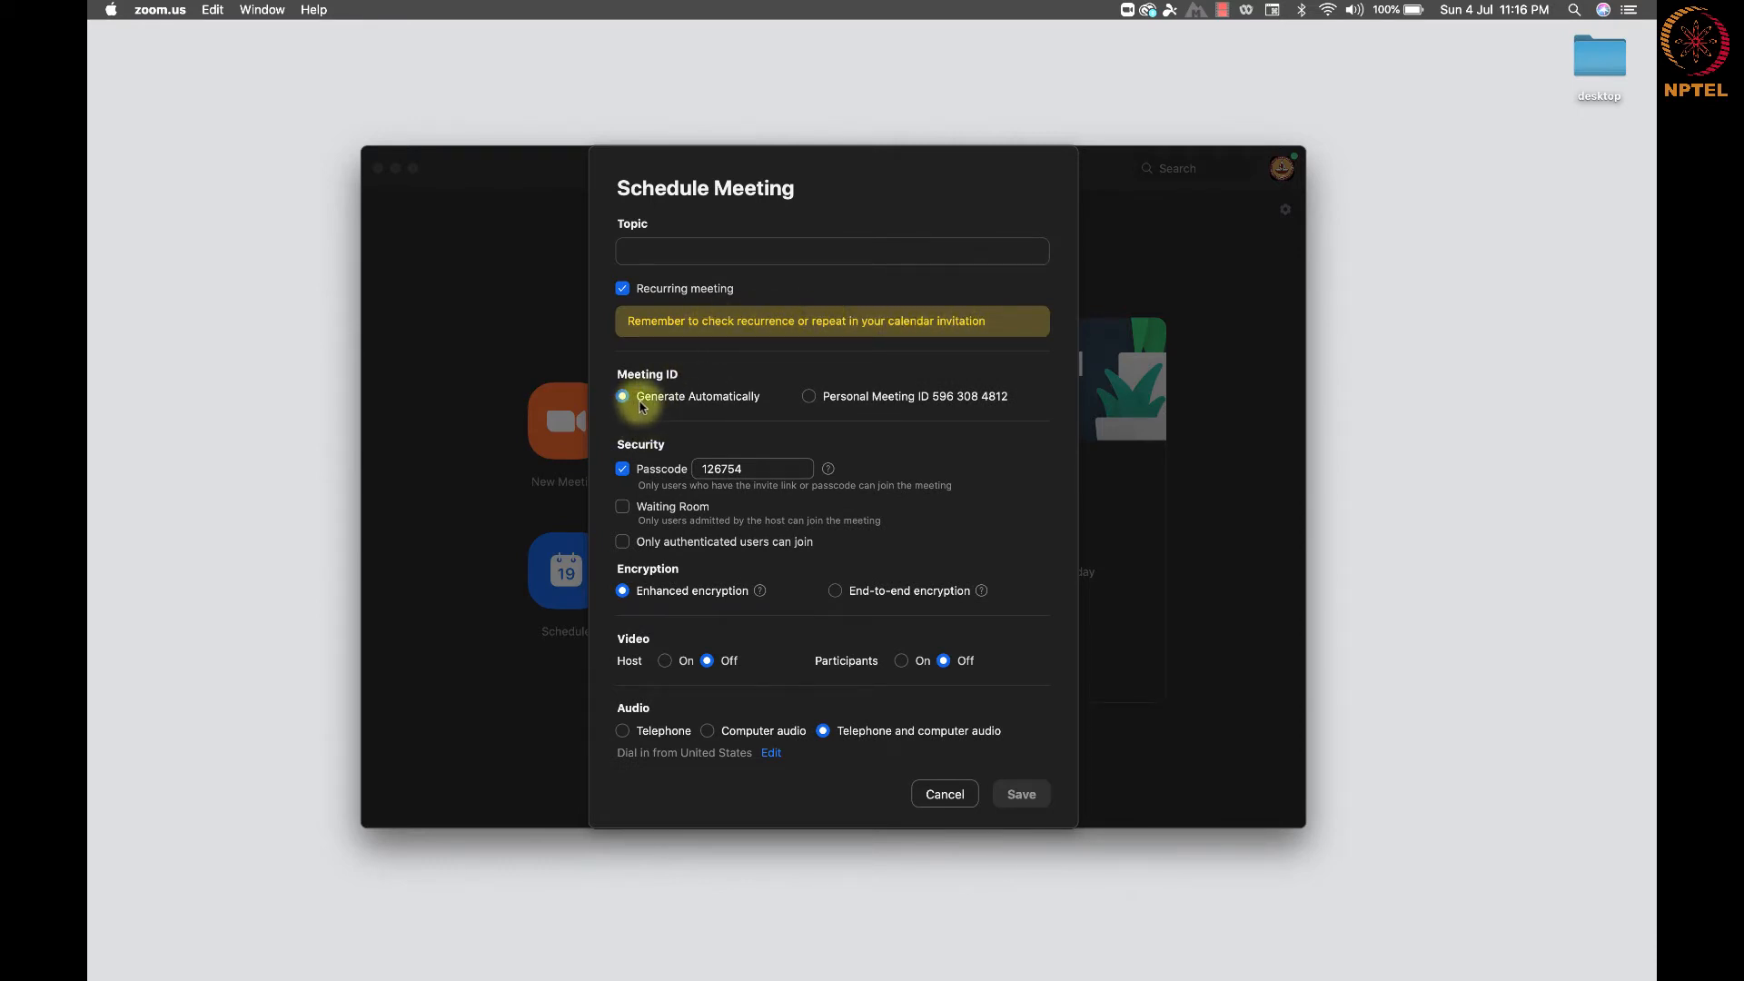
mouse_move(676, 412)
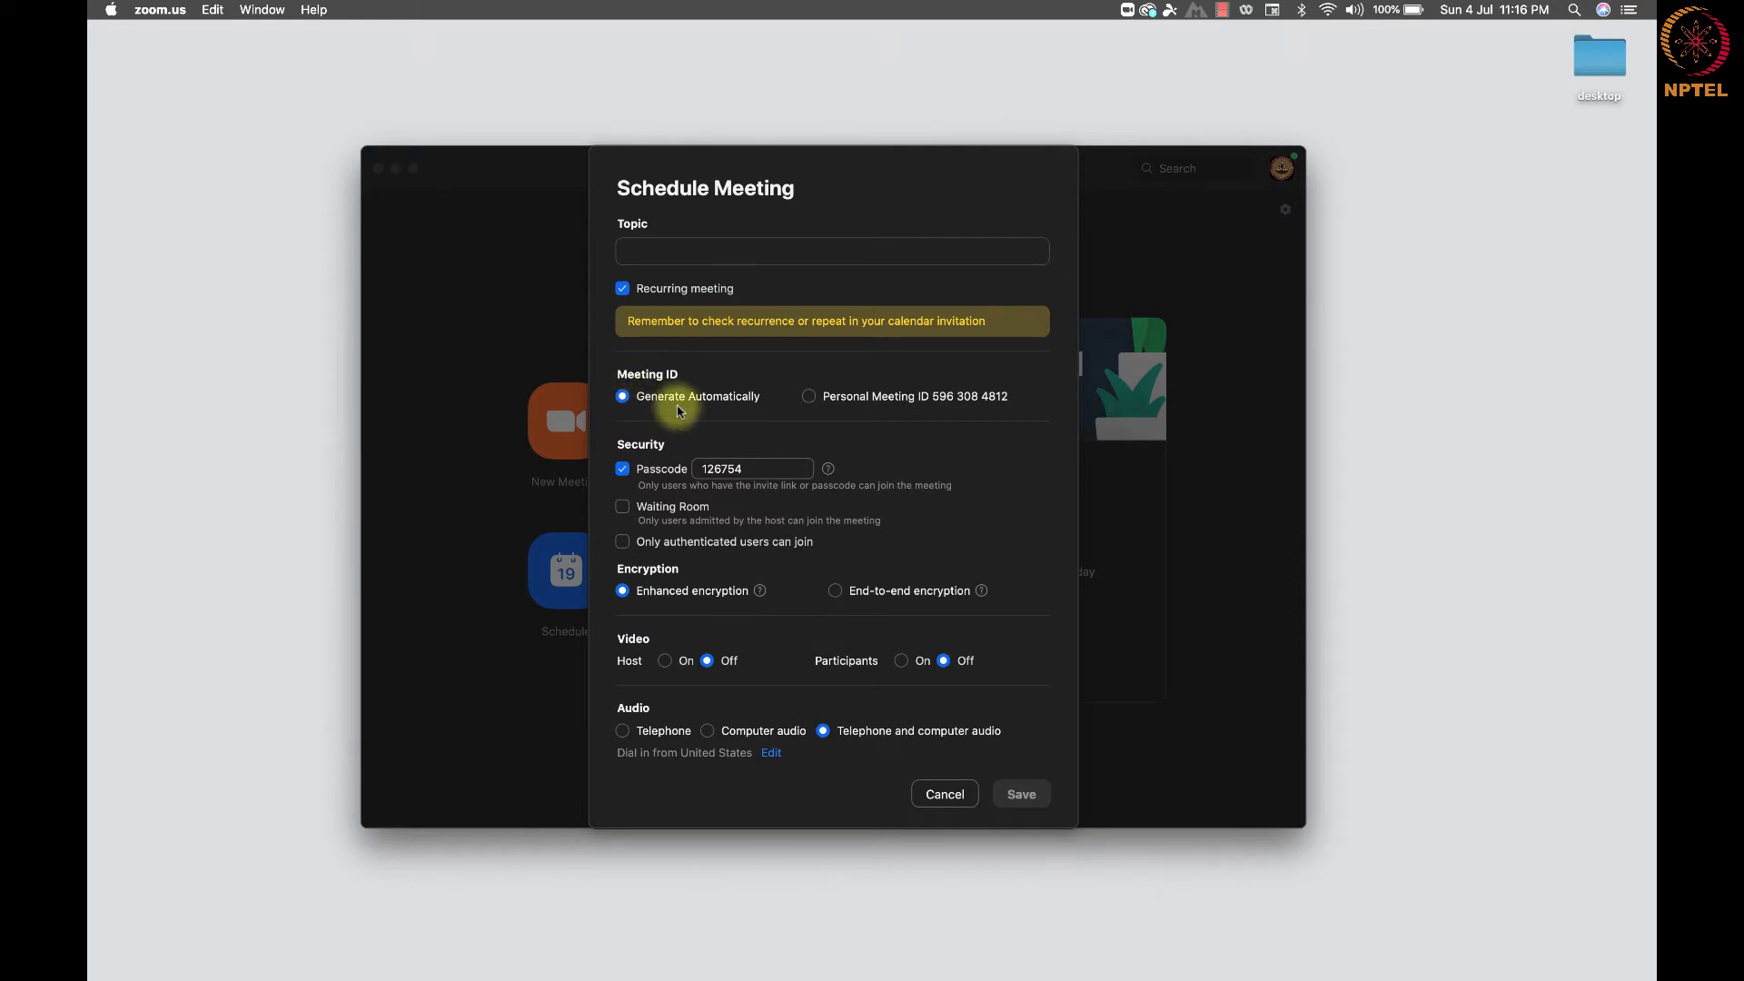
click(810, 396)
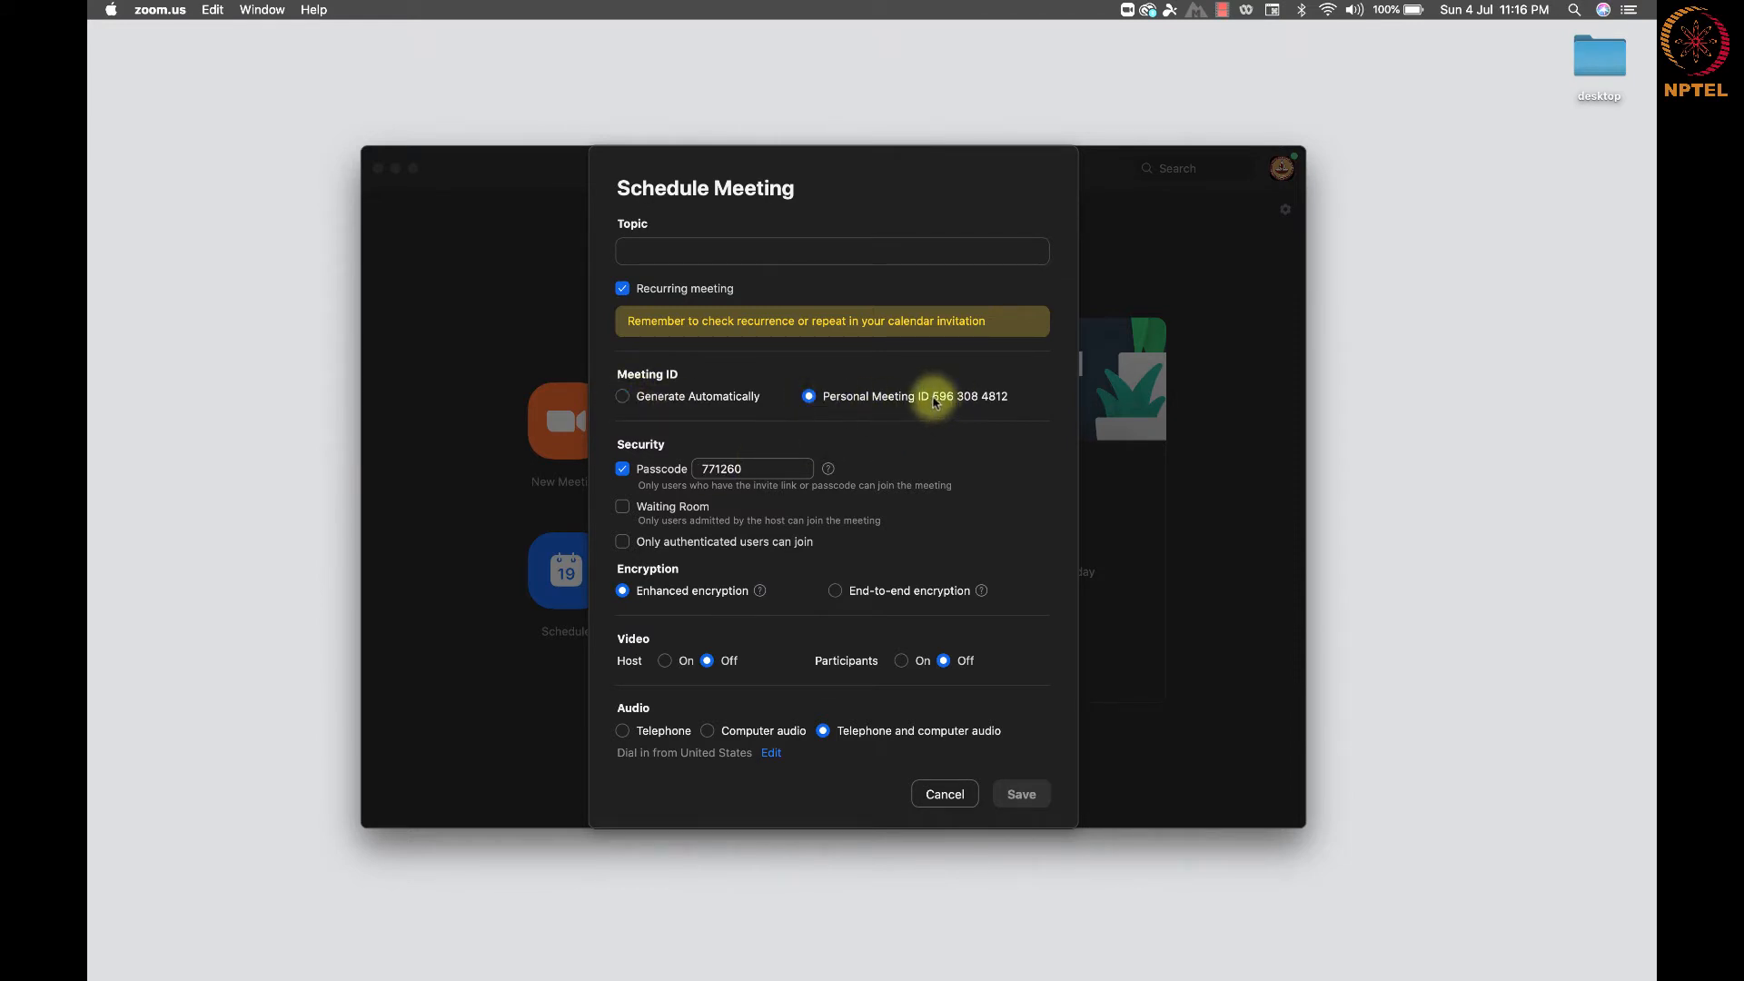
mouse_move(1017, 403)
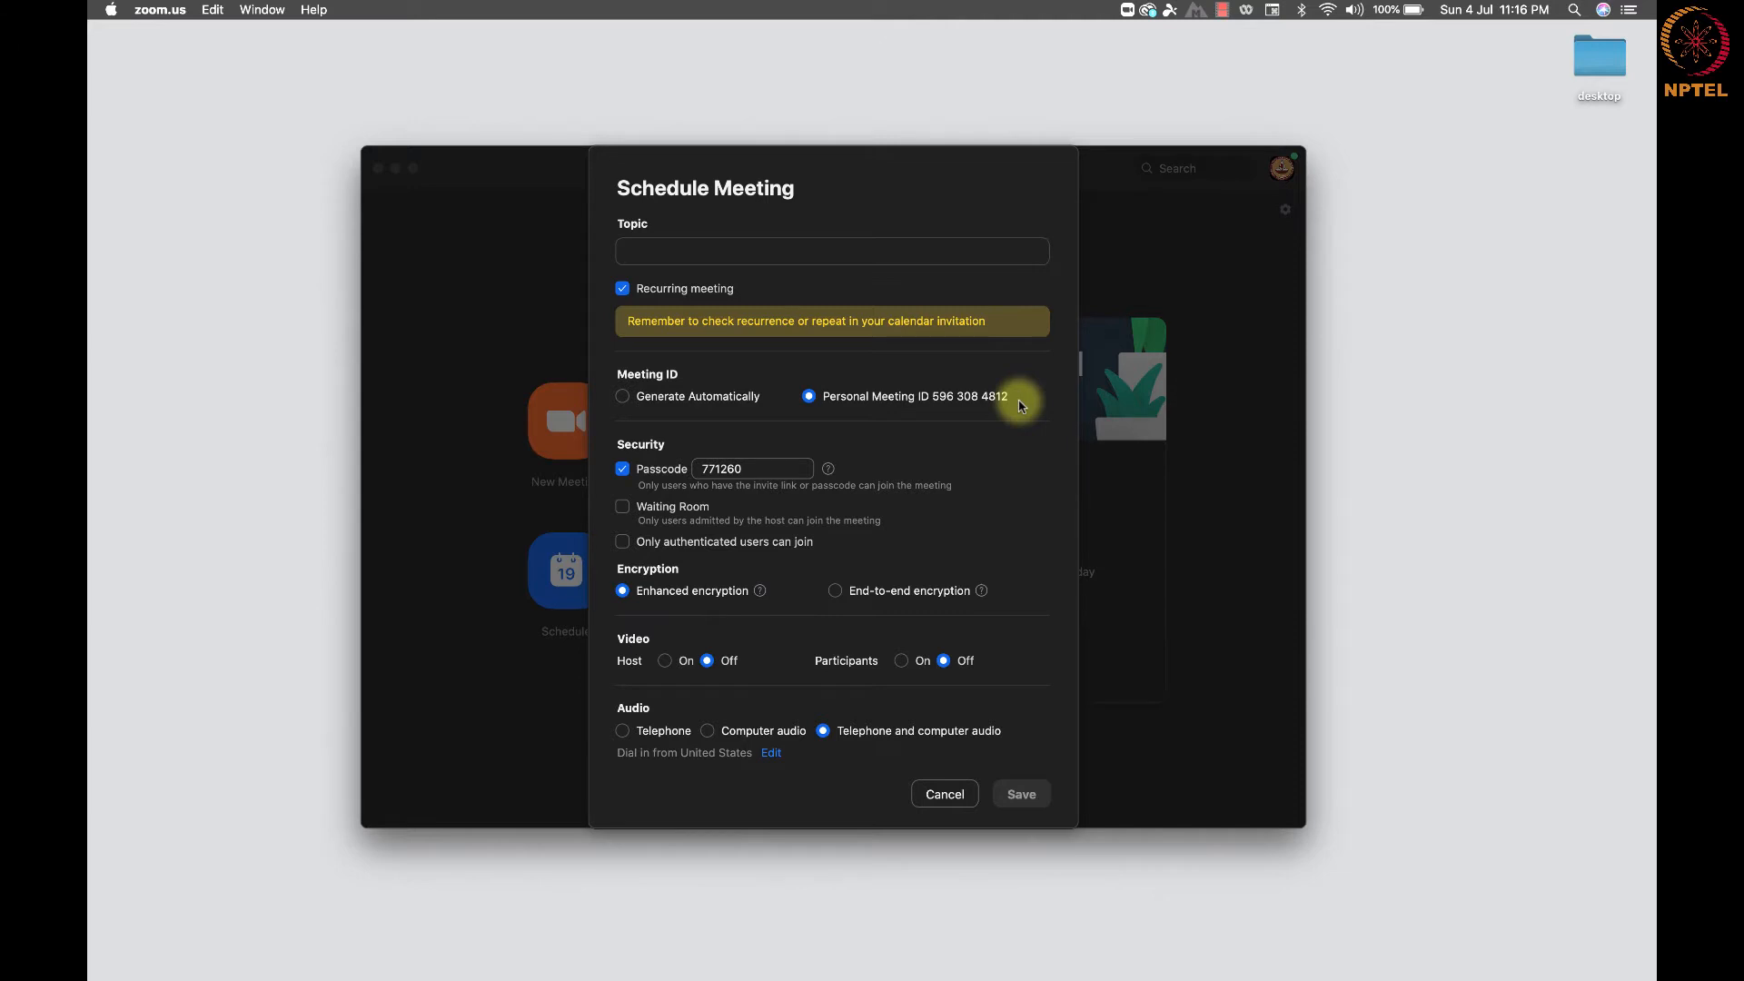
click(623, 396)
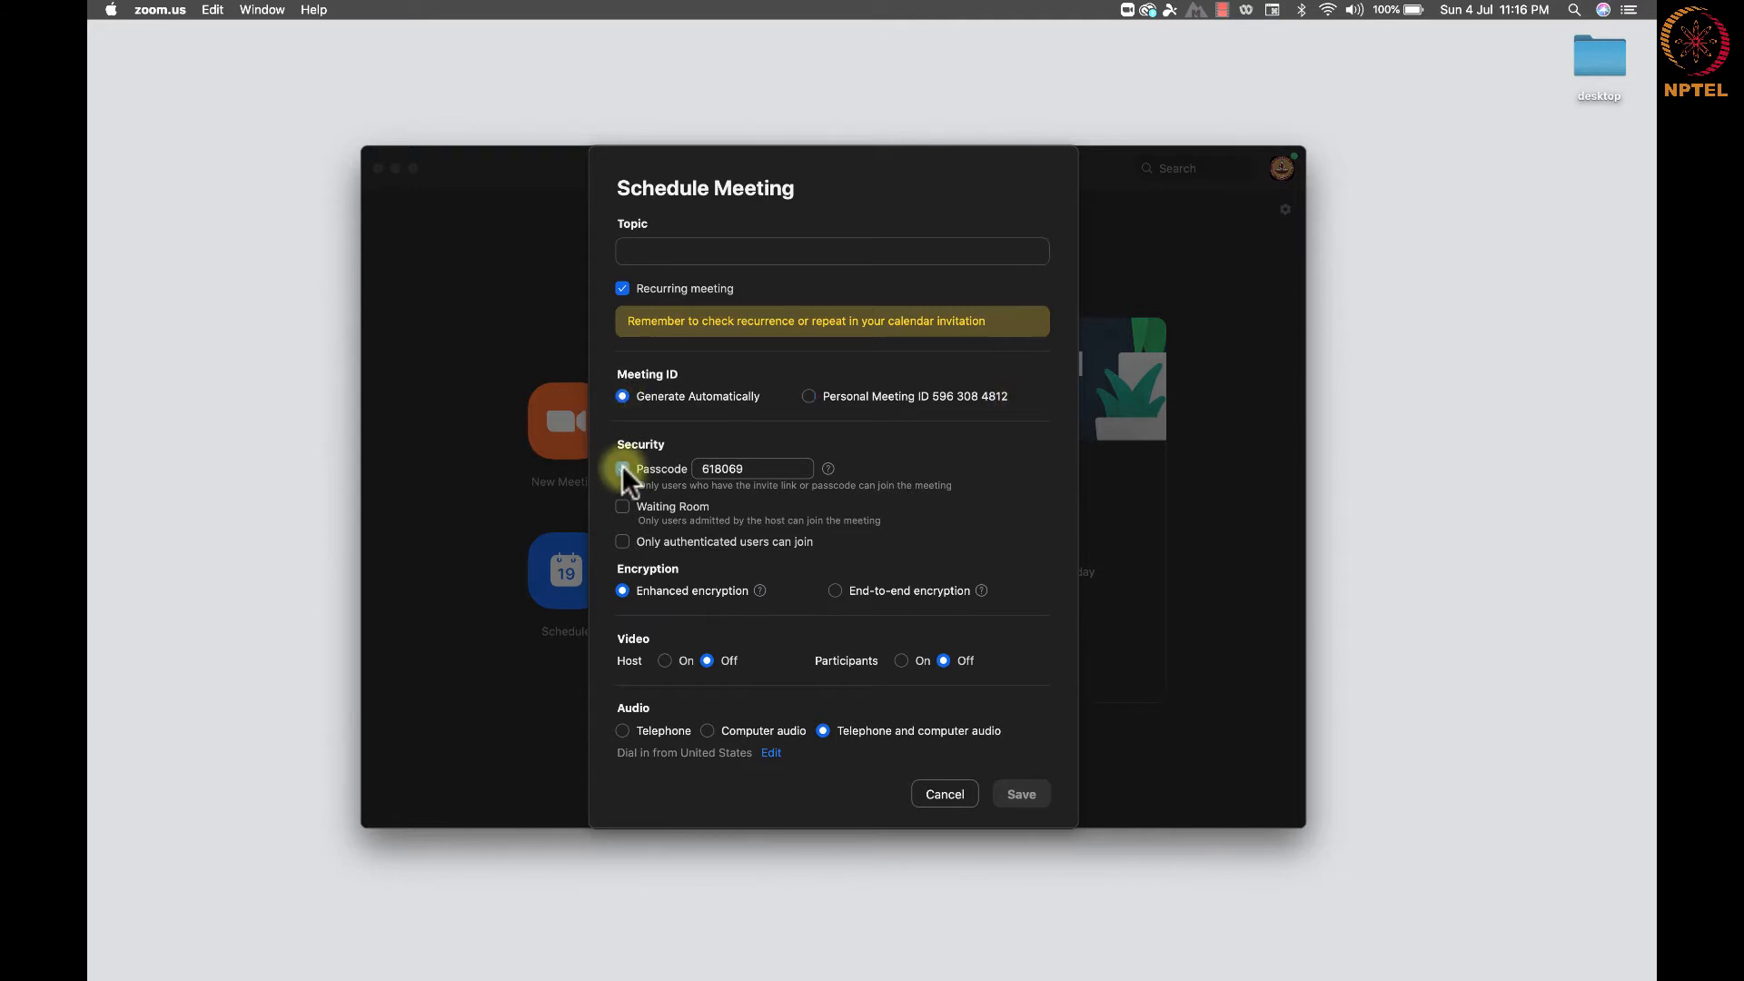
click(623, 469)
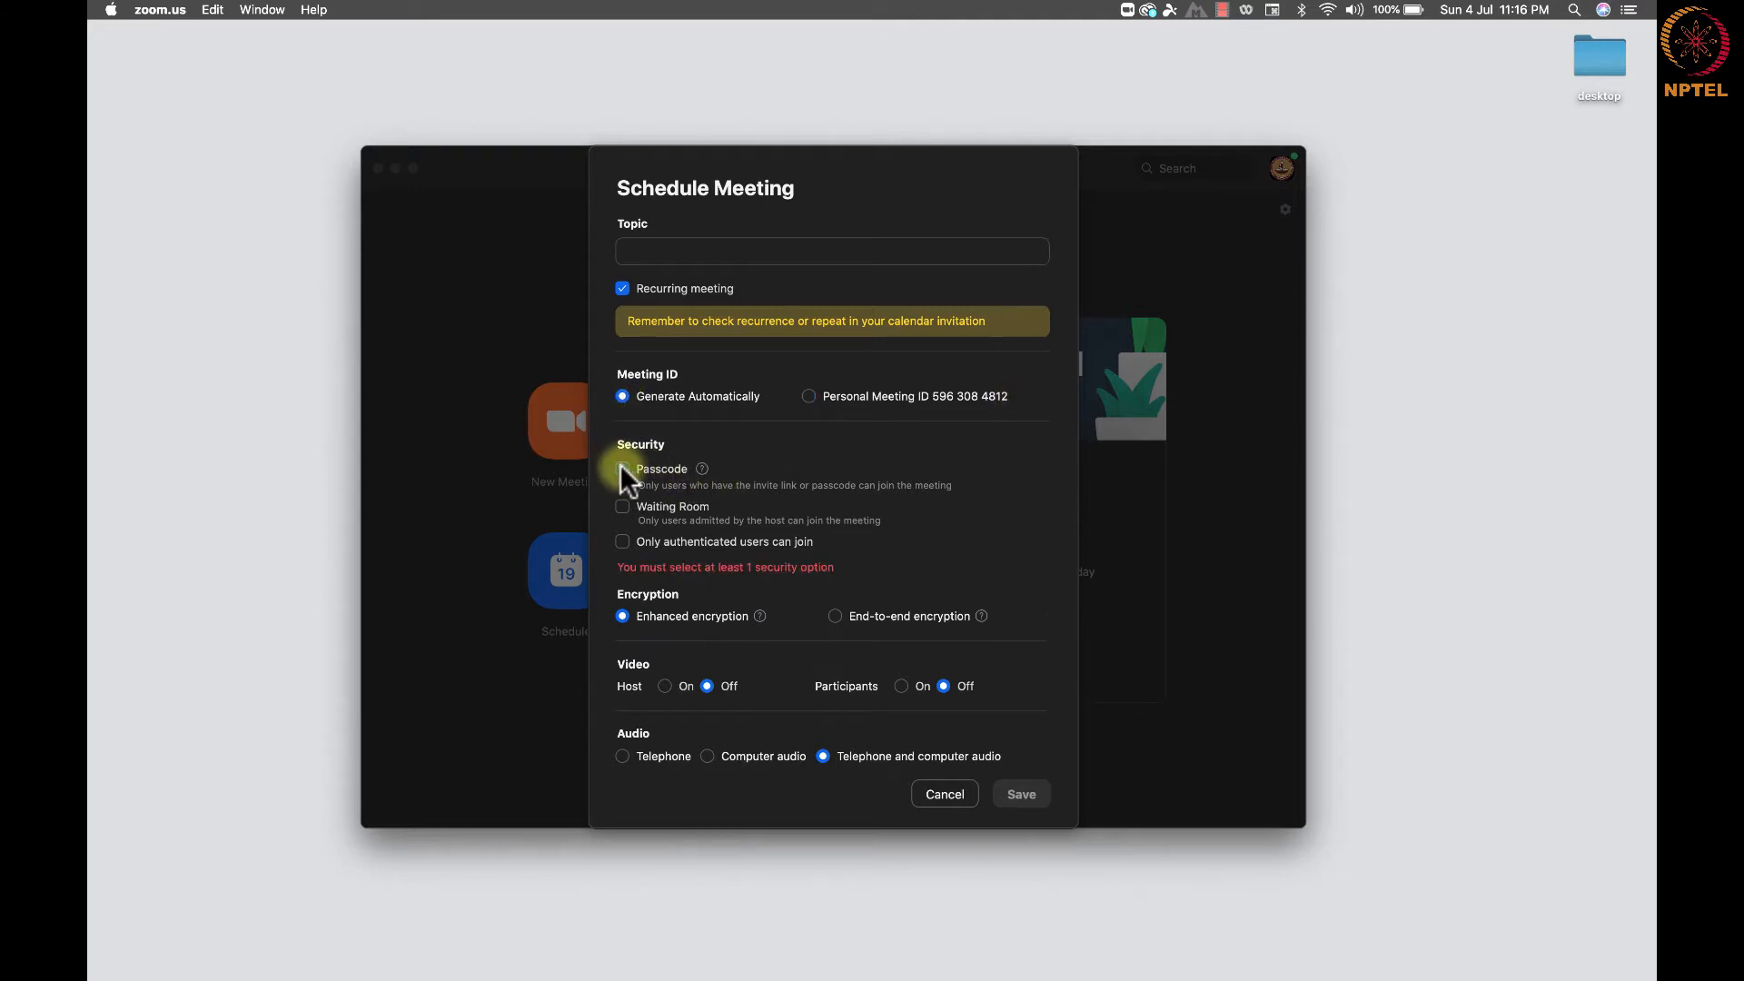
click(623, 469)
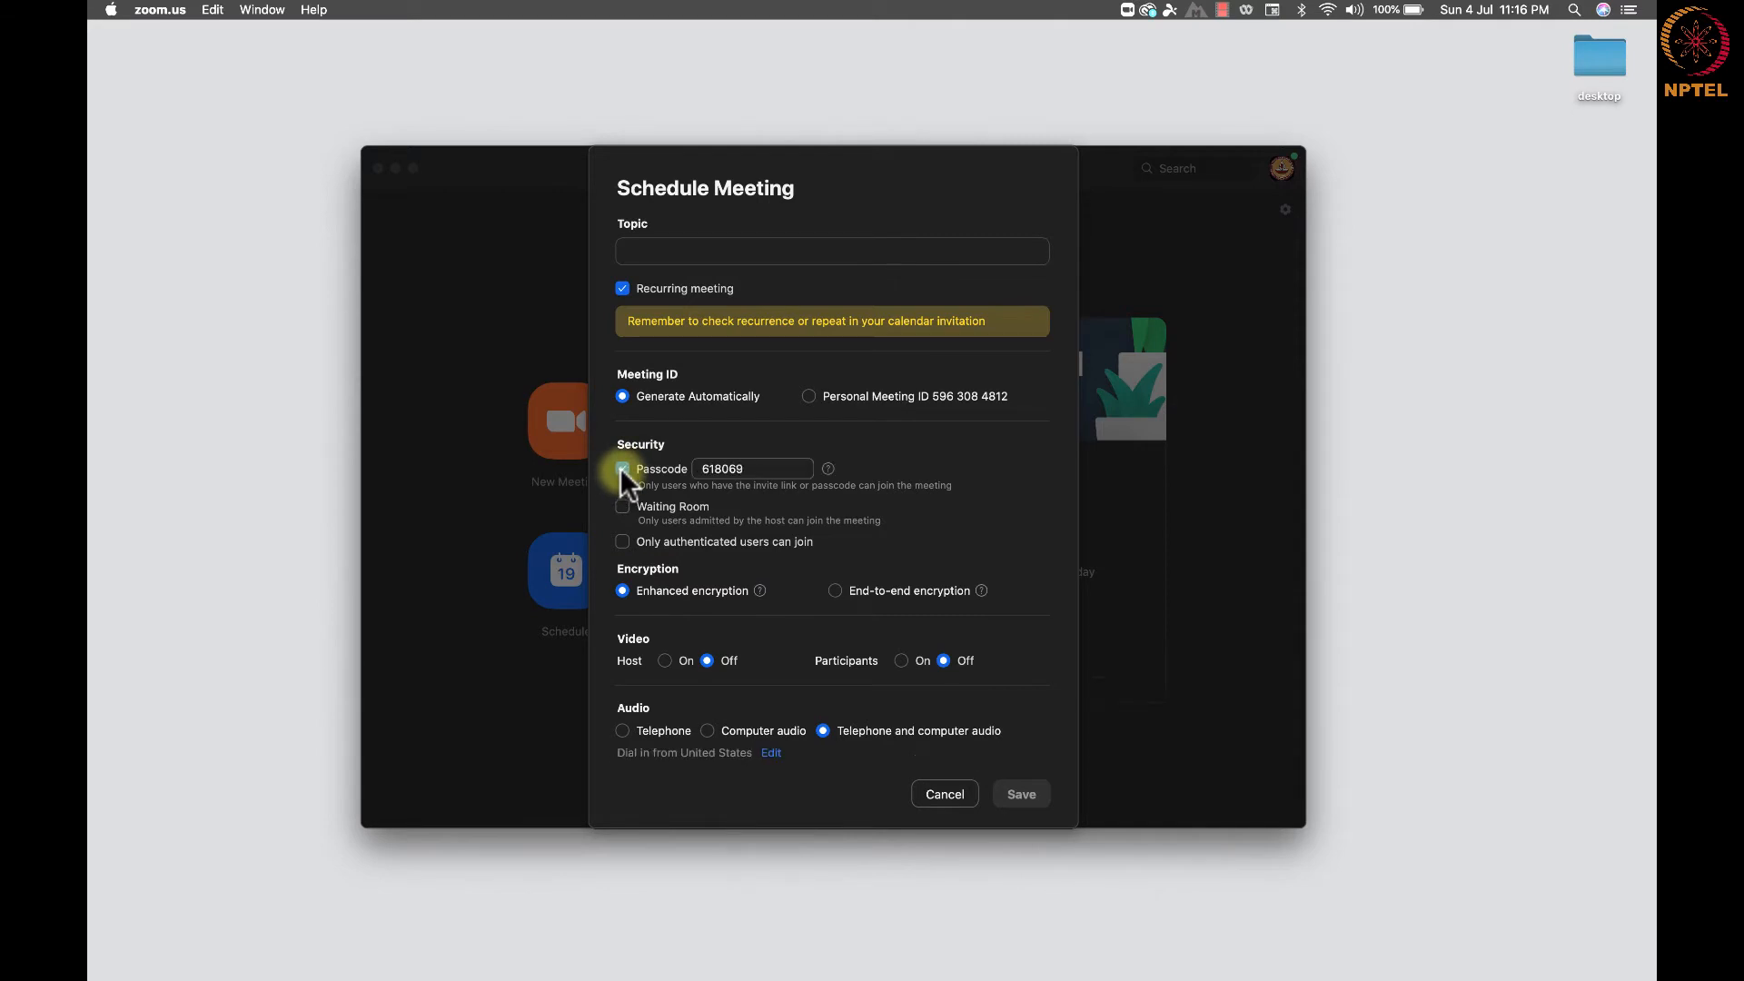
click(623, 507)
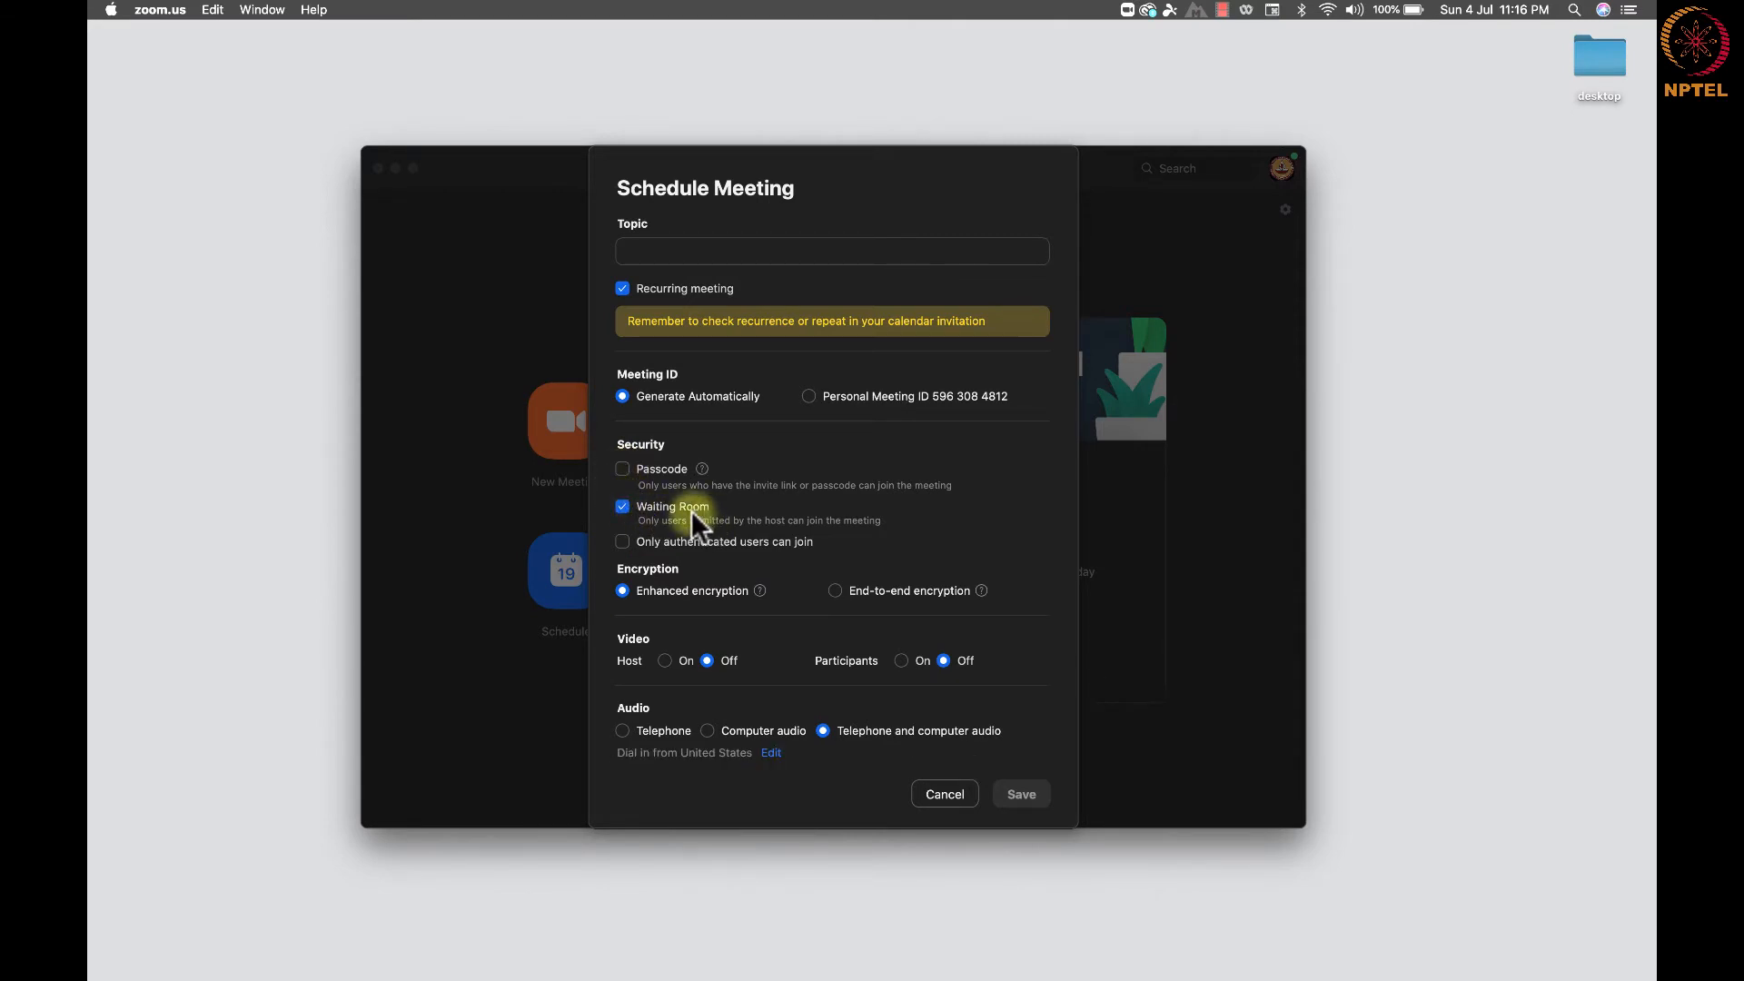
click(624, 468)
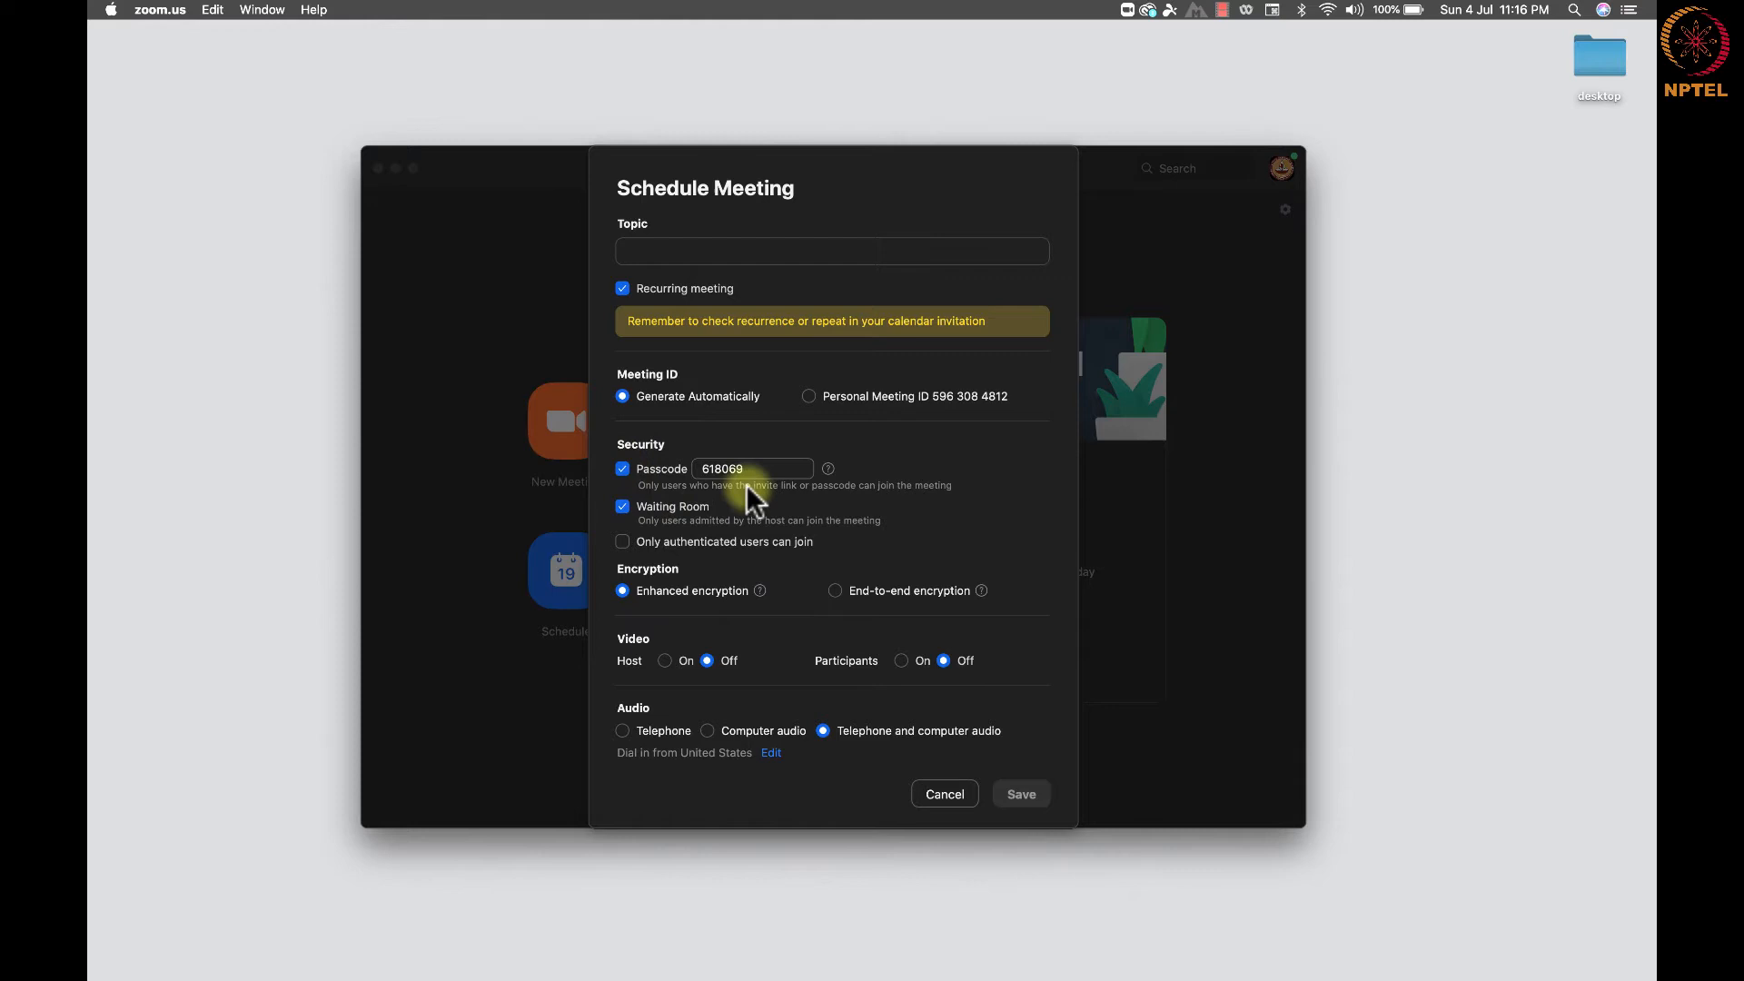
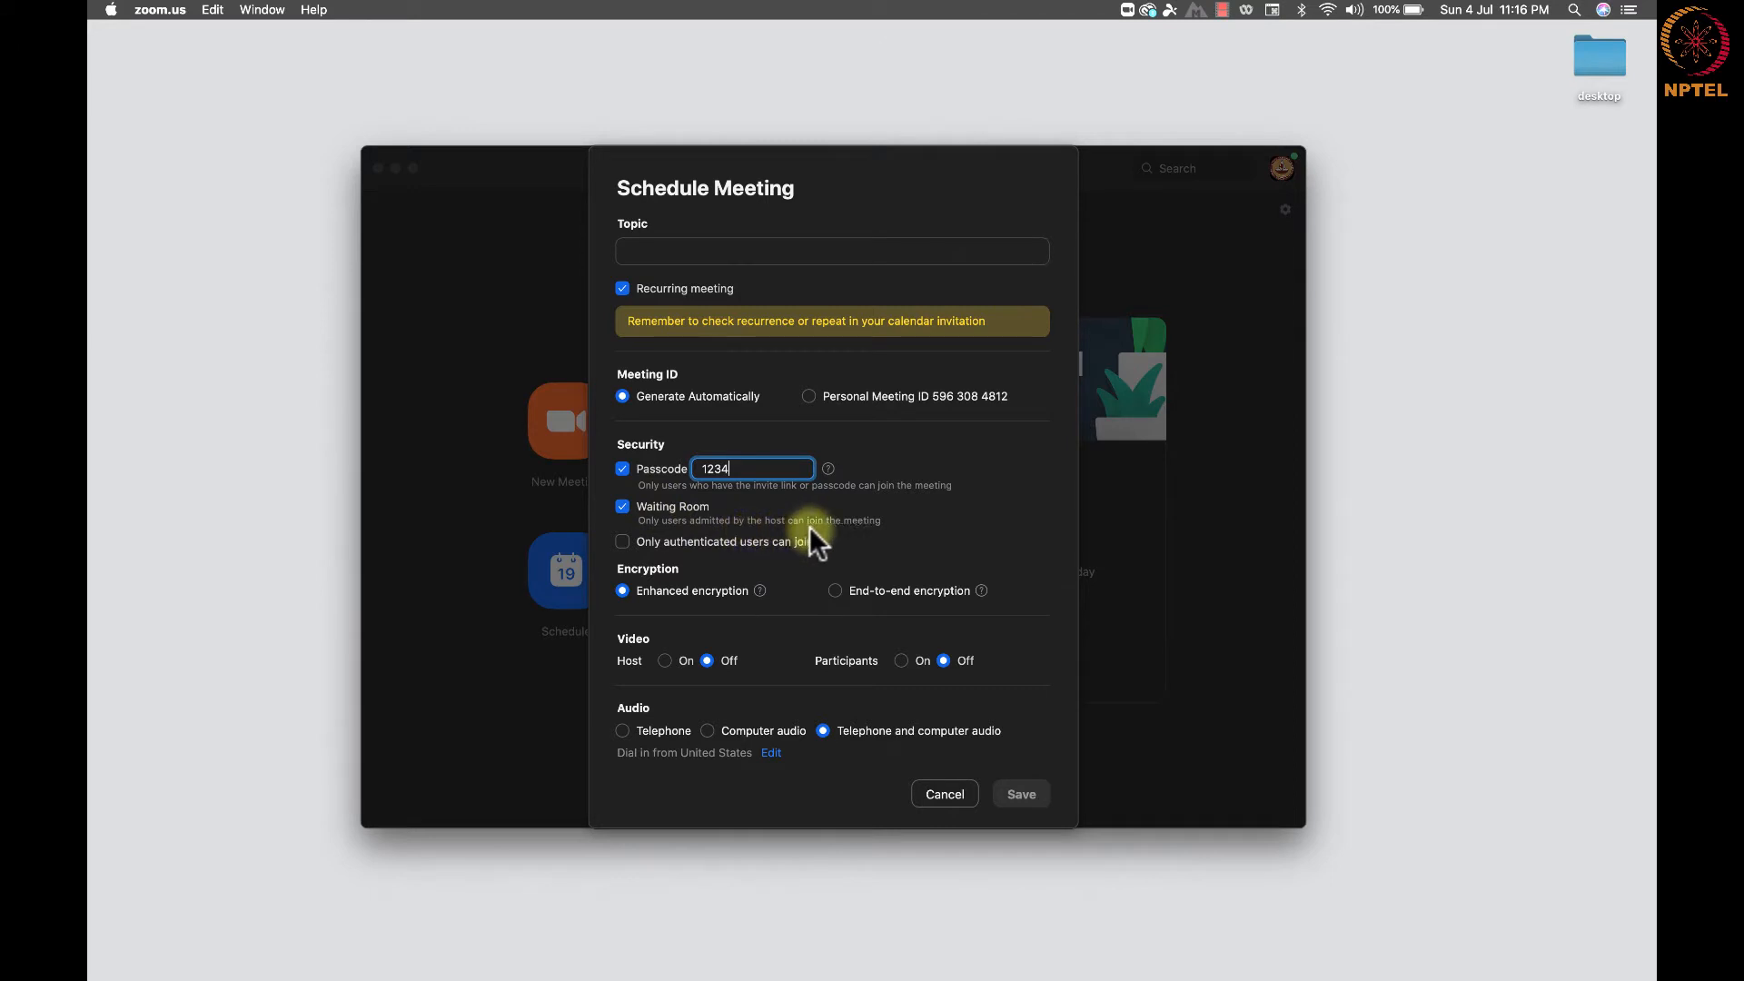
mouse_move(805, 603)
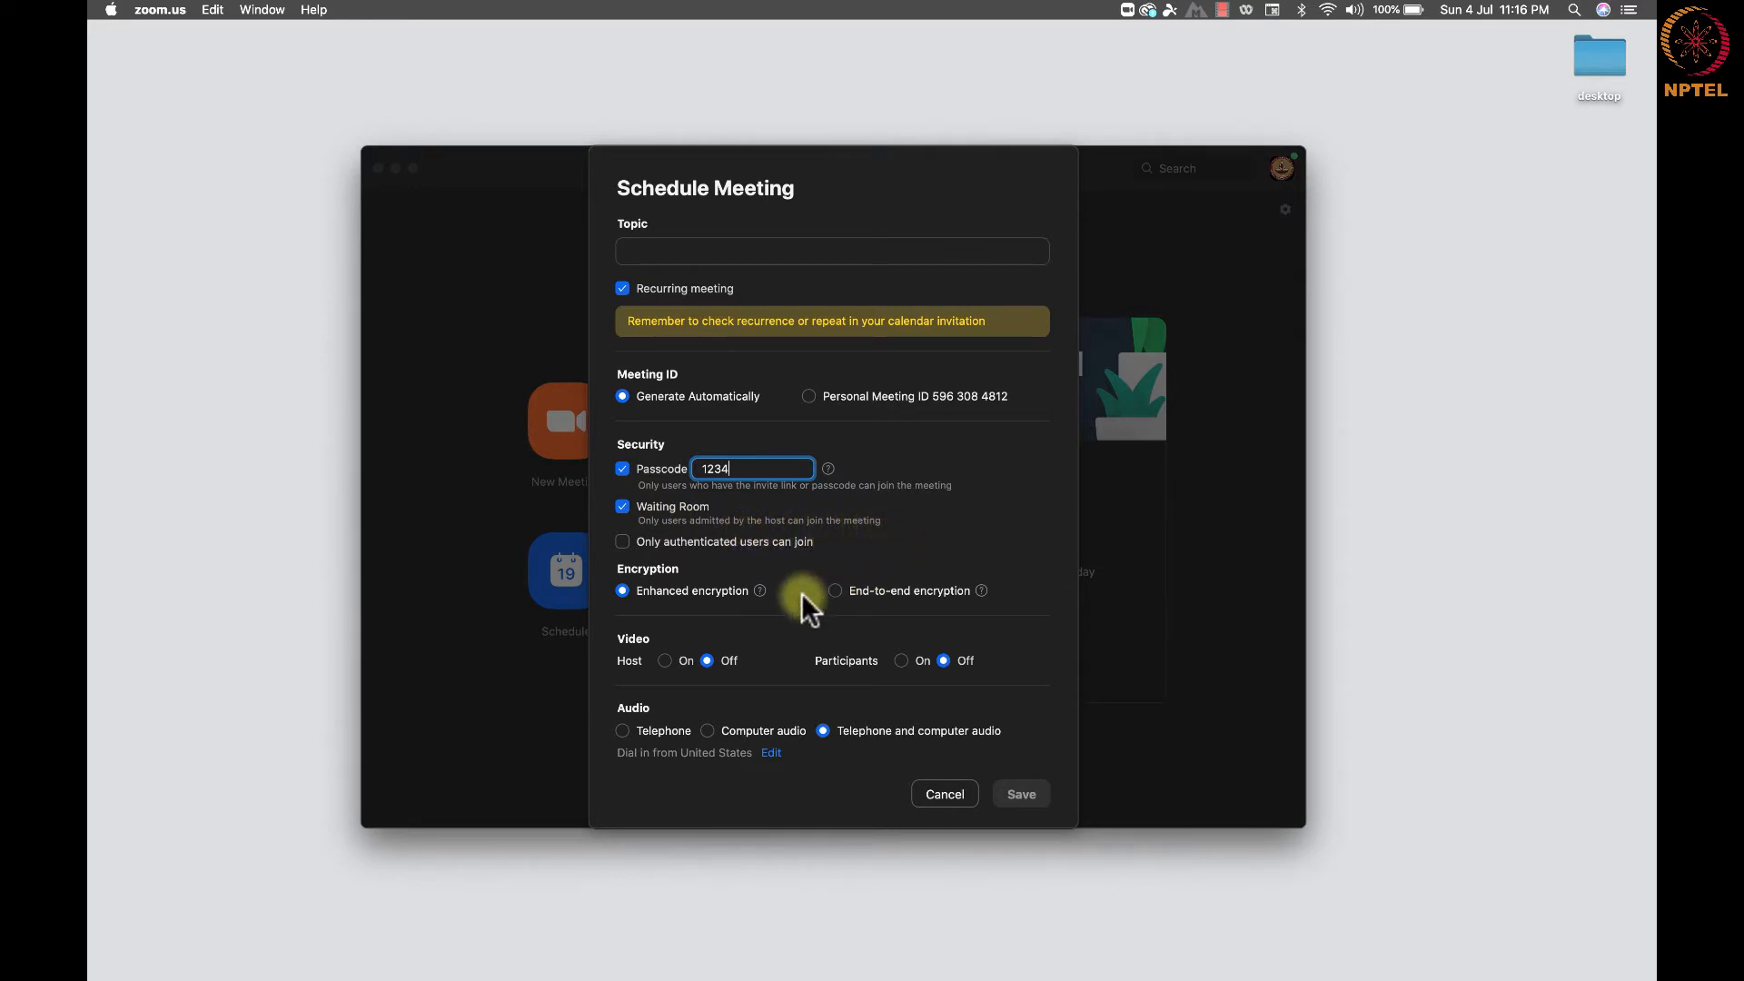
Keep host video off and set meeting audio to computer audio only.
scroll(down, 3)
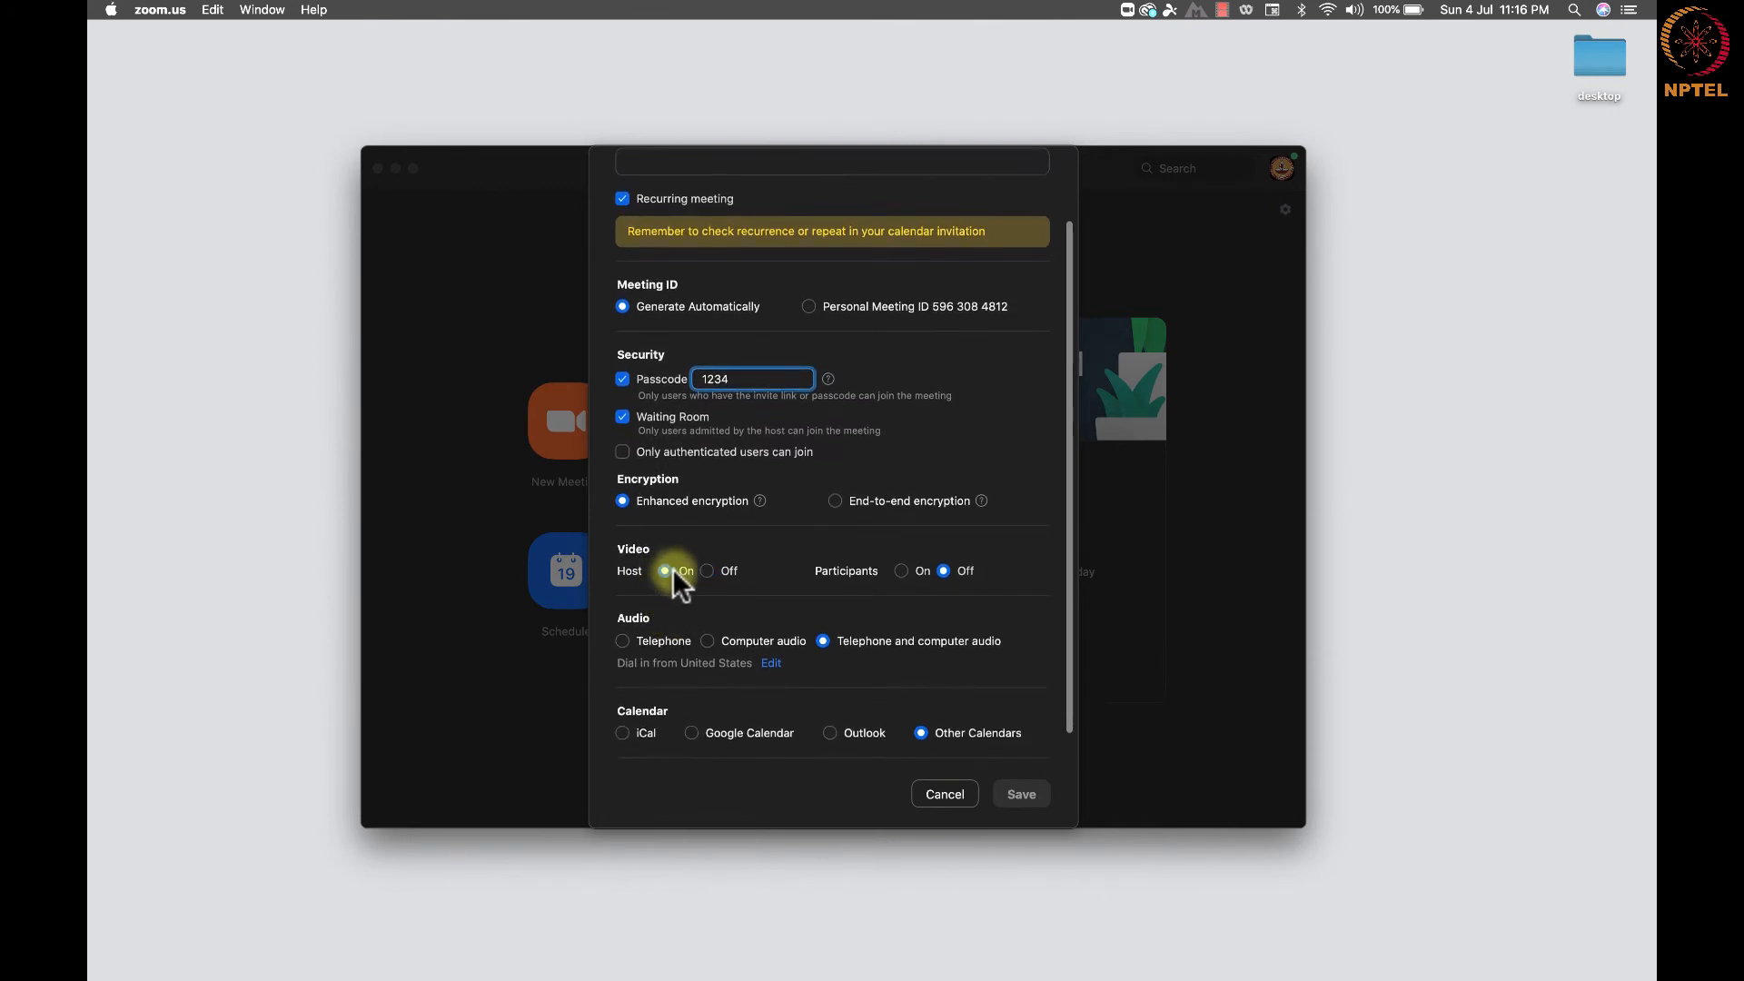
click(707, 570)
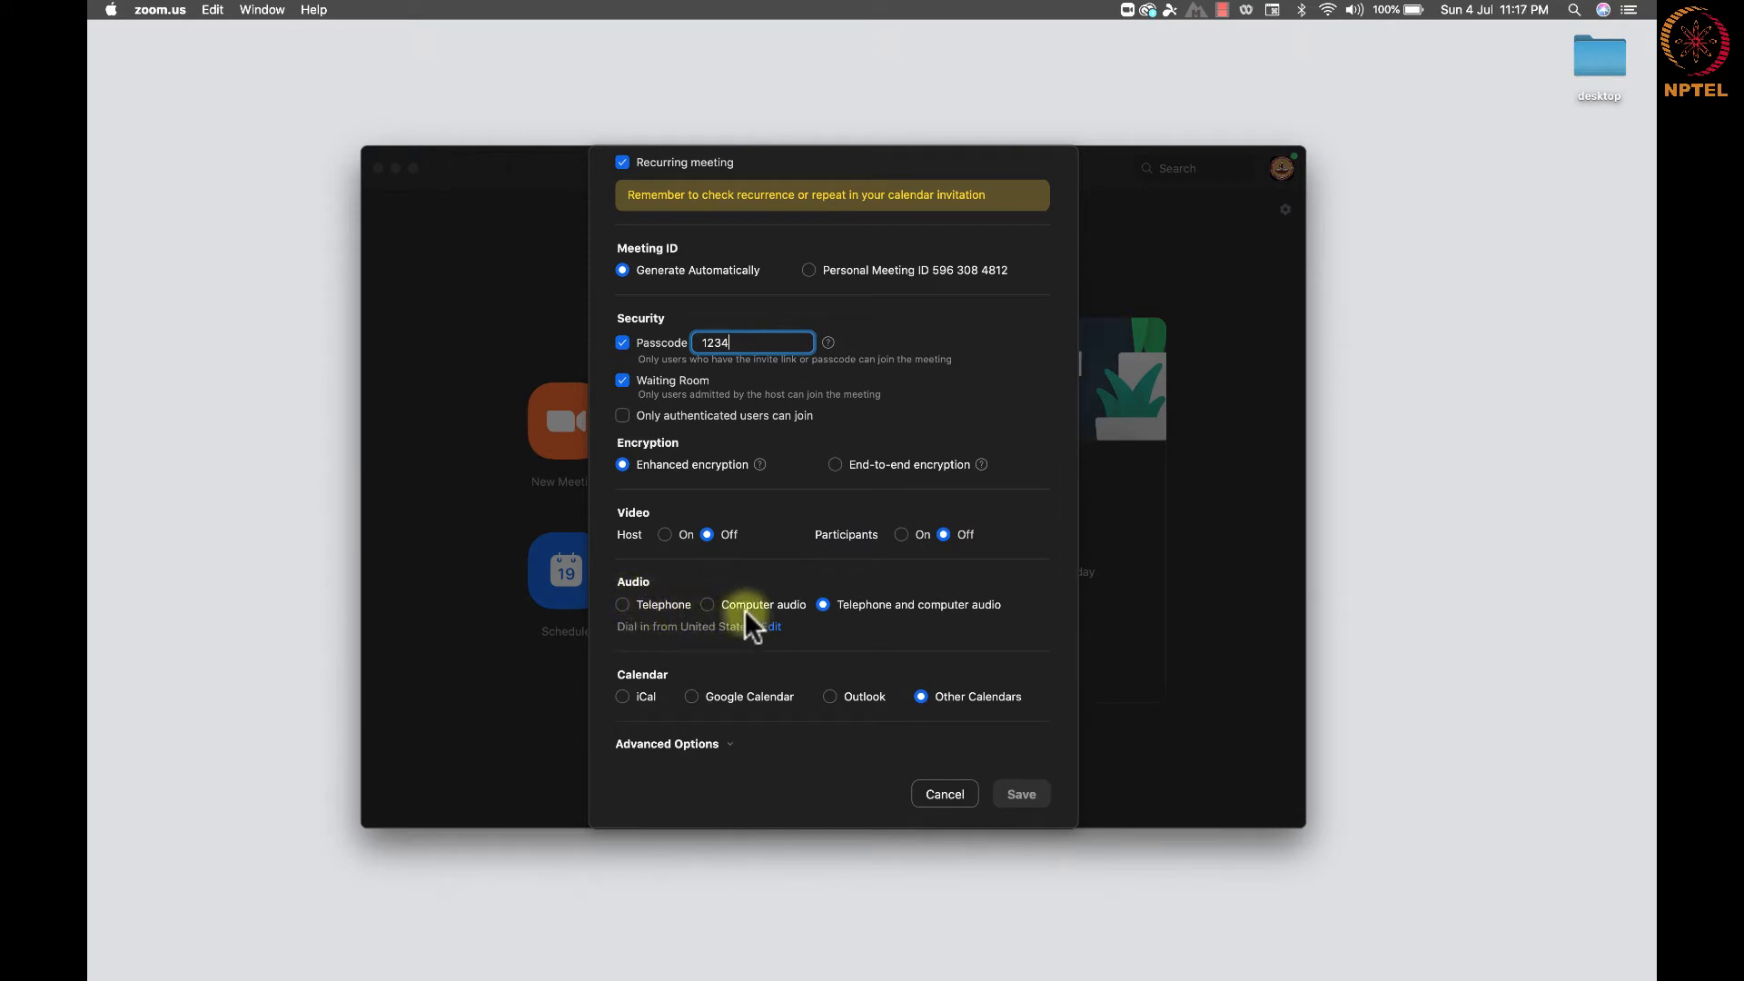
click(707, 603)
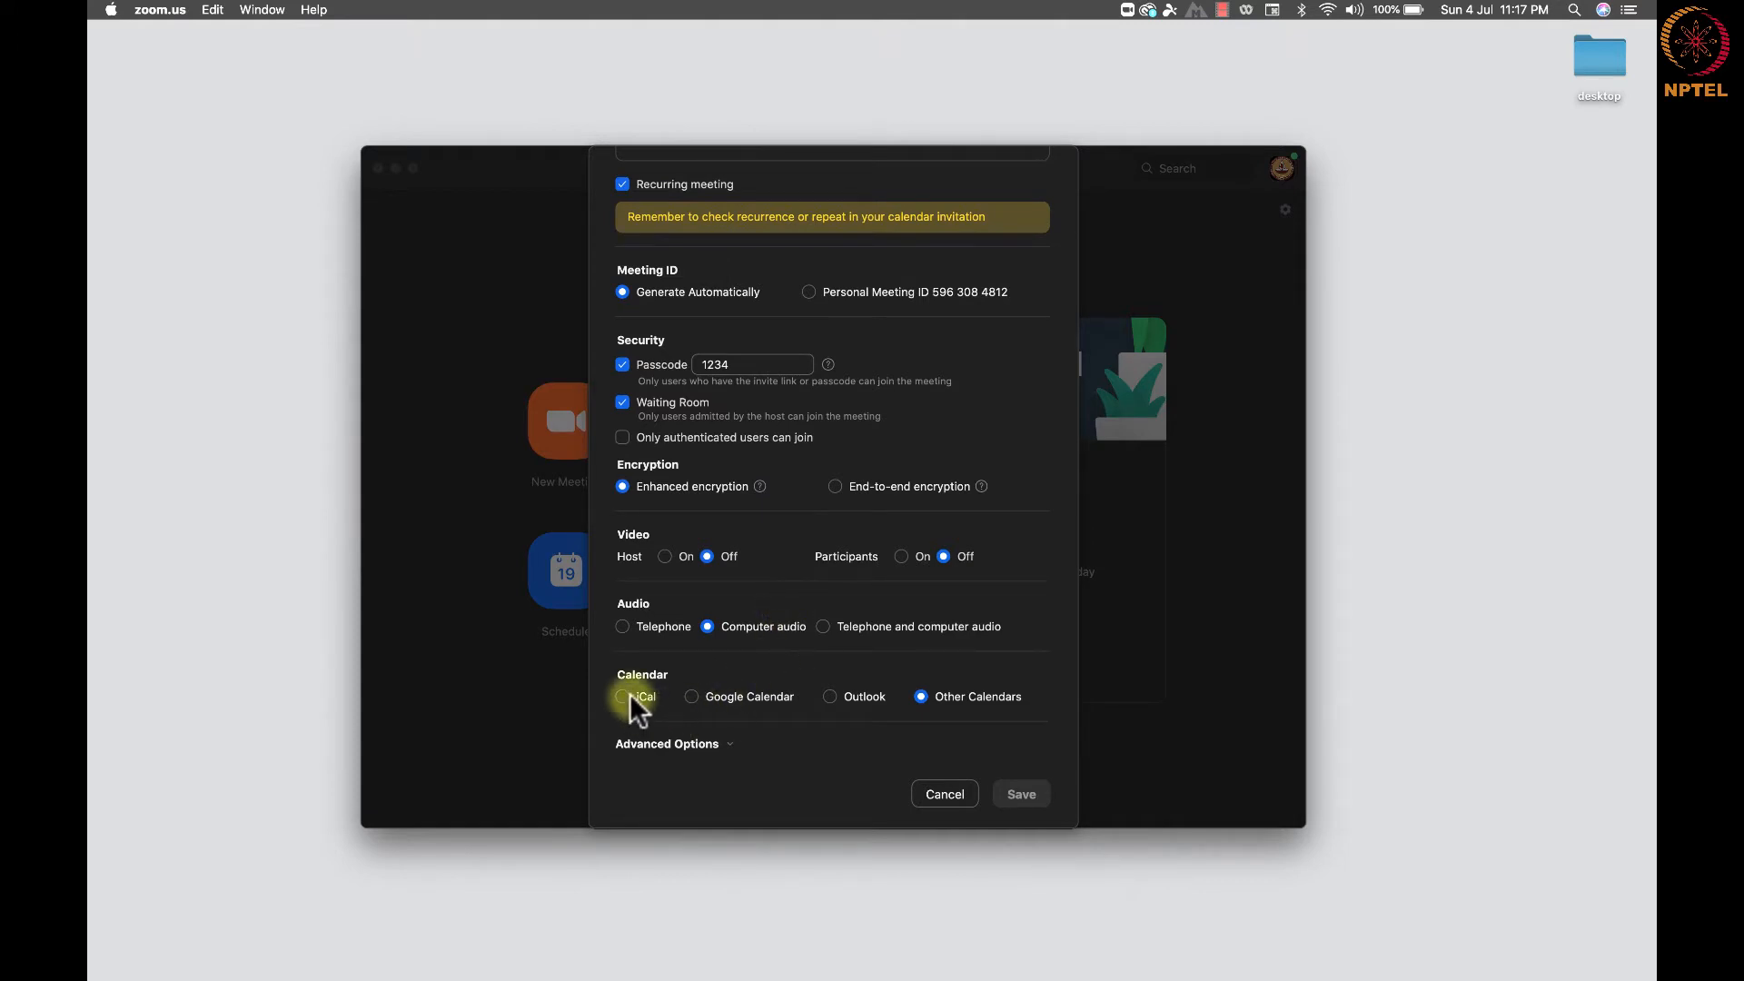
mouse_move(701, 710)
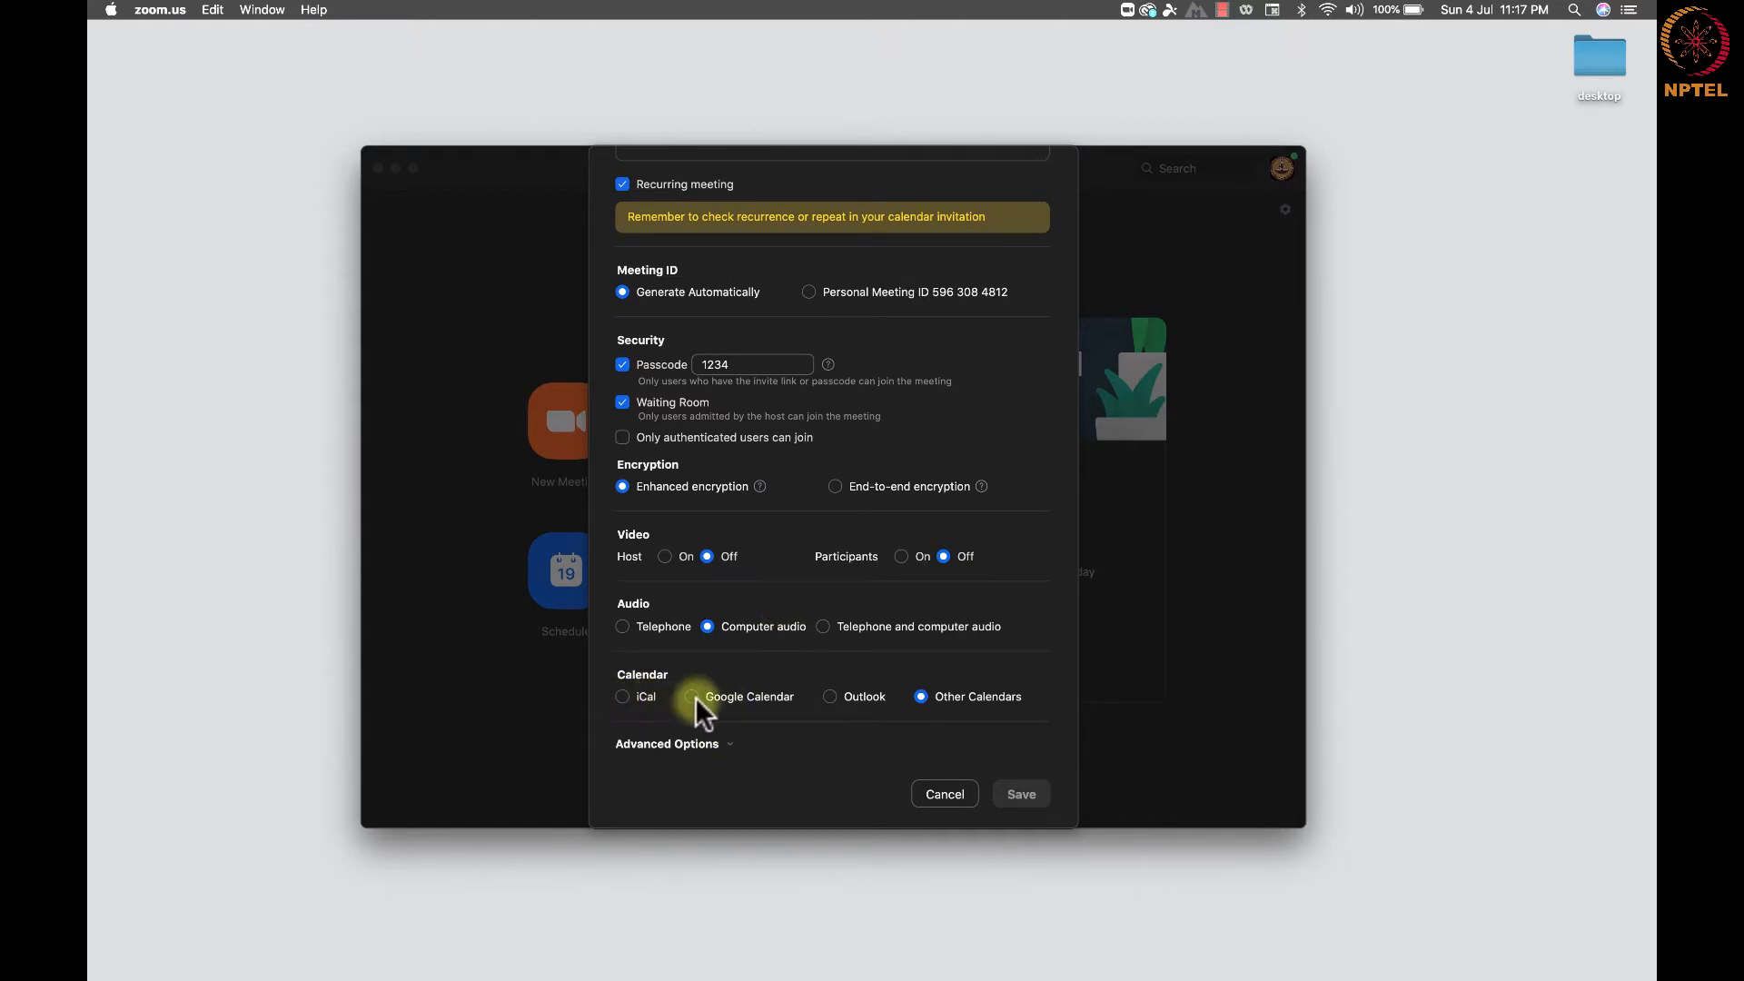
mouse_move(678, 755)
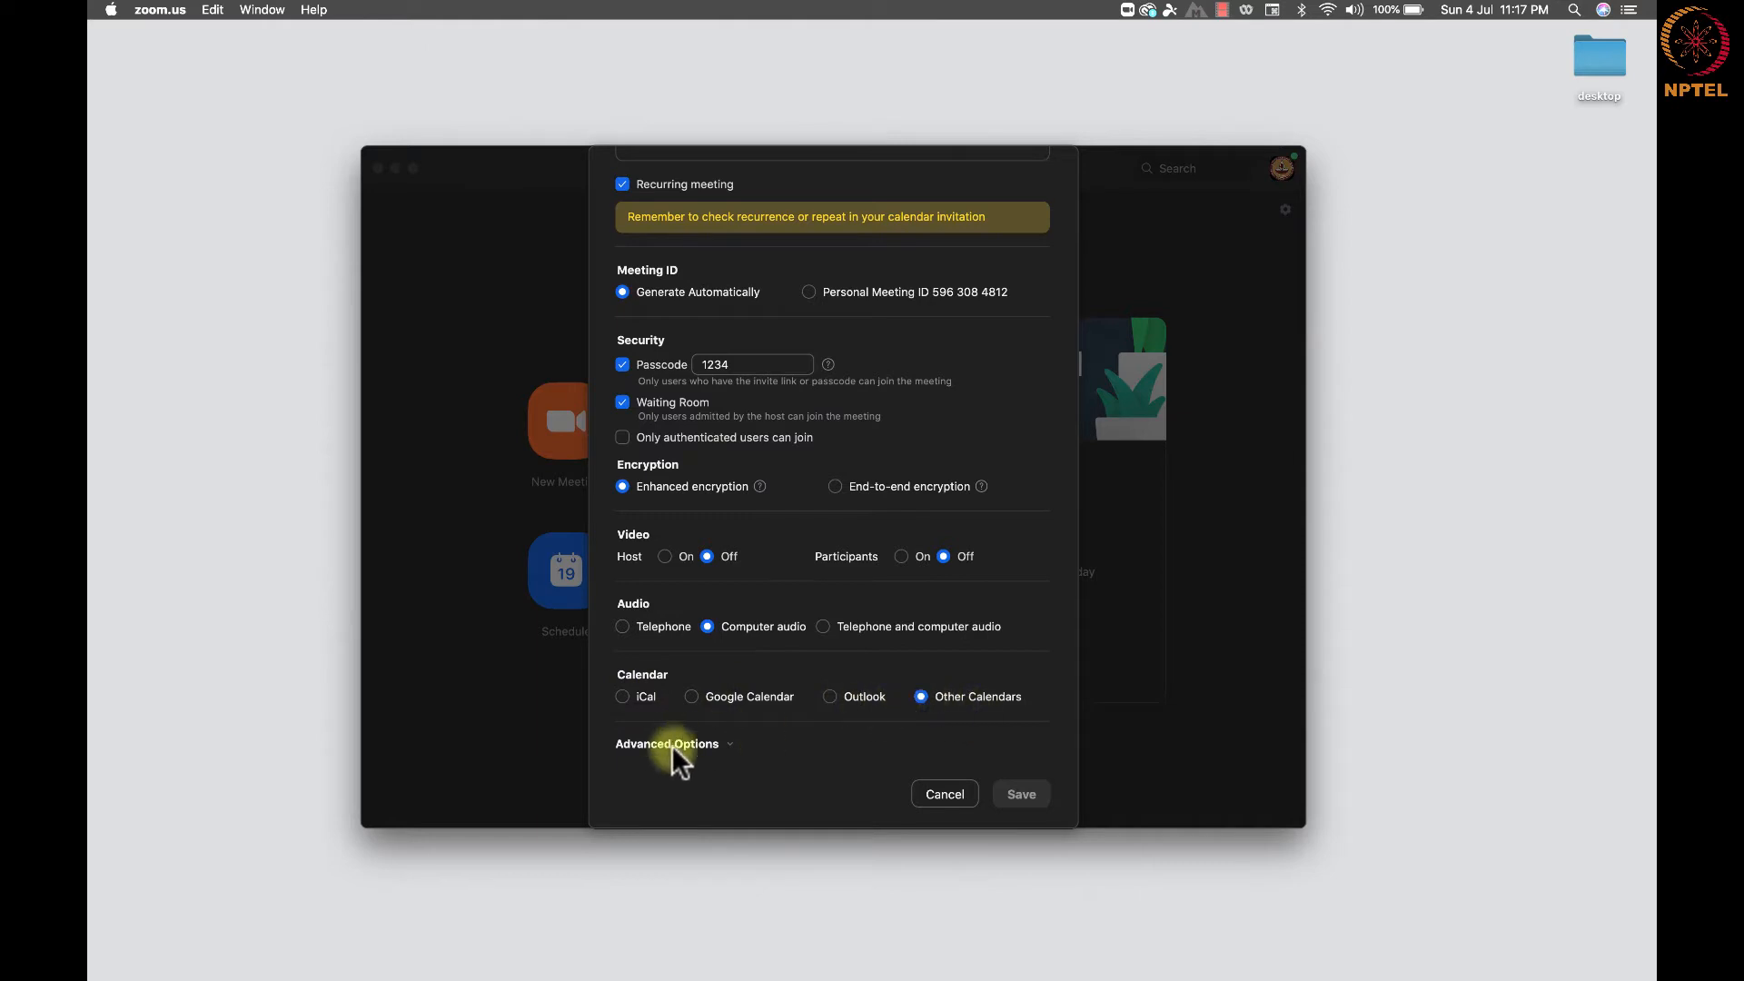
mouse_move(718, 761)
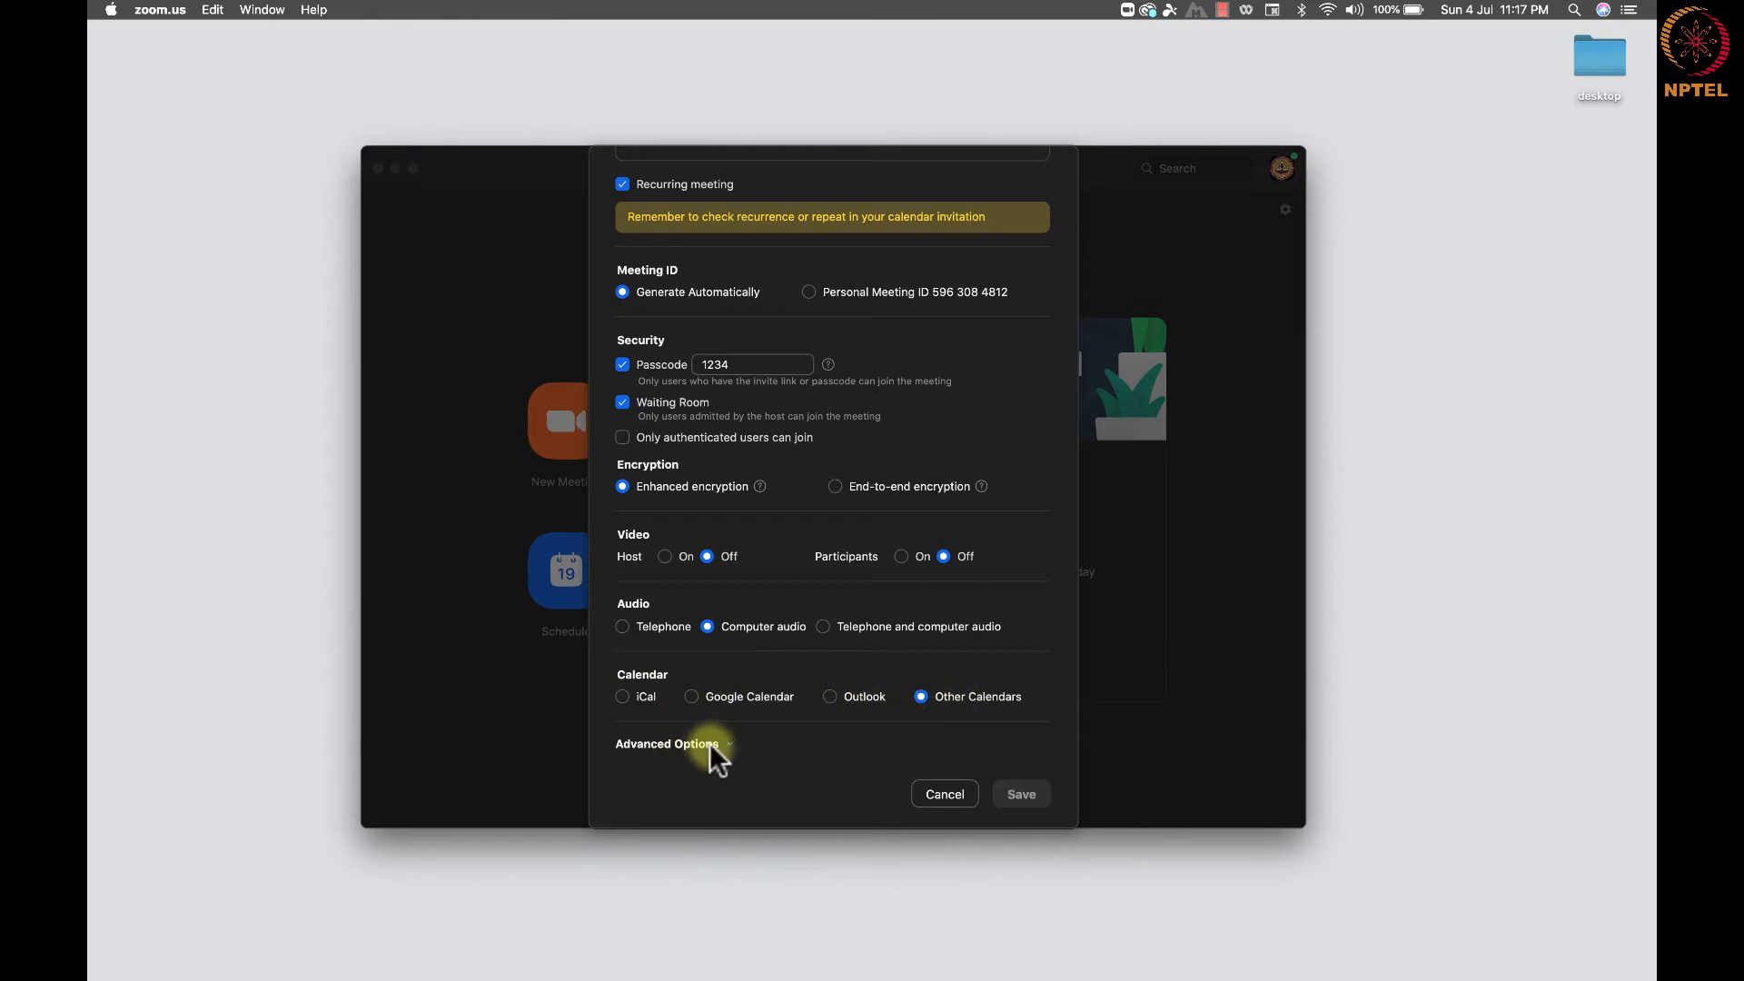
Under Advanced Options, disallow joining anytime and record the meeting automatically to the local computer.
click(667, 743)
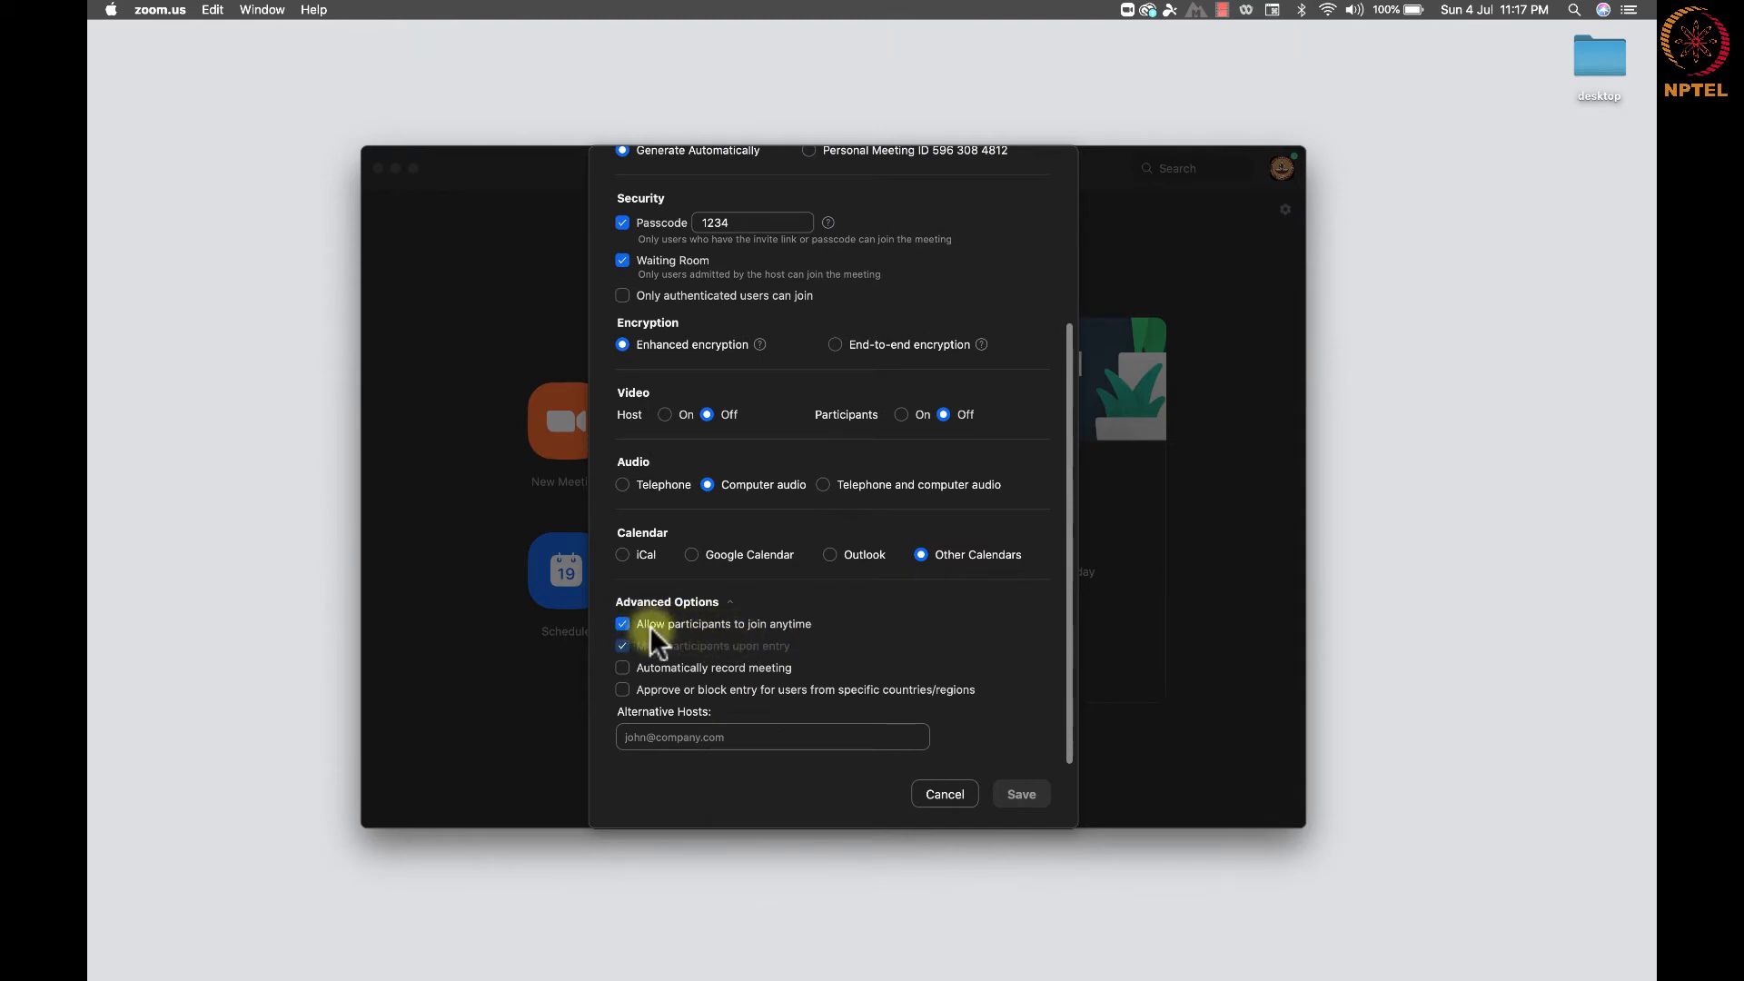
click(621, 624)
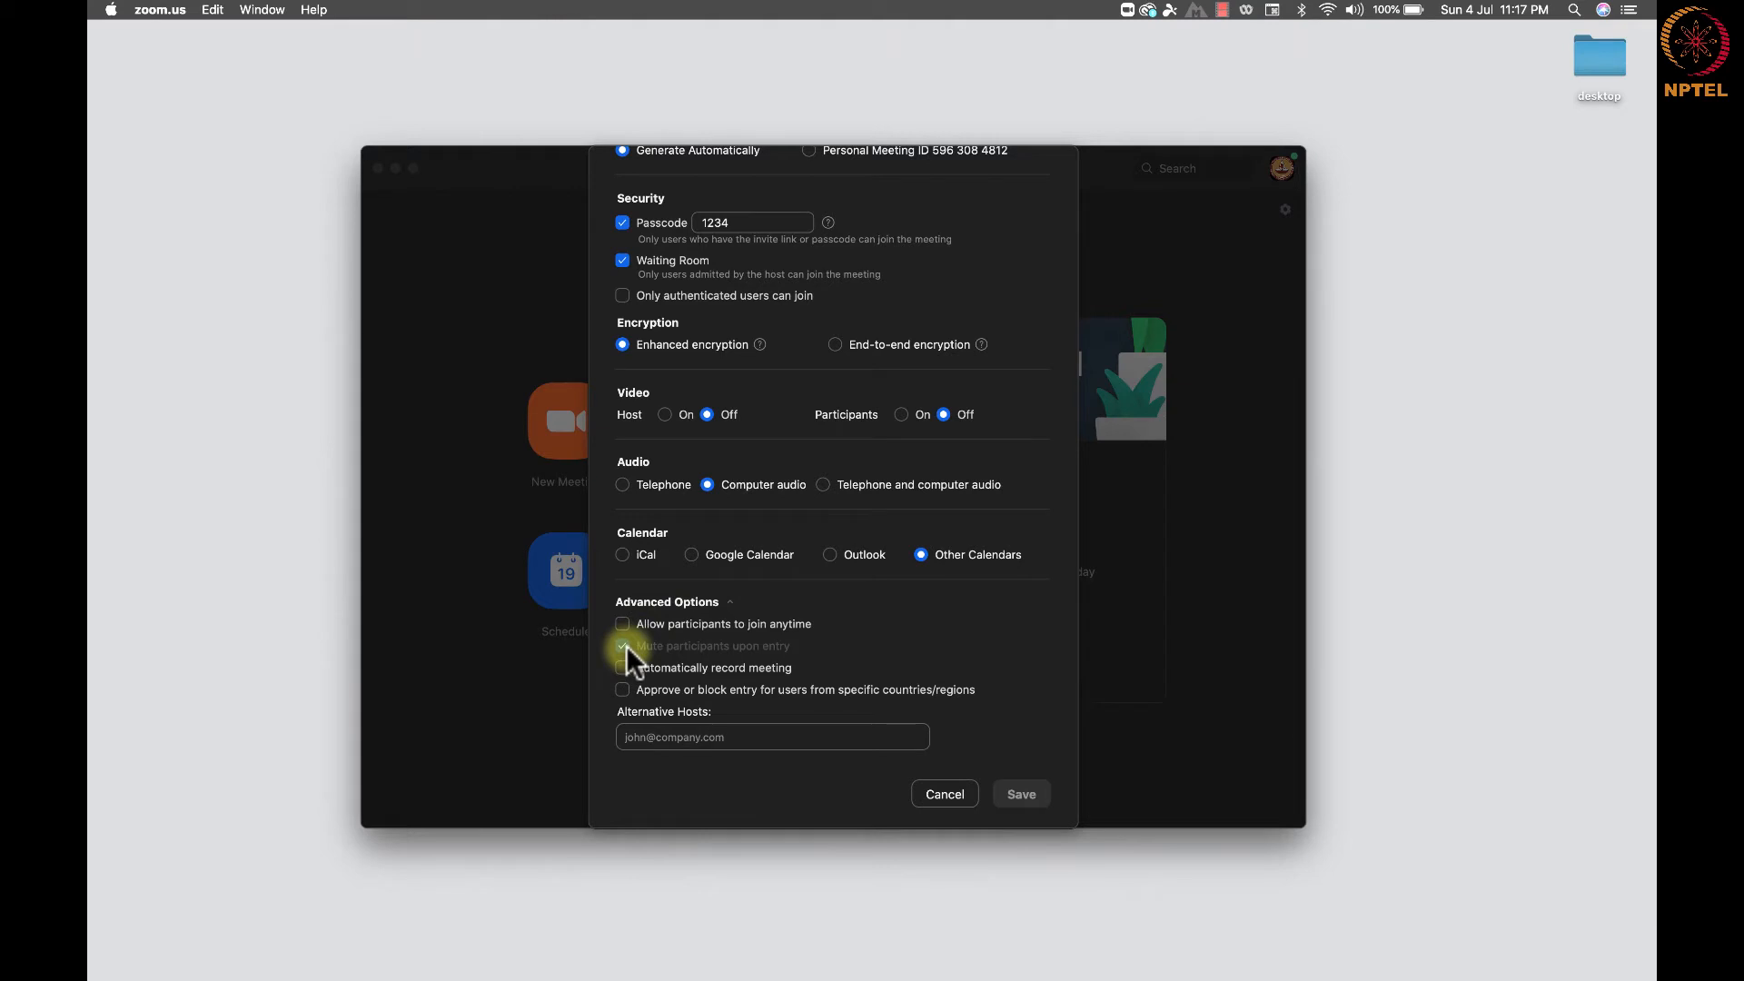
click(622, 647)
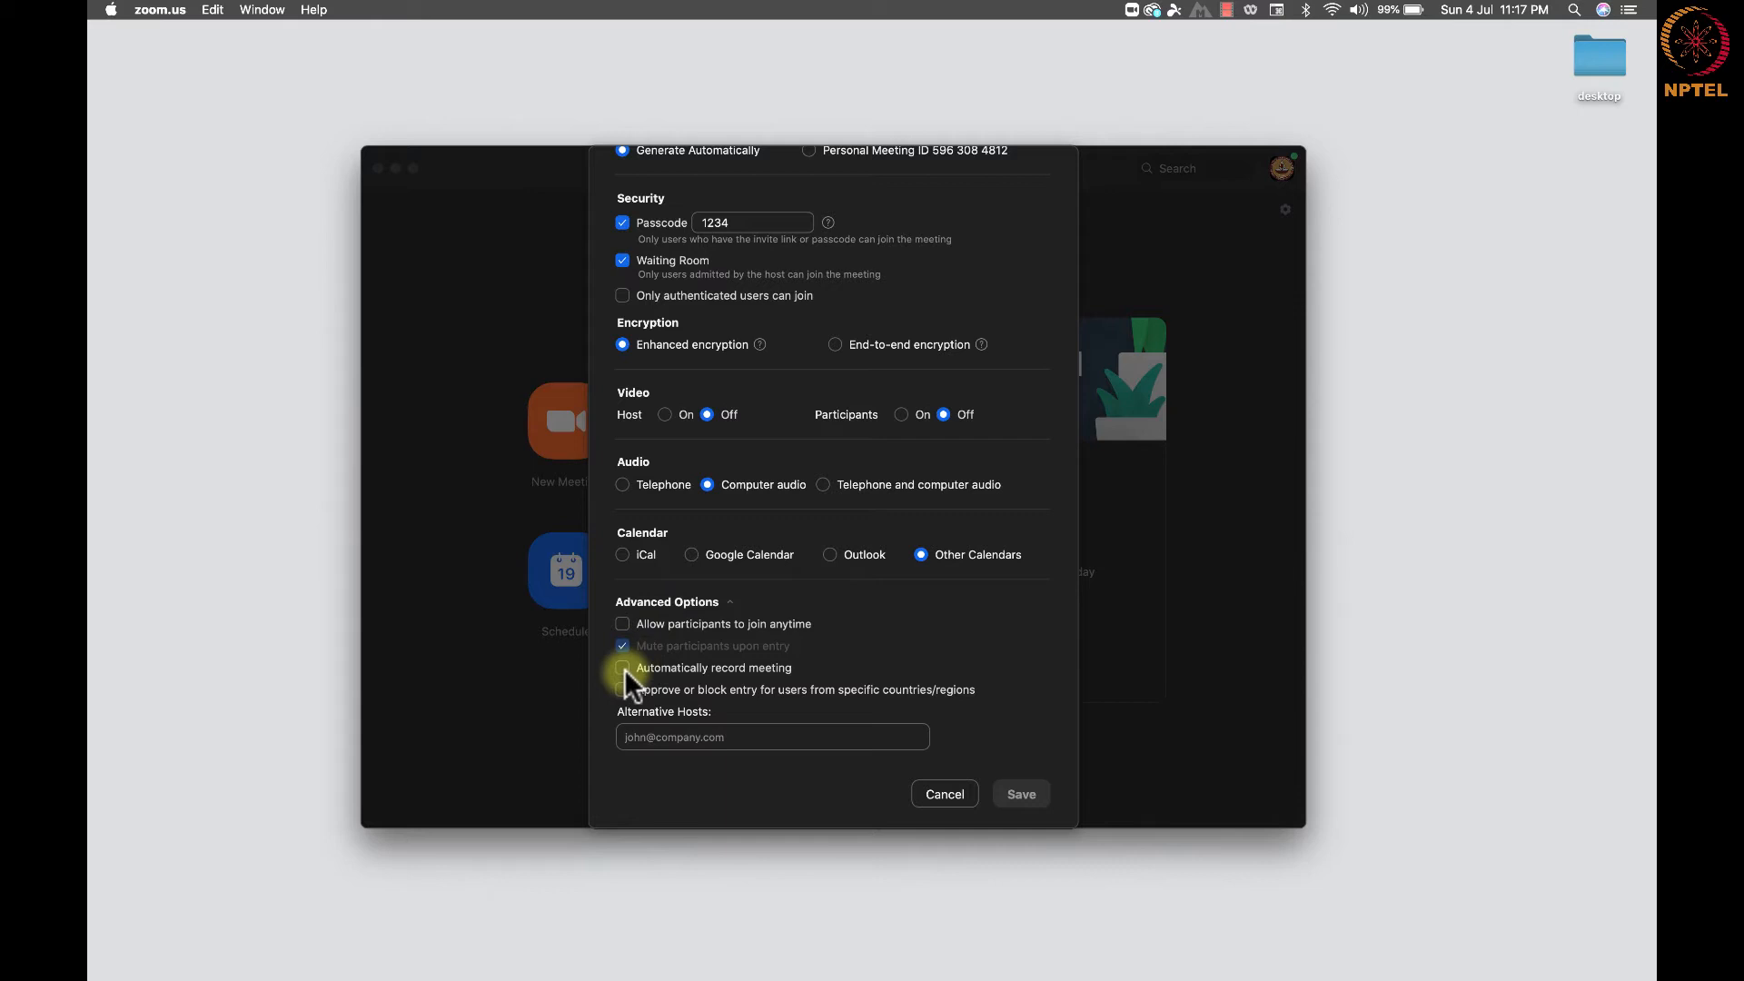
click(623, 667)
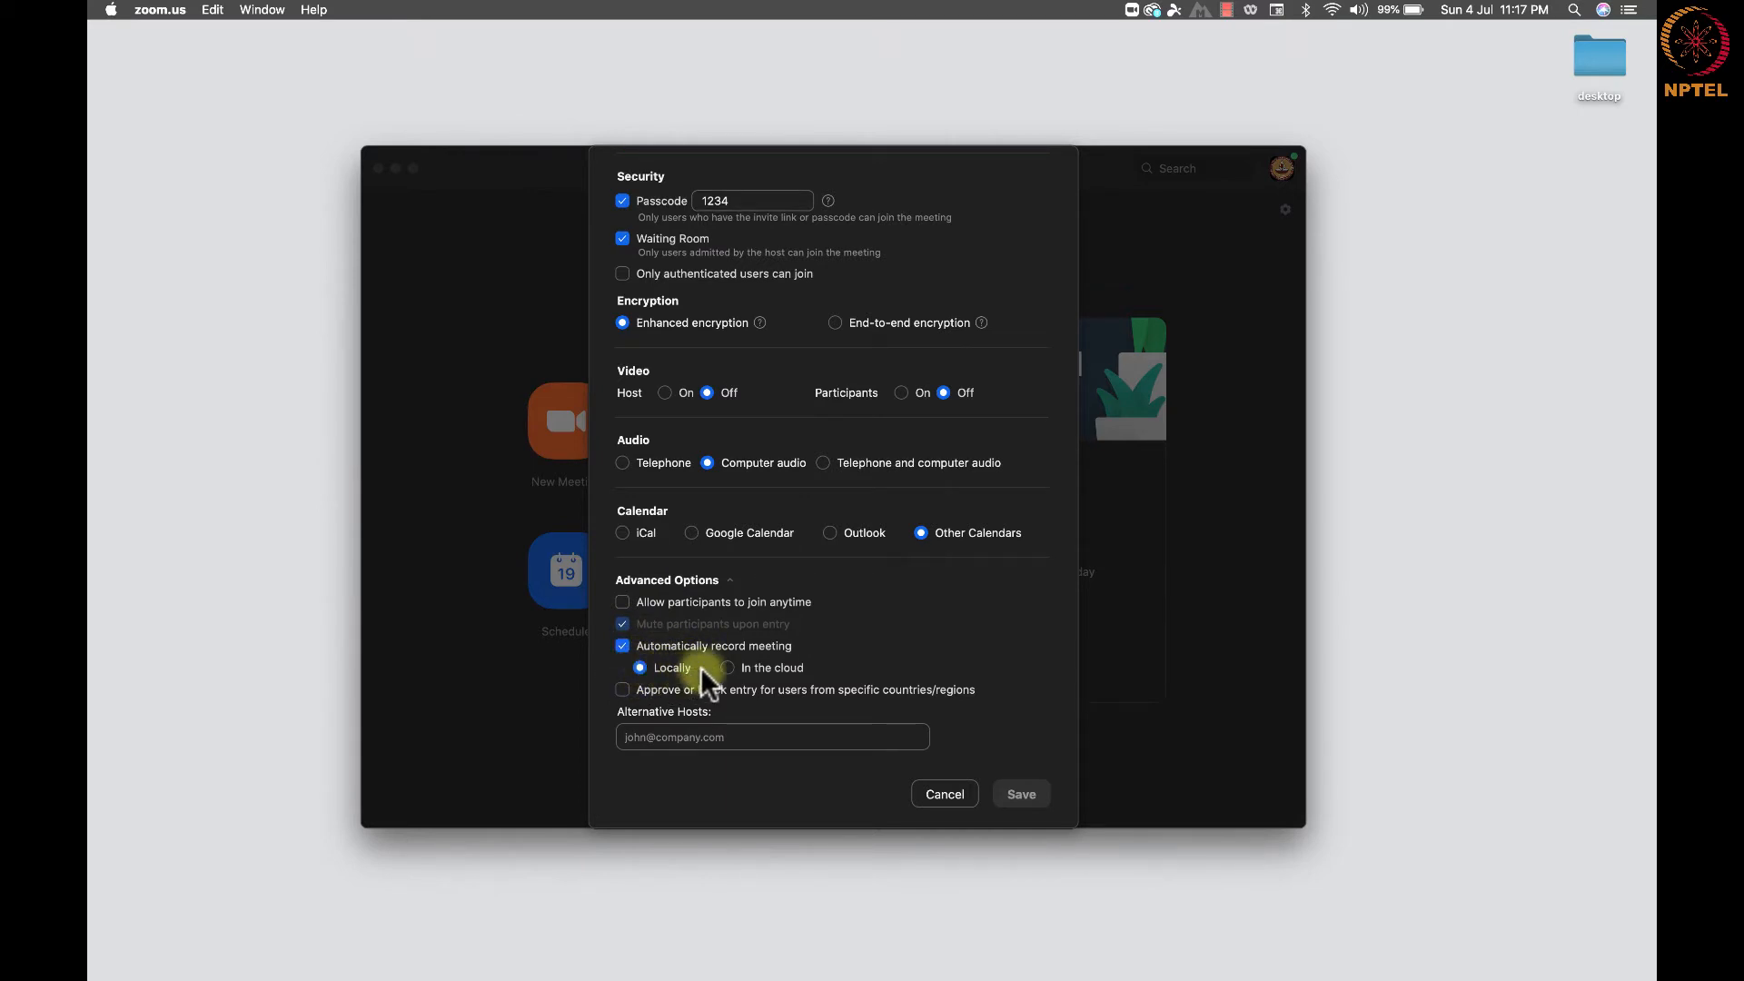
click(728, 667)
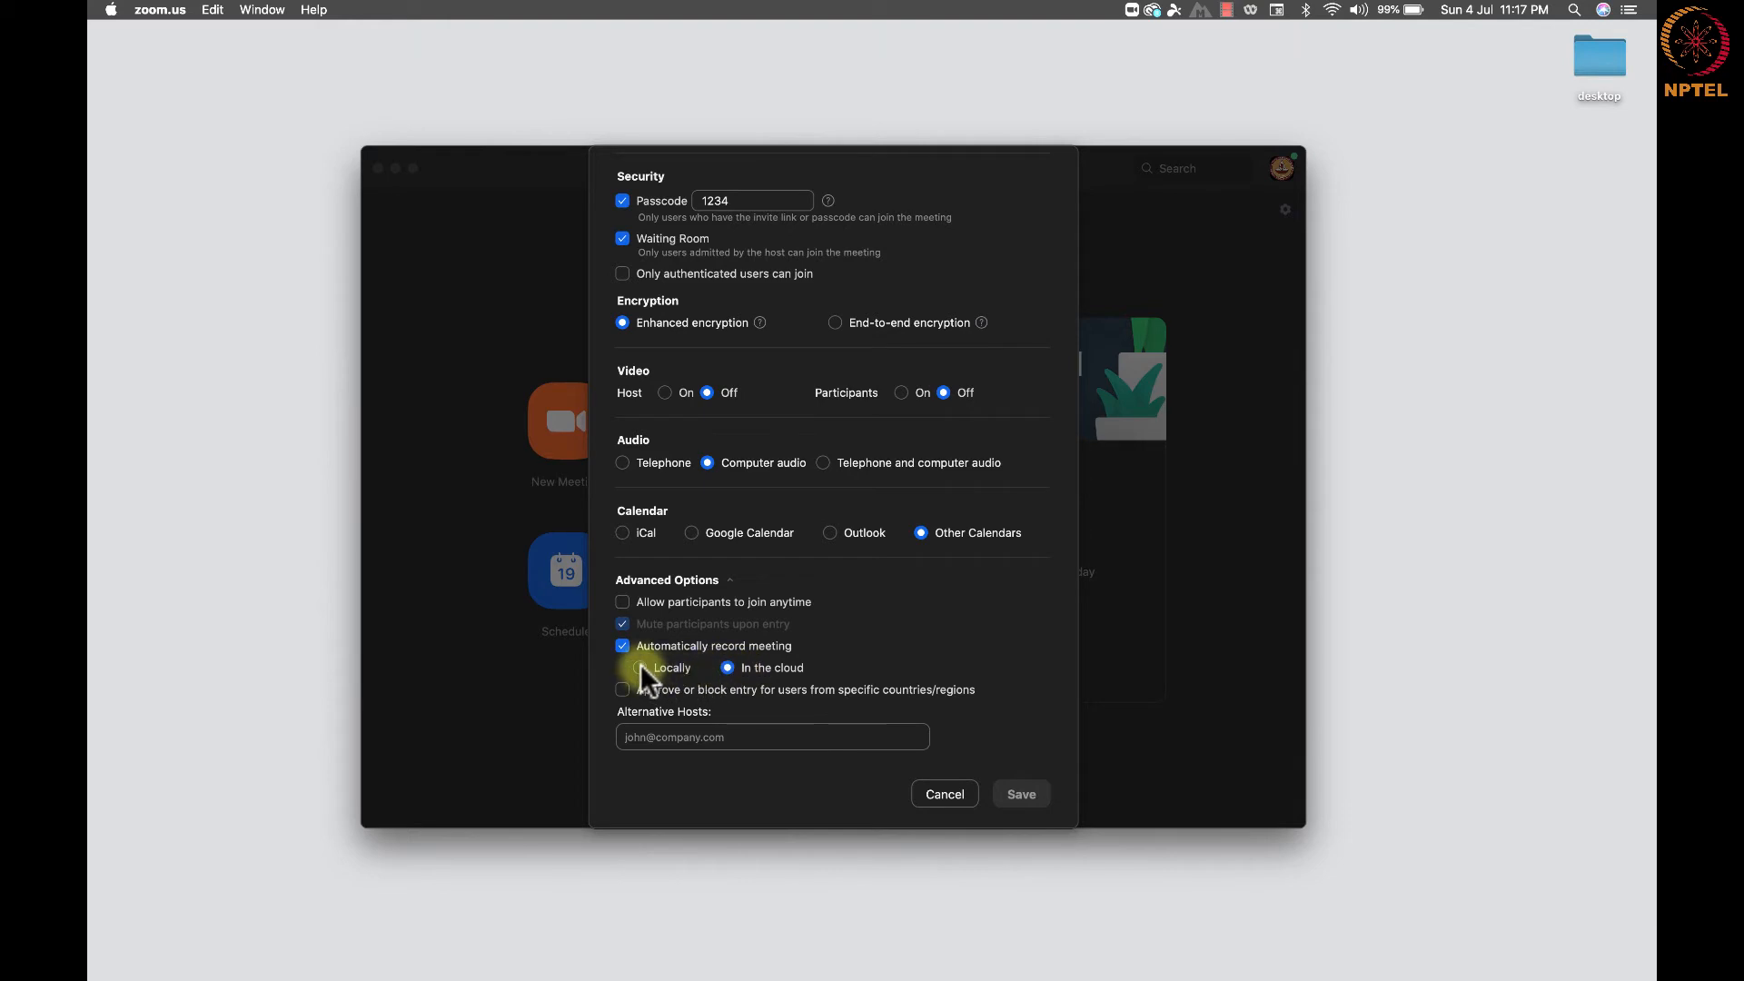
click(641, 667)
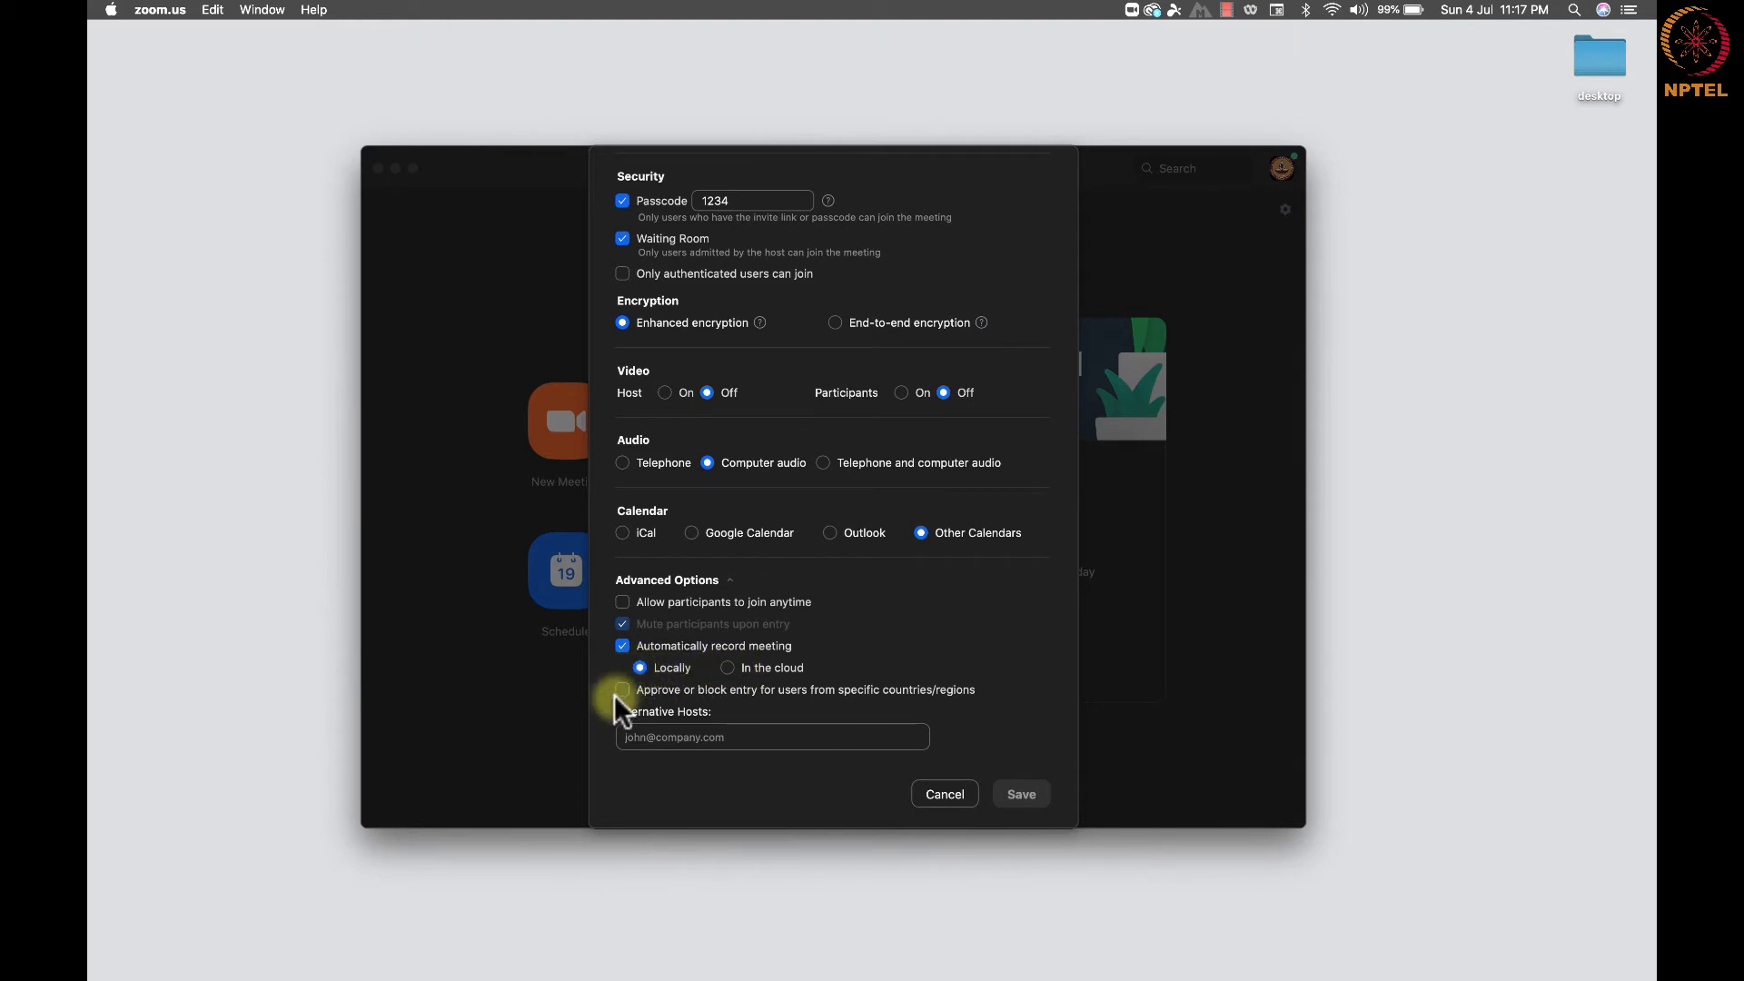
click(623, 691)
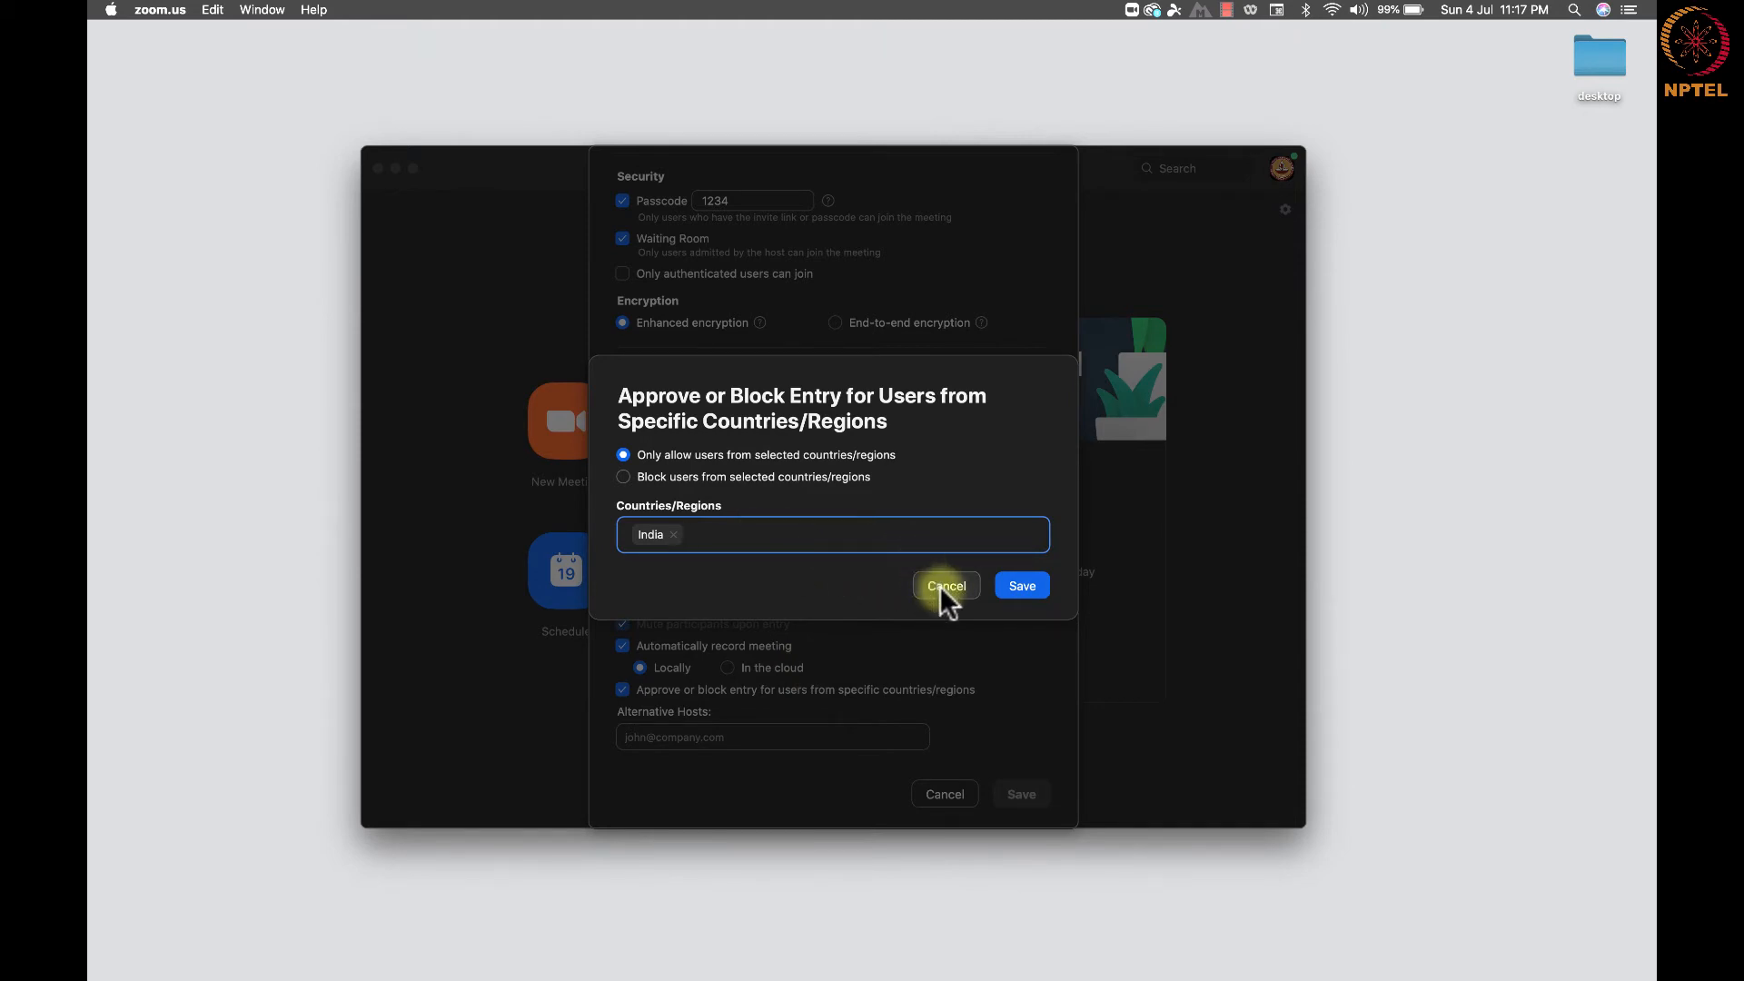
click(624, 476)
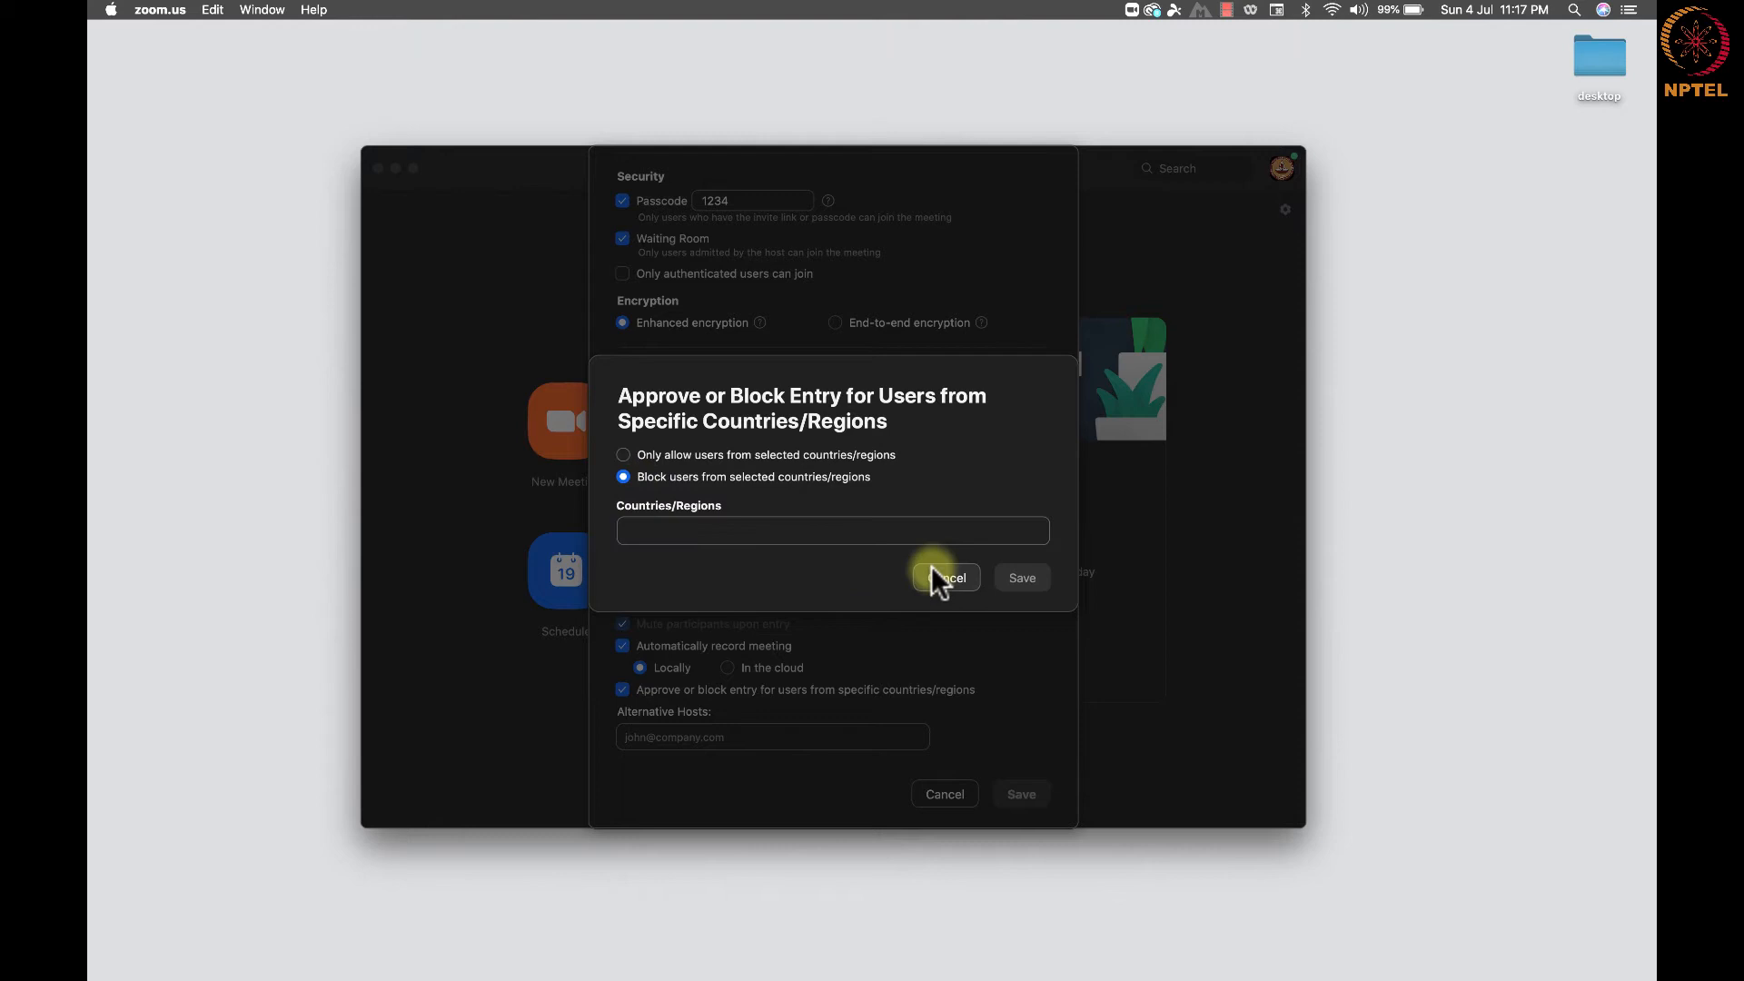
click(945, 578)
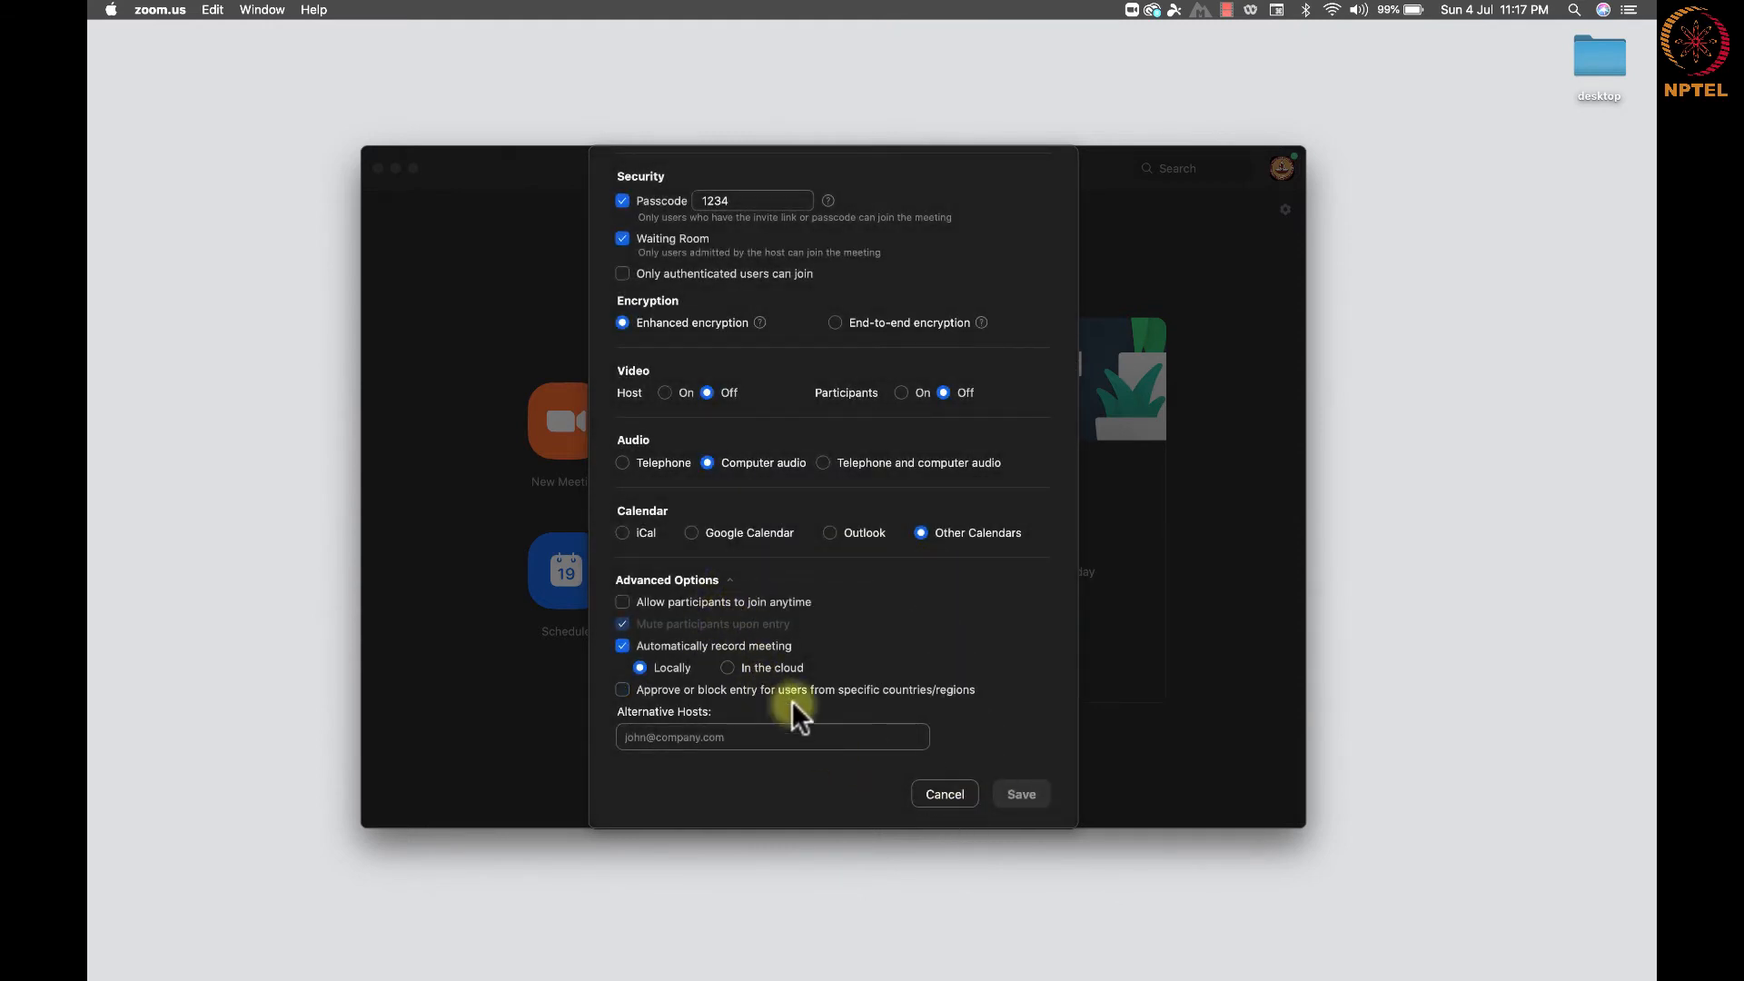
click(772, 736)
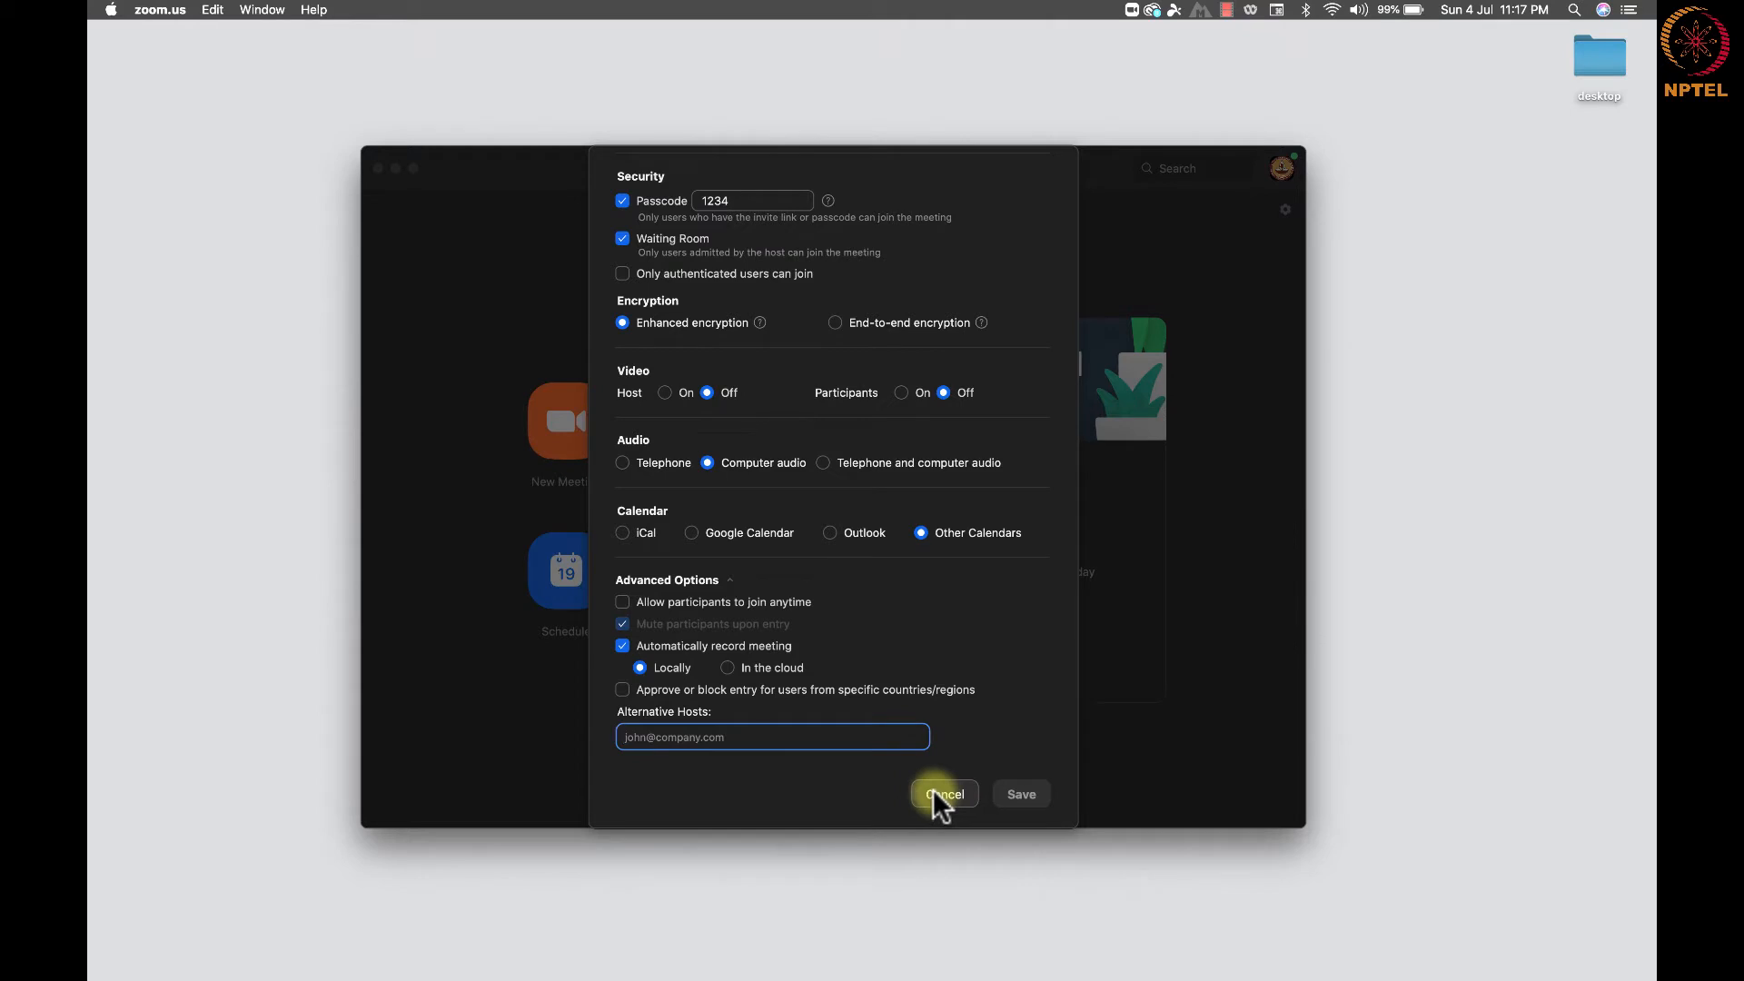
mouse_move(988, 803)
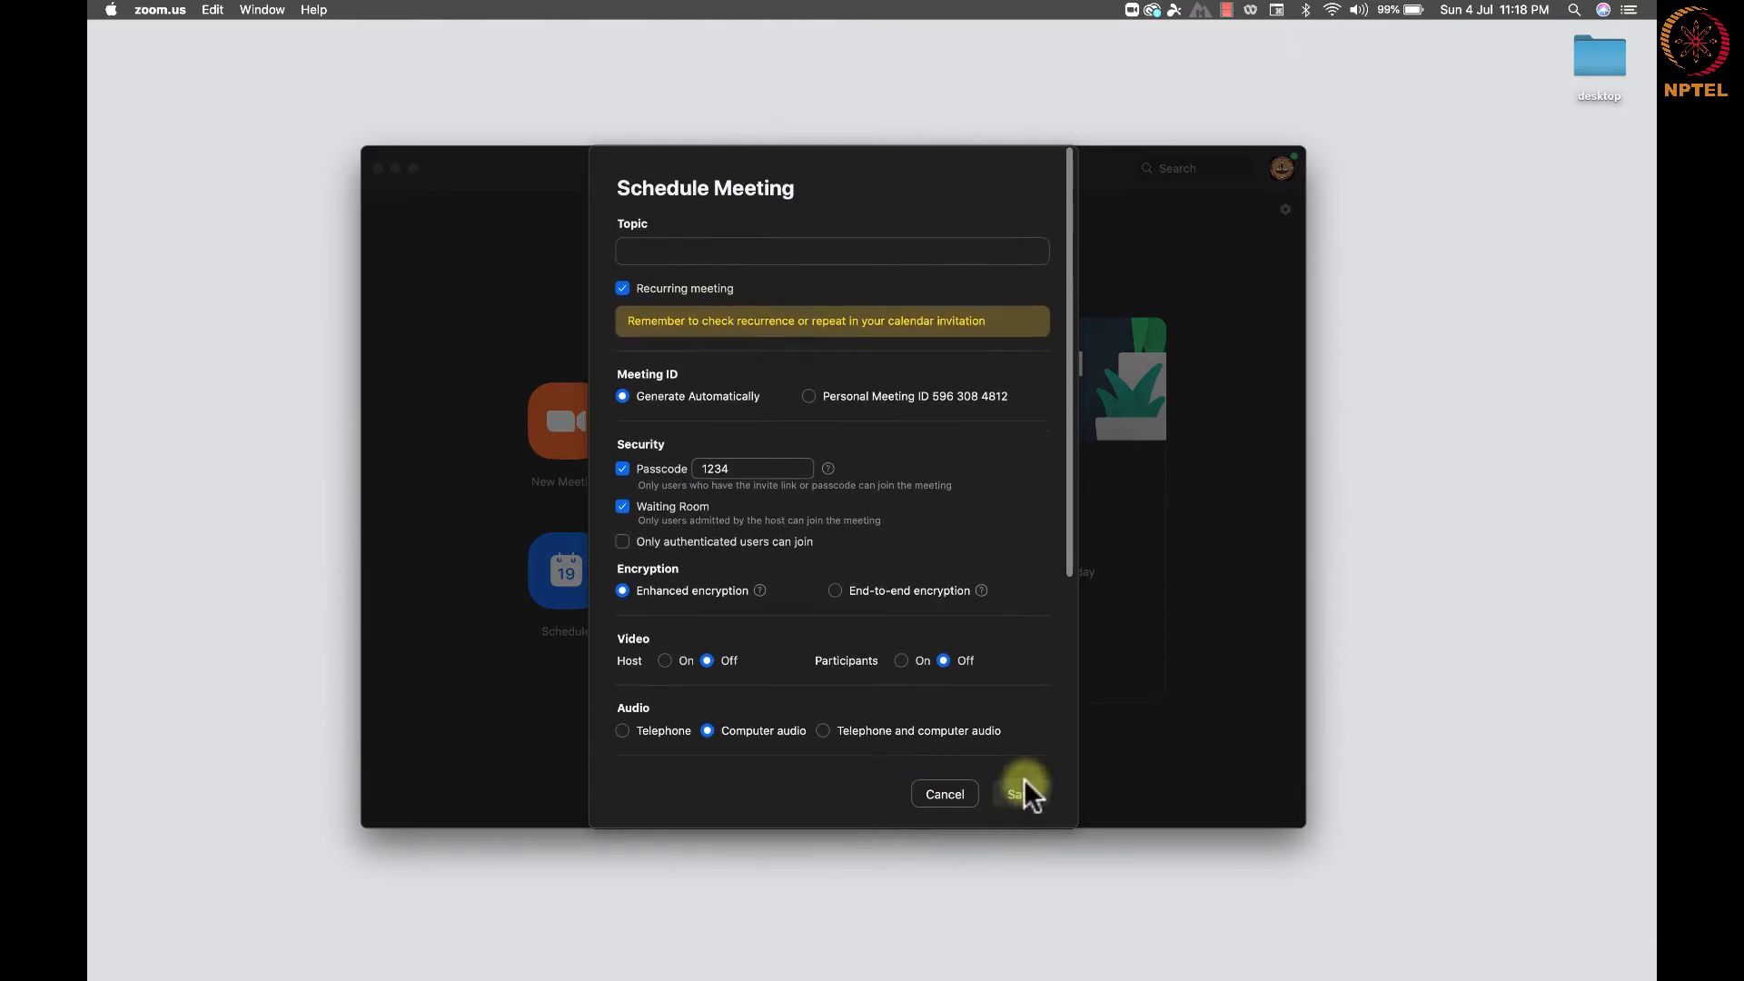
Save the scheduled meeting, then dismiss the Share Screen prompt to stay on Home.
click(1017, 794)
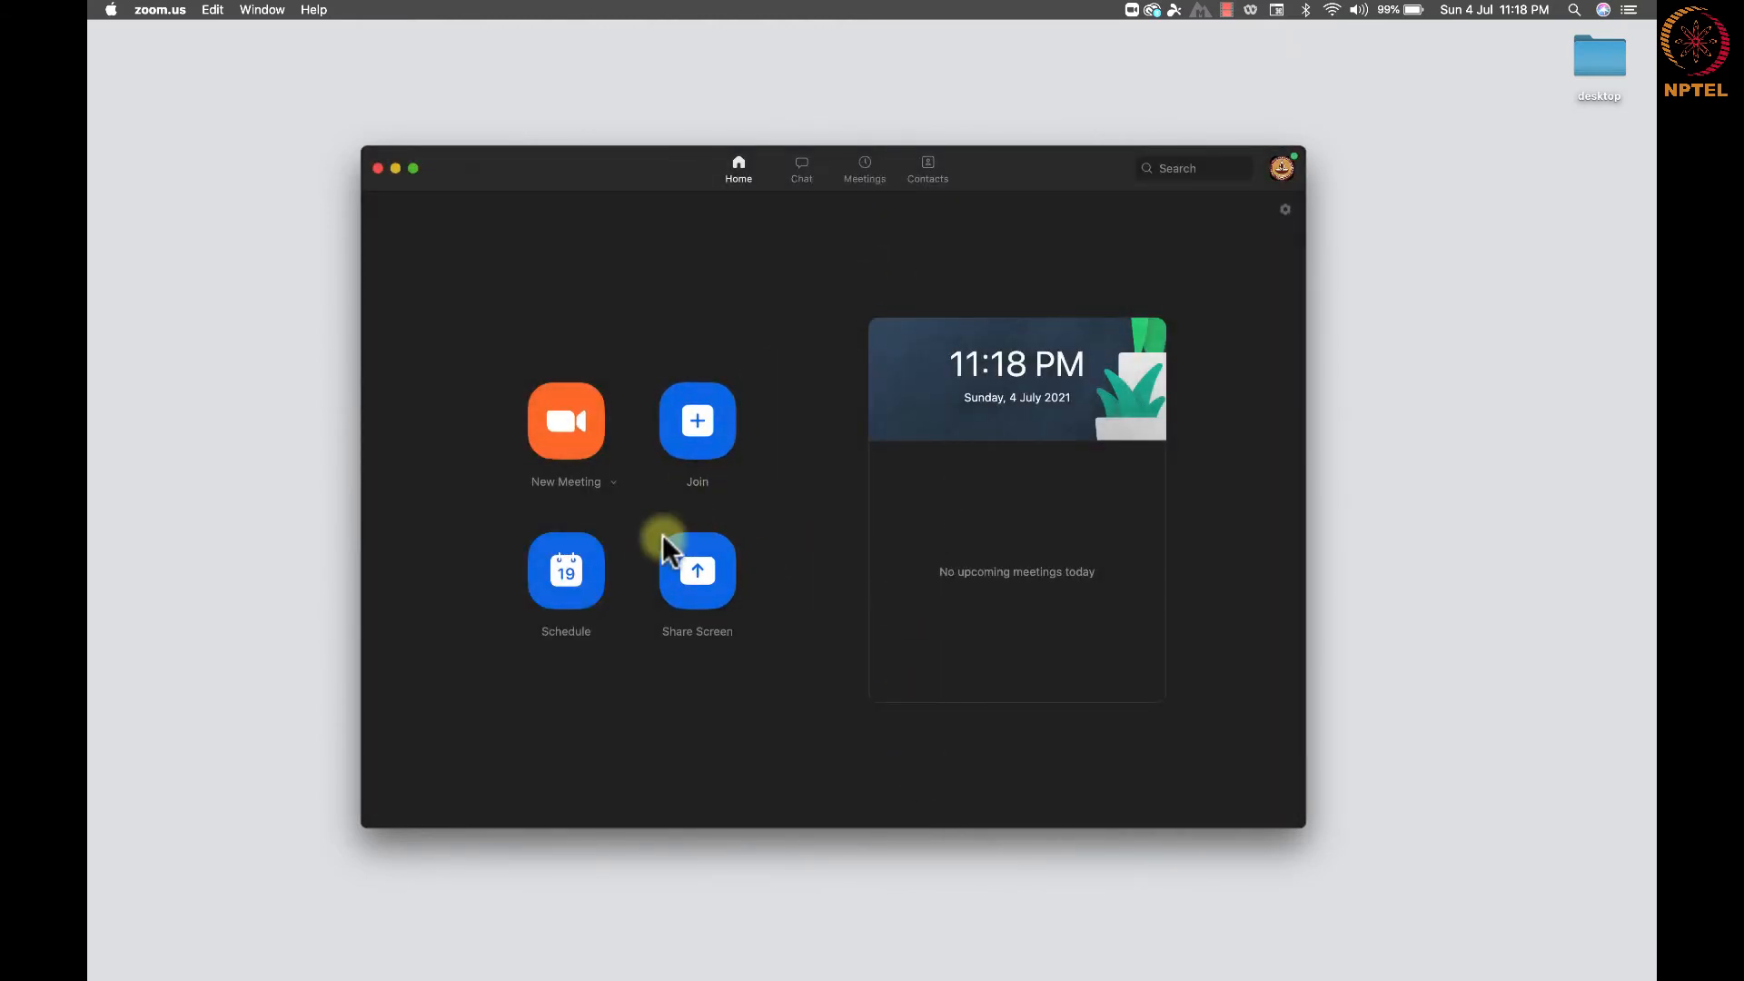
click(696, 571)
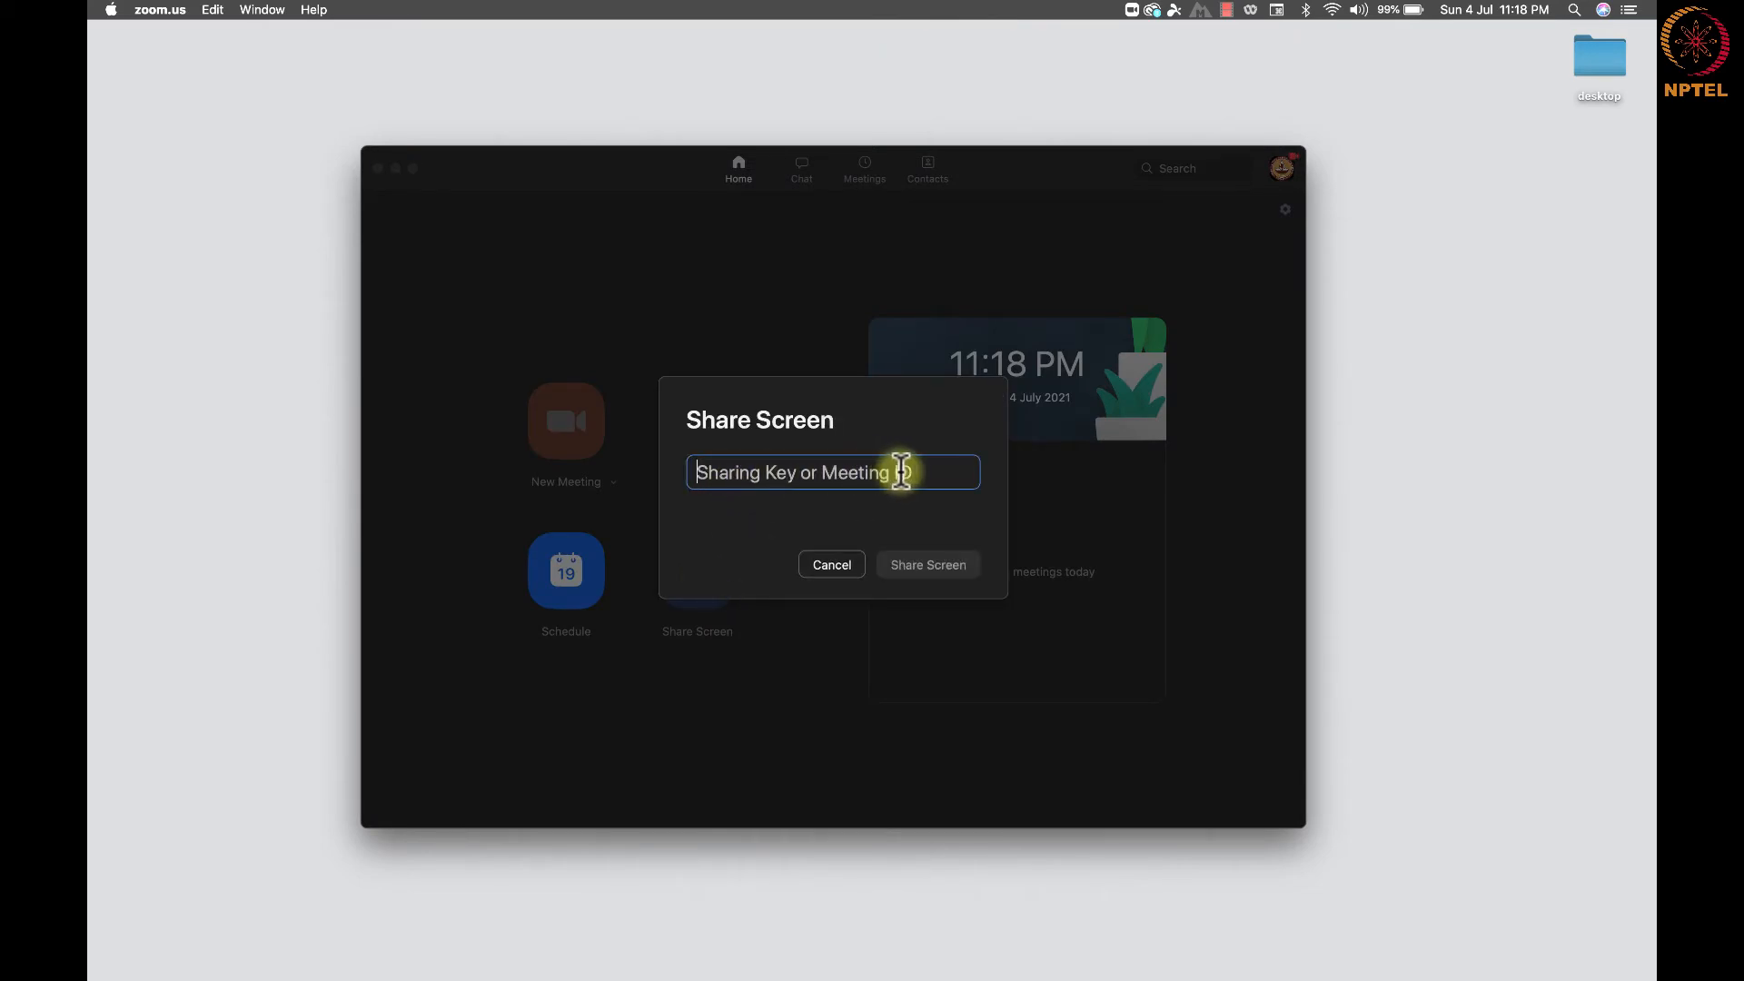
mouse_move(901, 554)
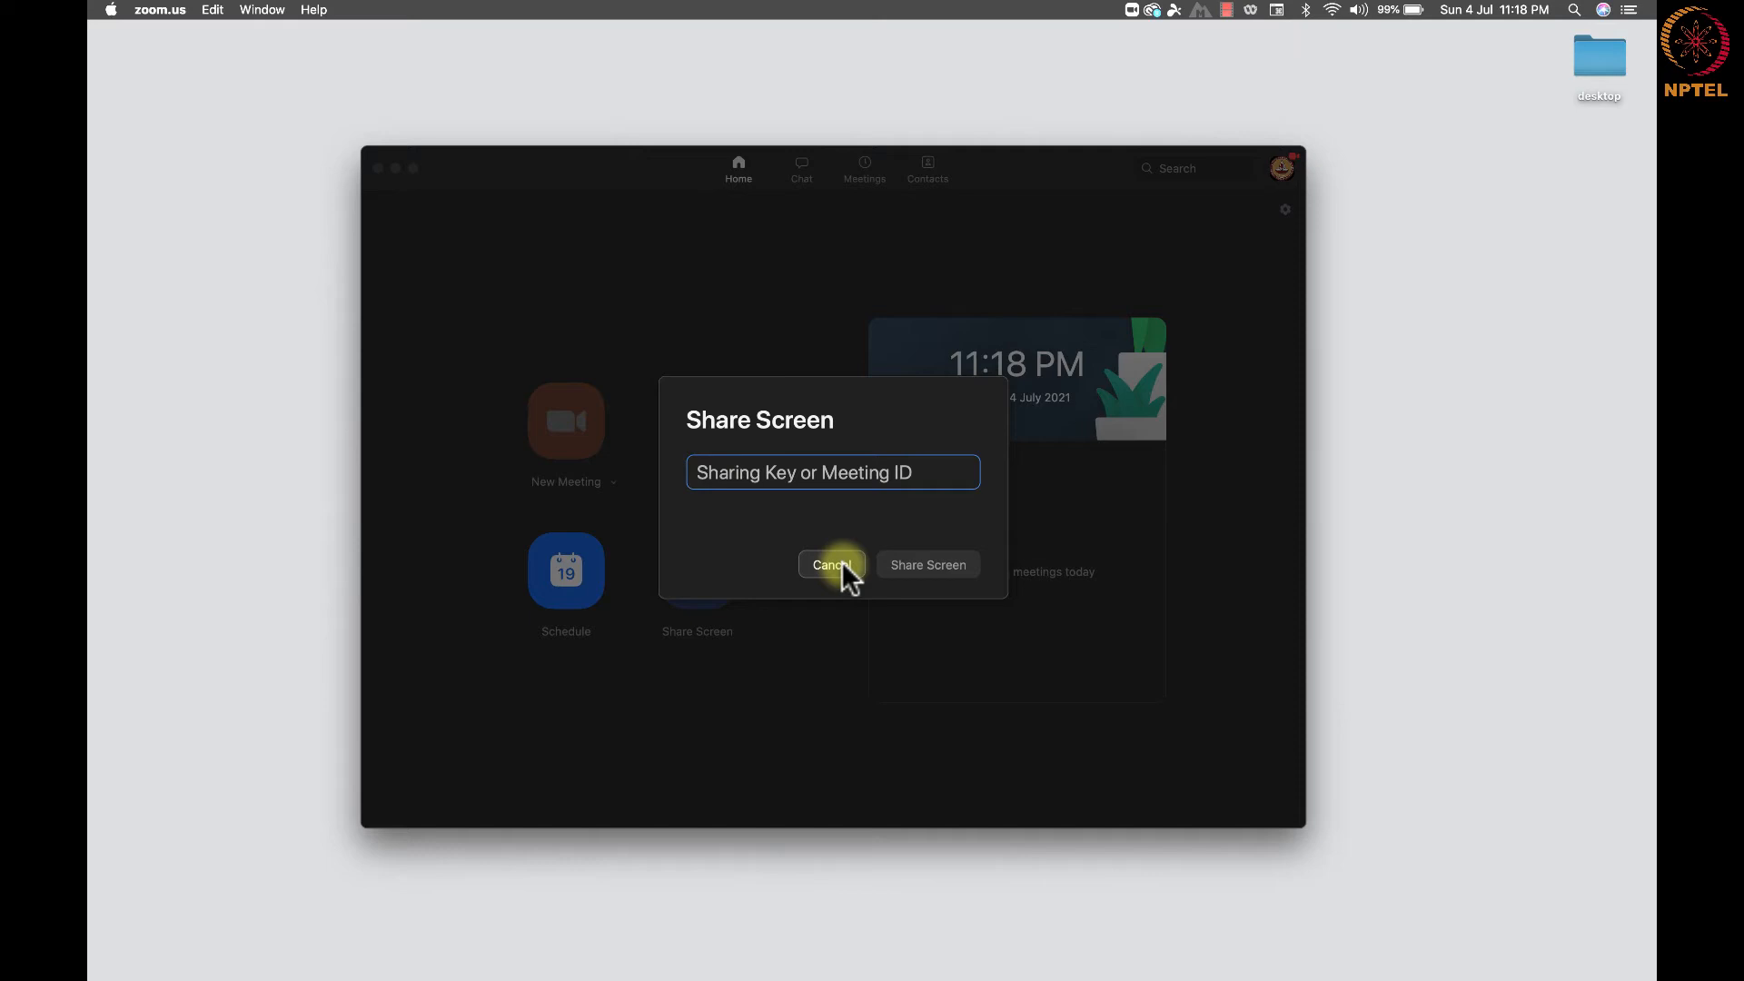
click(831, 563)
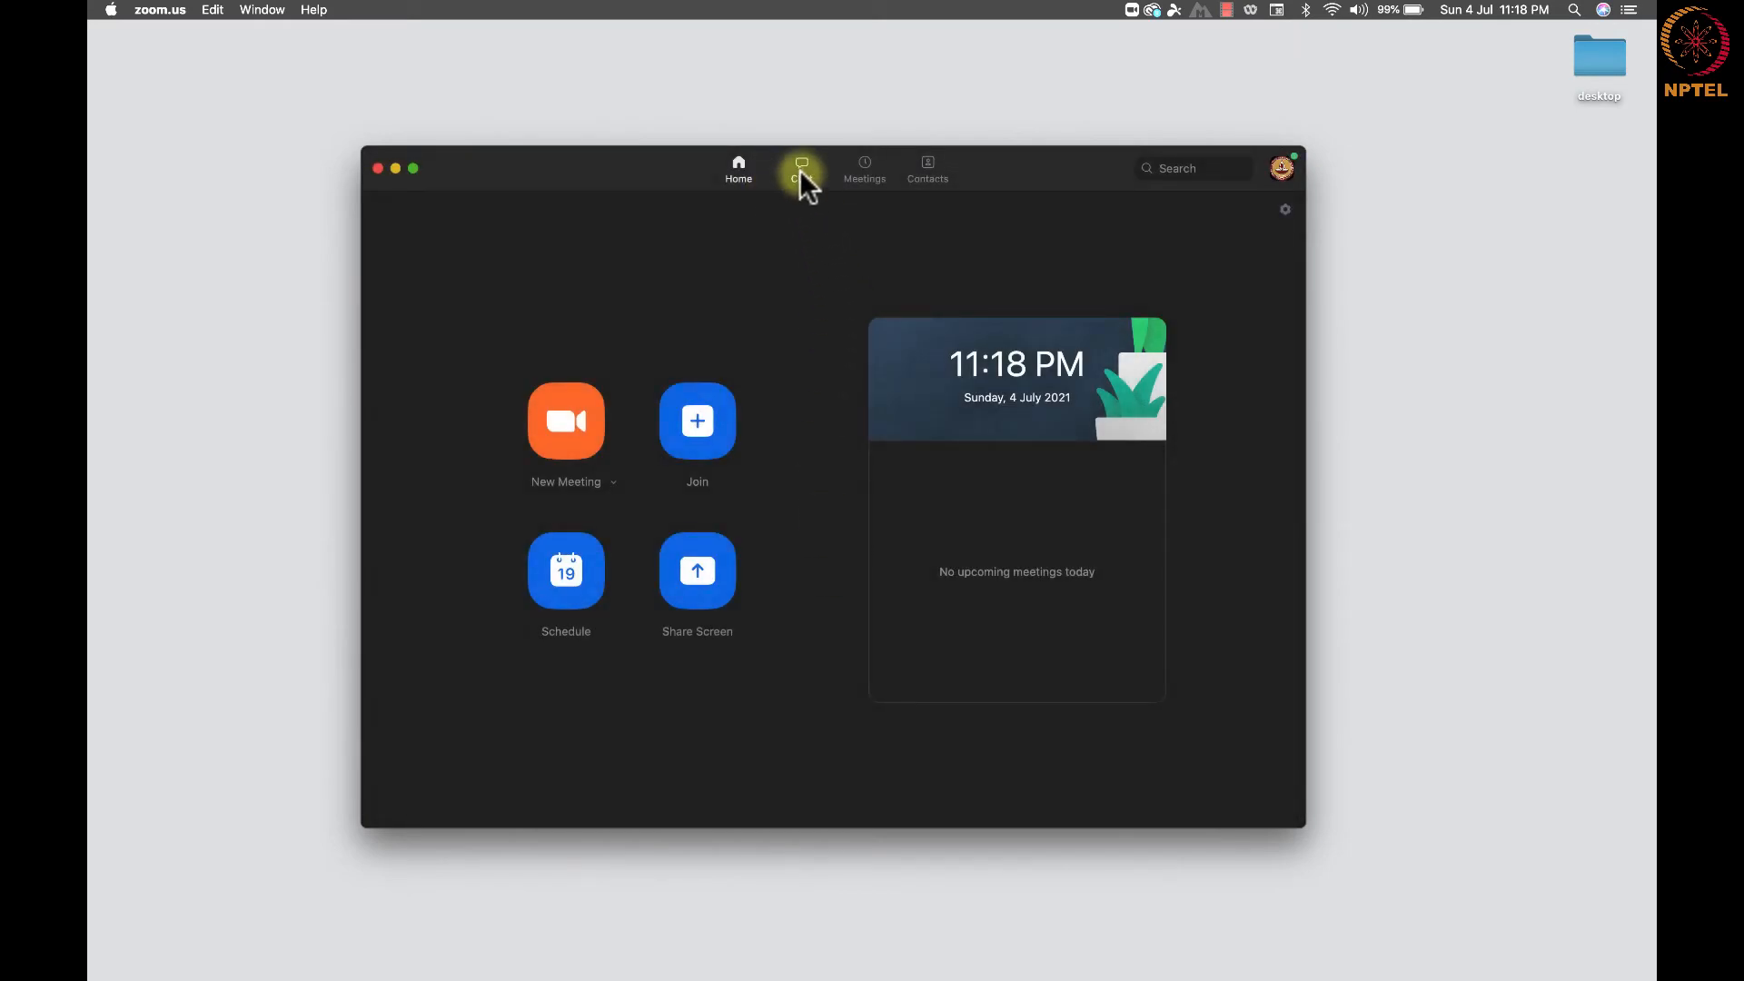
Briefly visit the personal chat space, then switch to the upcoming Meetings list.
click(799, 167)
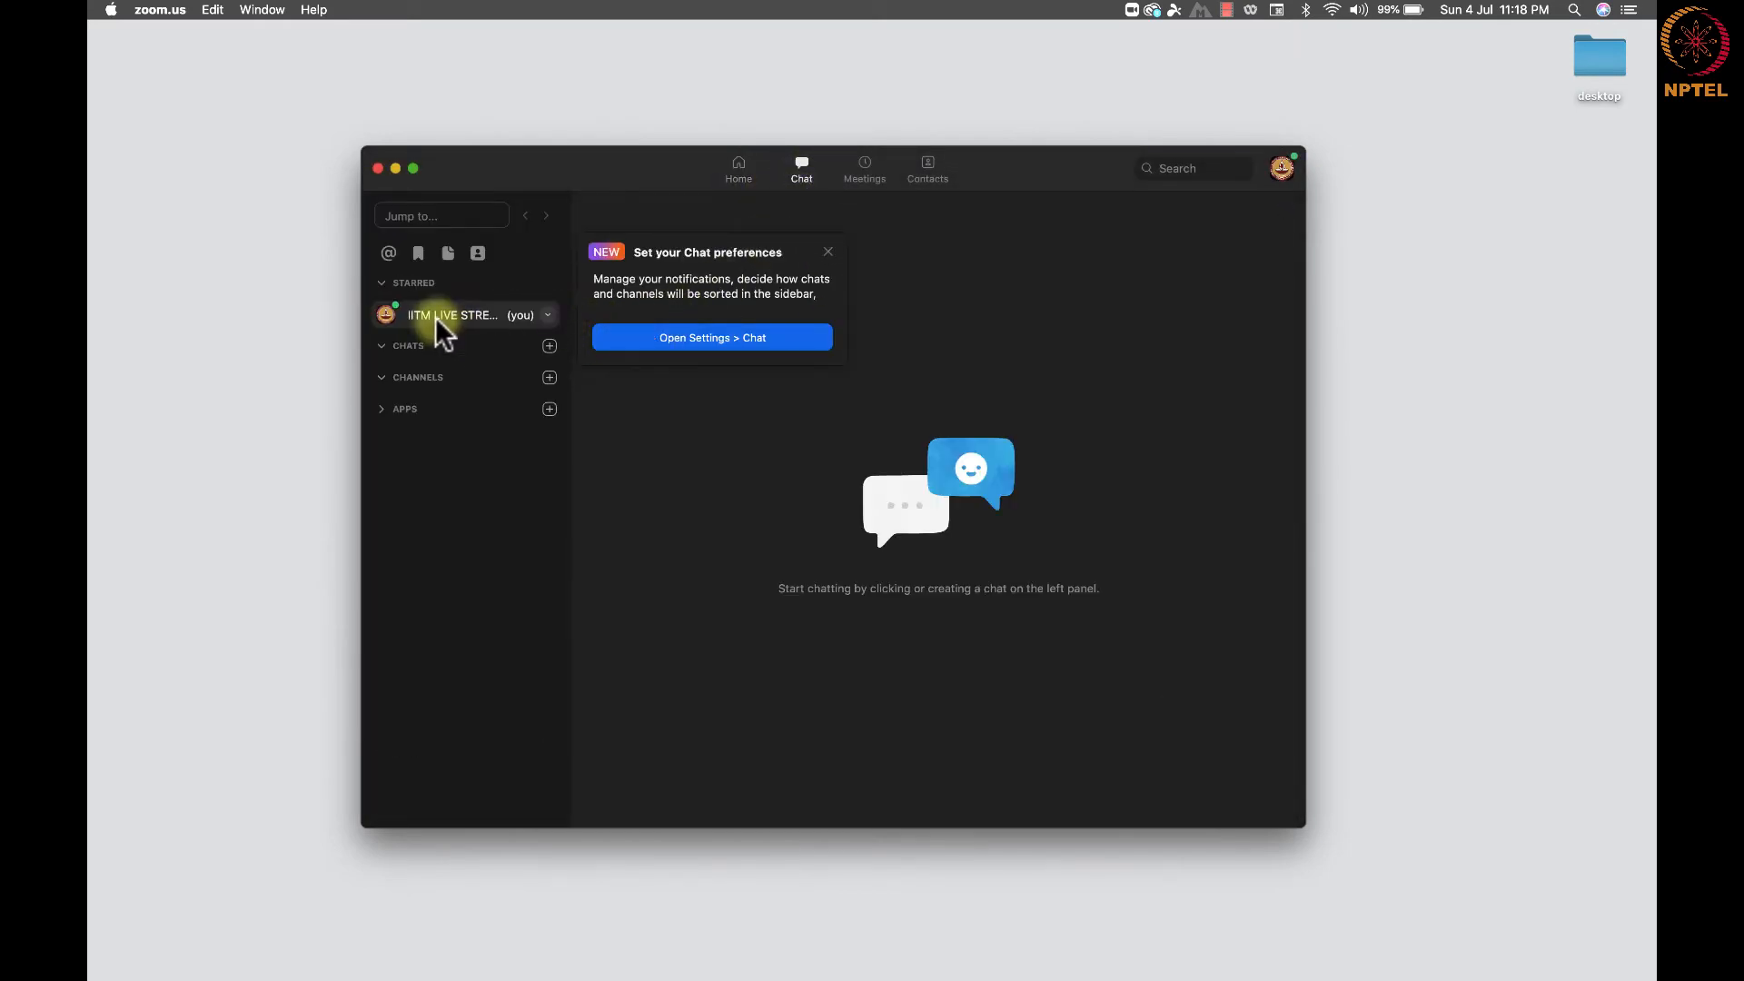
click(461, 314)
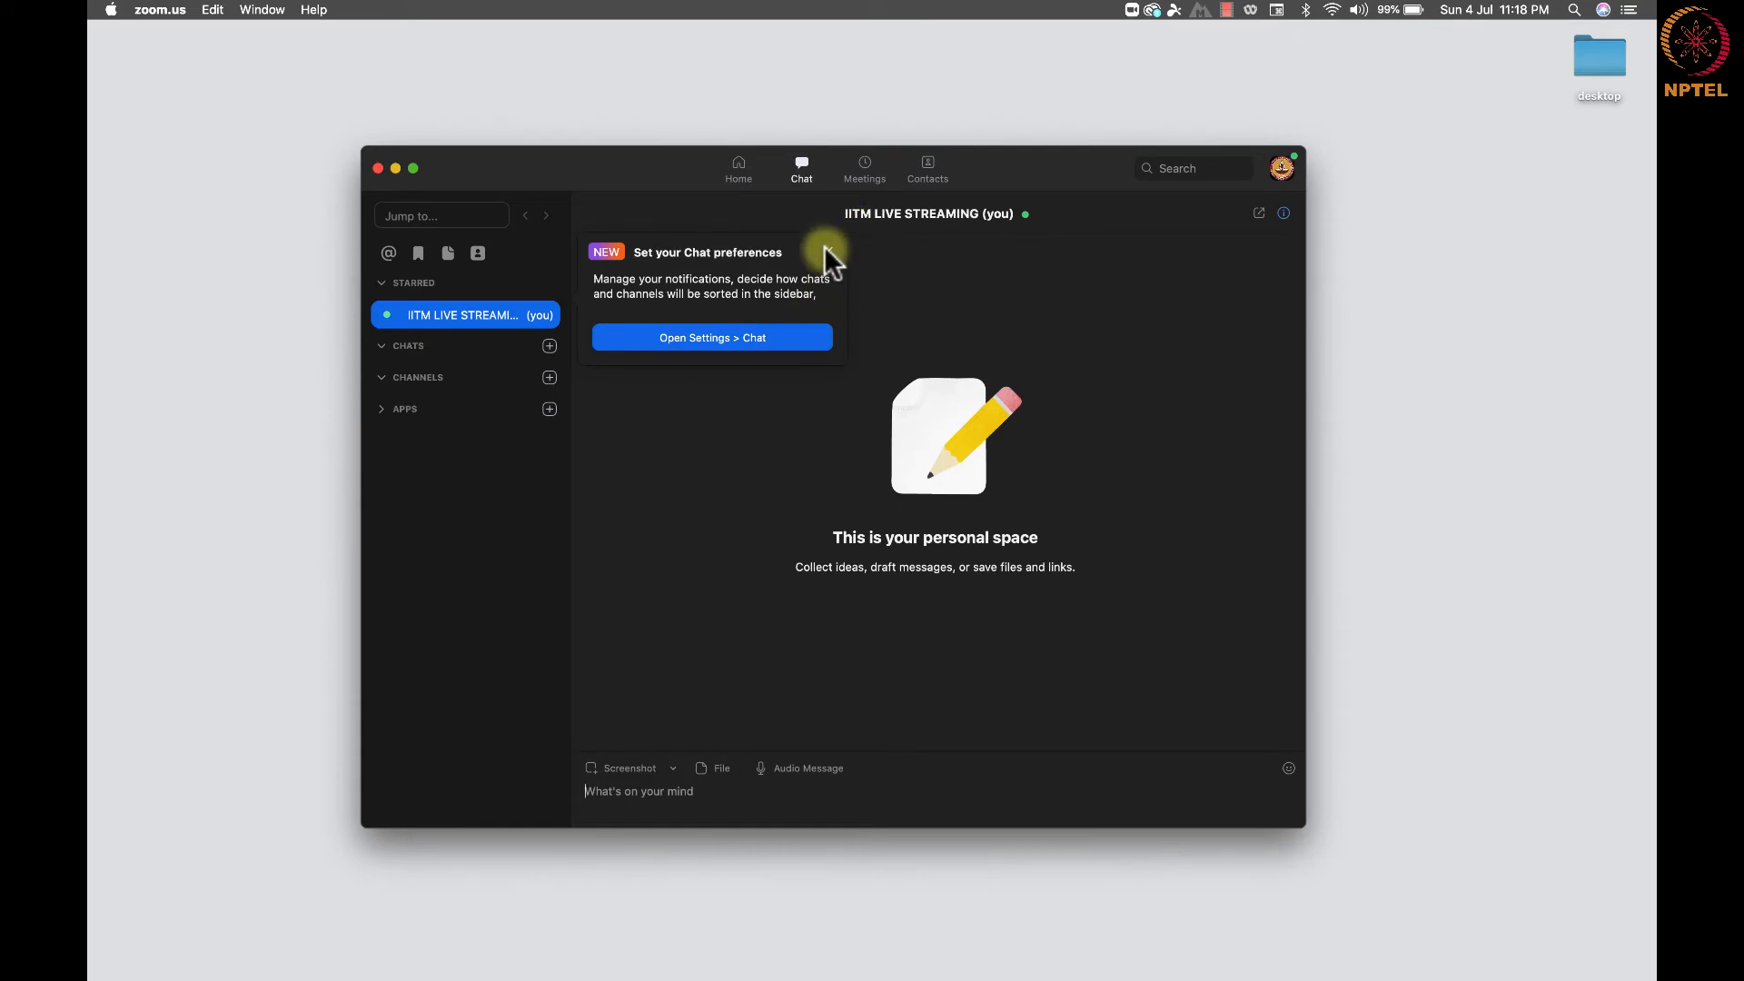
click(829, 250)
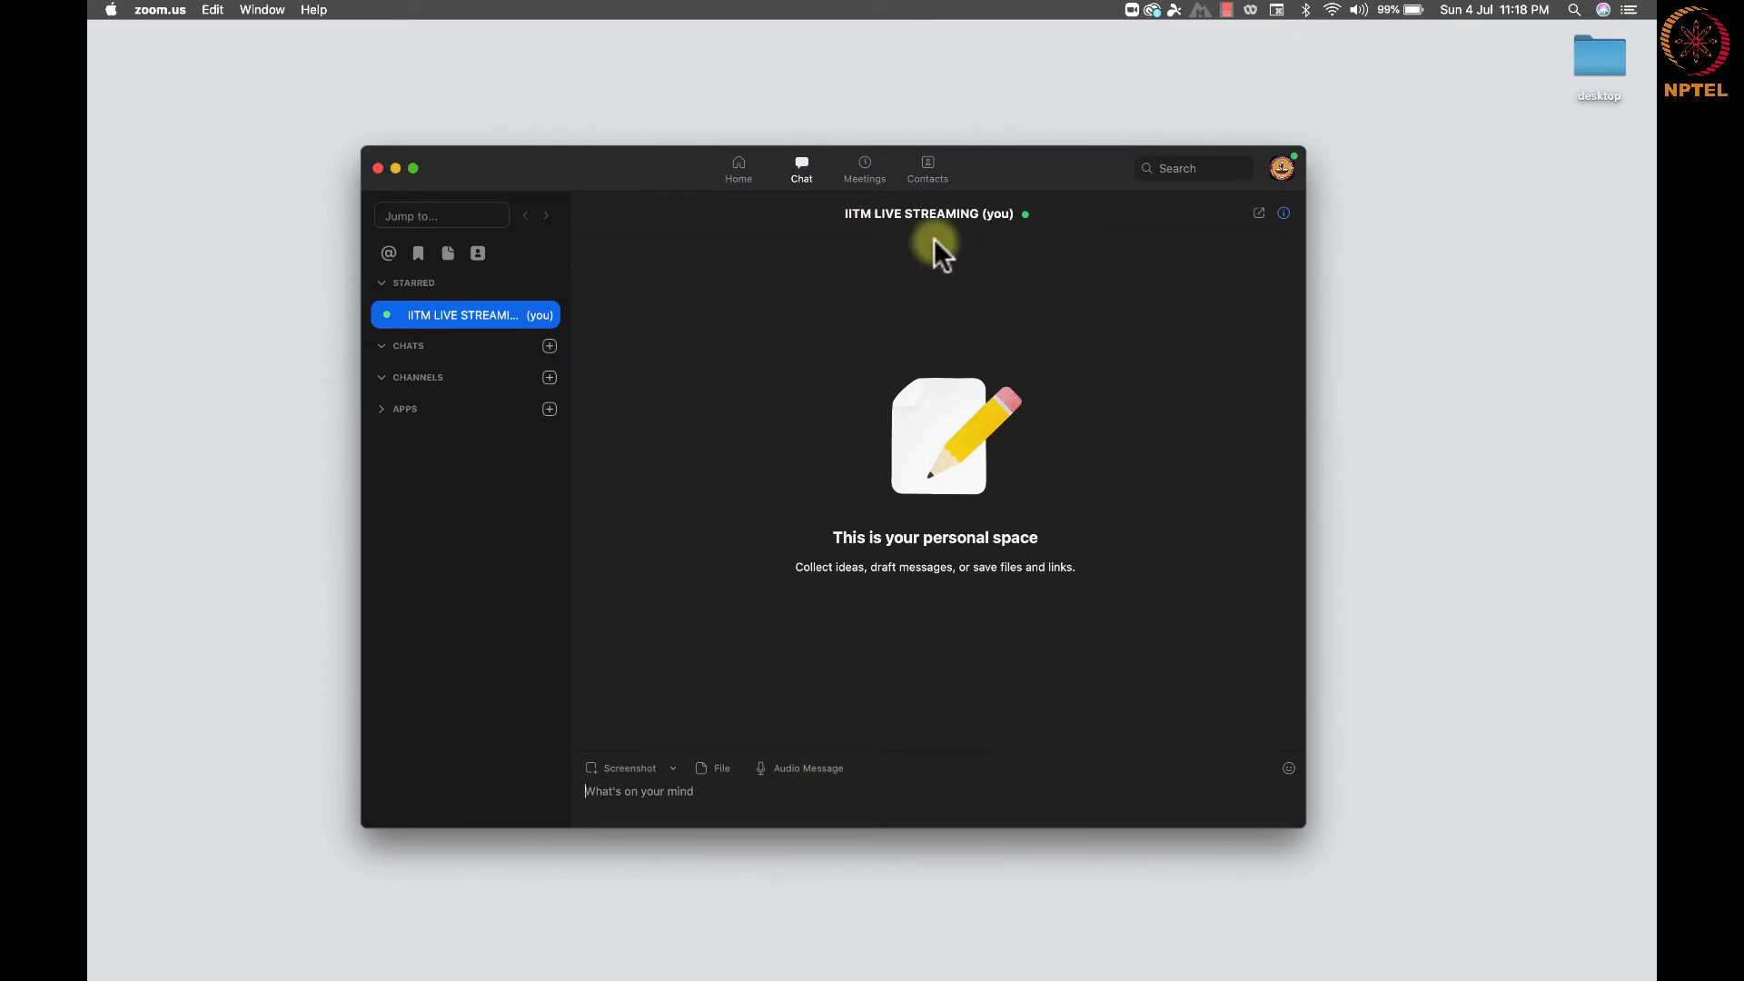
click(865, 167)
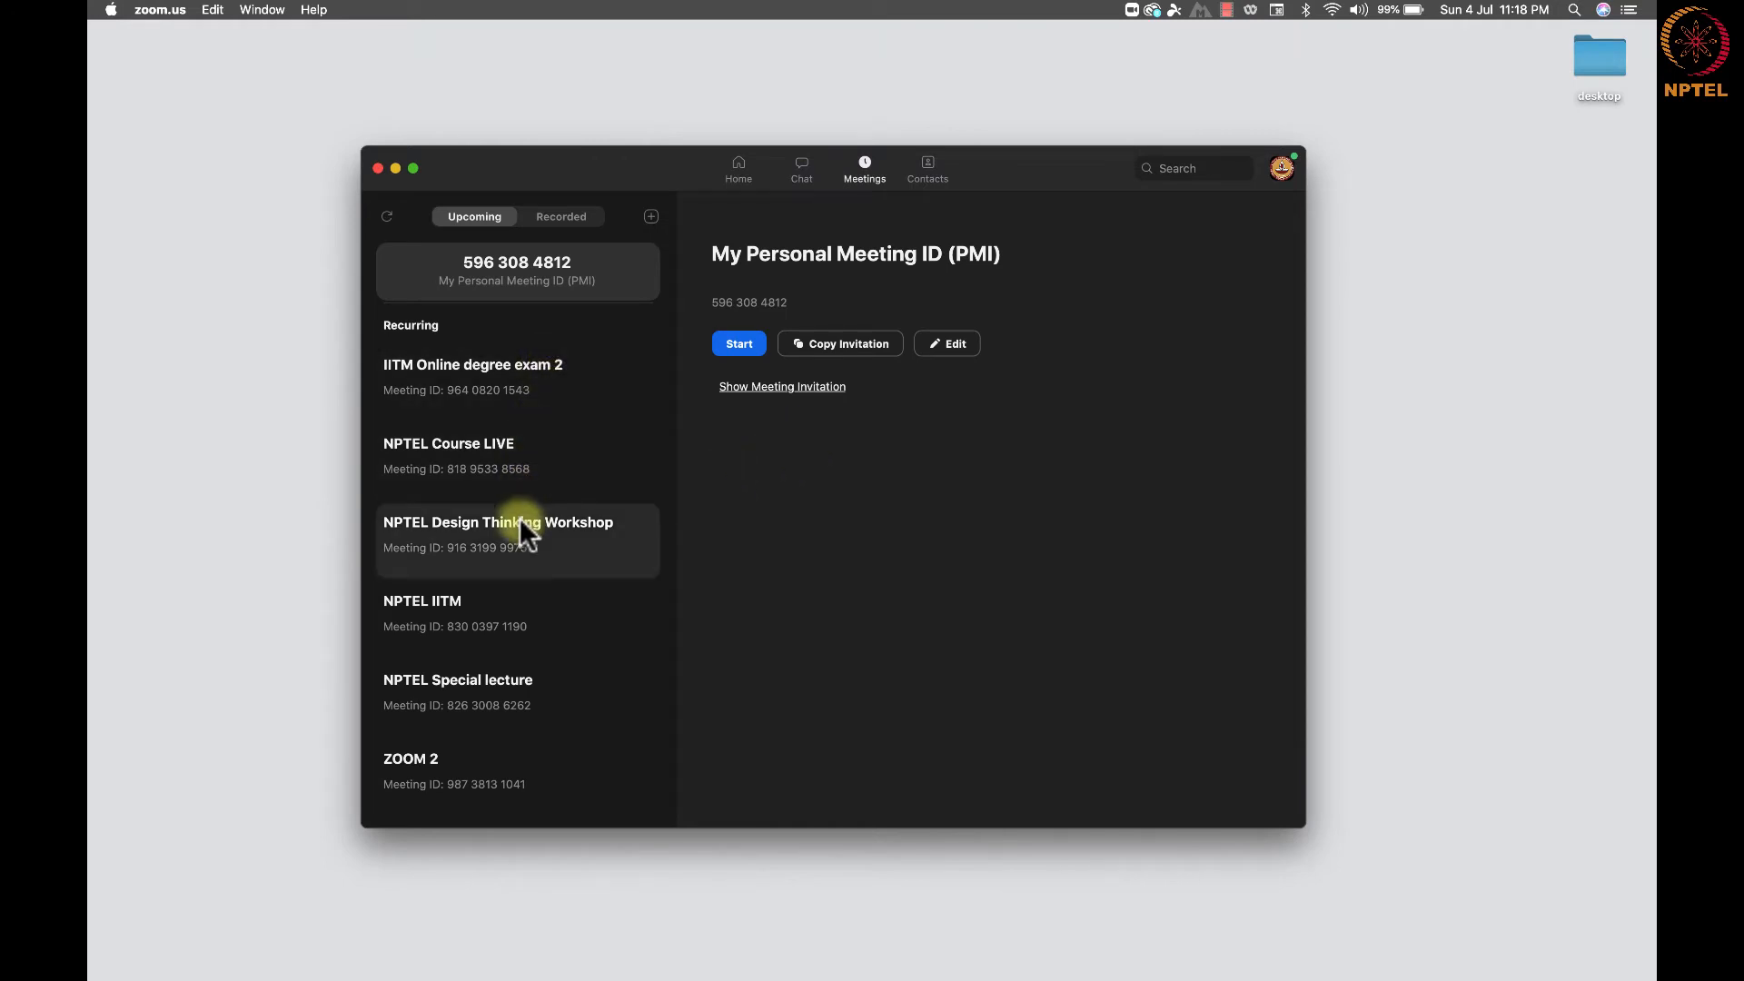
mouse_move(534, 418)
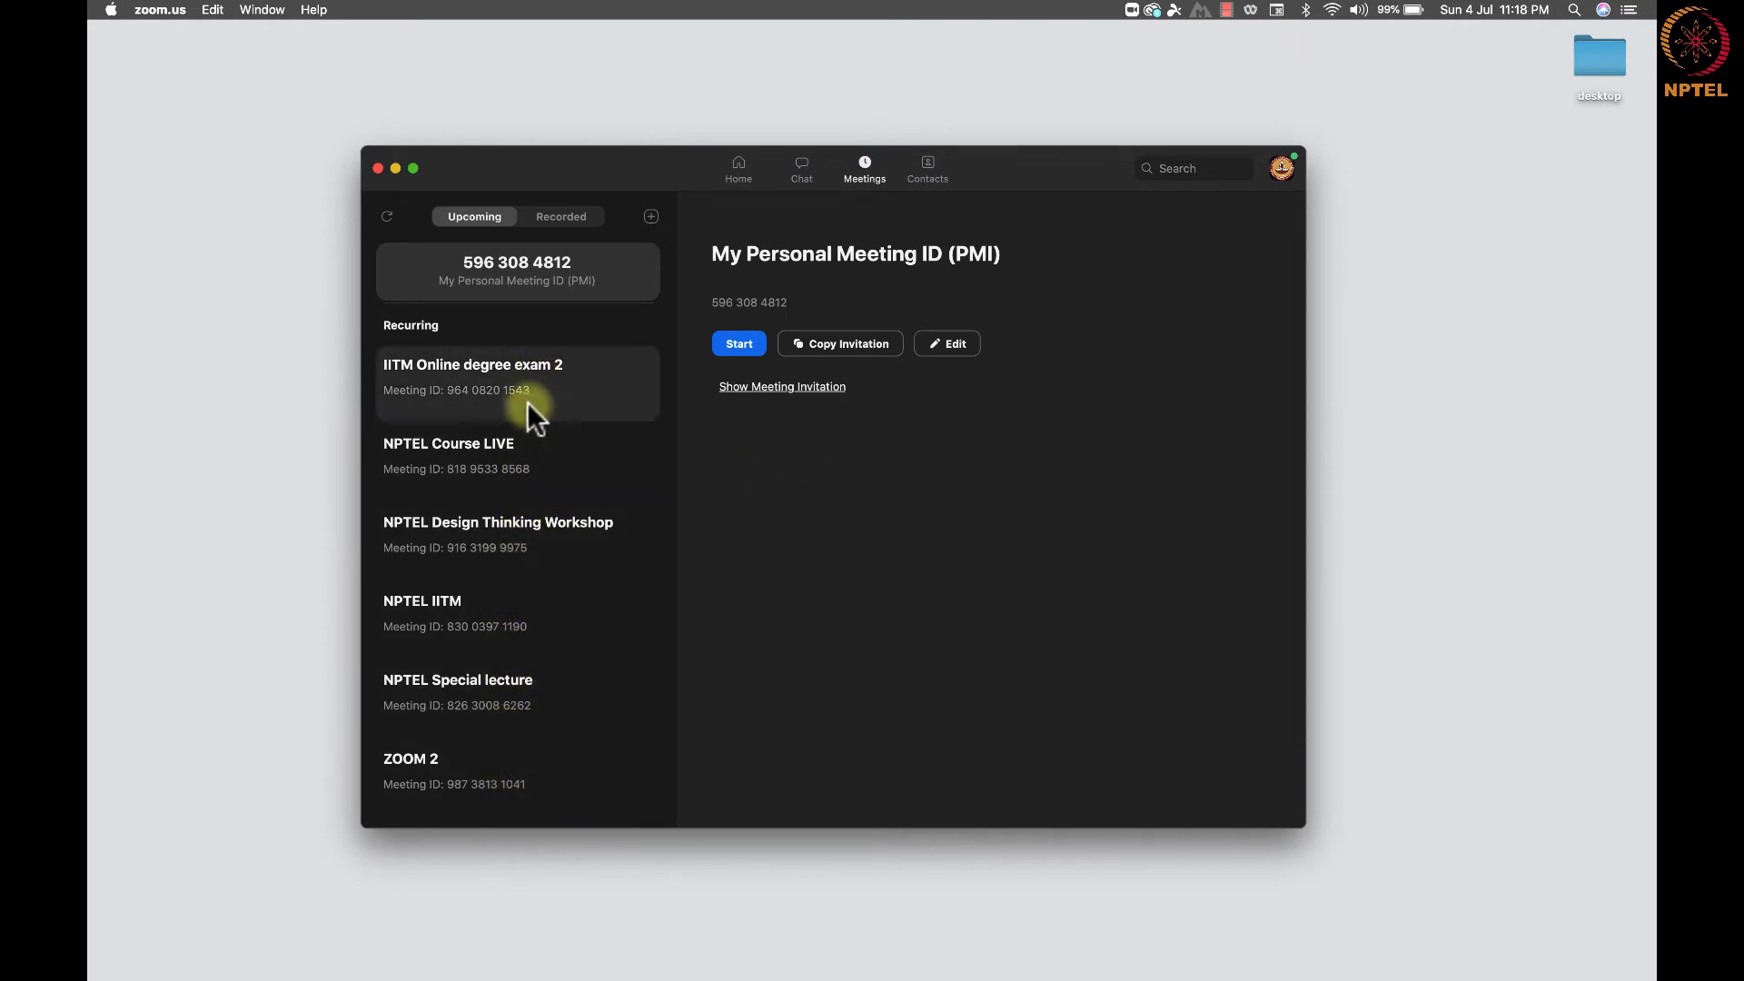
View IITM Online degree exam 2, then NPTEL Course LIVE with its meeting invitation toggled.
click(518, 383)
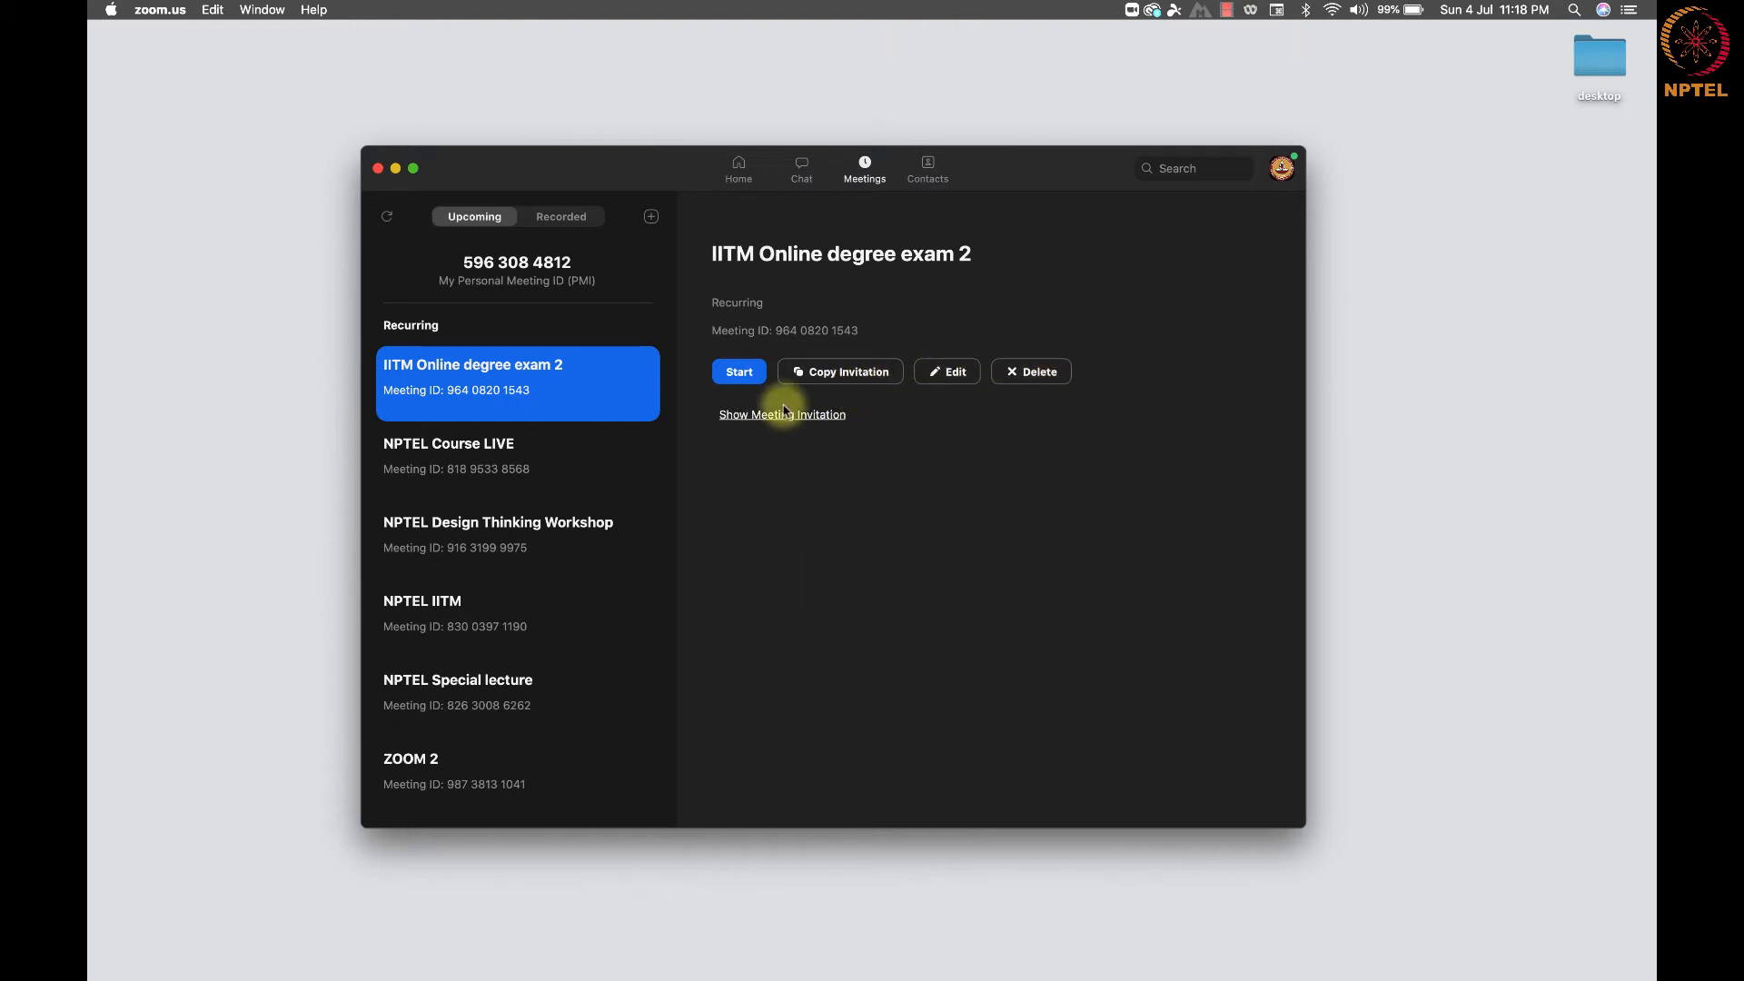
click(449, 443)
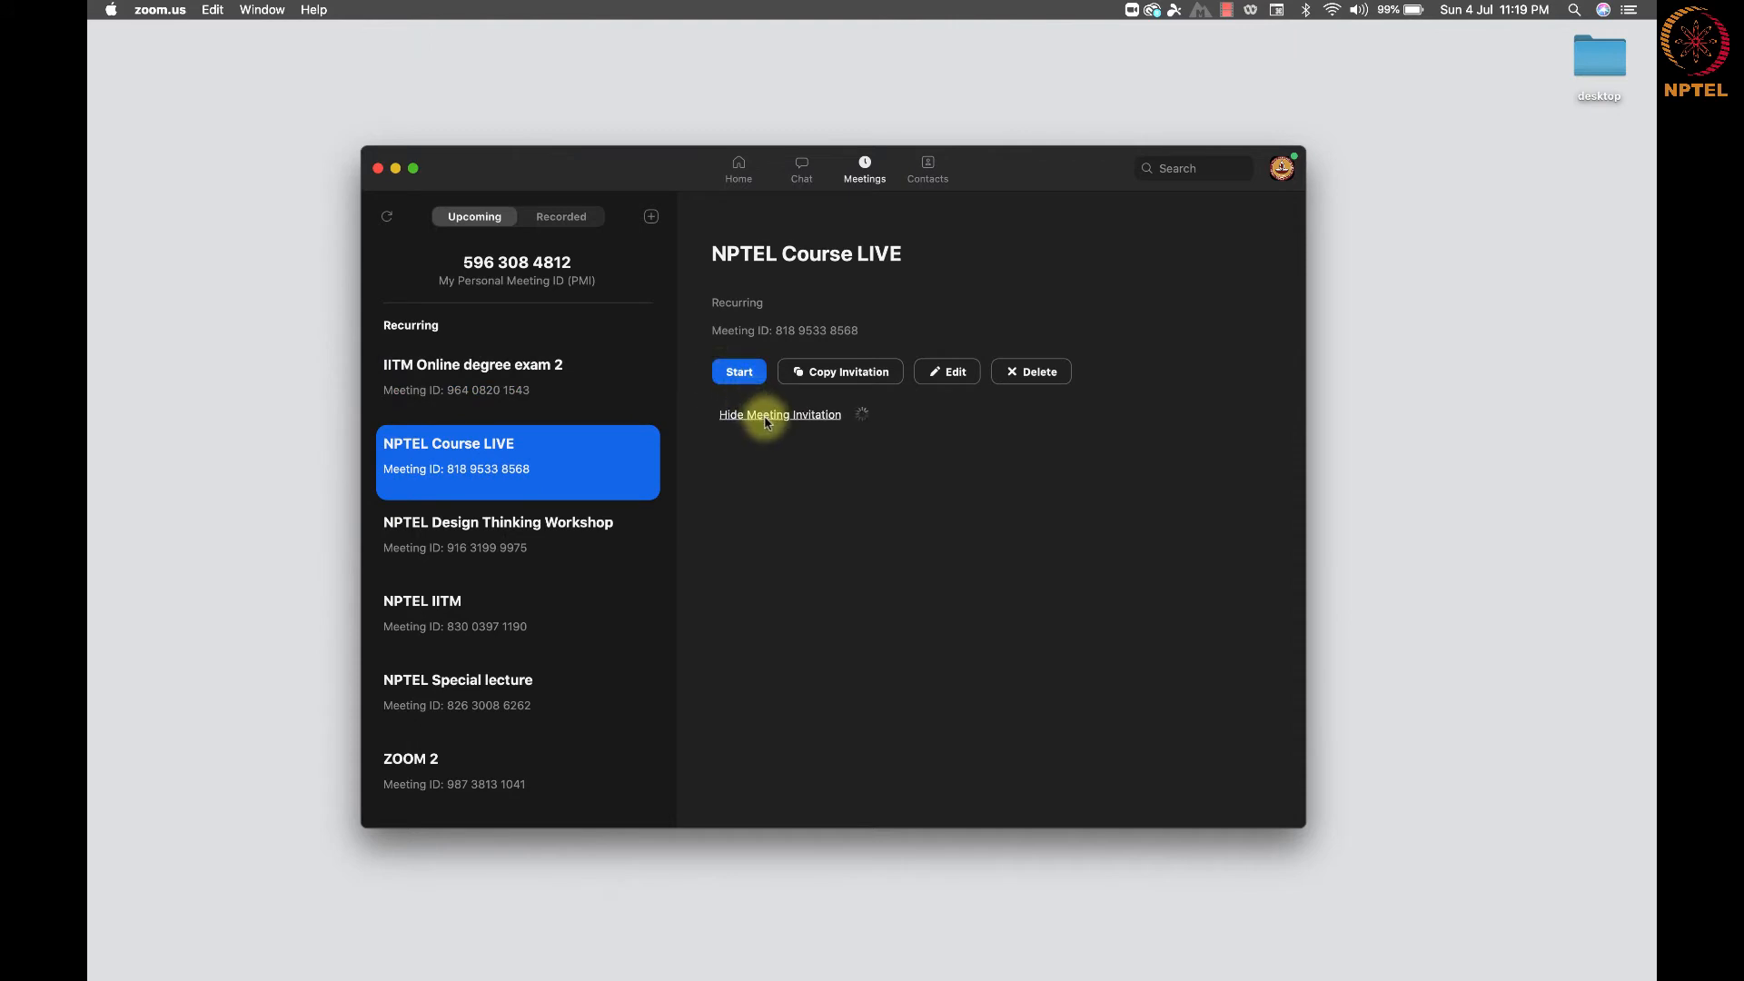
click(780, 414)
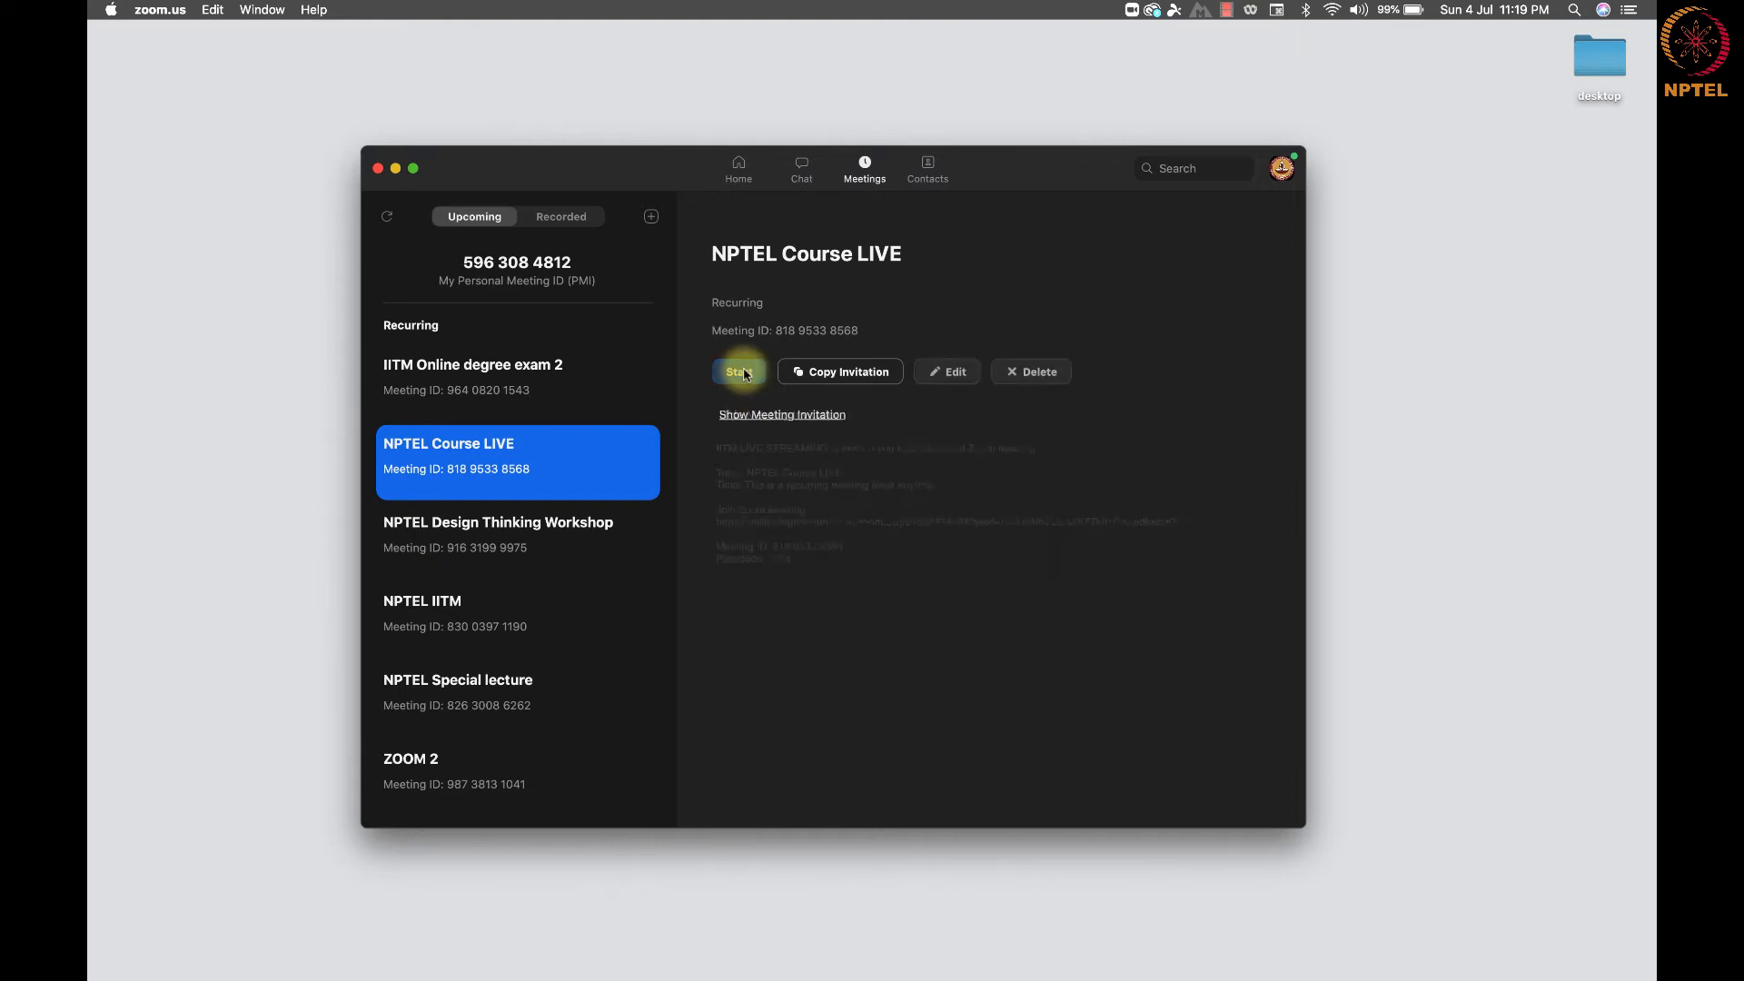
Start NPTEL Course LIVE with computer audio, mute the microphone and show the audio device choices.
click(740, 371)
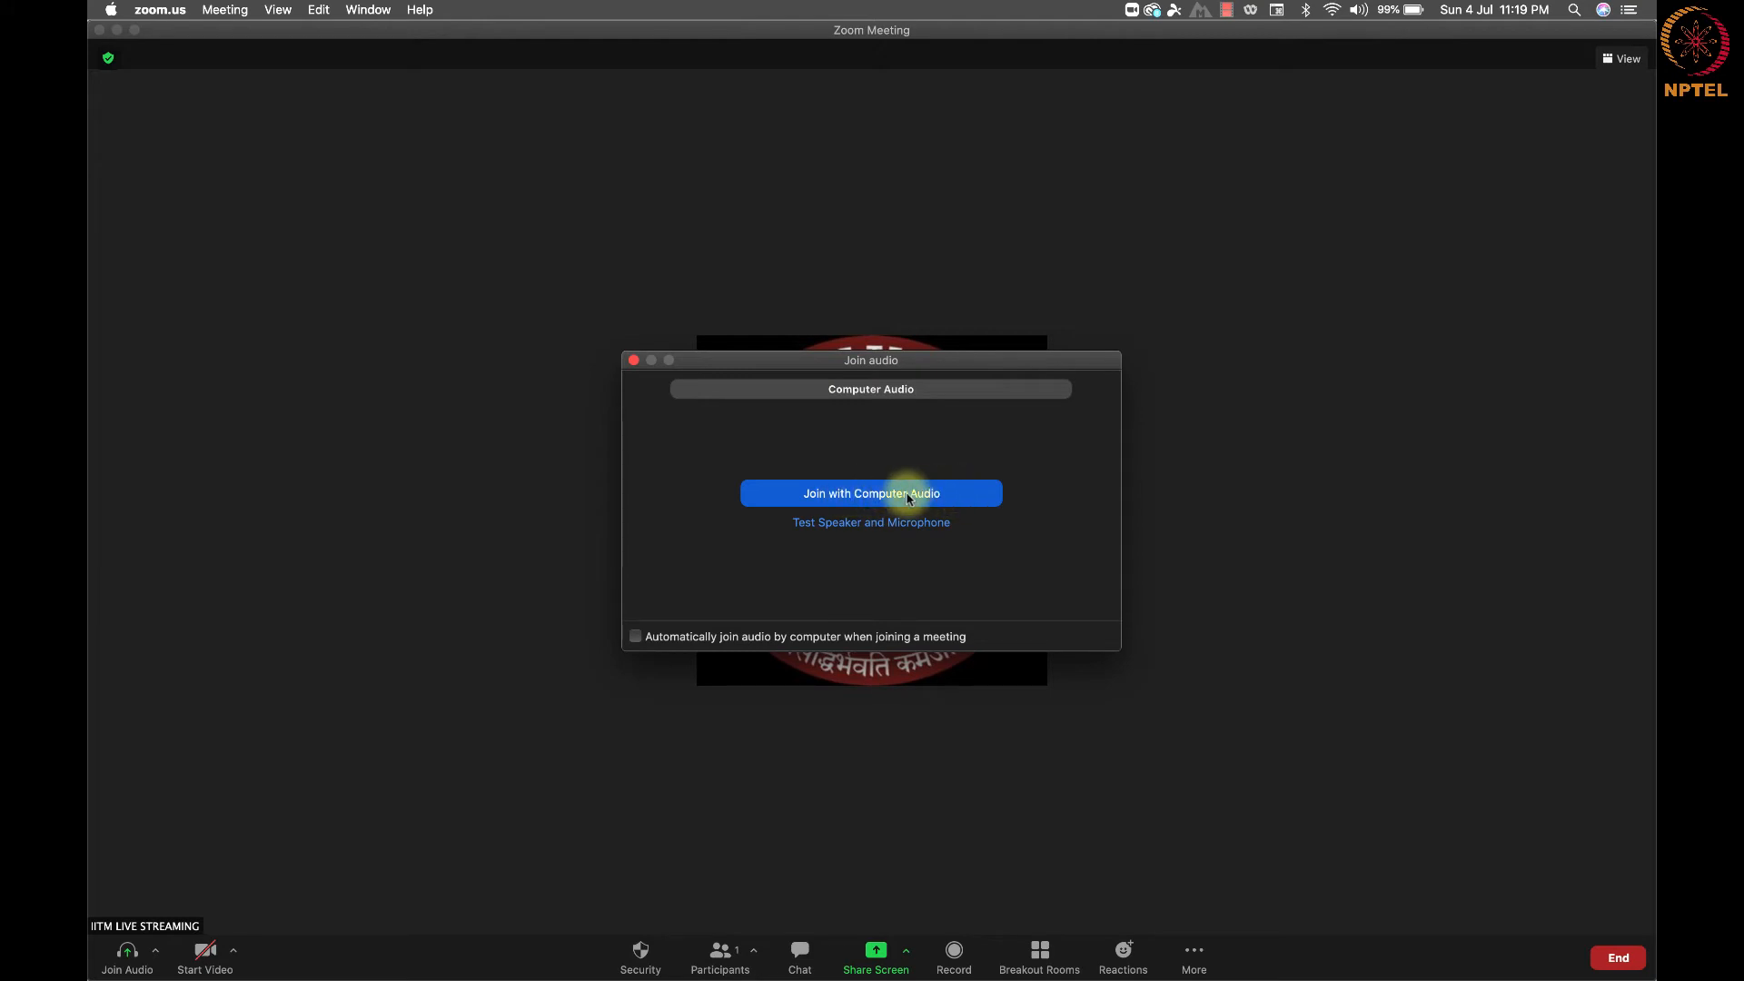
click(870, 492)
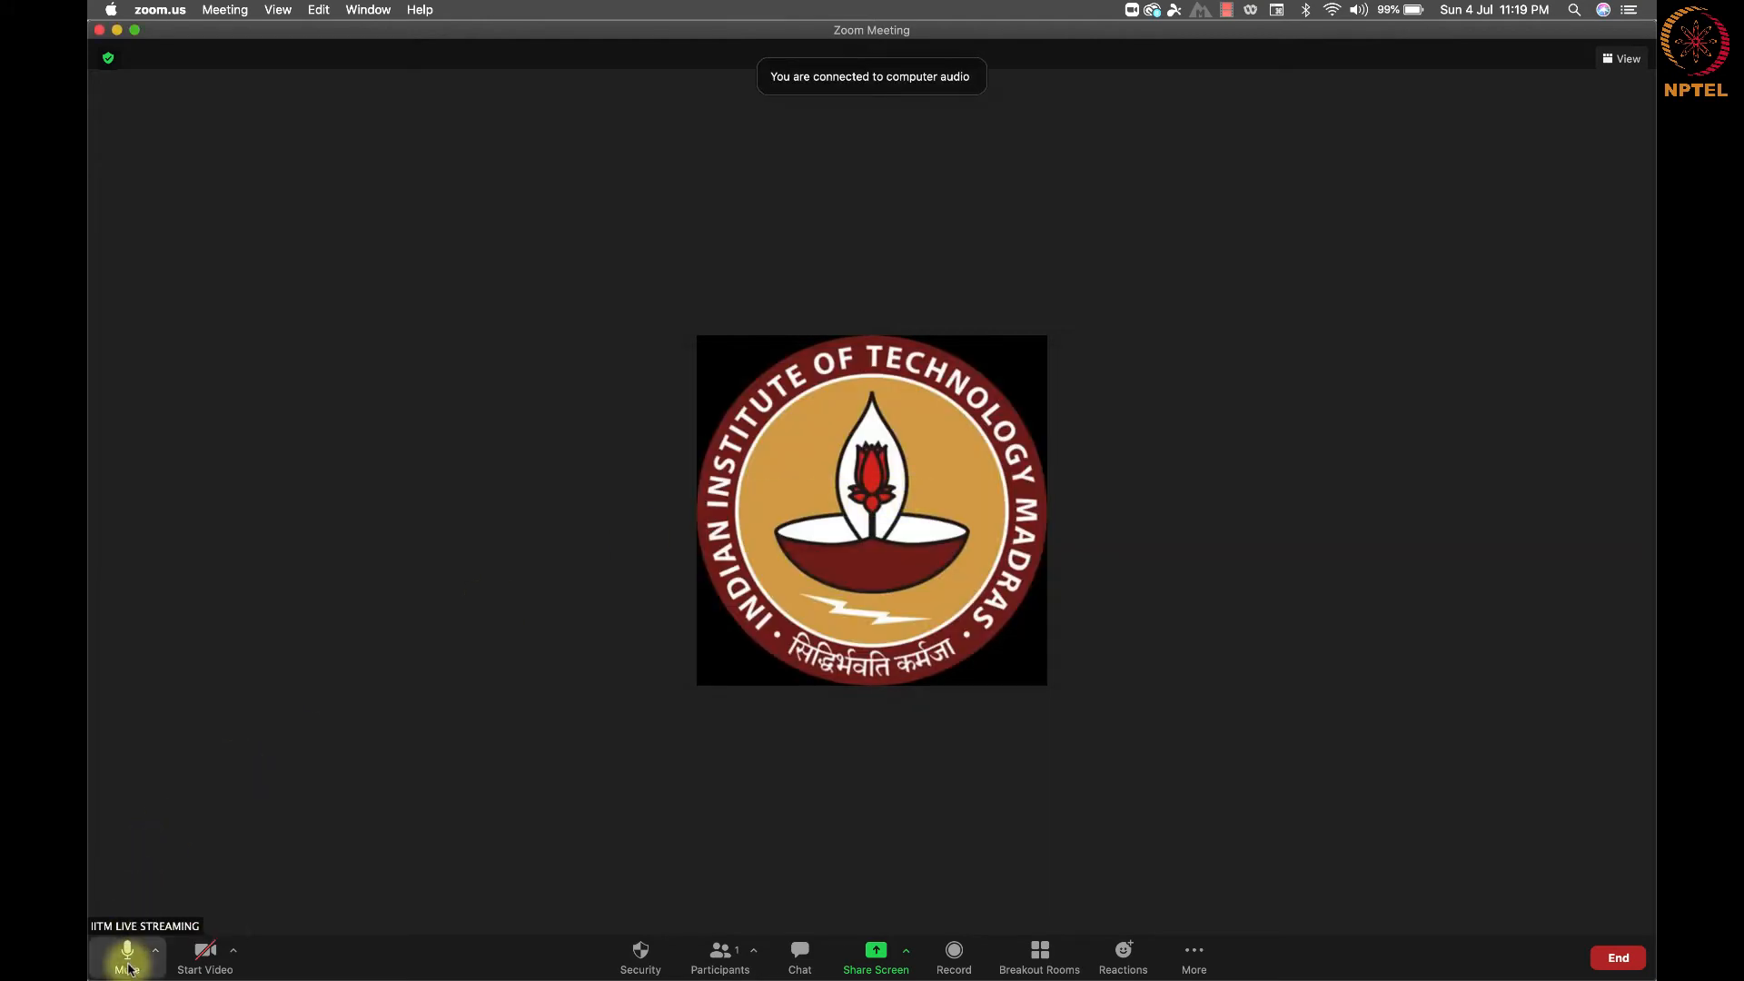
click(125, 958)
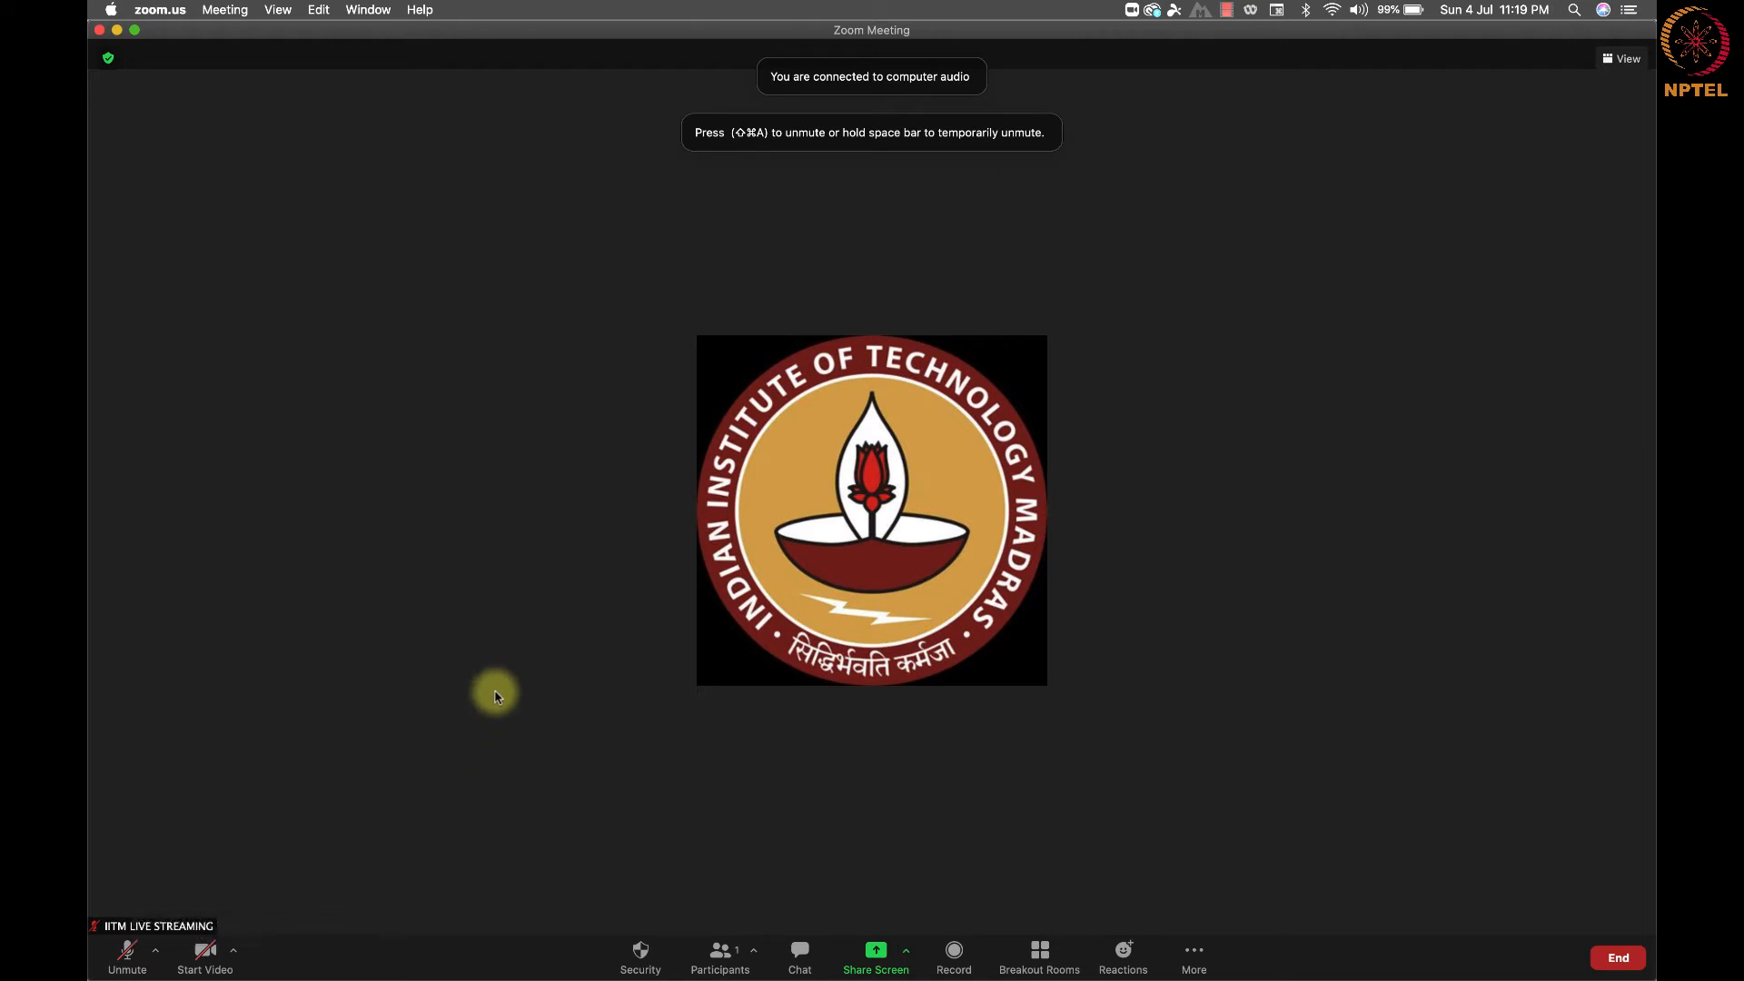
mouse_move(128, 928)
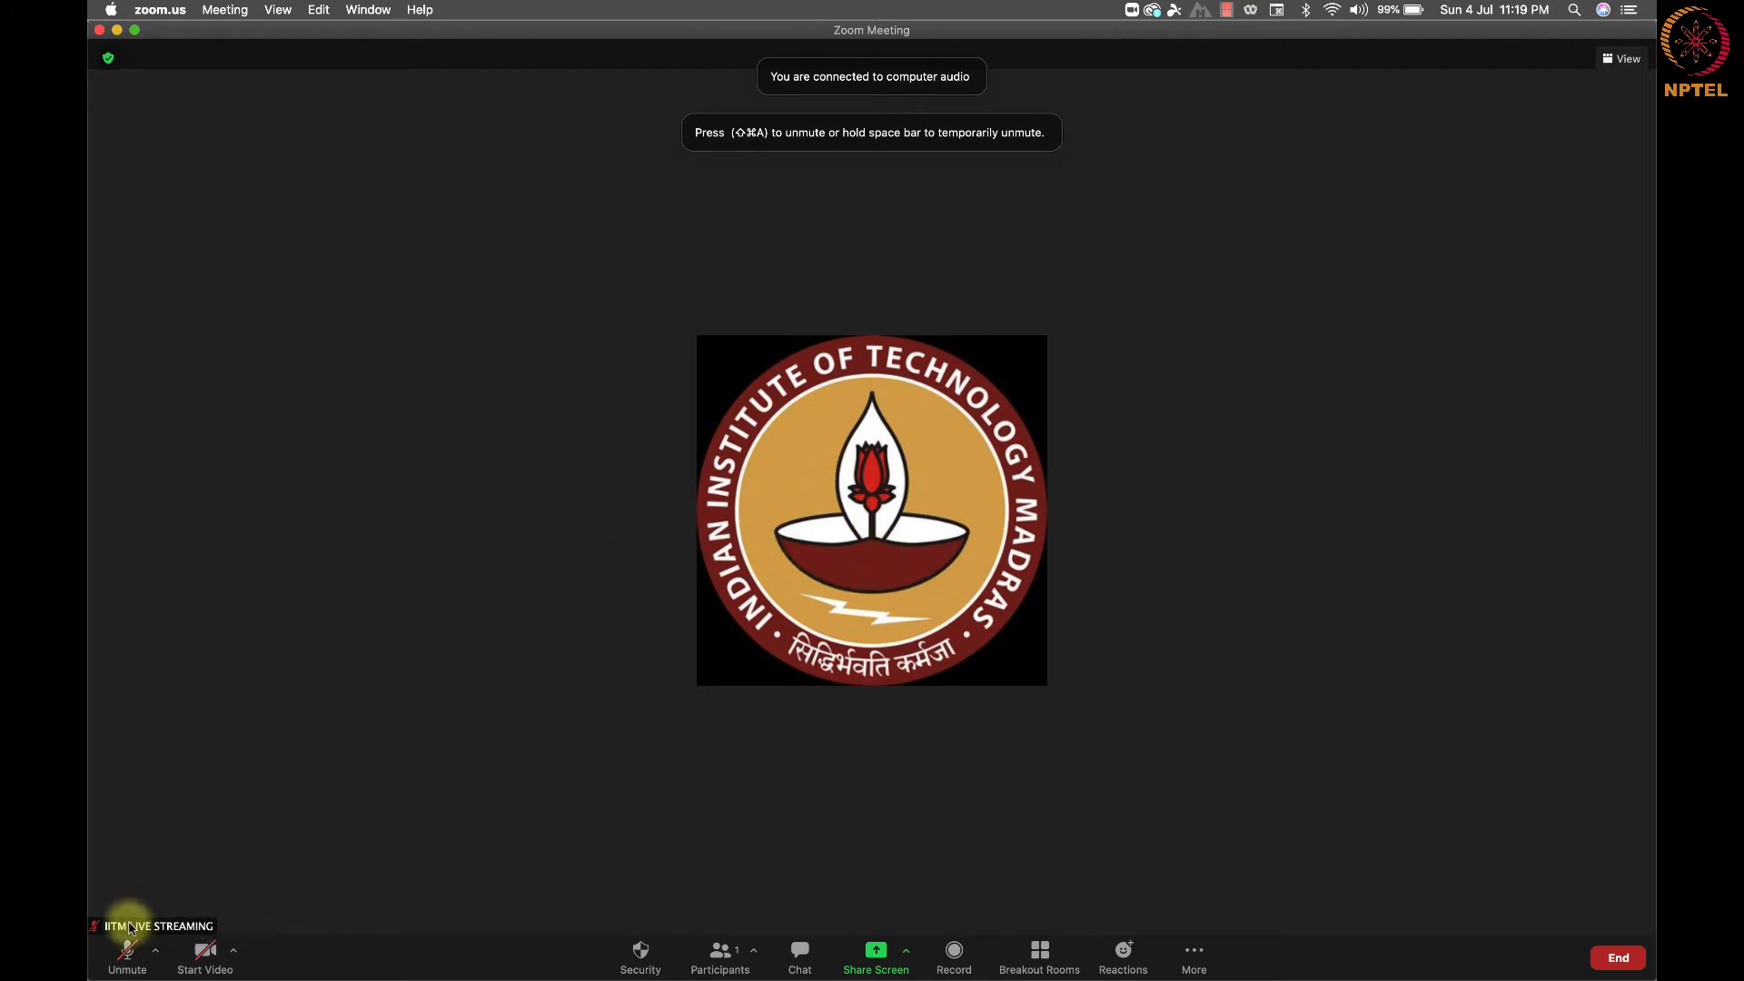
mouse_move(205, 954)
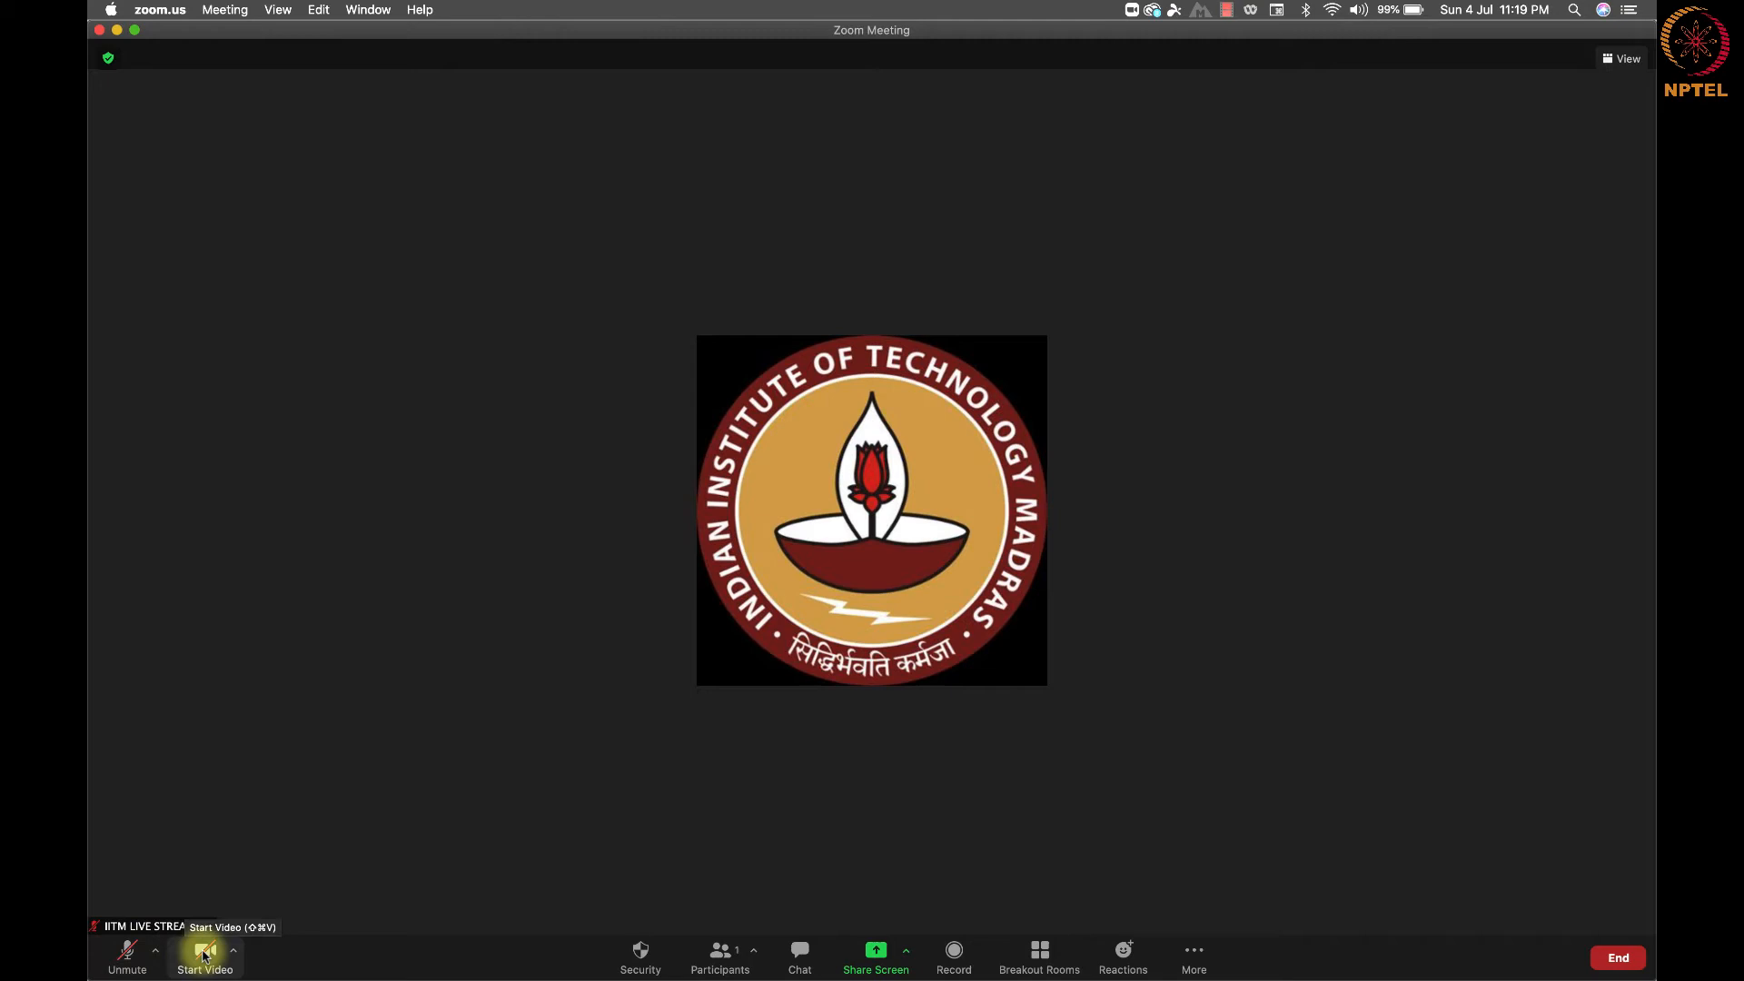
mouse_move(167, 871)
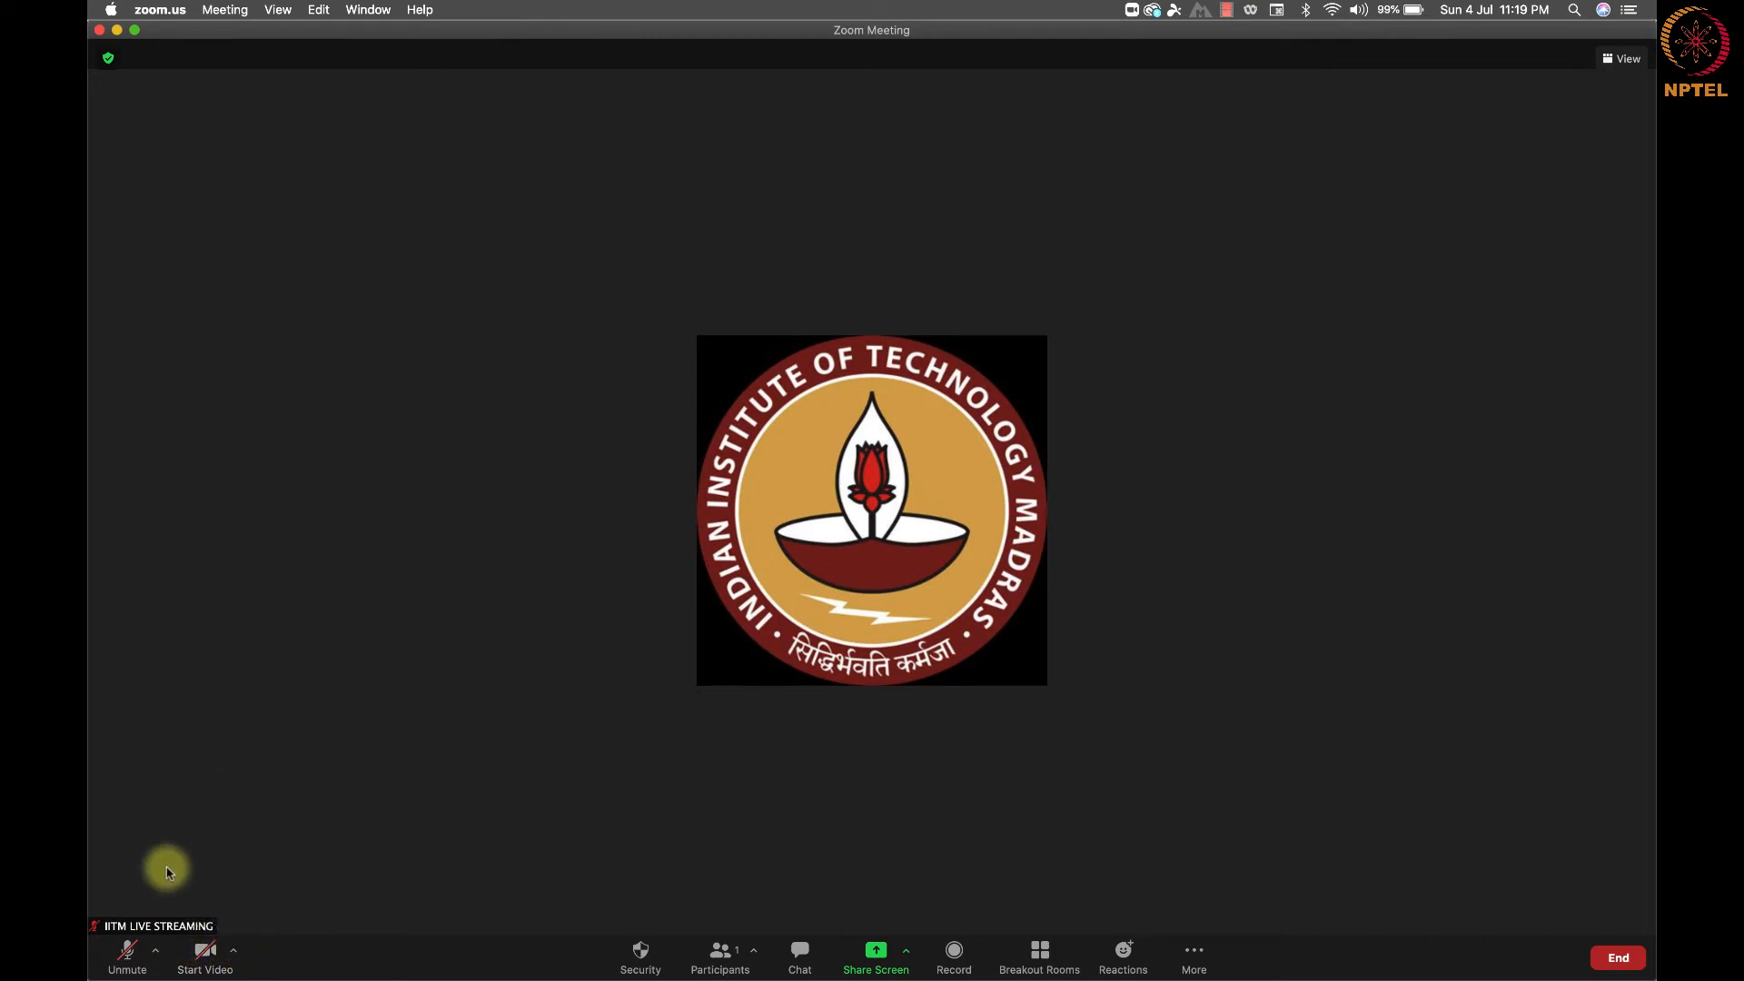
click(154, 950)
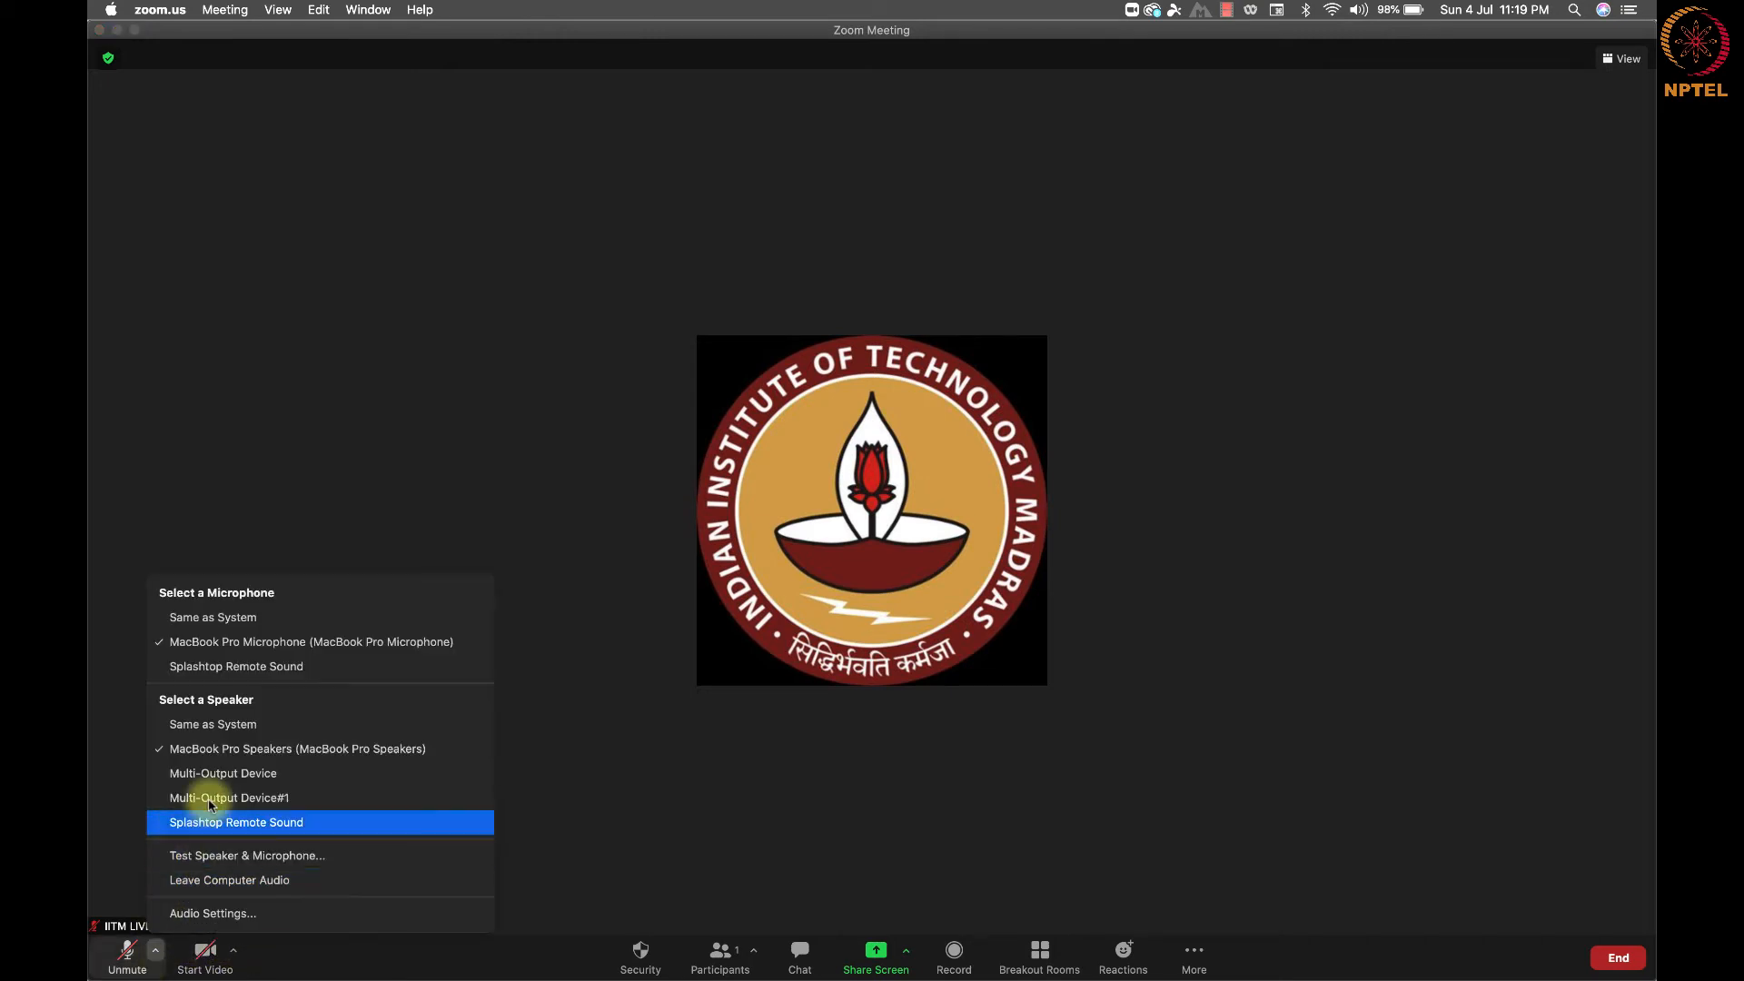
mouse_move(213, 914)
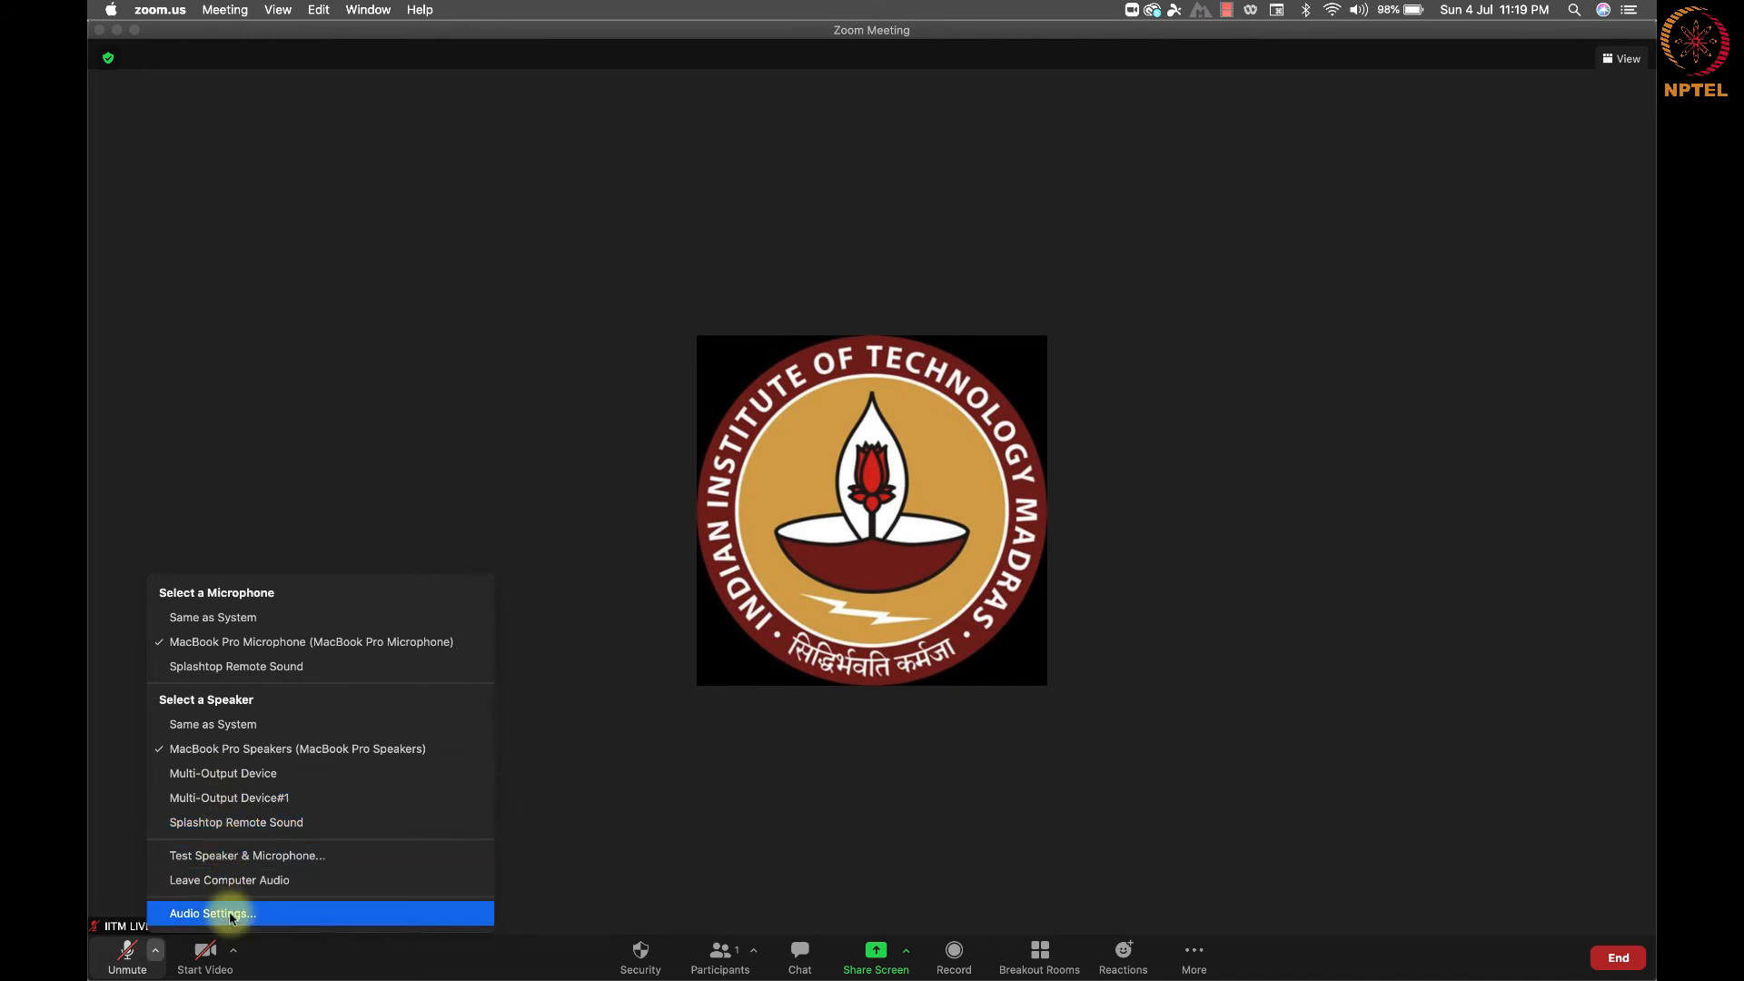
Display the in-meeting Security options for locking and participant permissions.
click(640, 954)
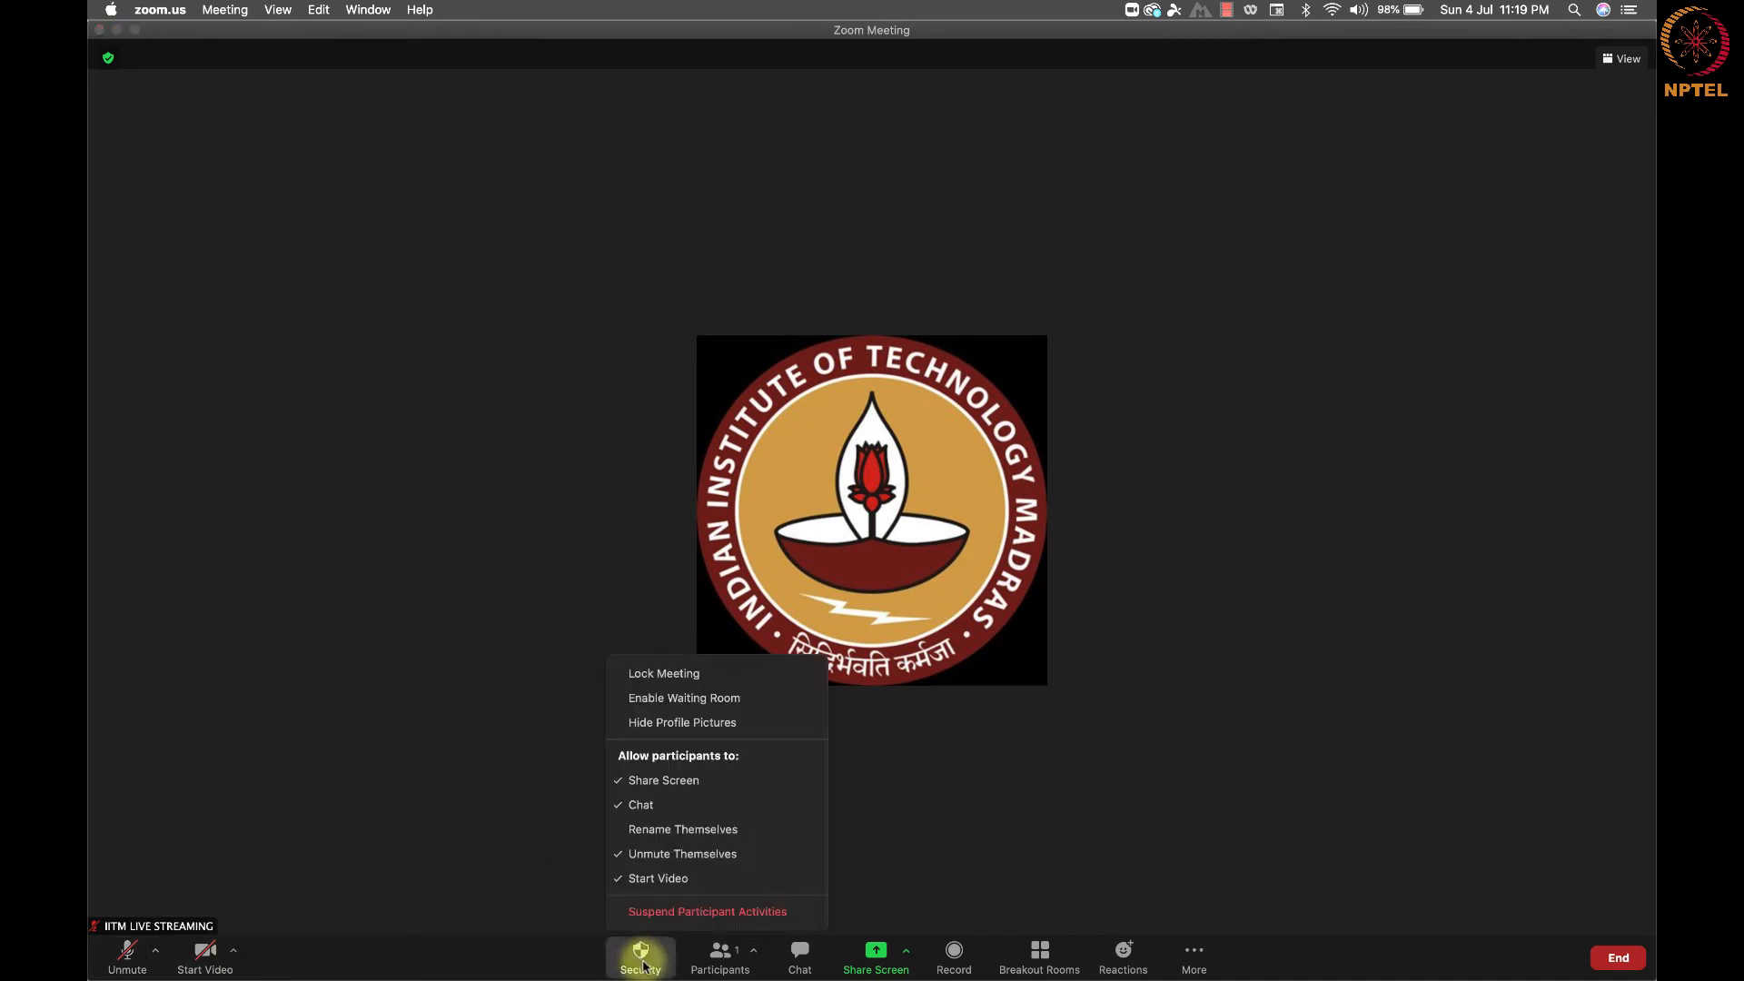
mouse_move(663, 673)
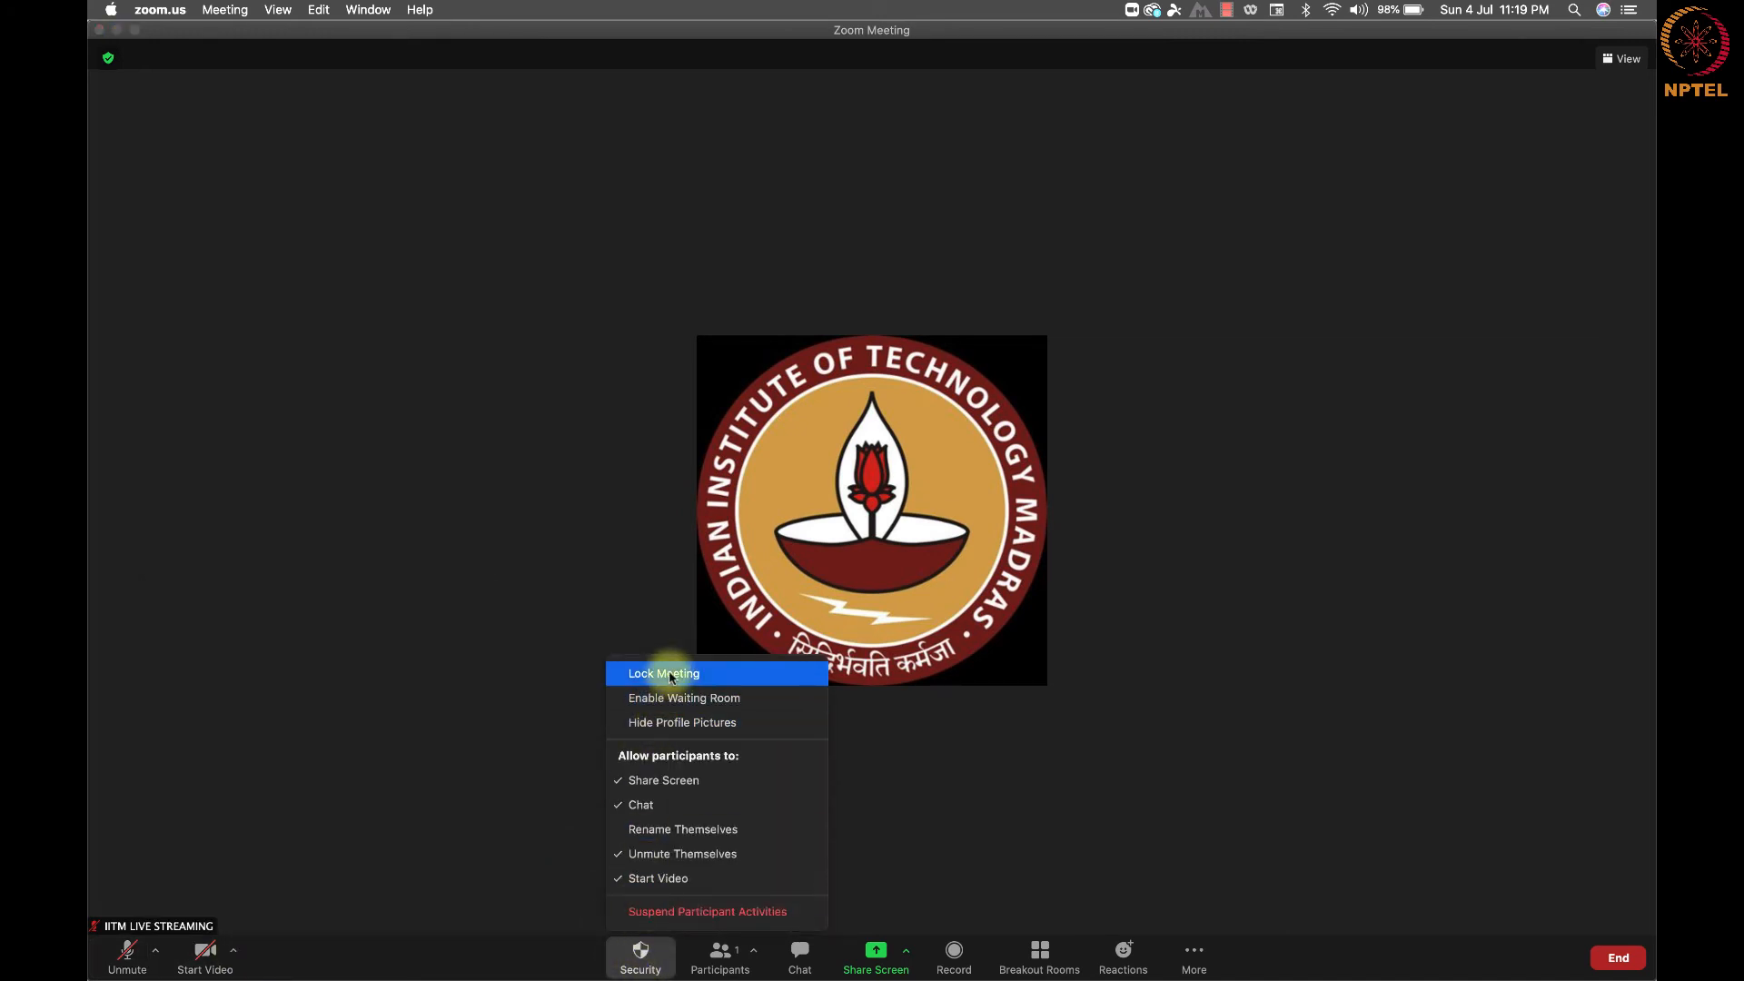
mouse_move(778, 736)
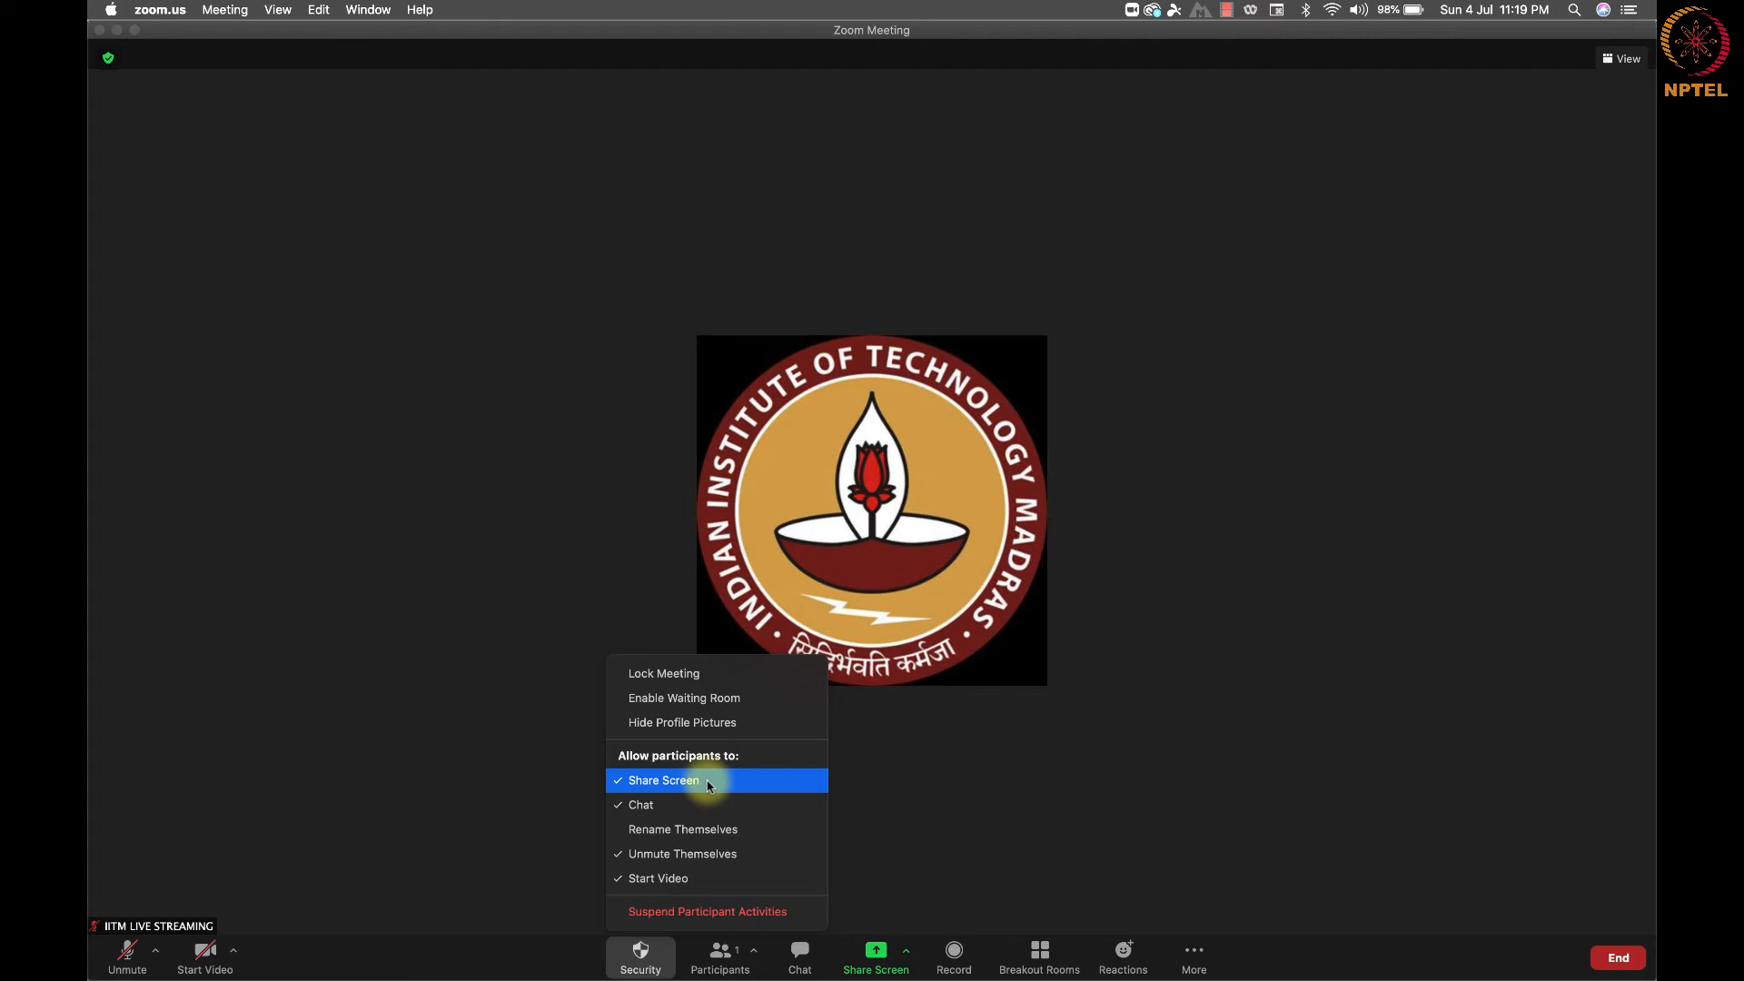
mouse_move(678, 805)
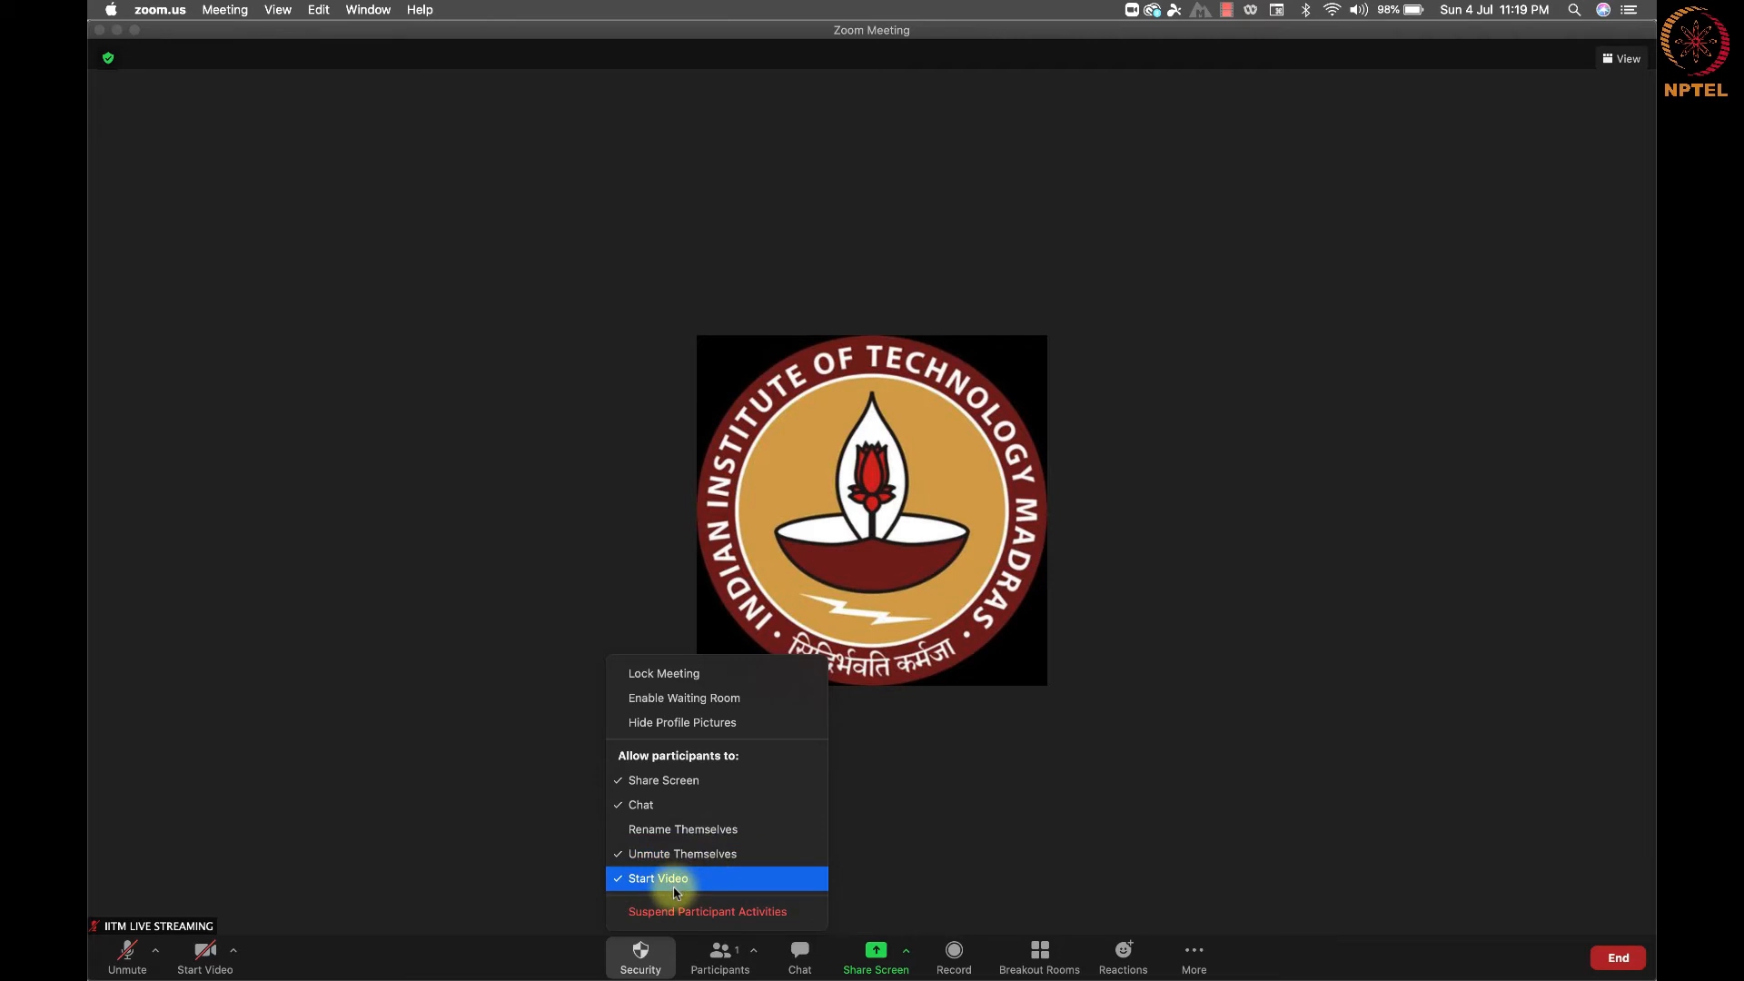
mouse_move(715, 698)
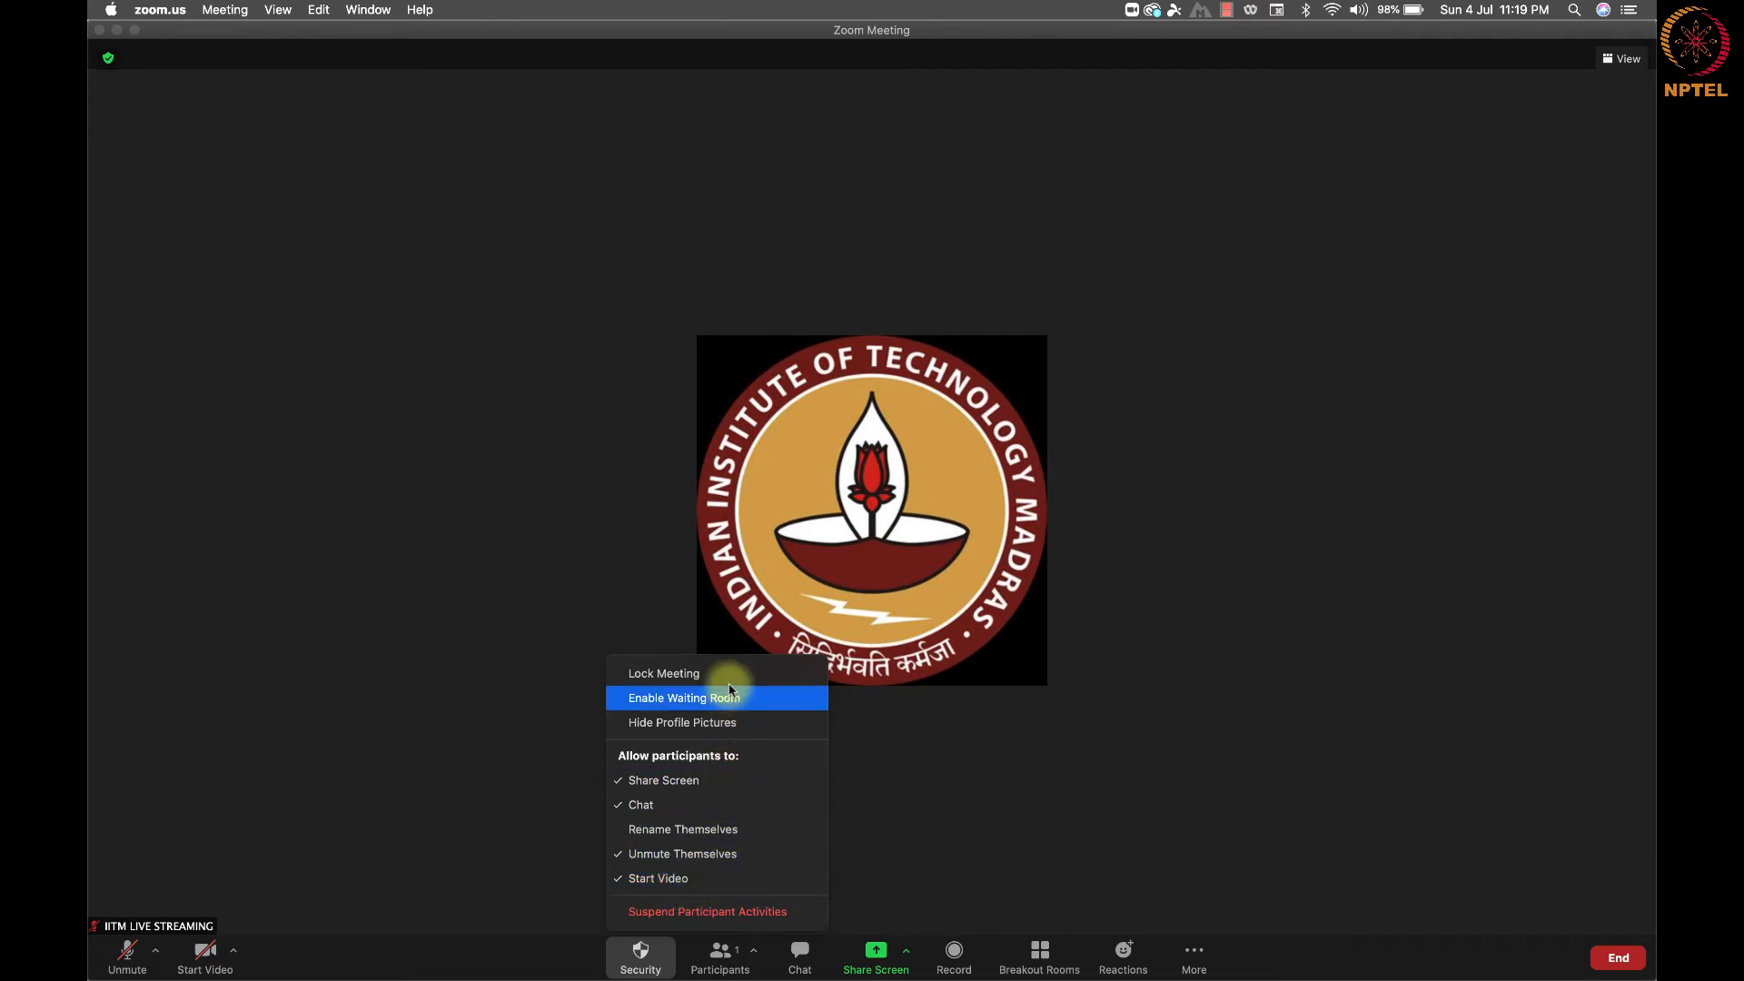
mouse_move(706, 910)
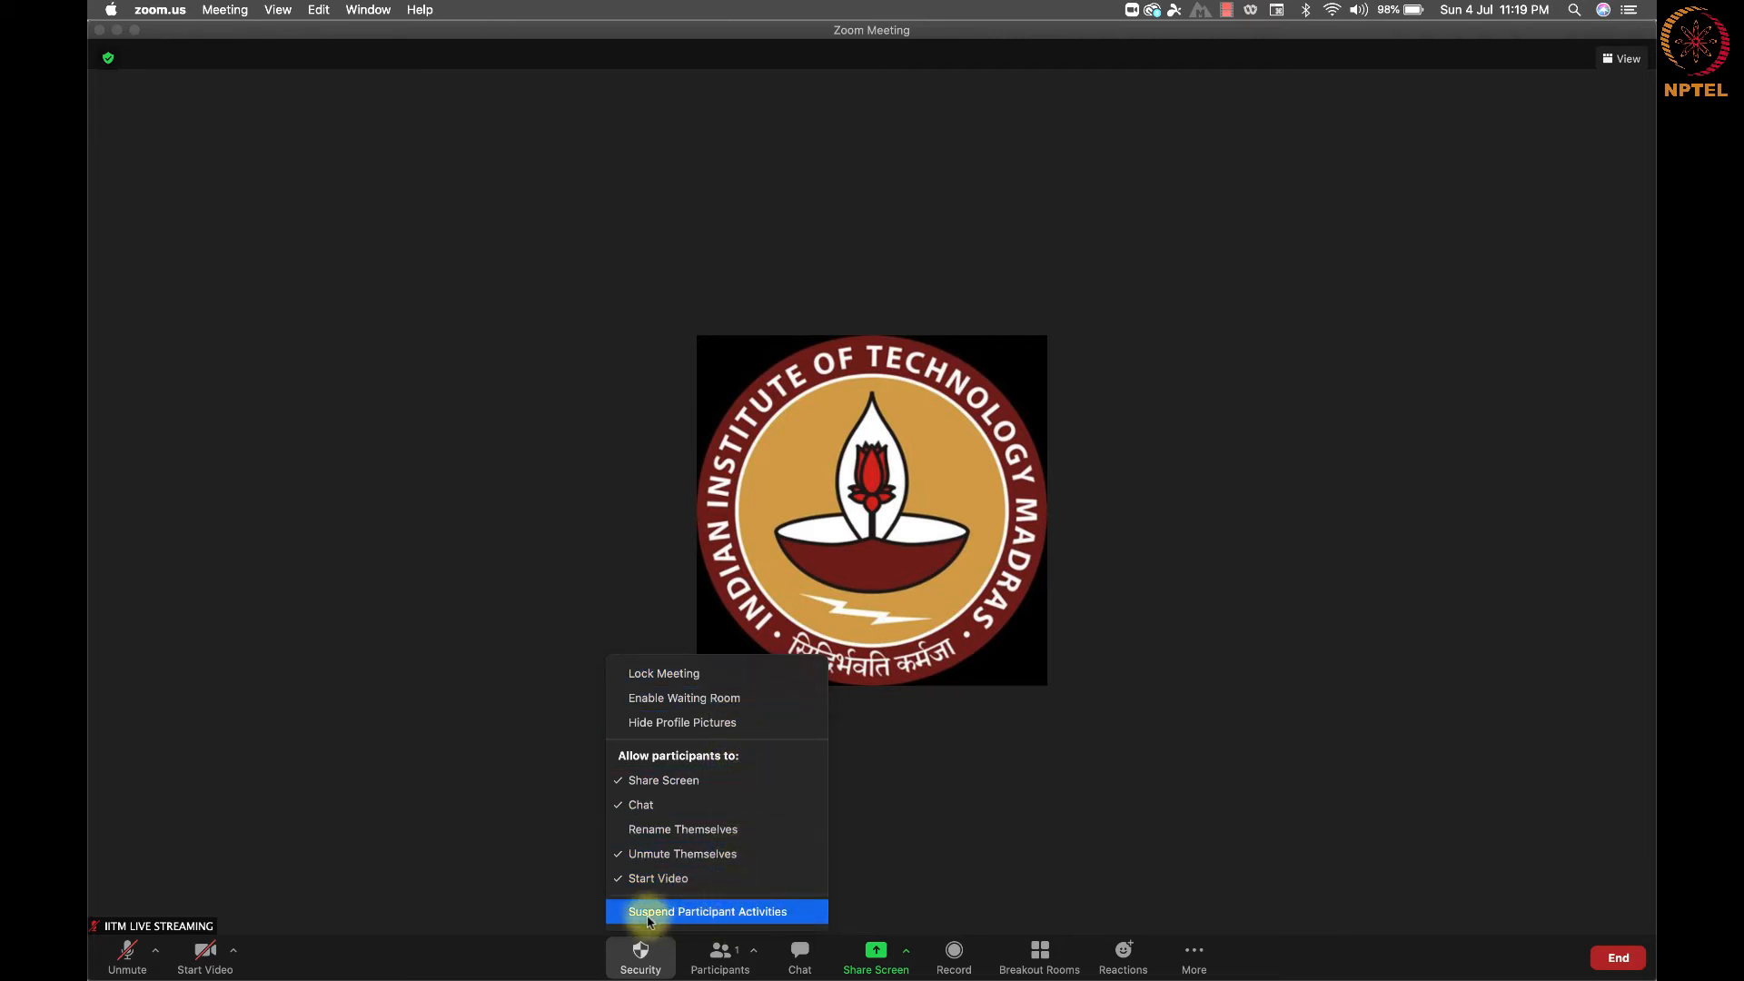
Cancel the Suspend Participant Activities confirmation, then close the Security options.
click(707, 910)
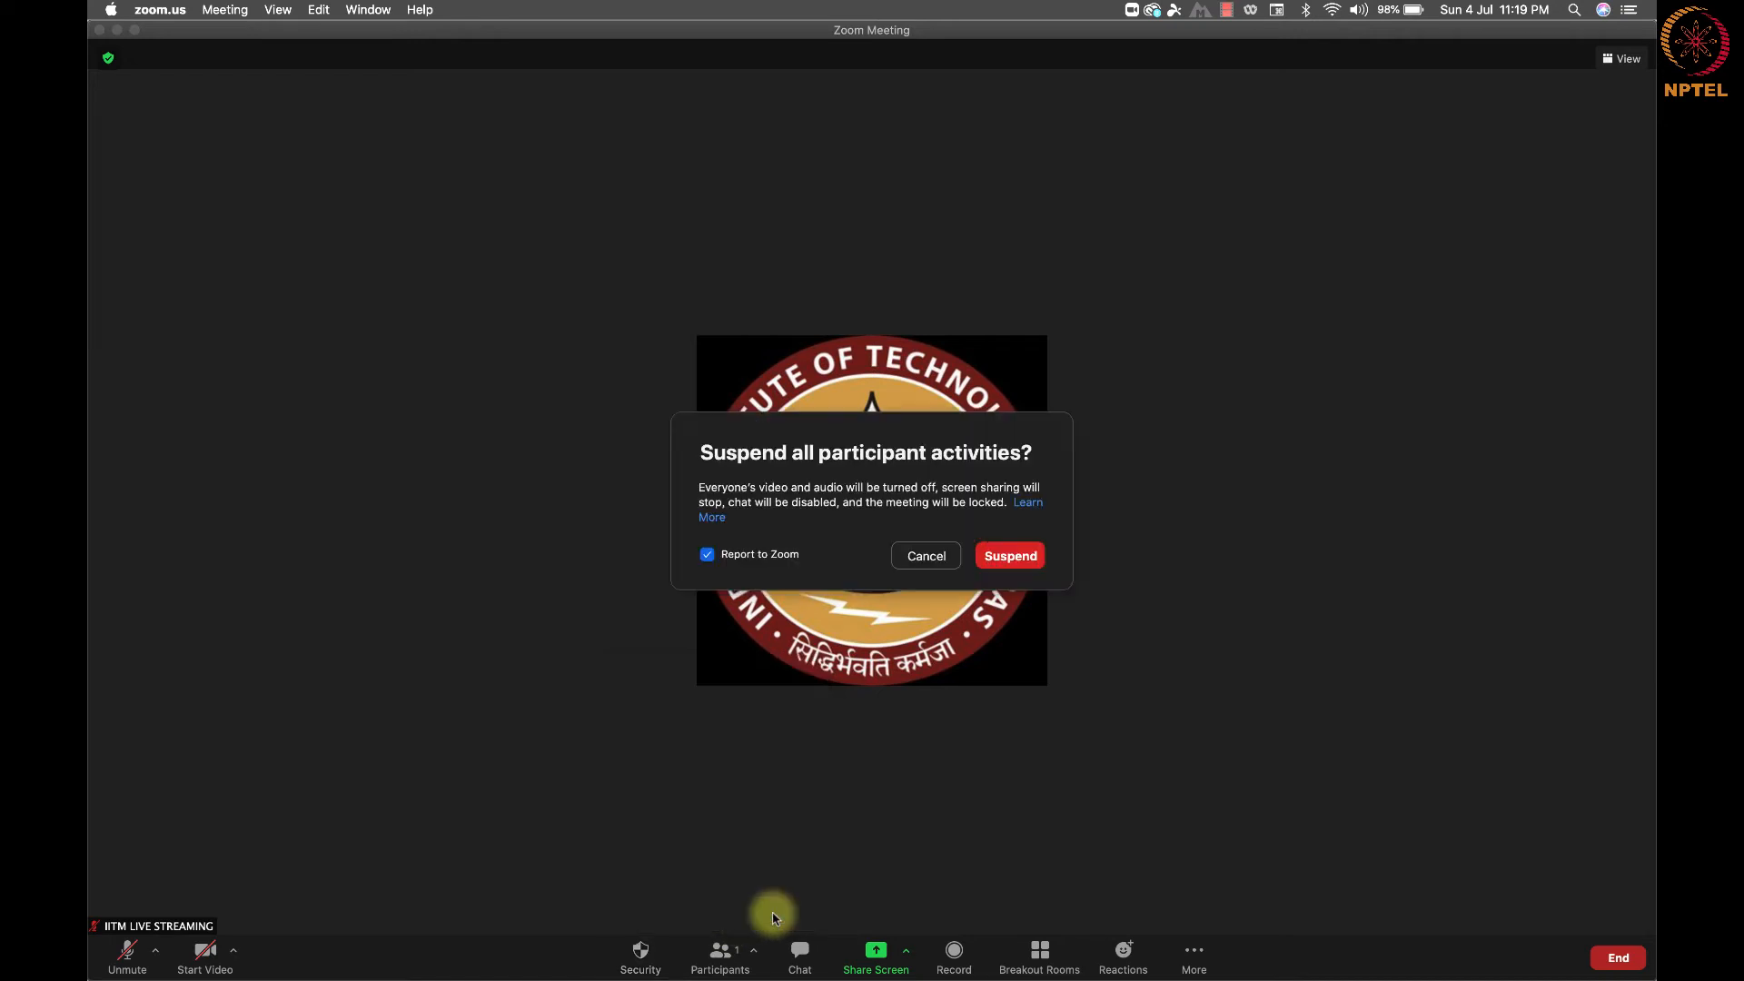
mouse_move(747, 467)
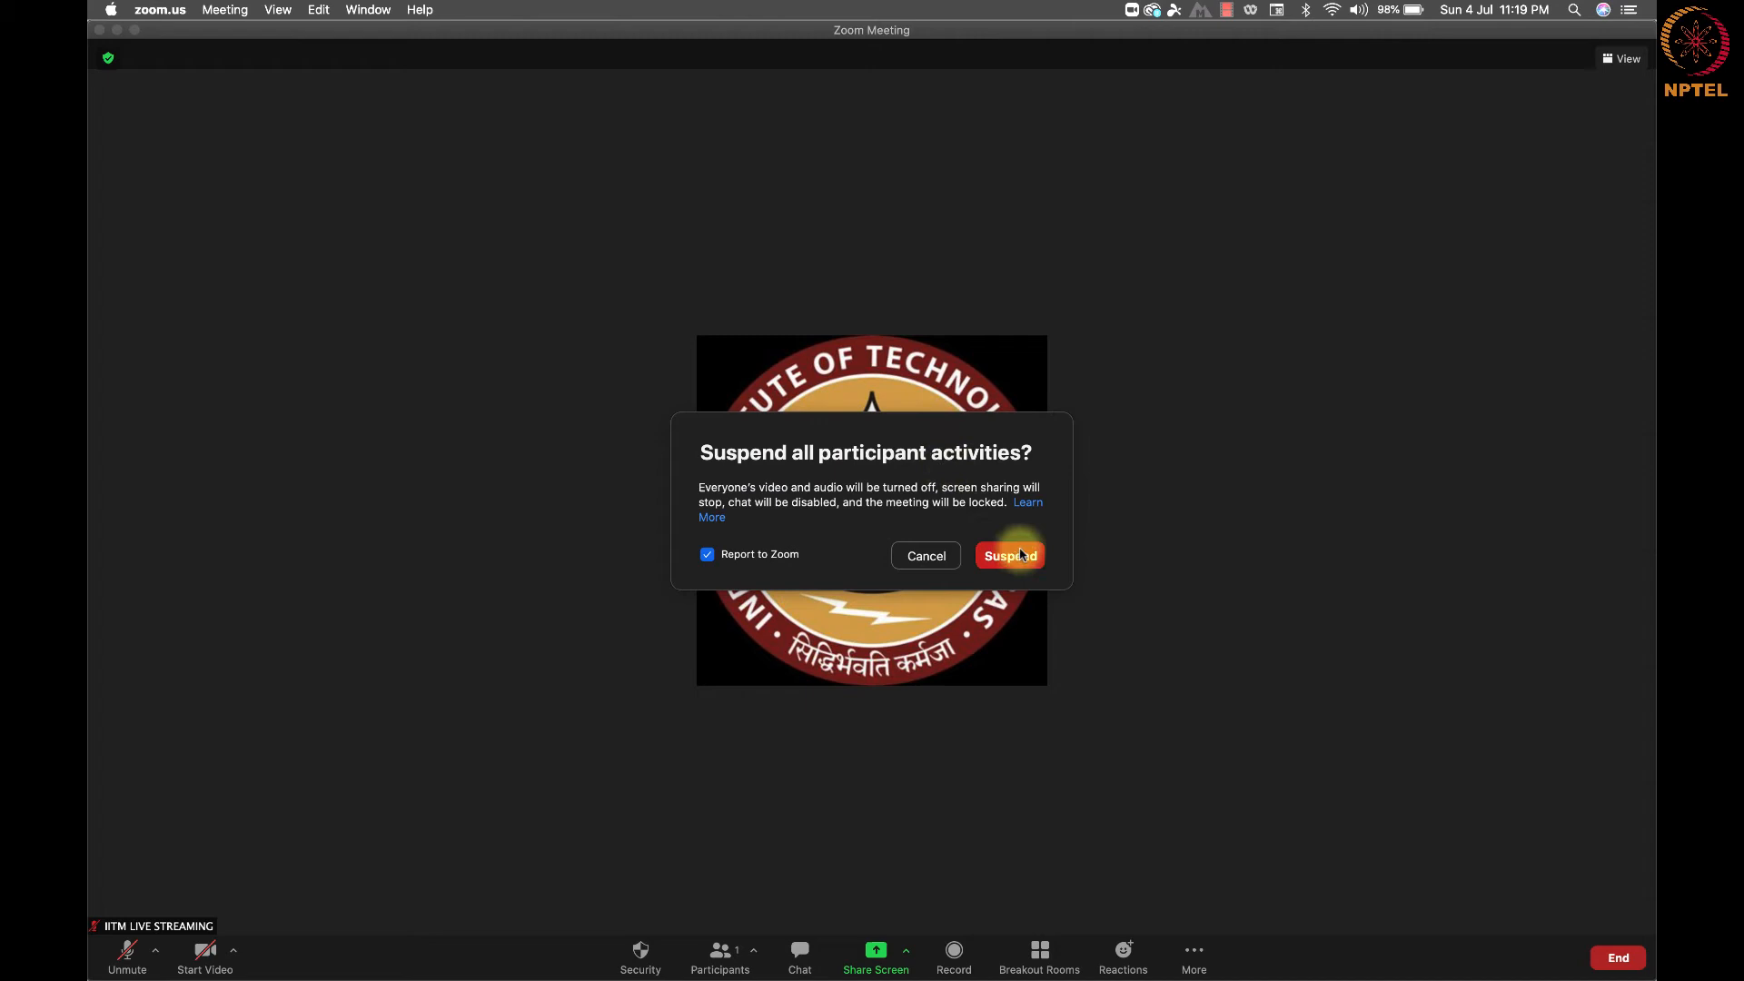
mouse_move(1014, 562)
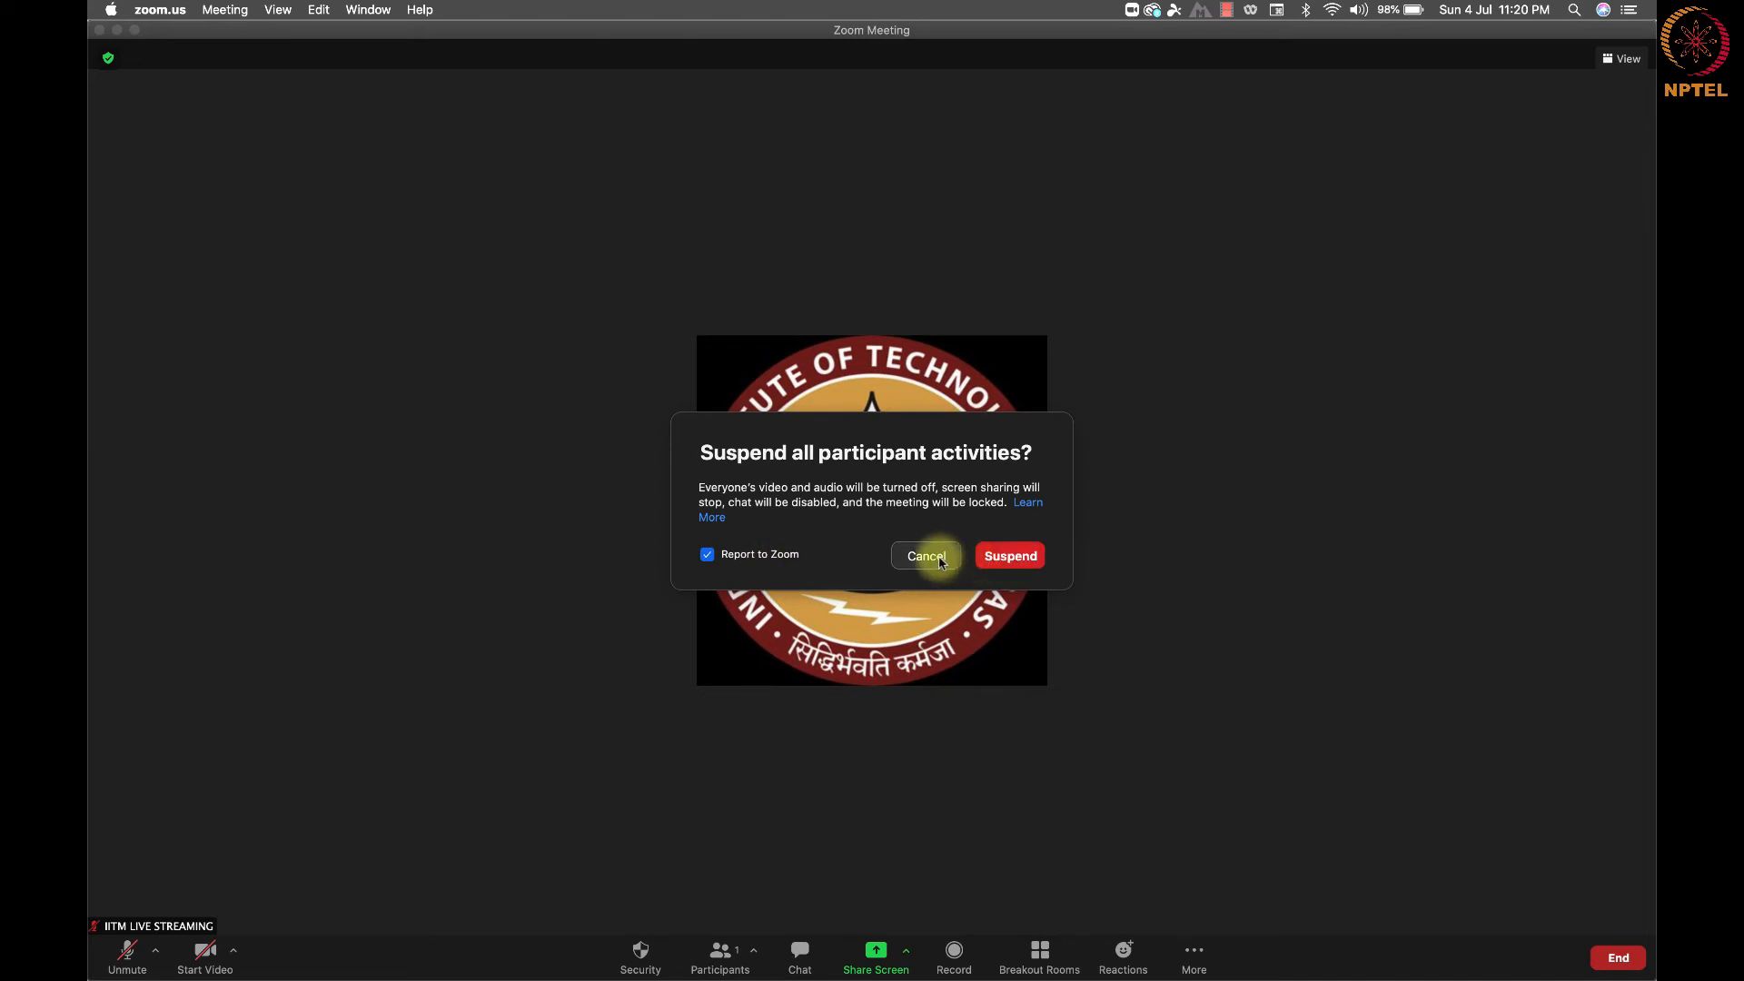
click(924, 556)
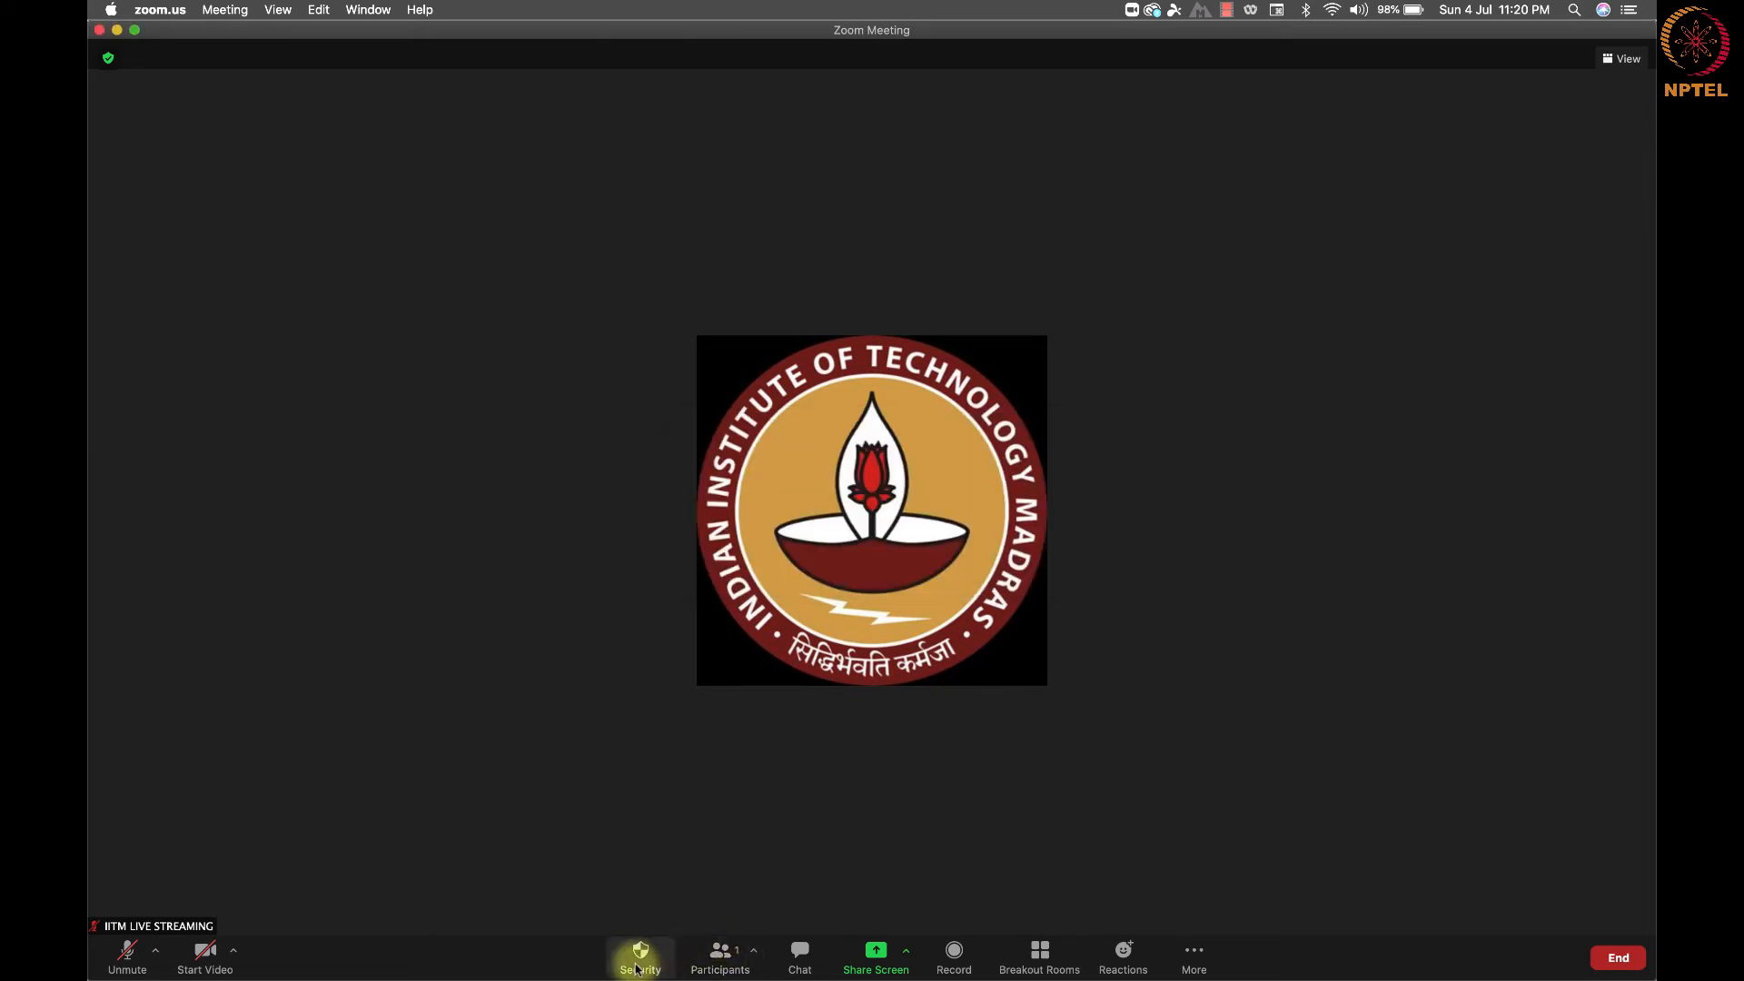
click(639, 954)
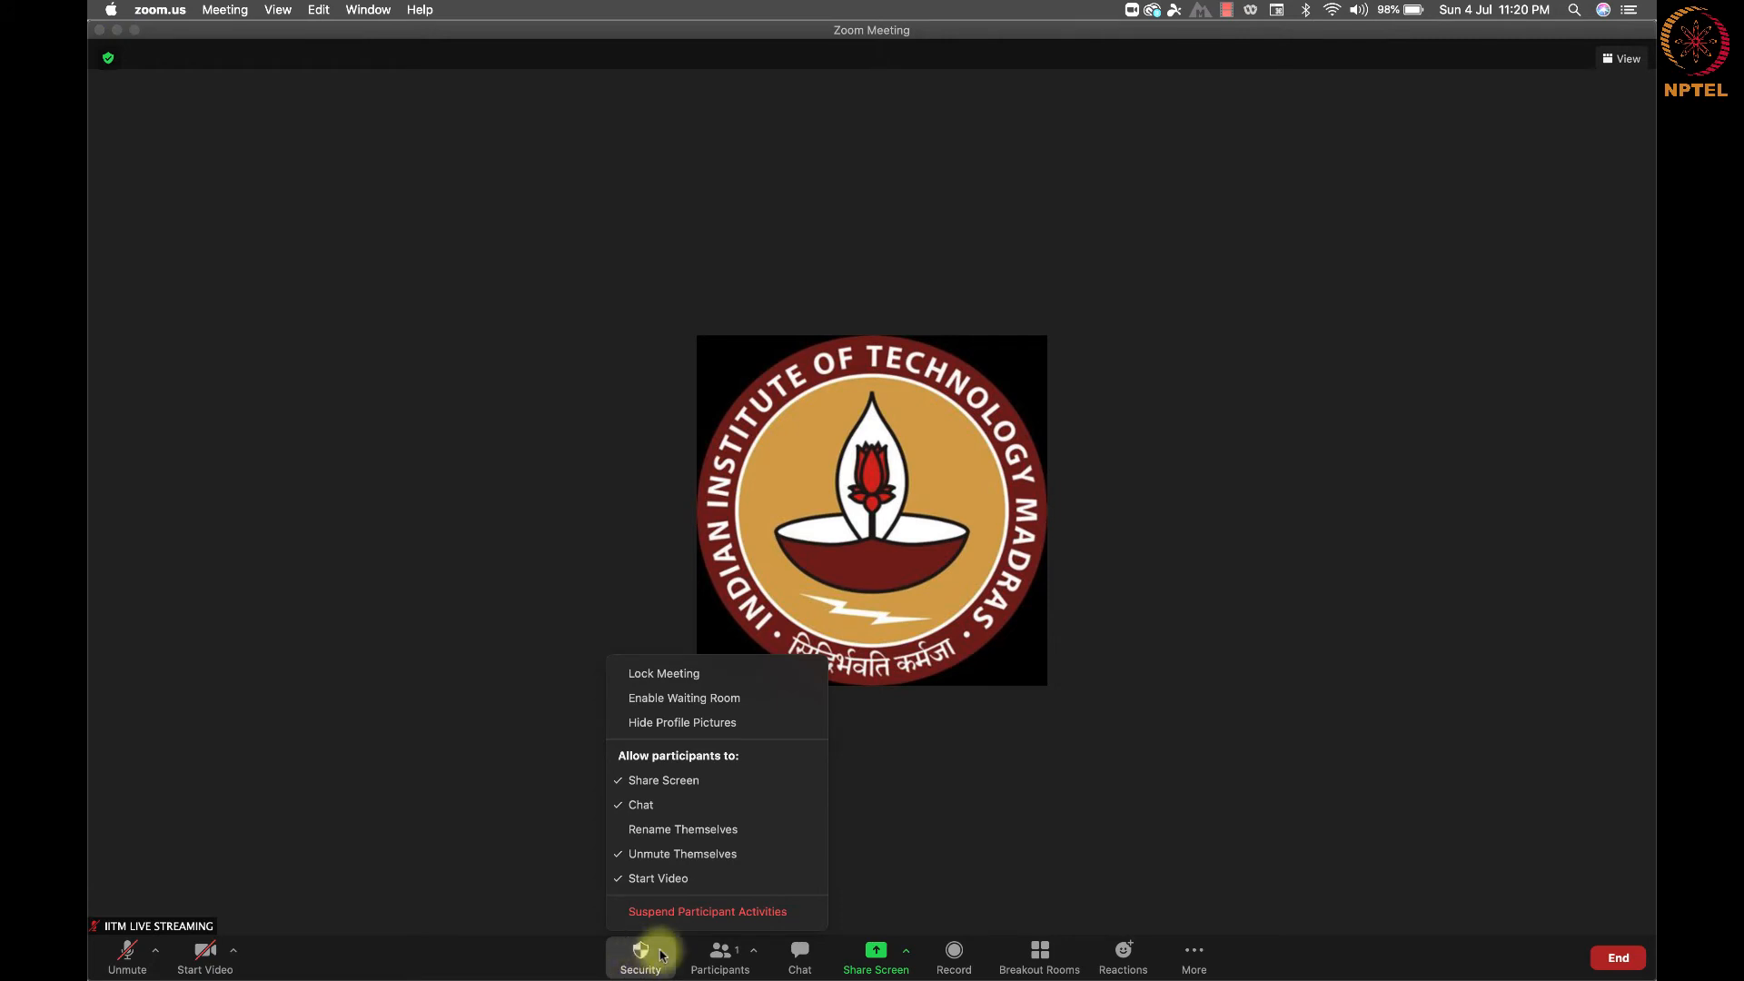
click(640, 954)
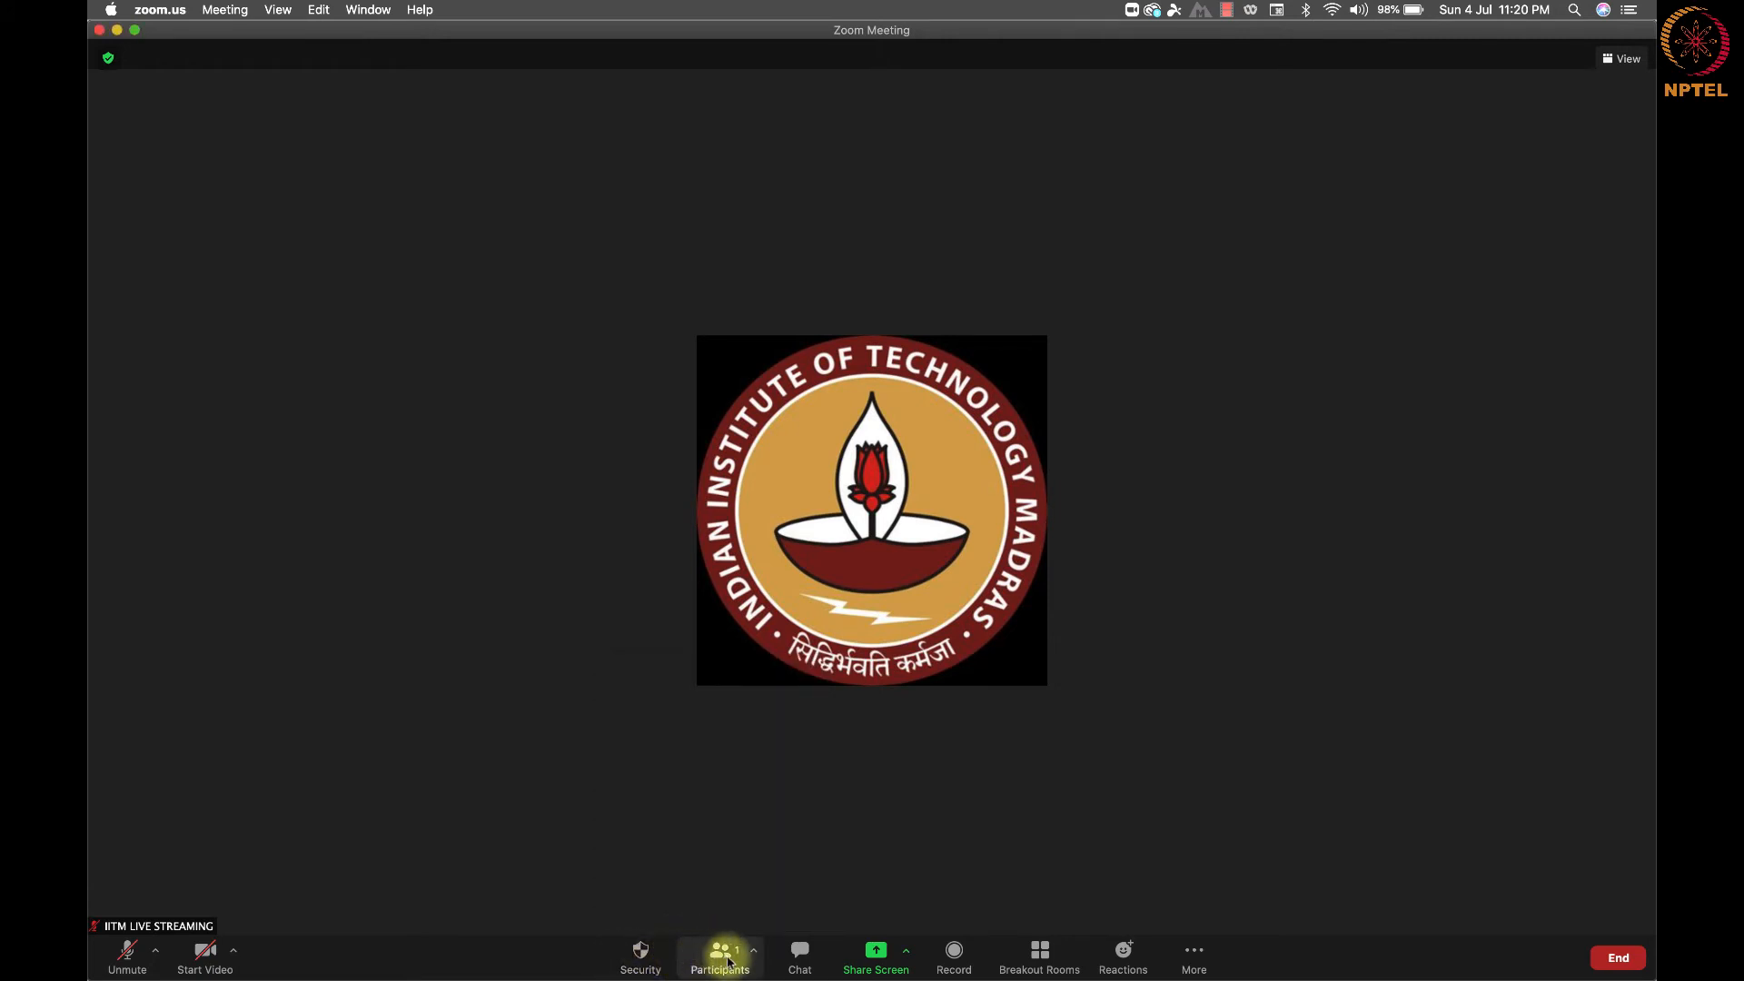
click(720, 958)
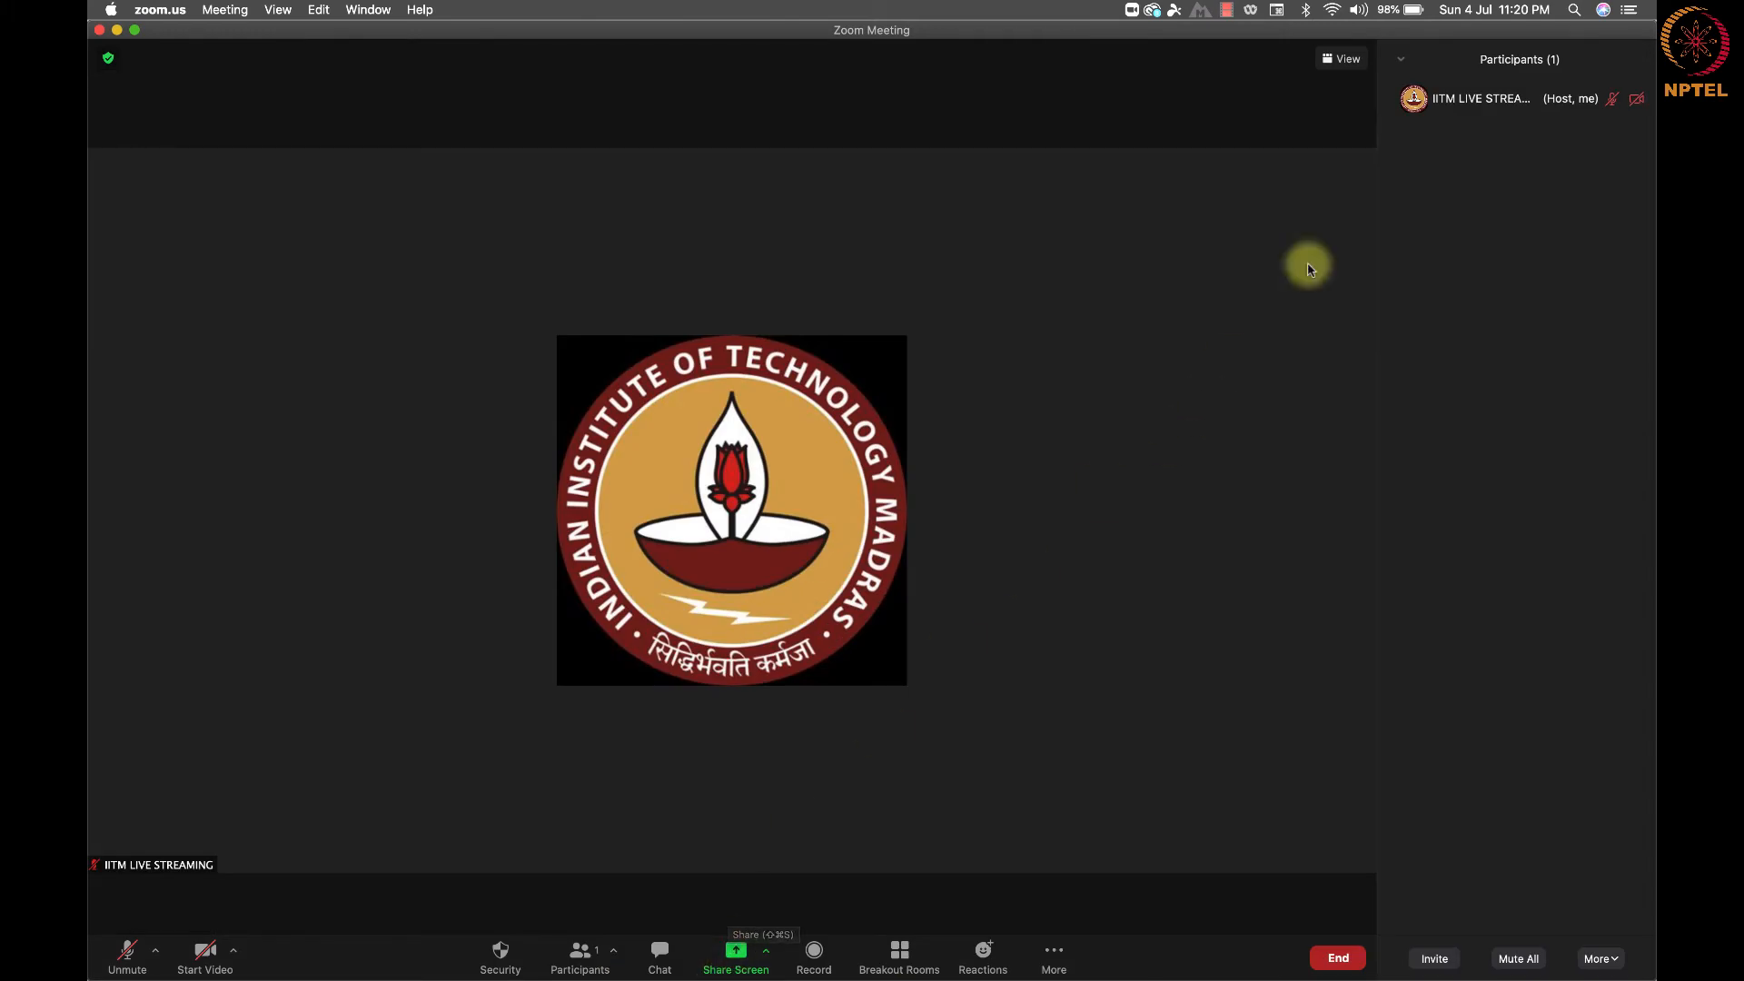
mouse_move(1401, 885)
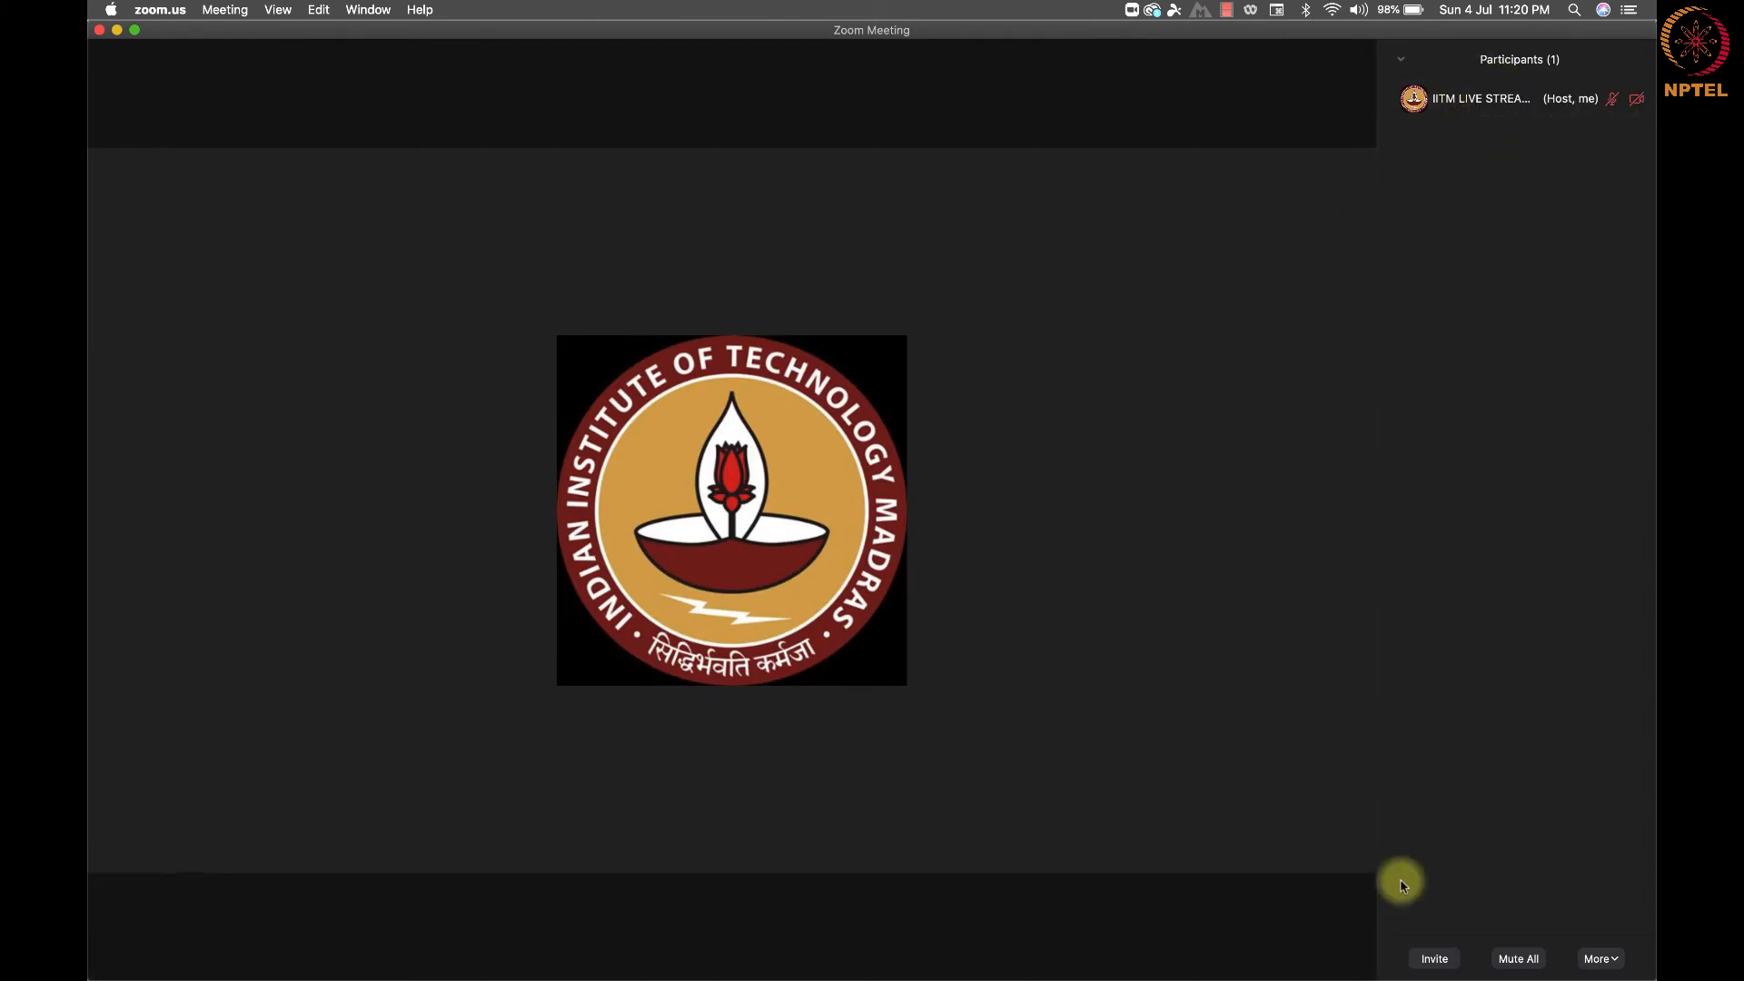
mouse_move(1526, 389)
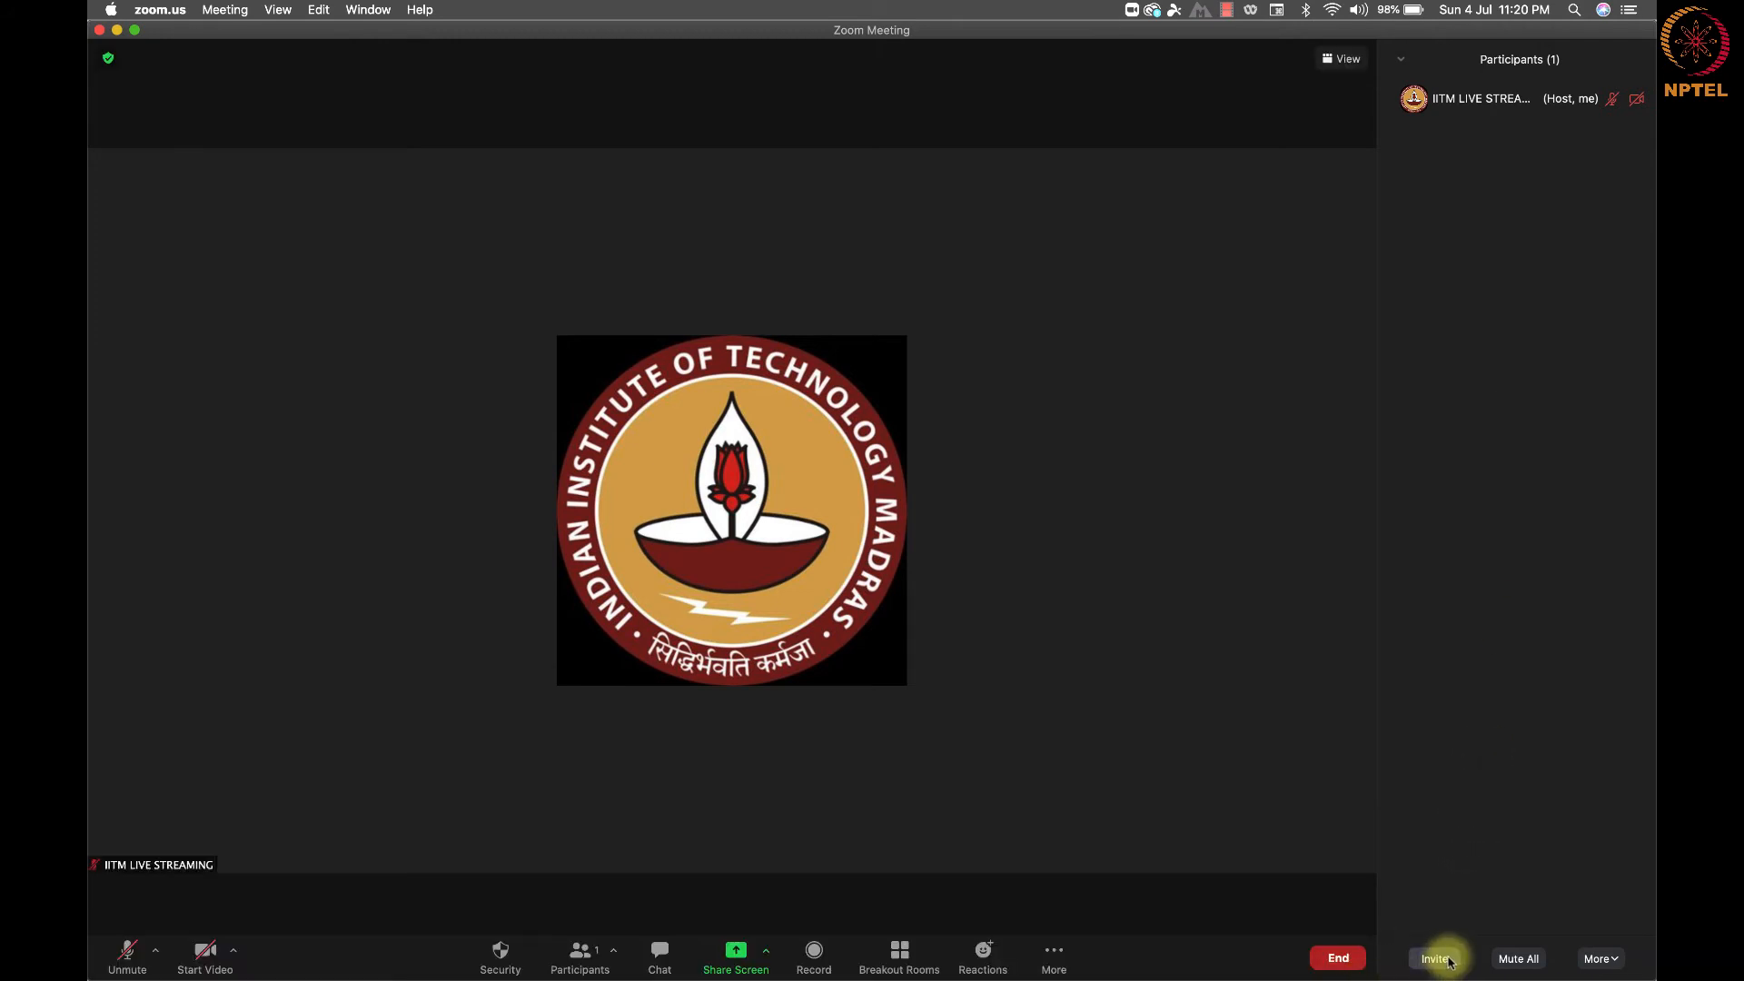
mouse_move(1524, 923)
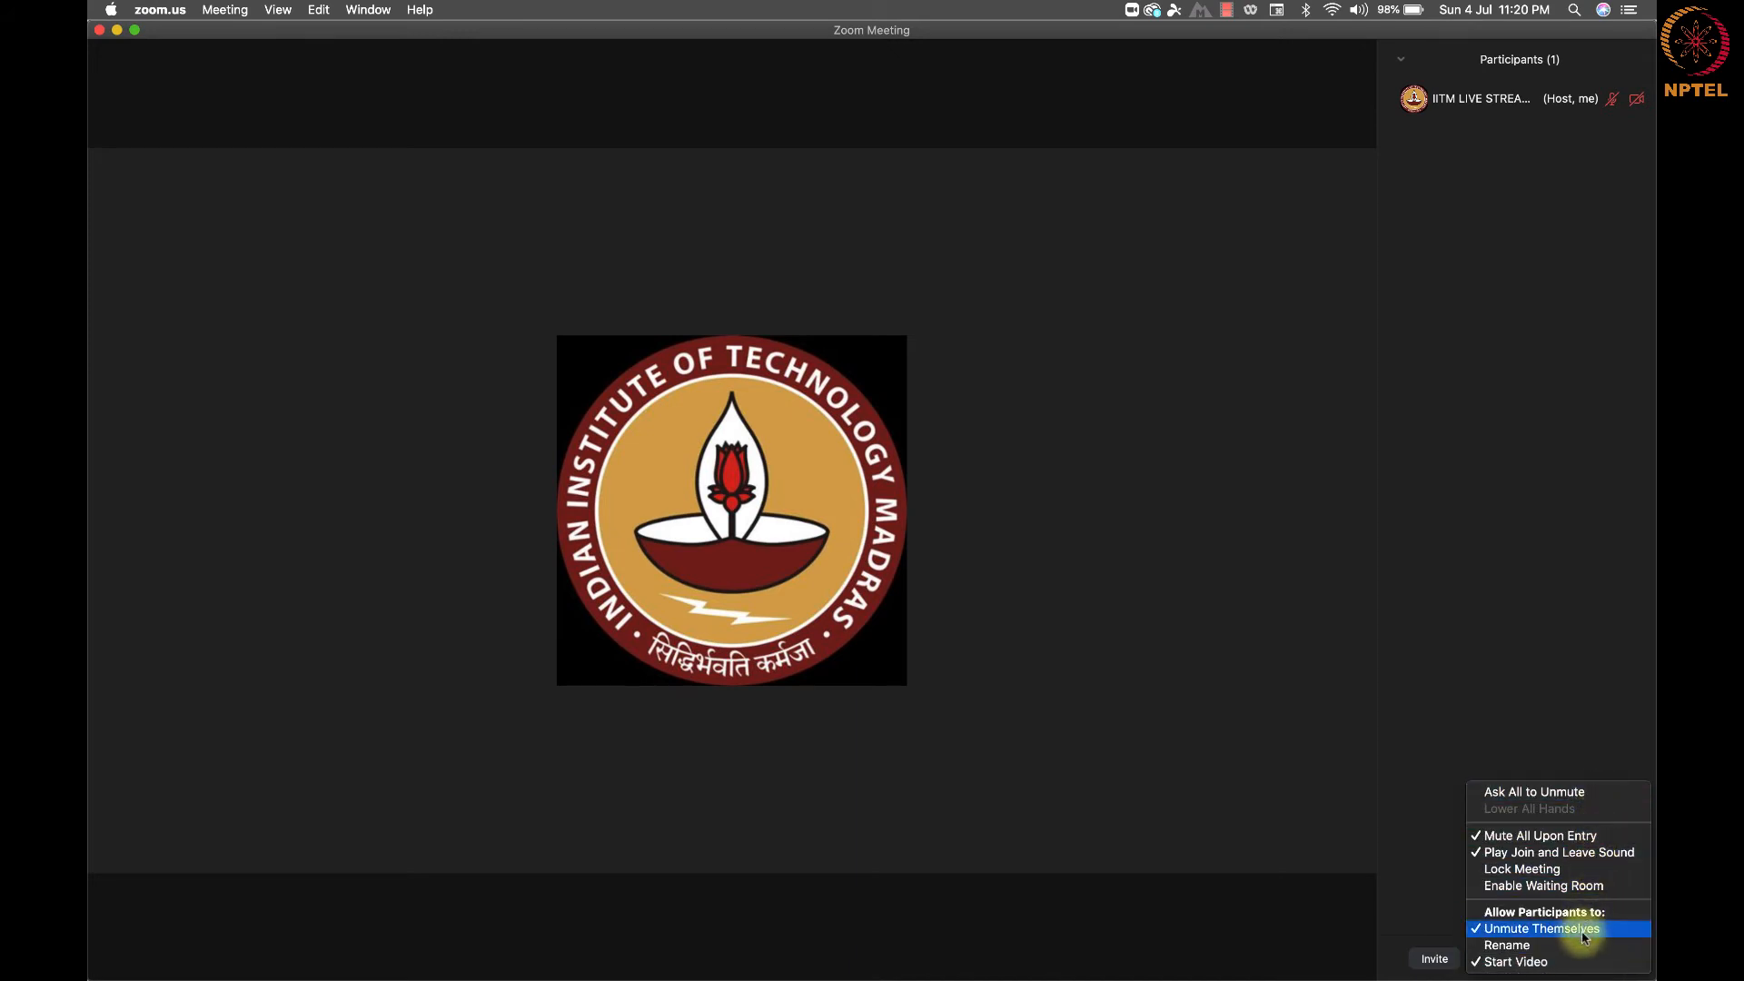
mouse_move(1543, 884)
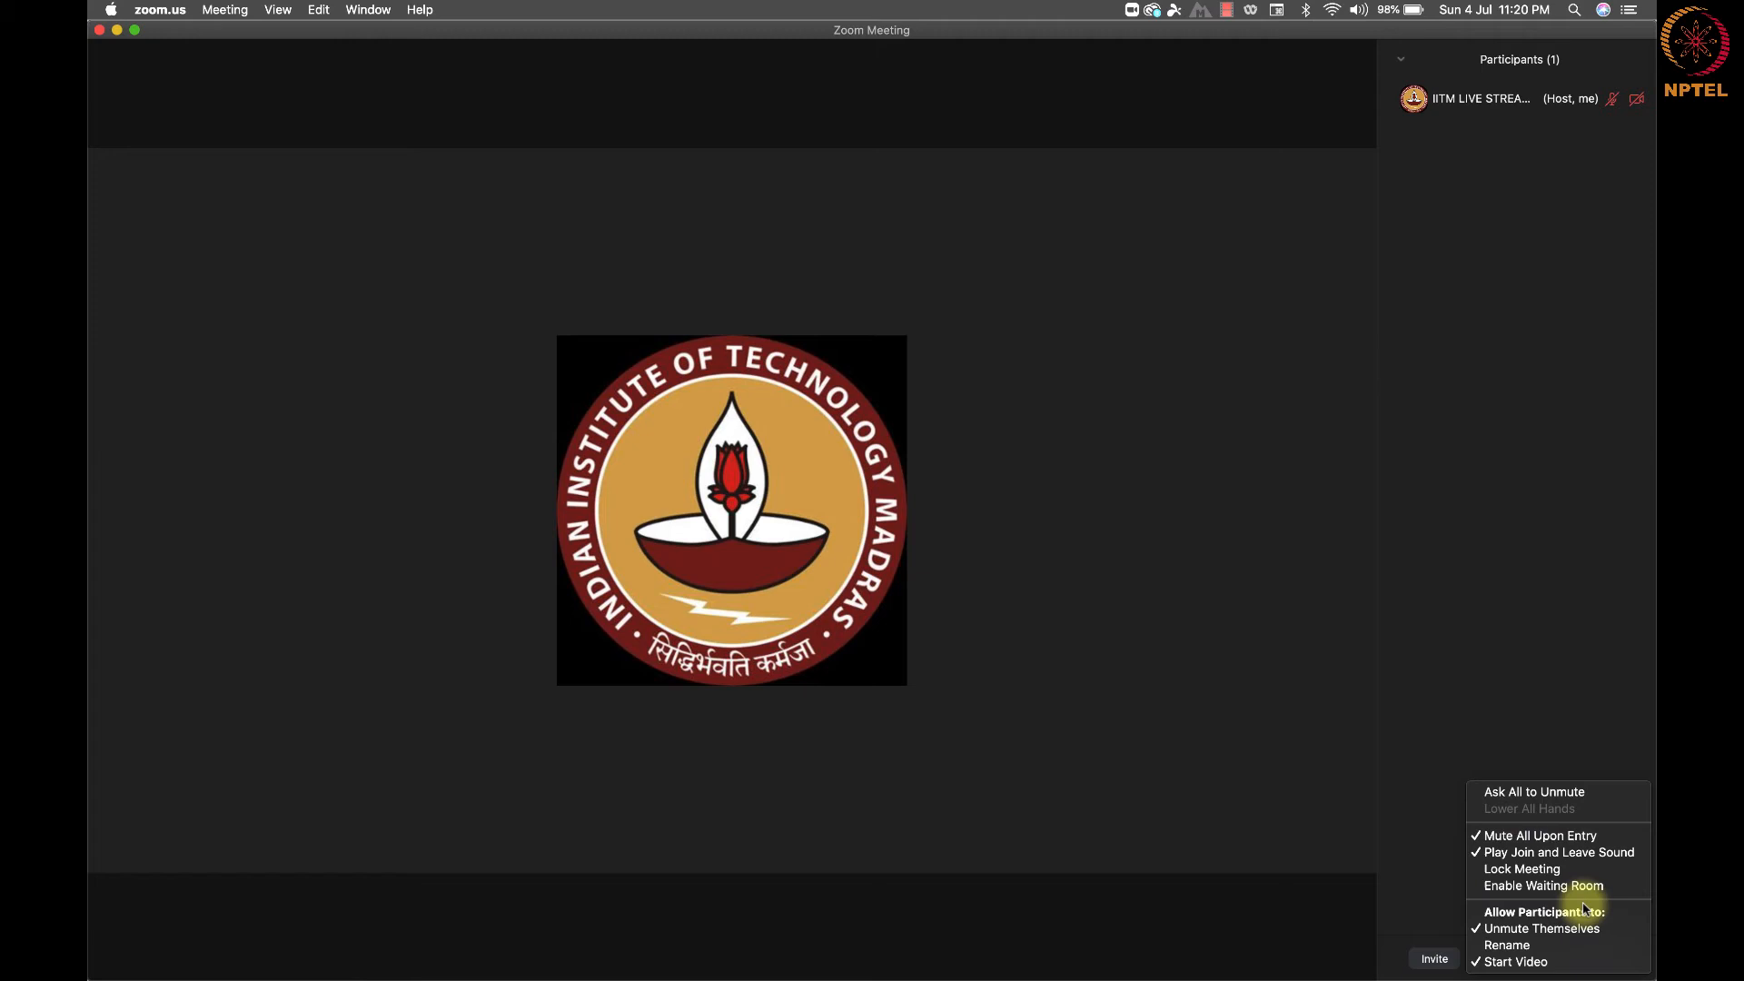
mouse_move(1559, 961)
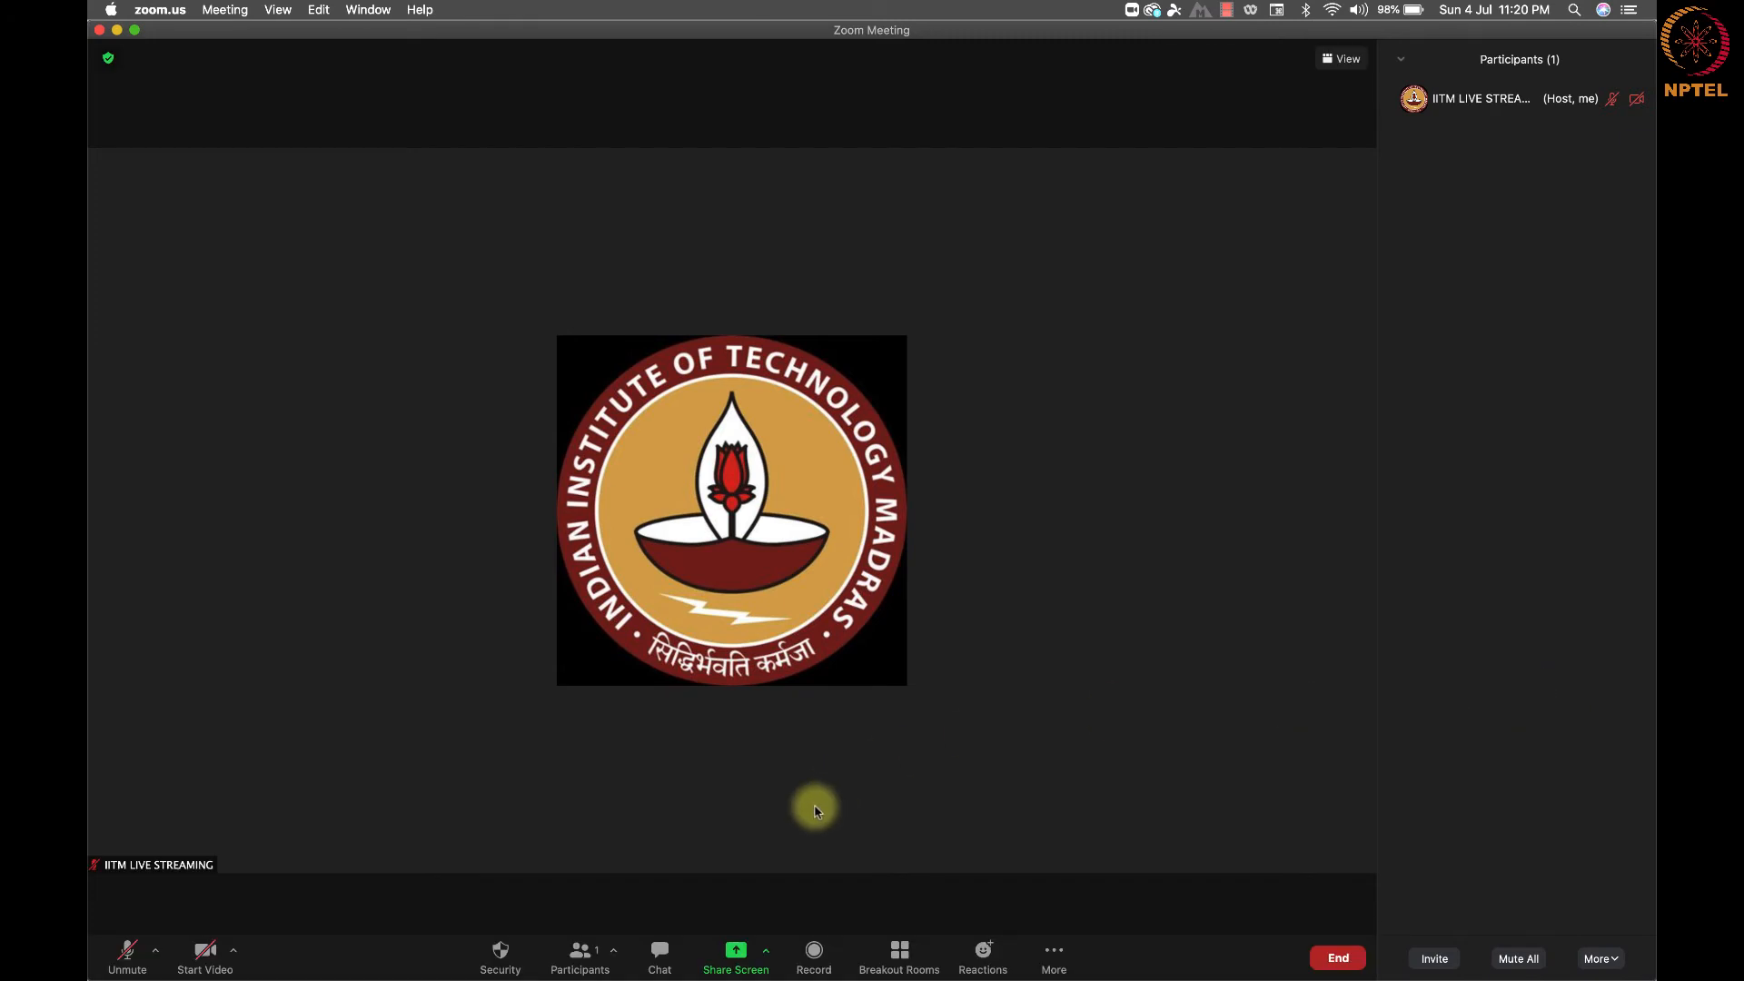
Send 'Hello all' to everyone in the meeting chat, then bring up Share Screen.
click(658, 950)
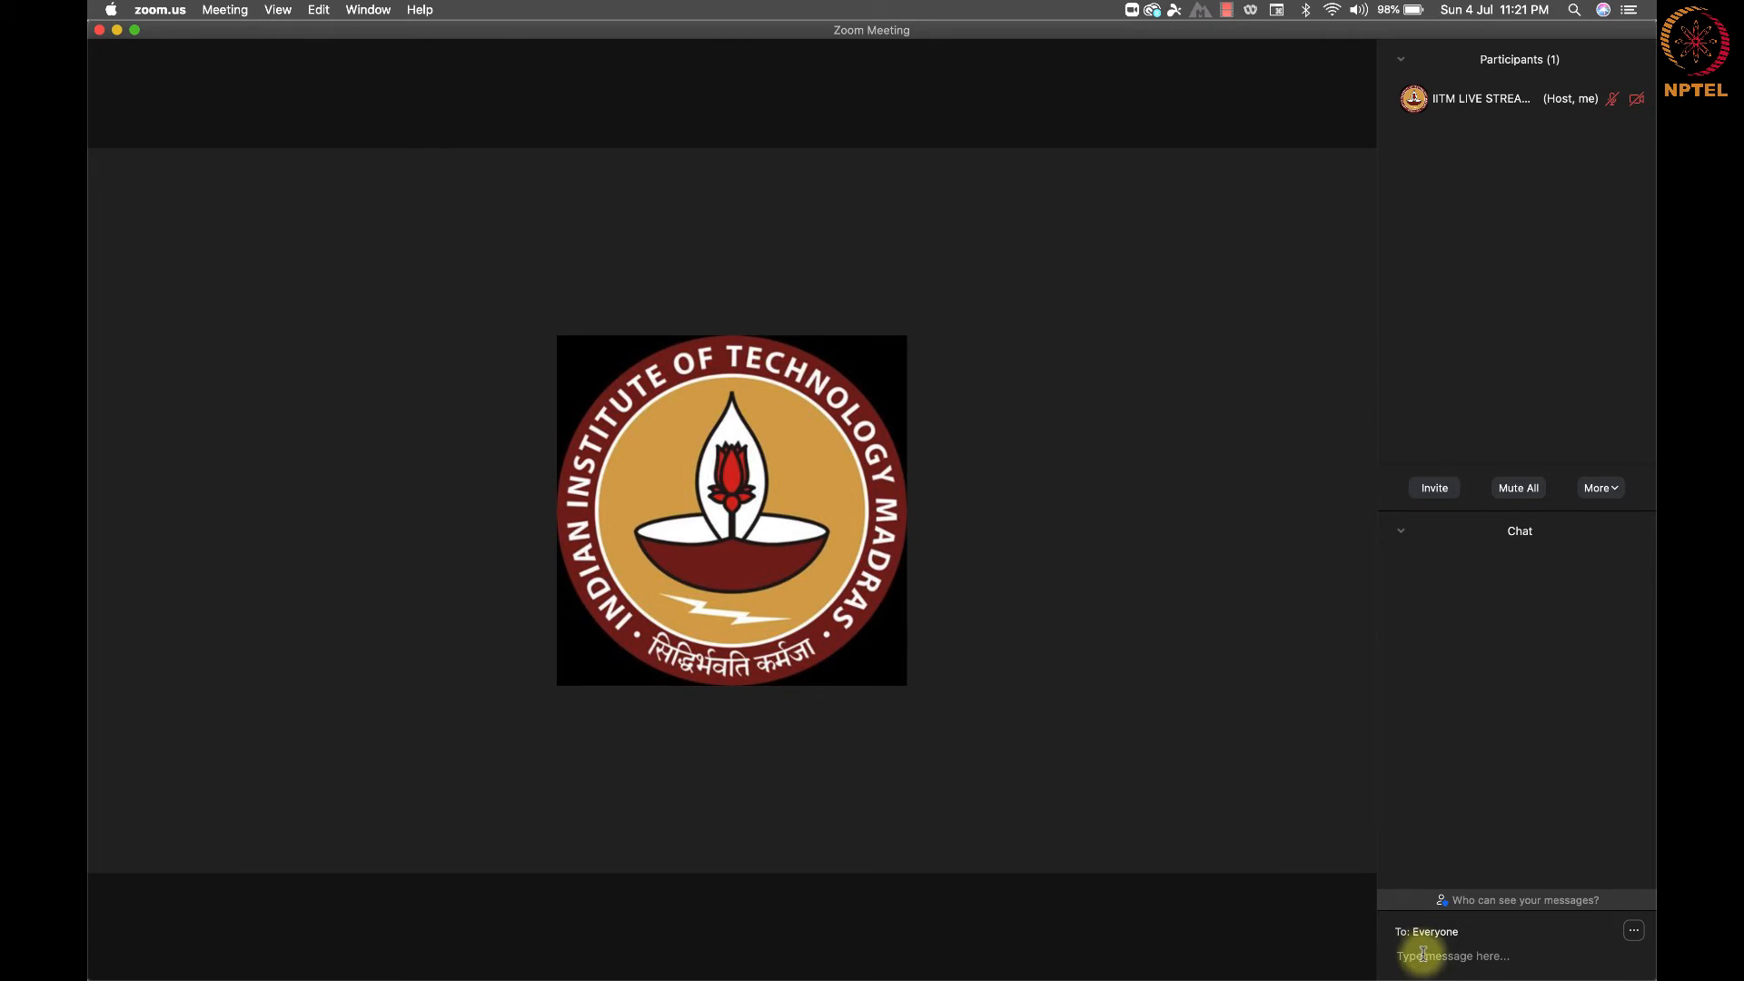
text(Hello a)
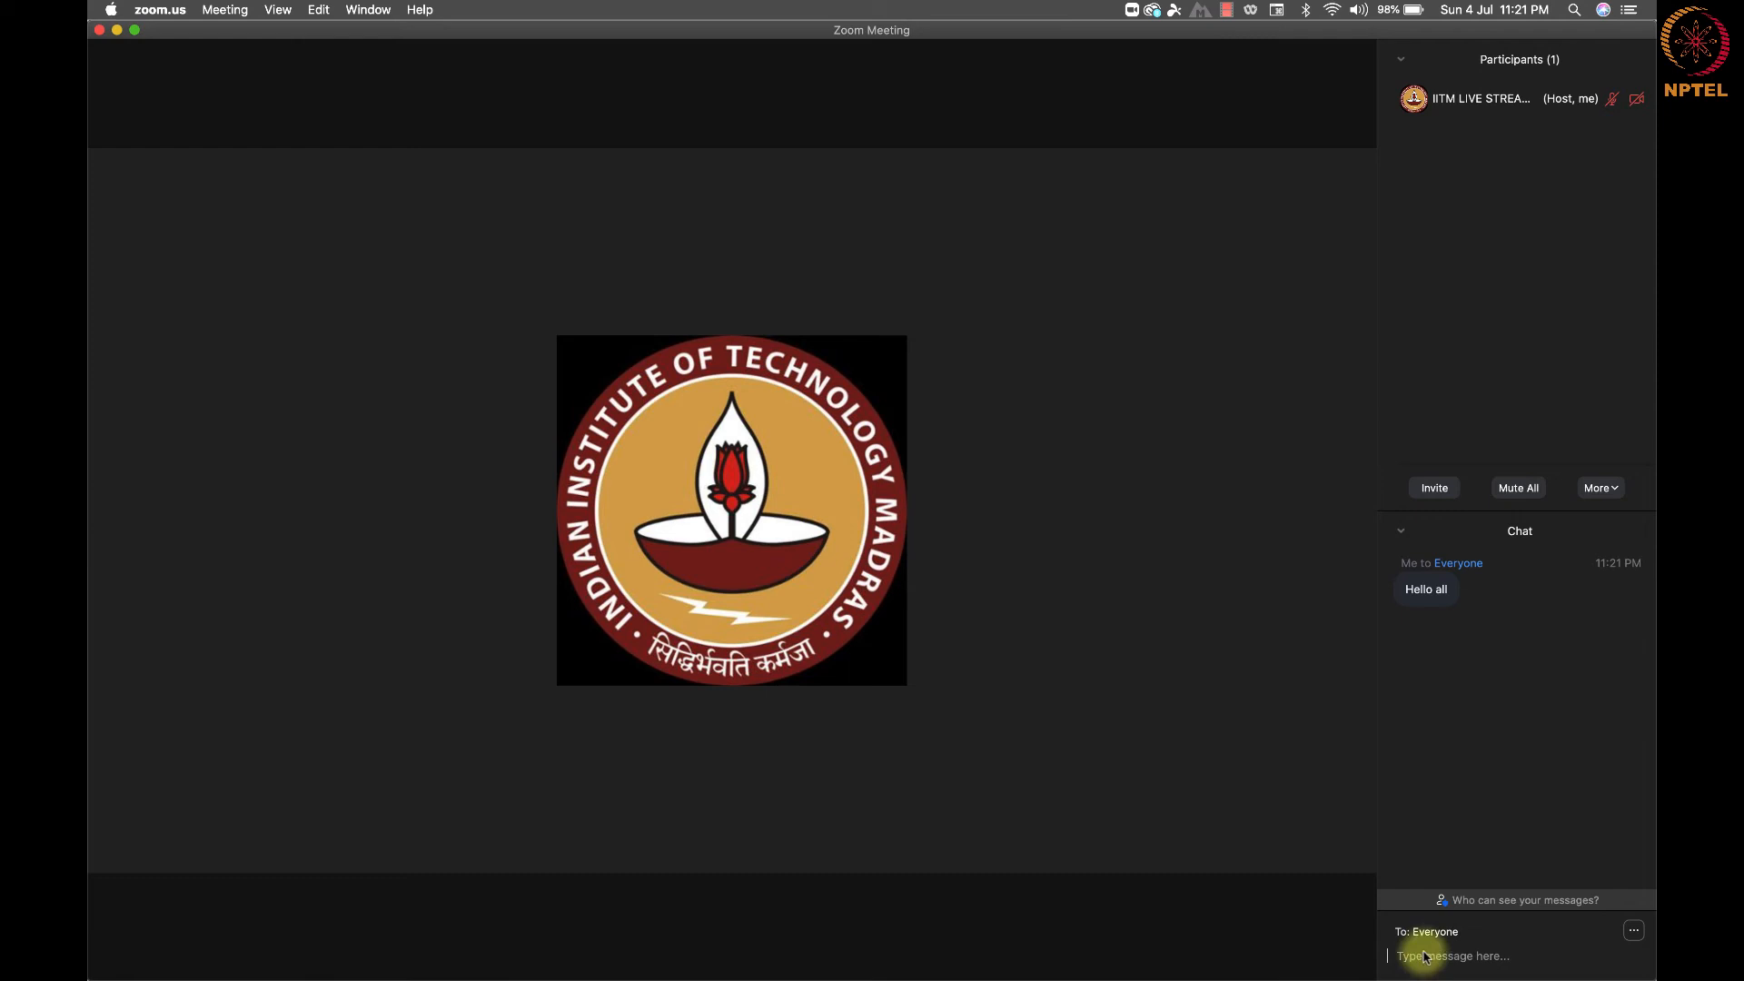
mouse_move(1634, 930)
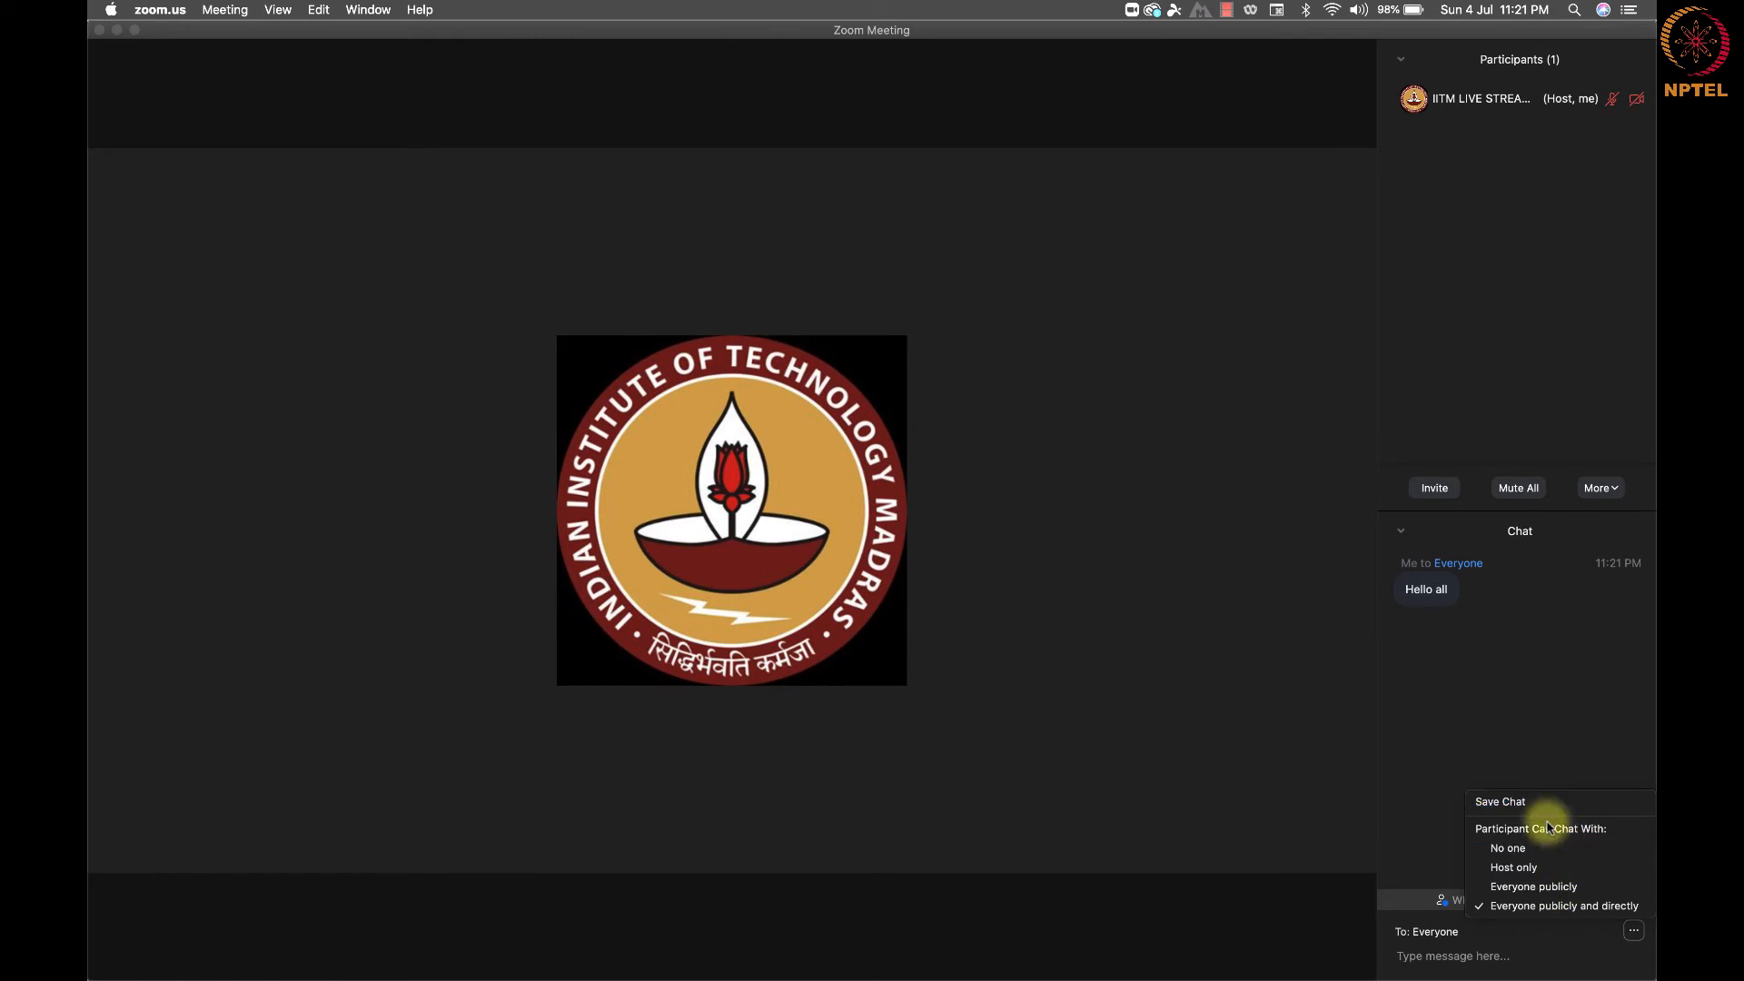
mouse_move(1550, 753)
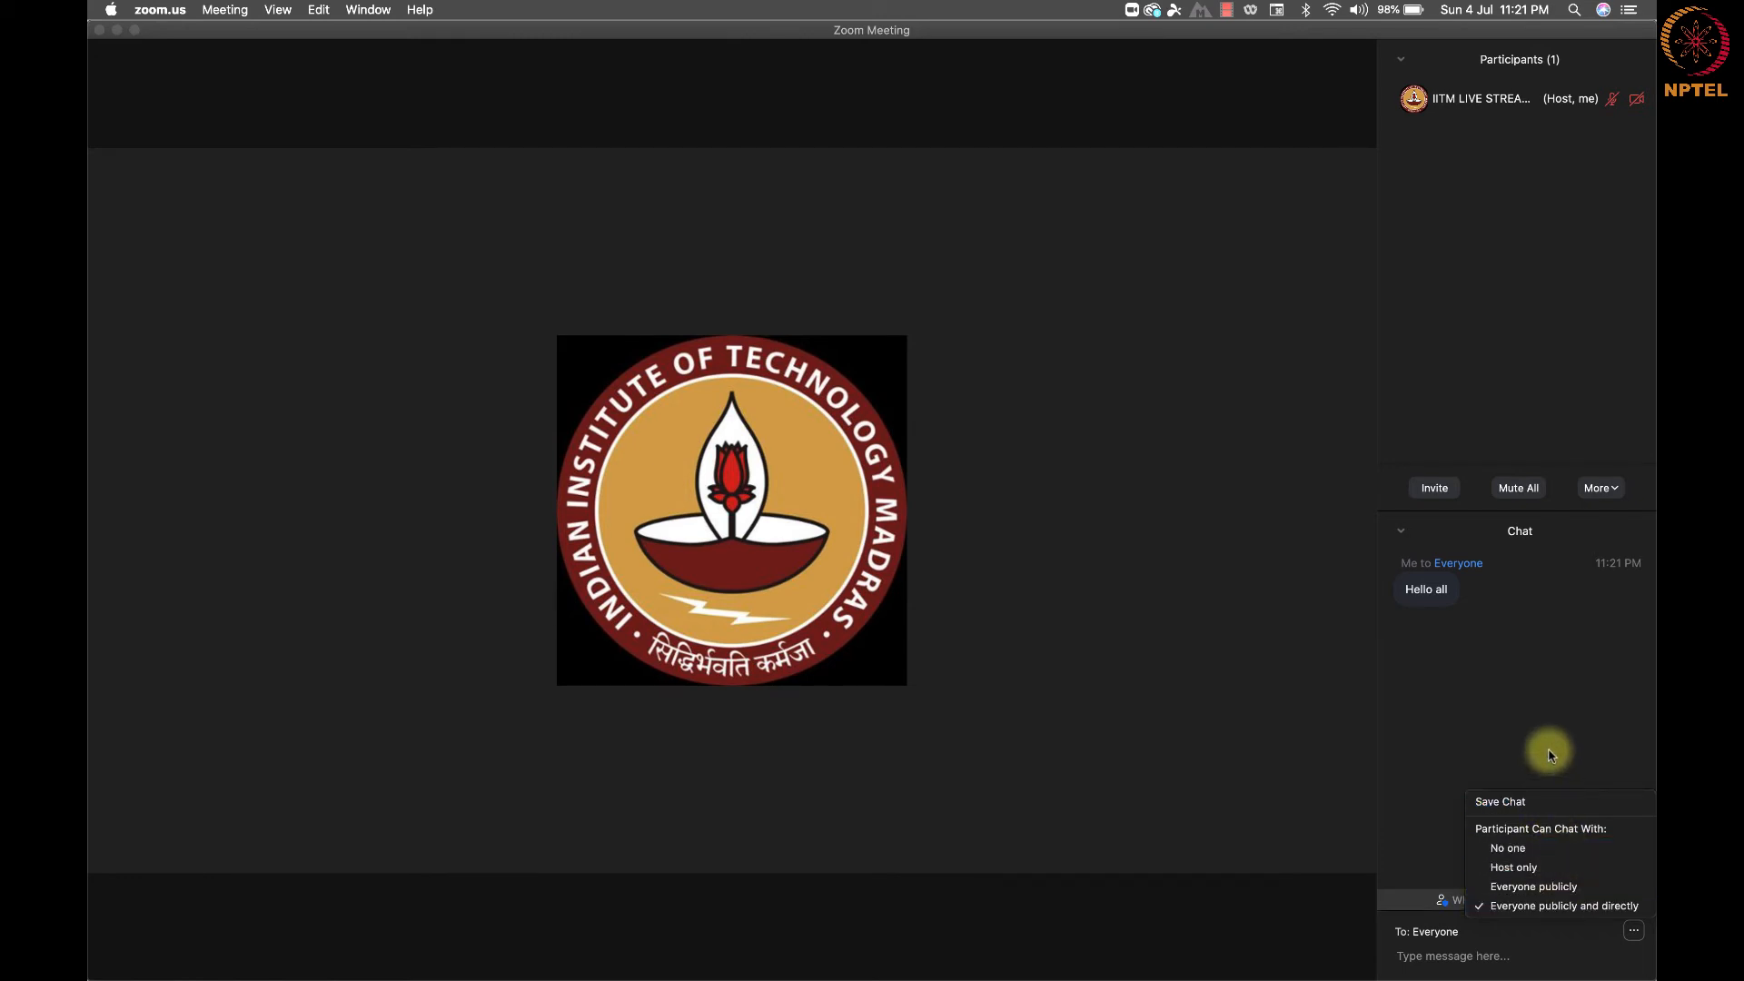
mouse_move(1625, 929)
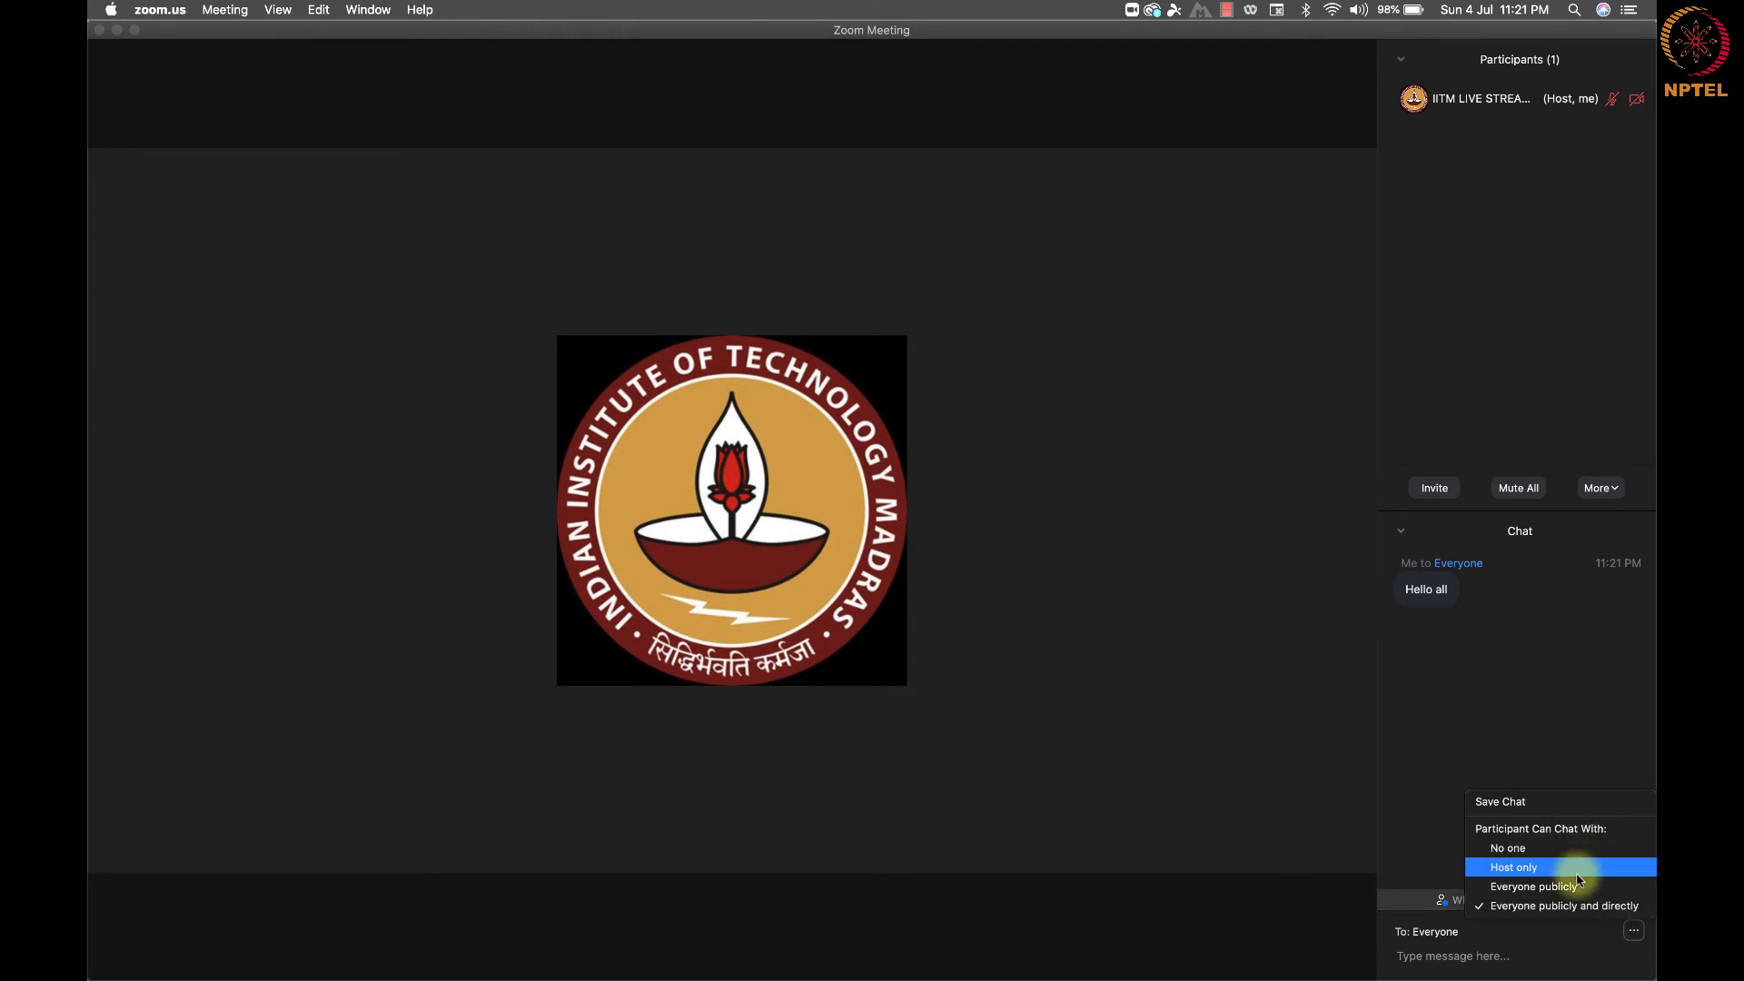
click(1513, 868)
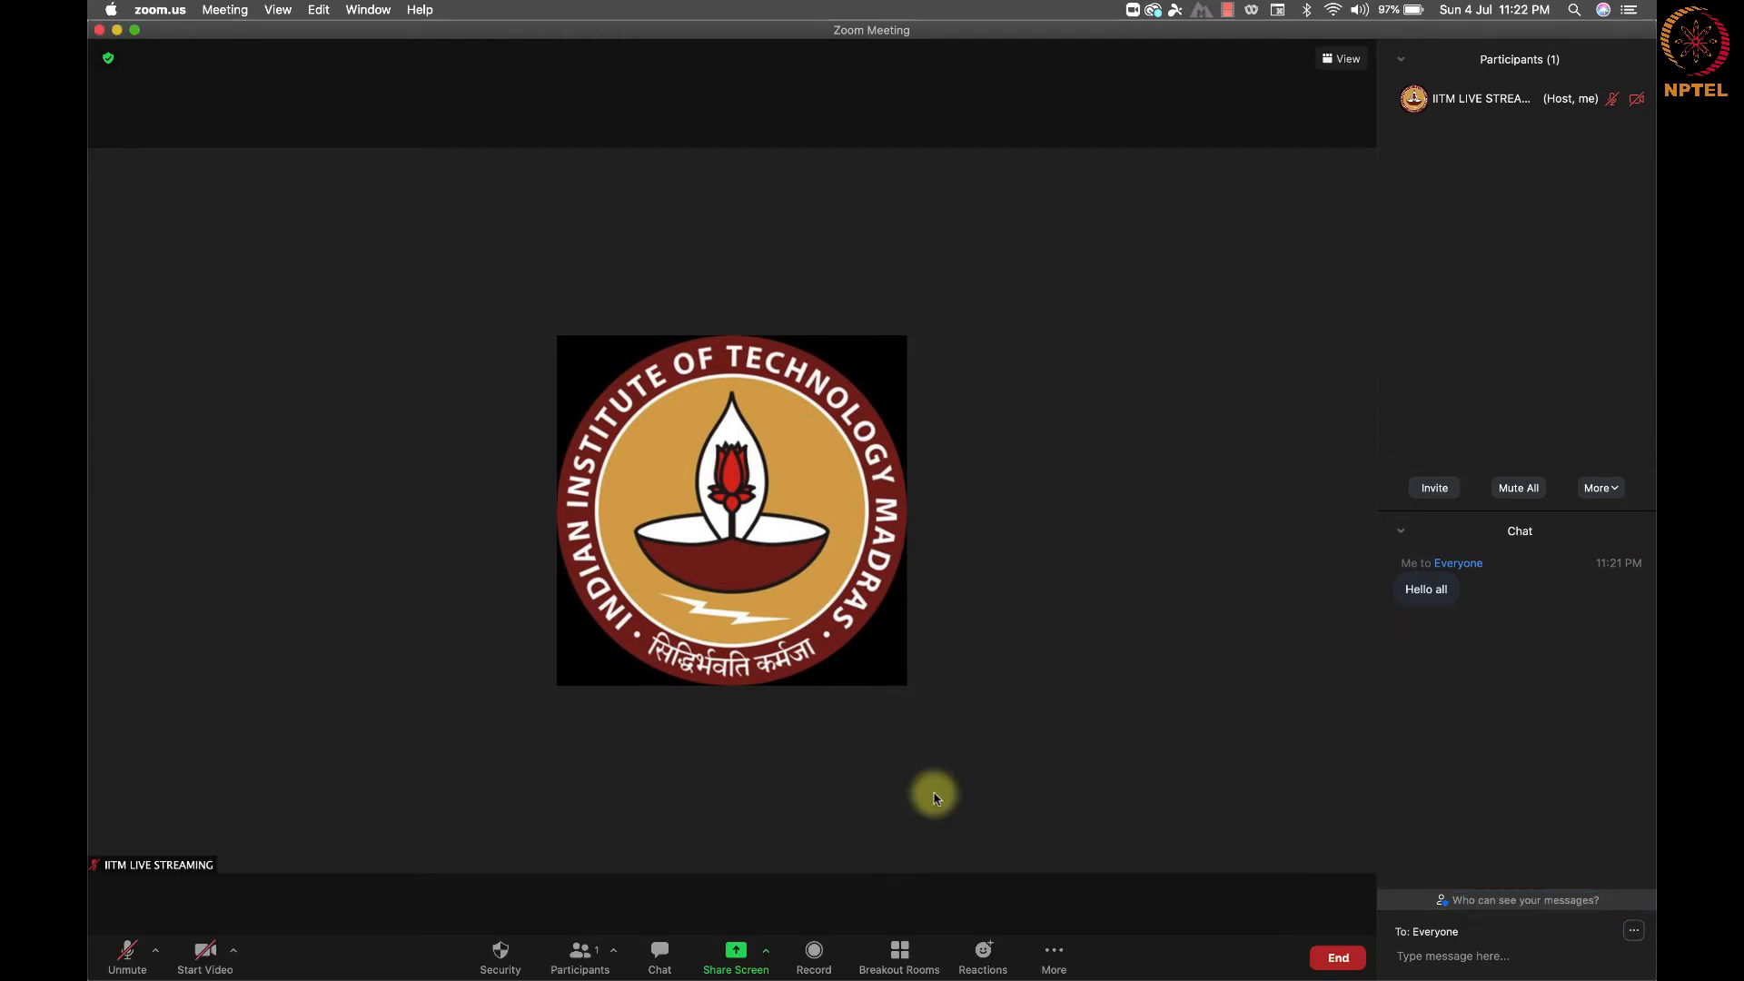
click(736, 952)
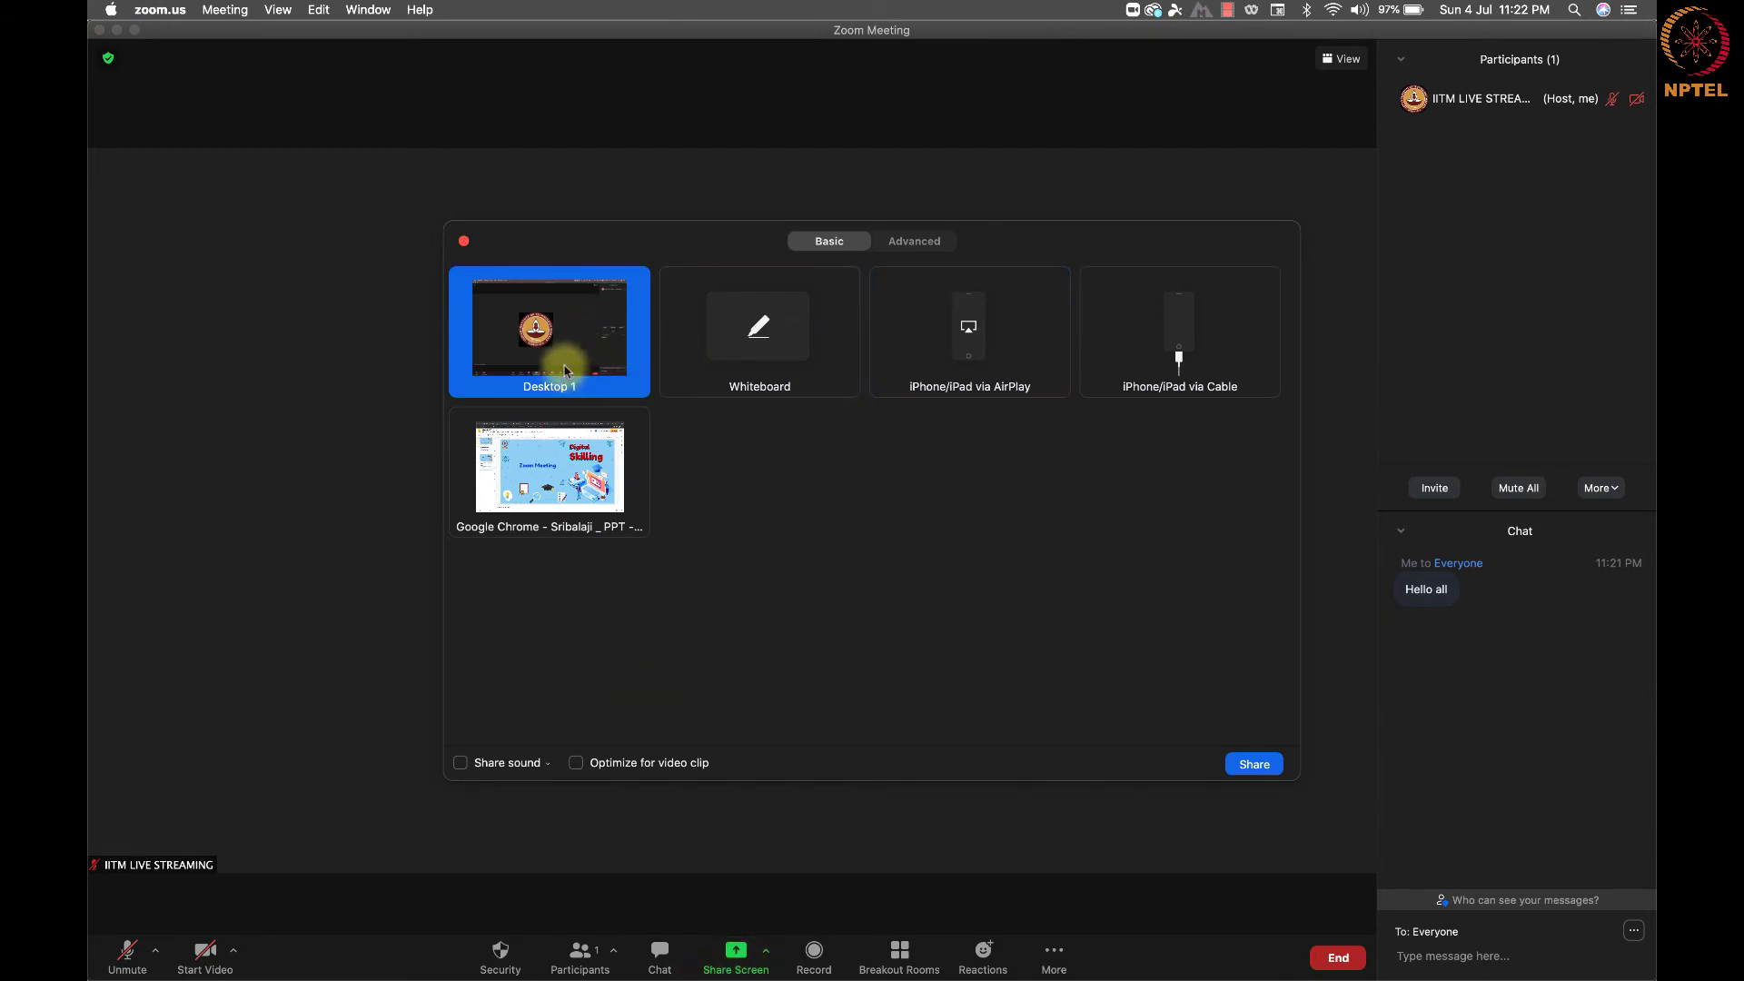
mouse_move(549, 473)
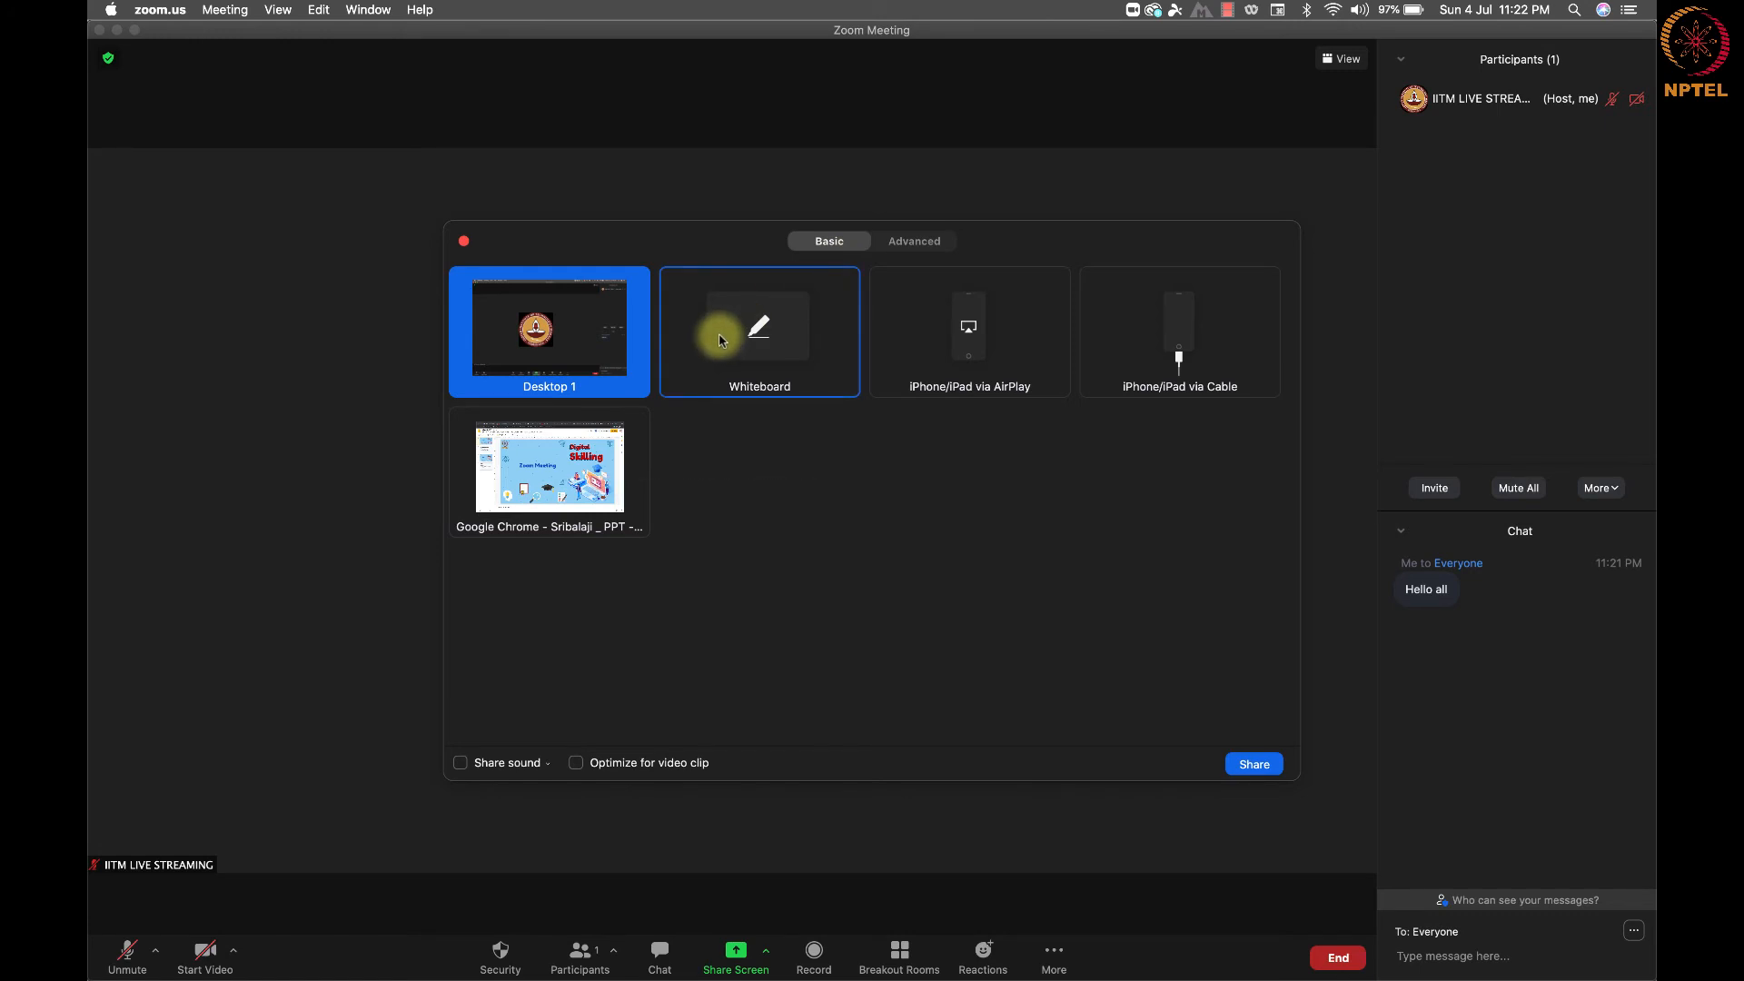
Select Whiteboard with Share sound and Optimize for video clip, then review the Advanced choices.
click(759, 330)
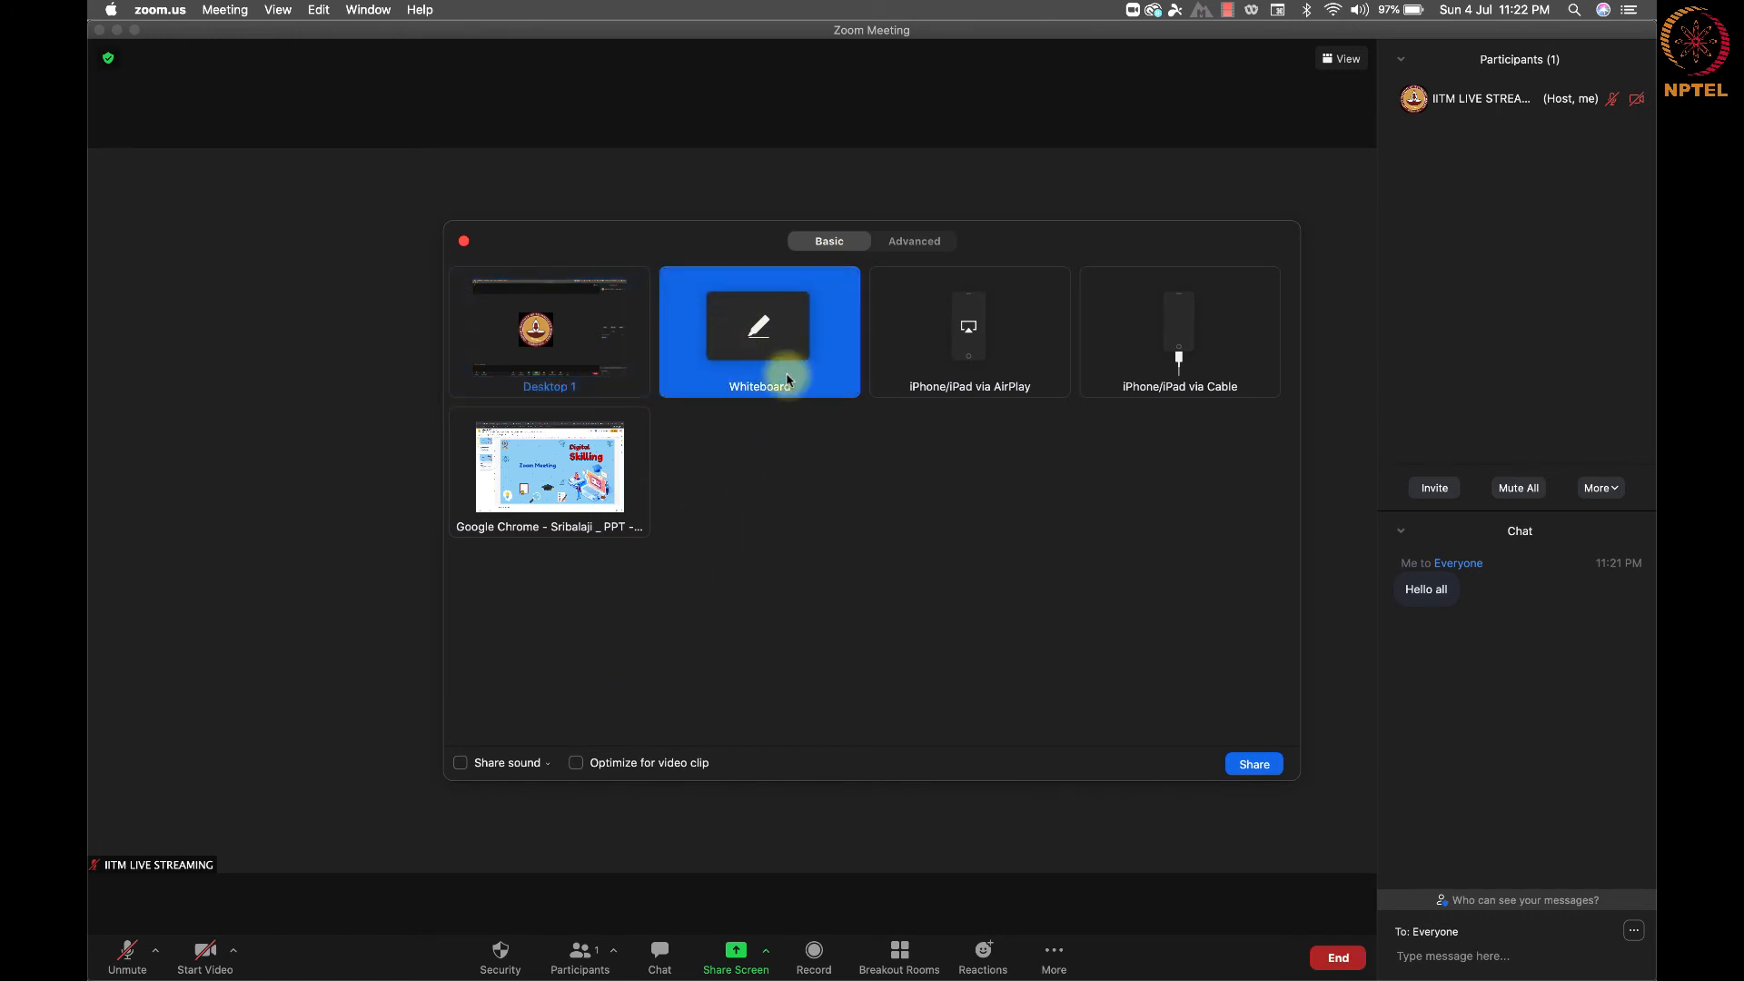
mouse_move(919, 240)
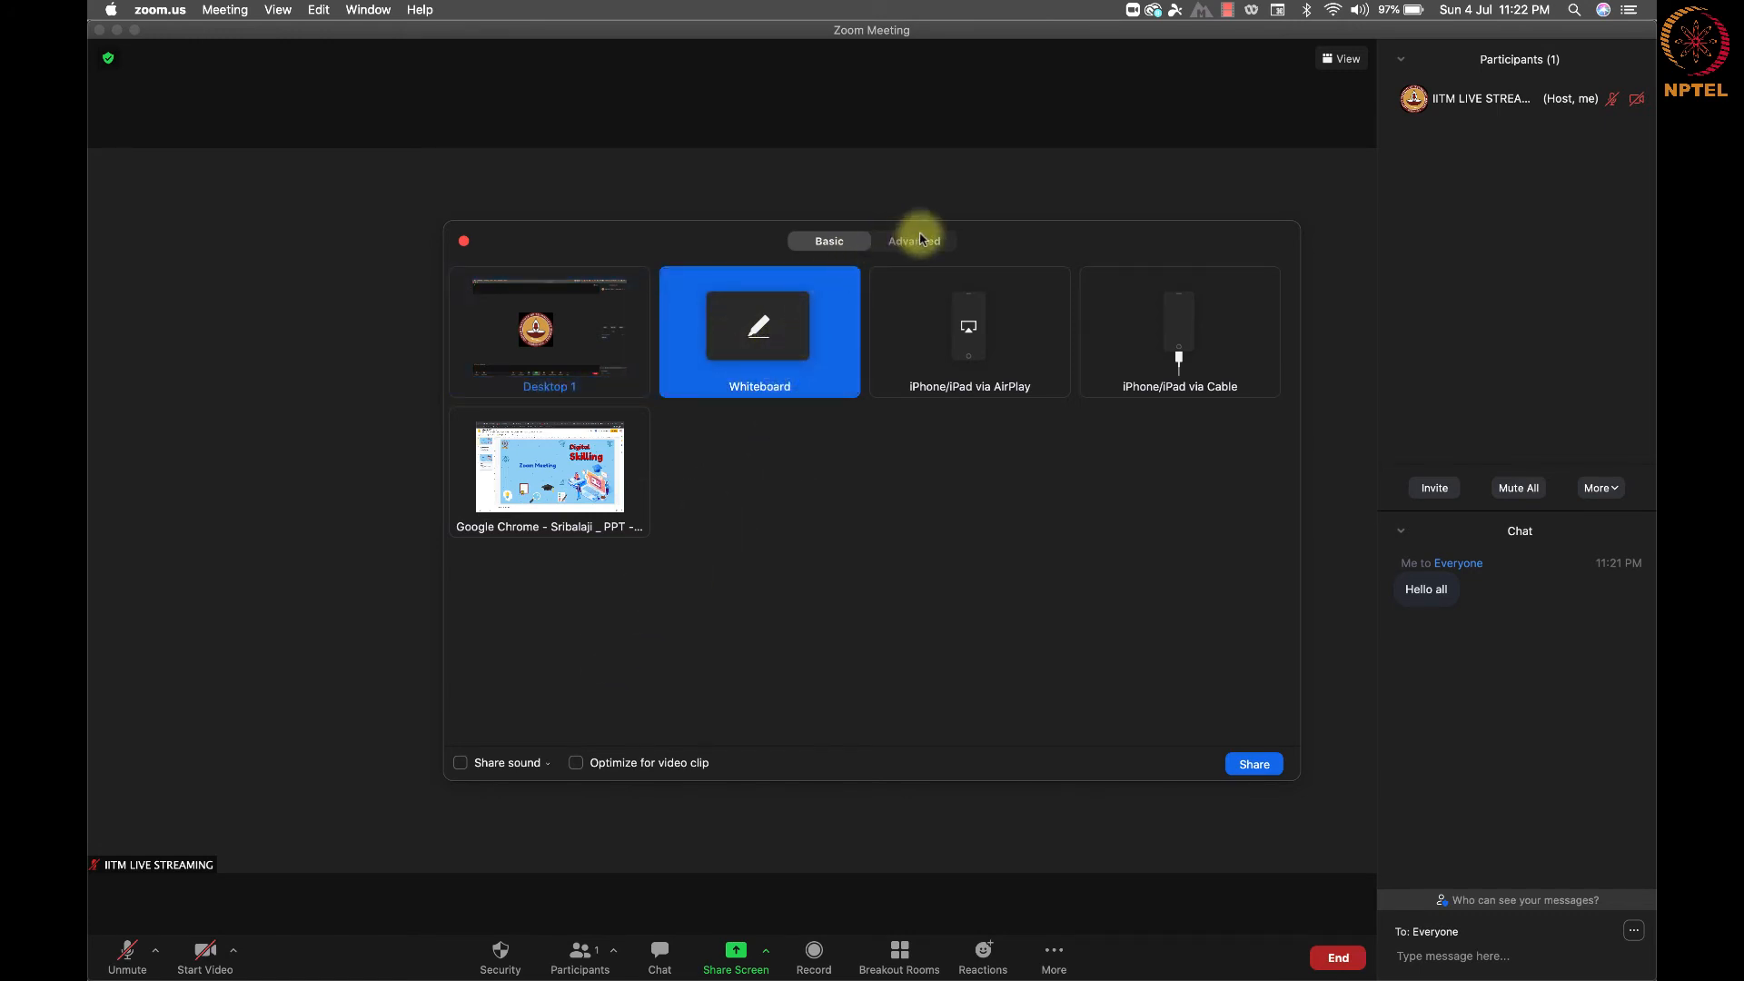
mouse_move(854, 296)
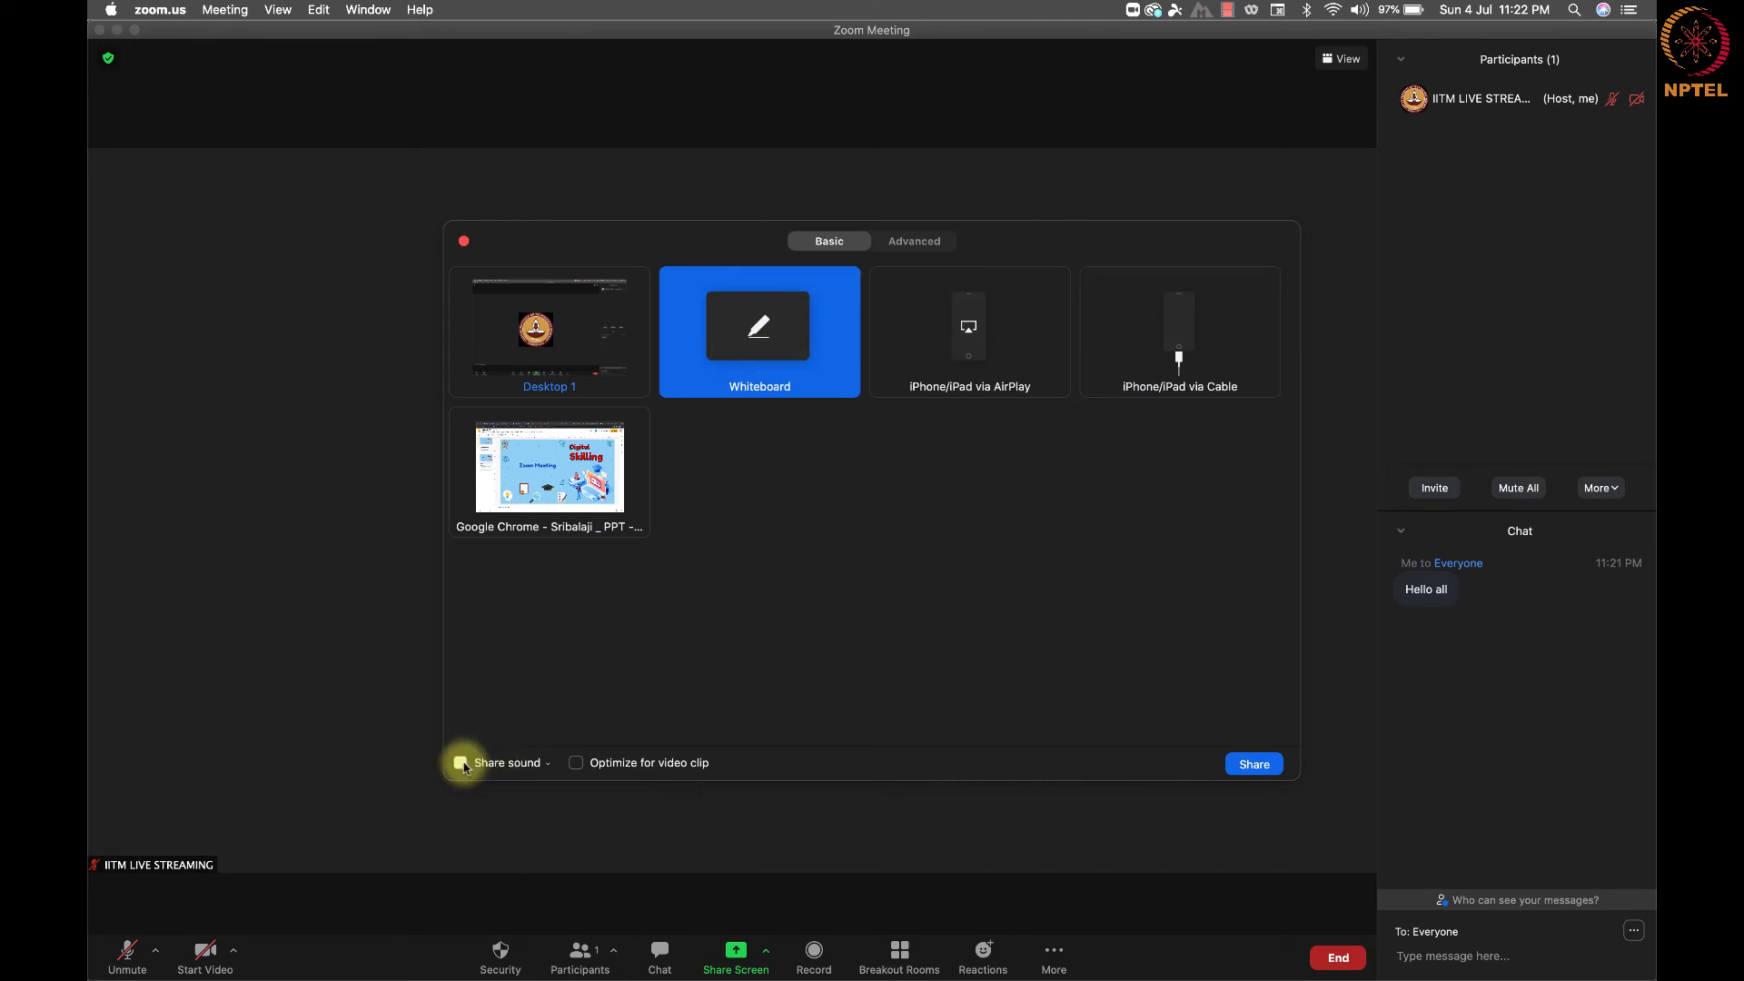
click(460, 761)
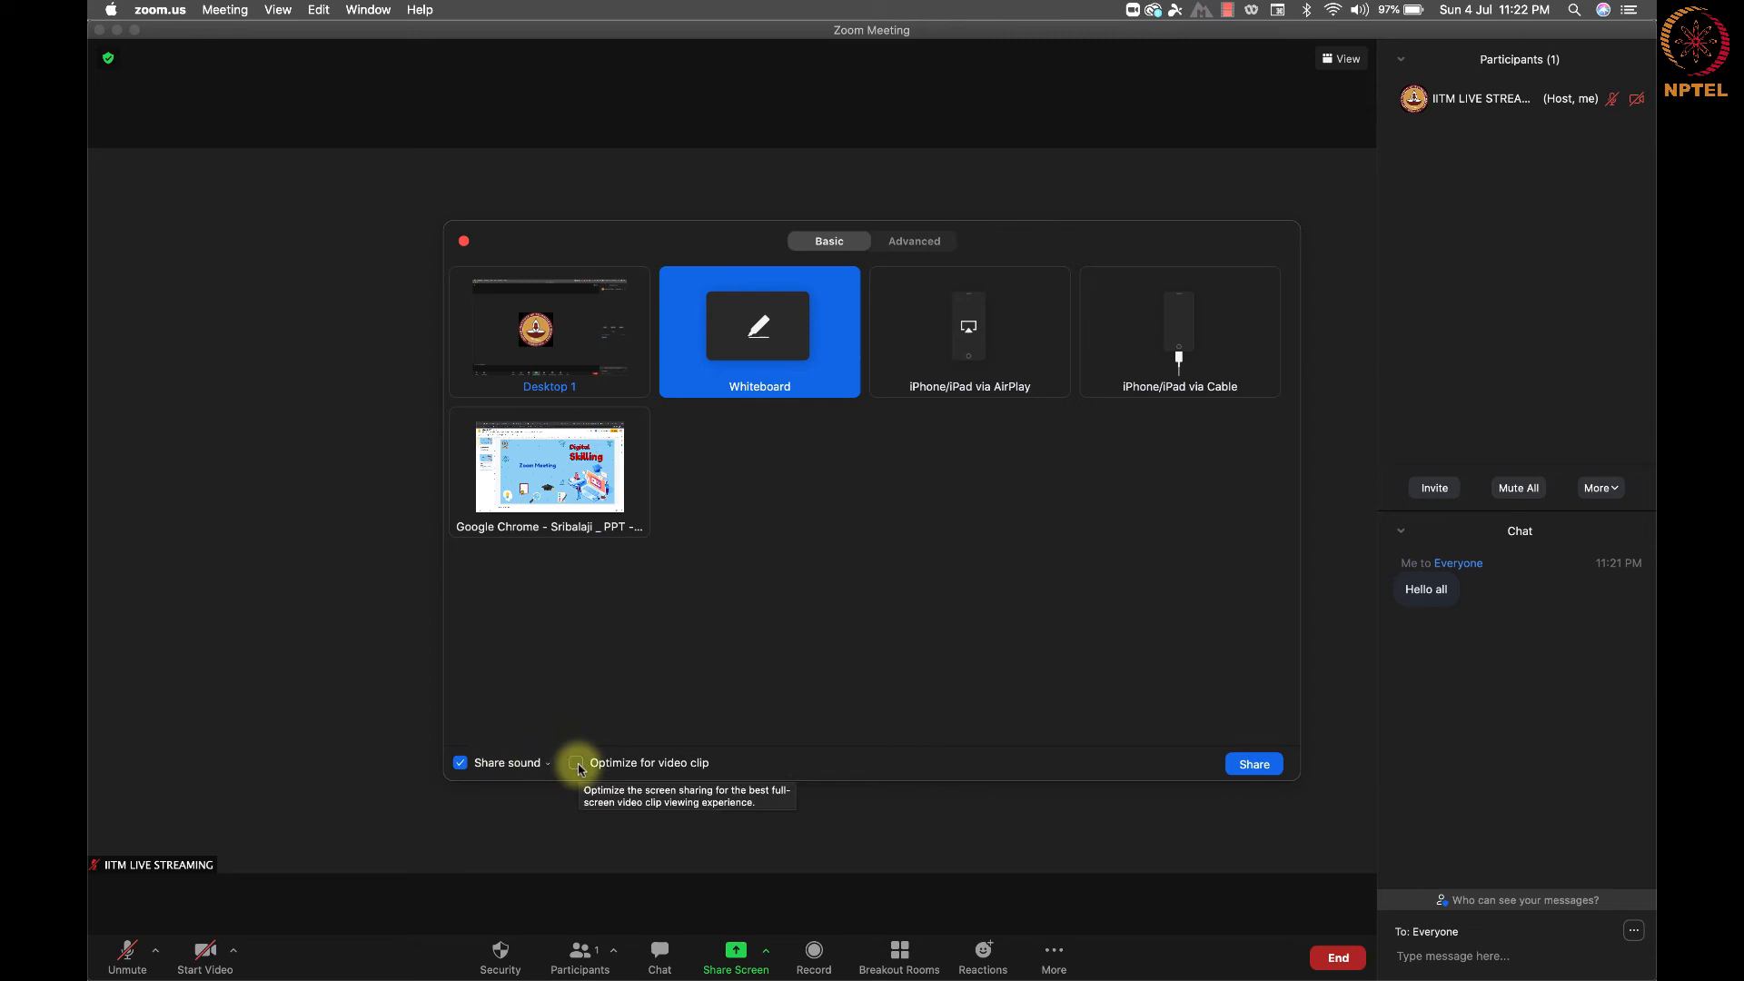
click(576, 763)
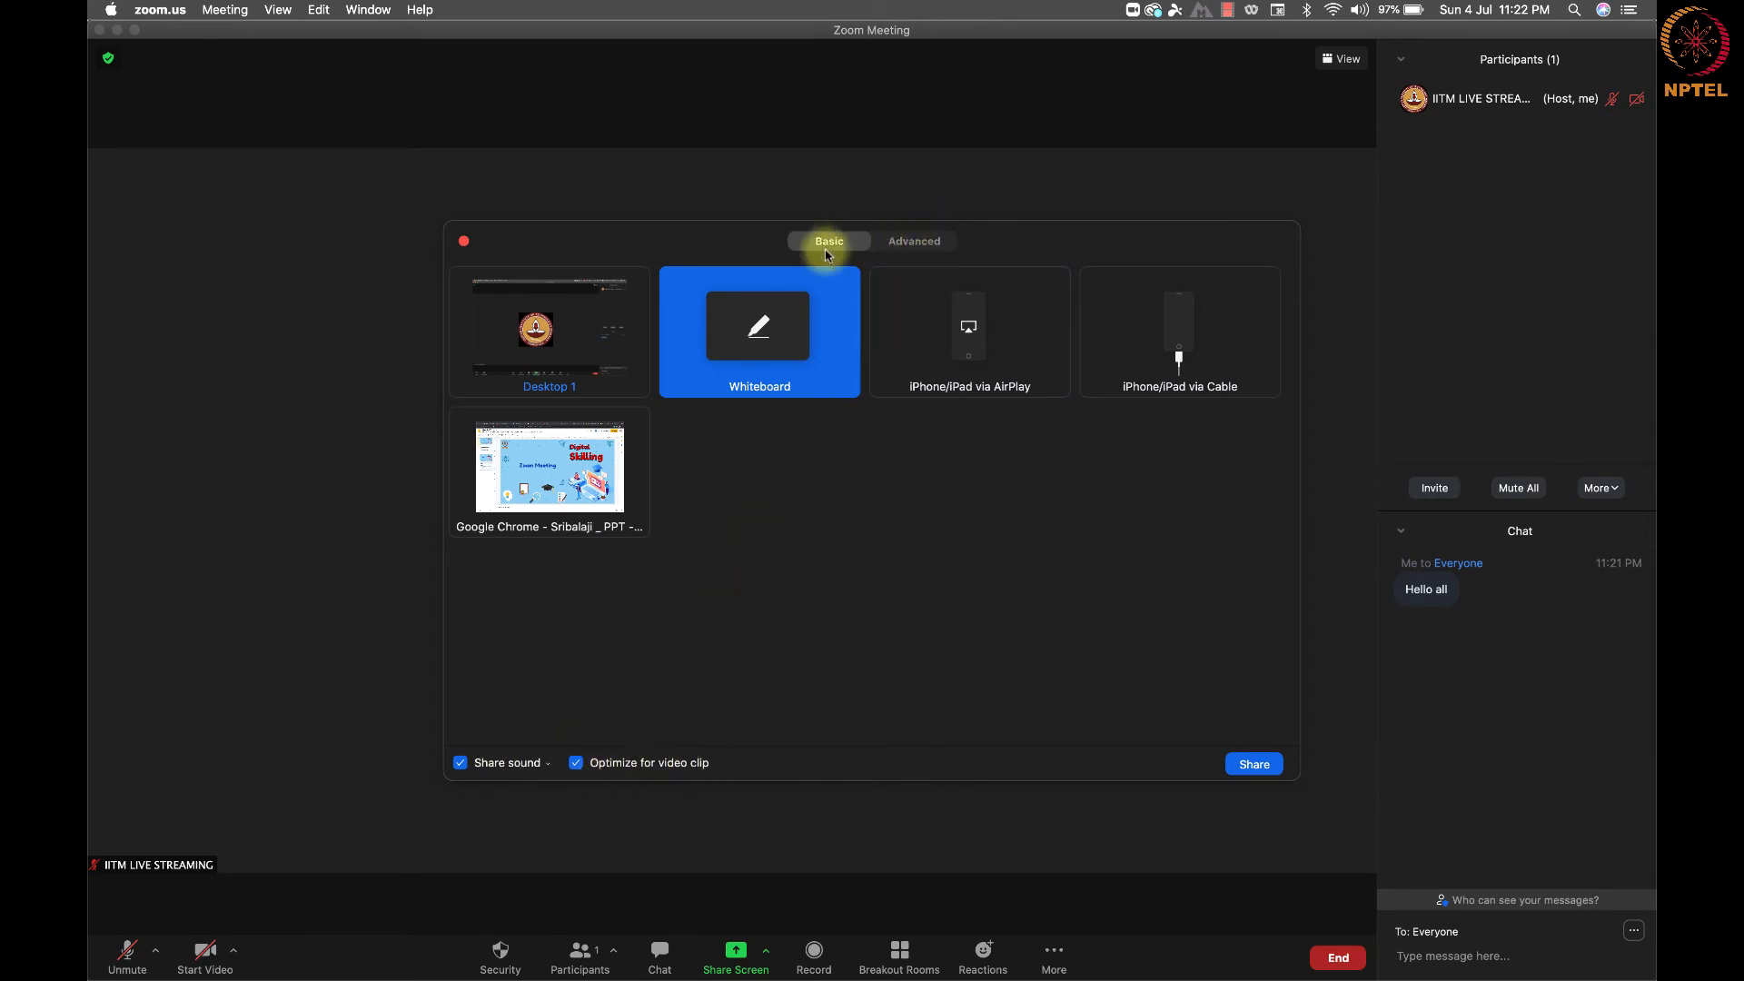
click(914, 239)
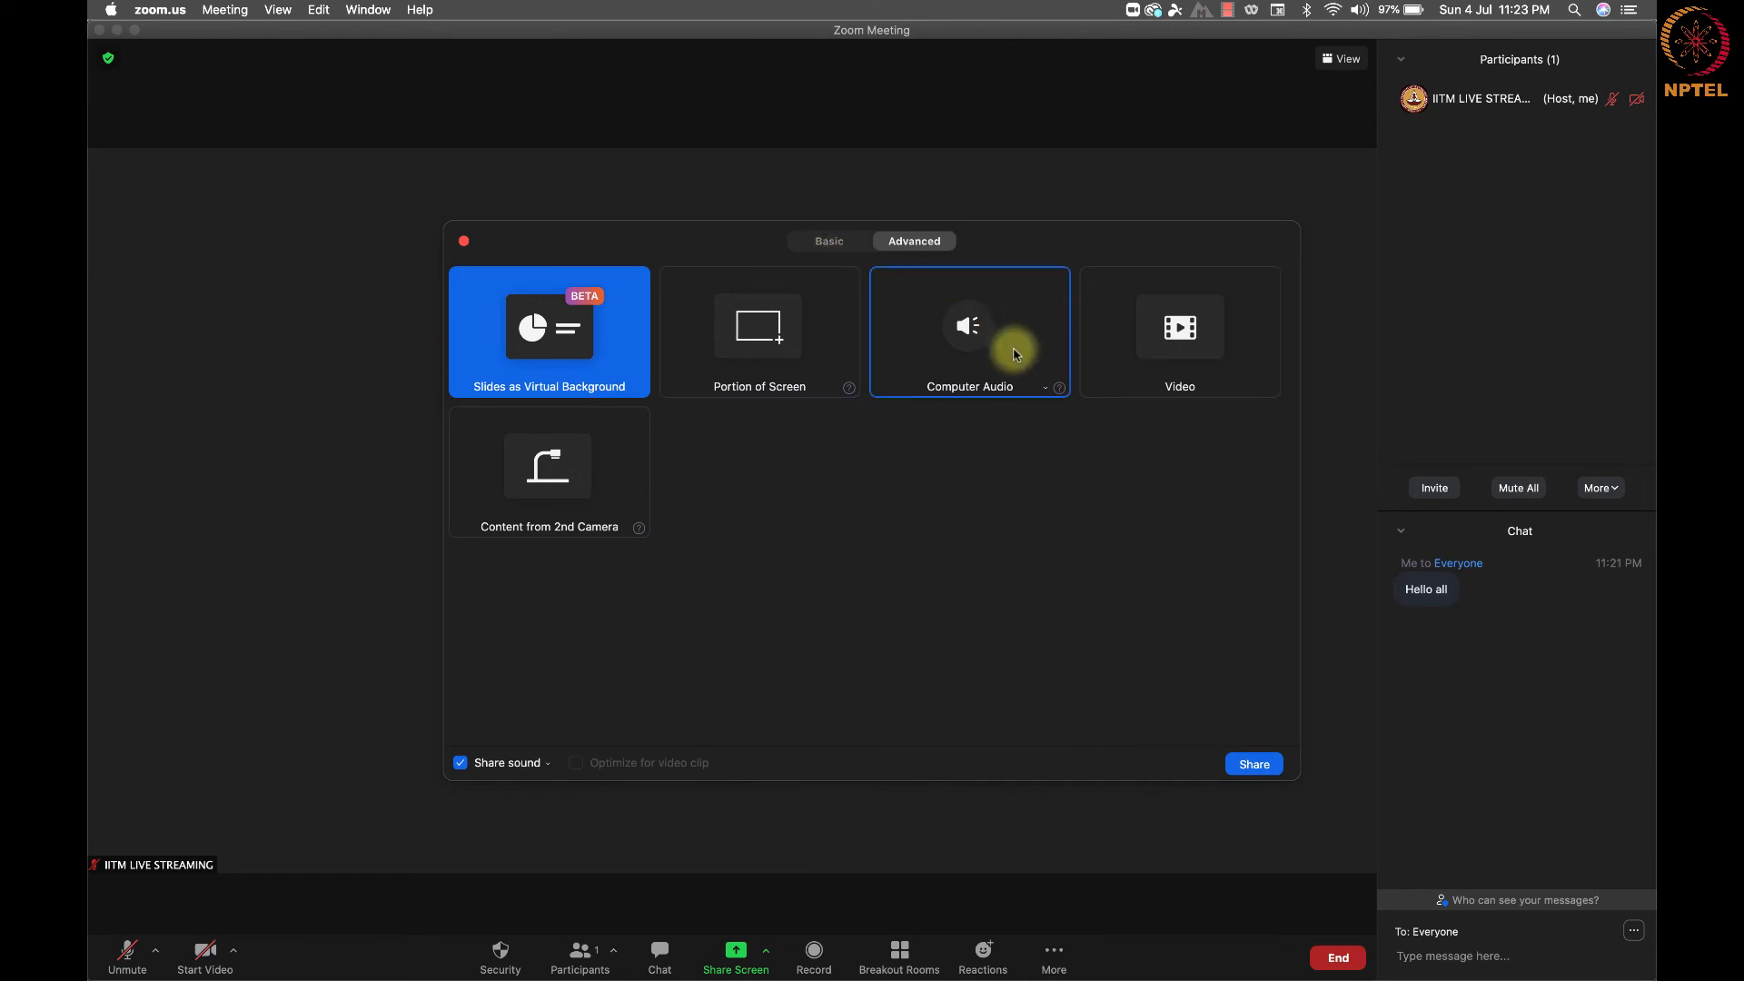
Close sharing without sharing anything and bring up the recording and breakout room choices.
click(1252, 765)
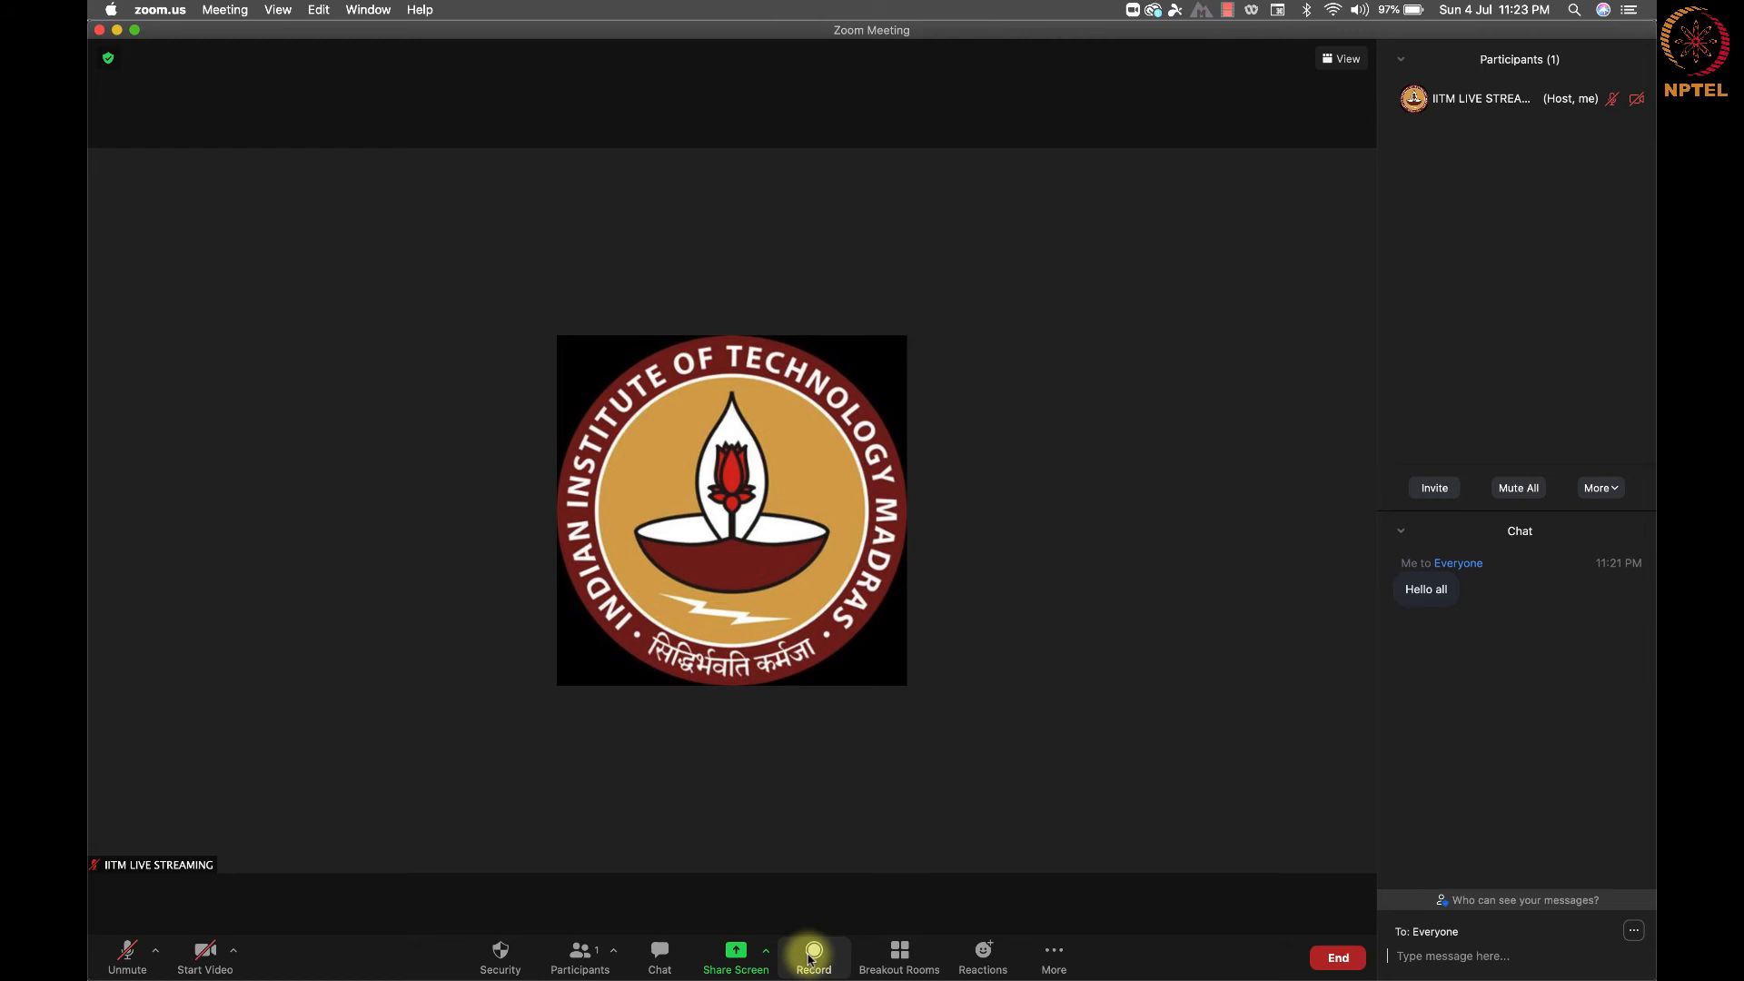
click(814, 958)
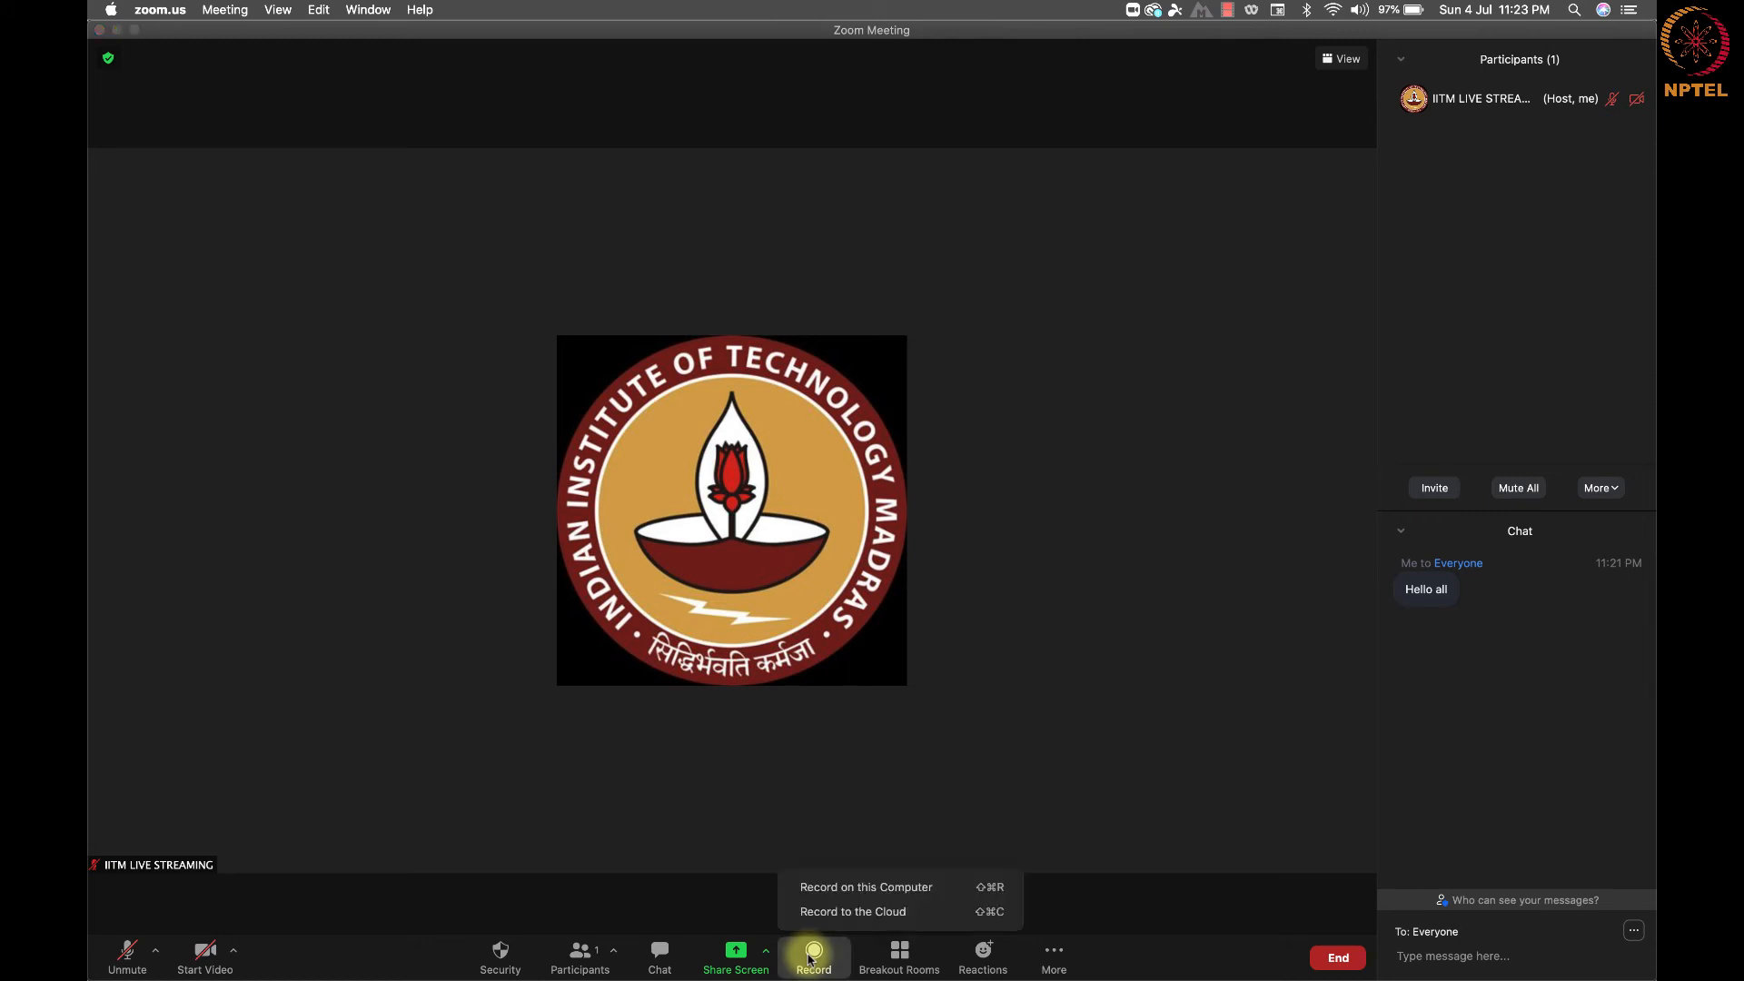
mouse_move(891, 912)
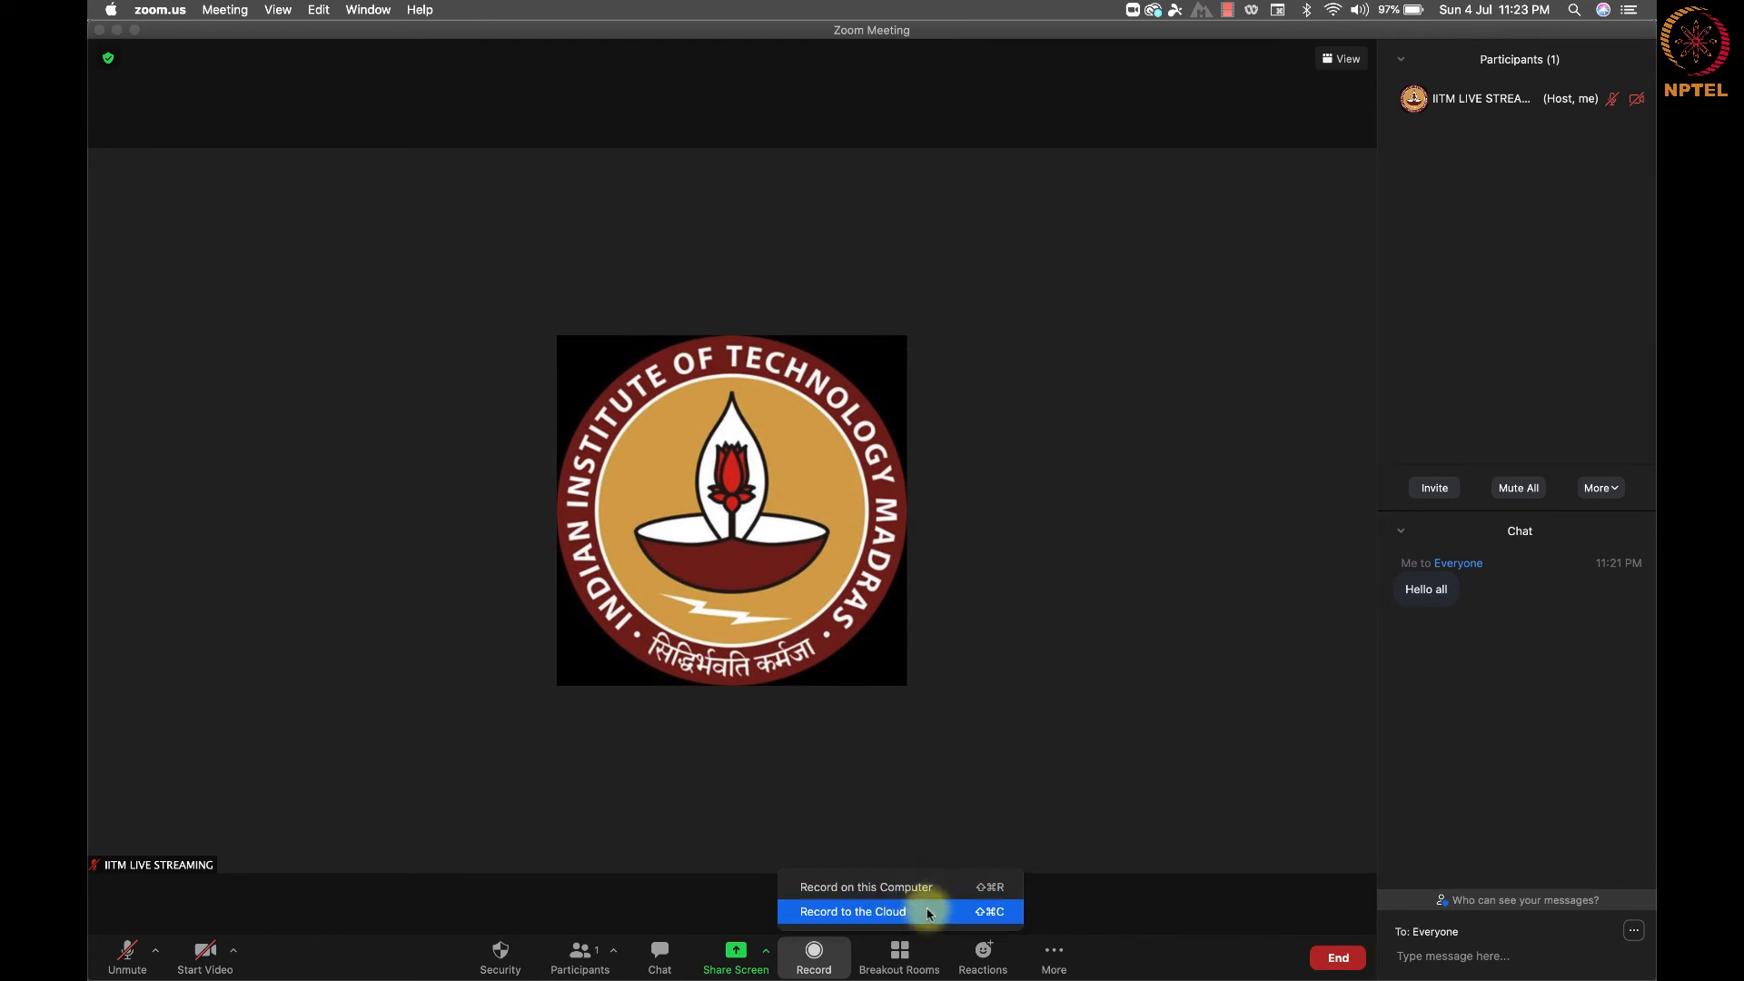
click(899, 957)
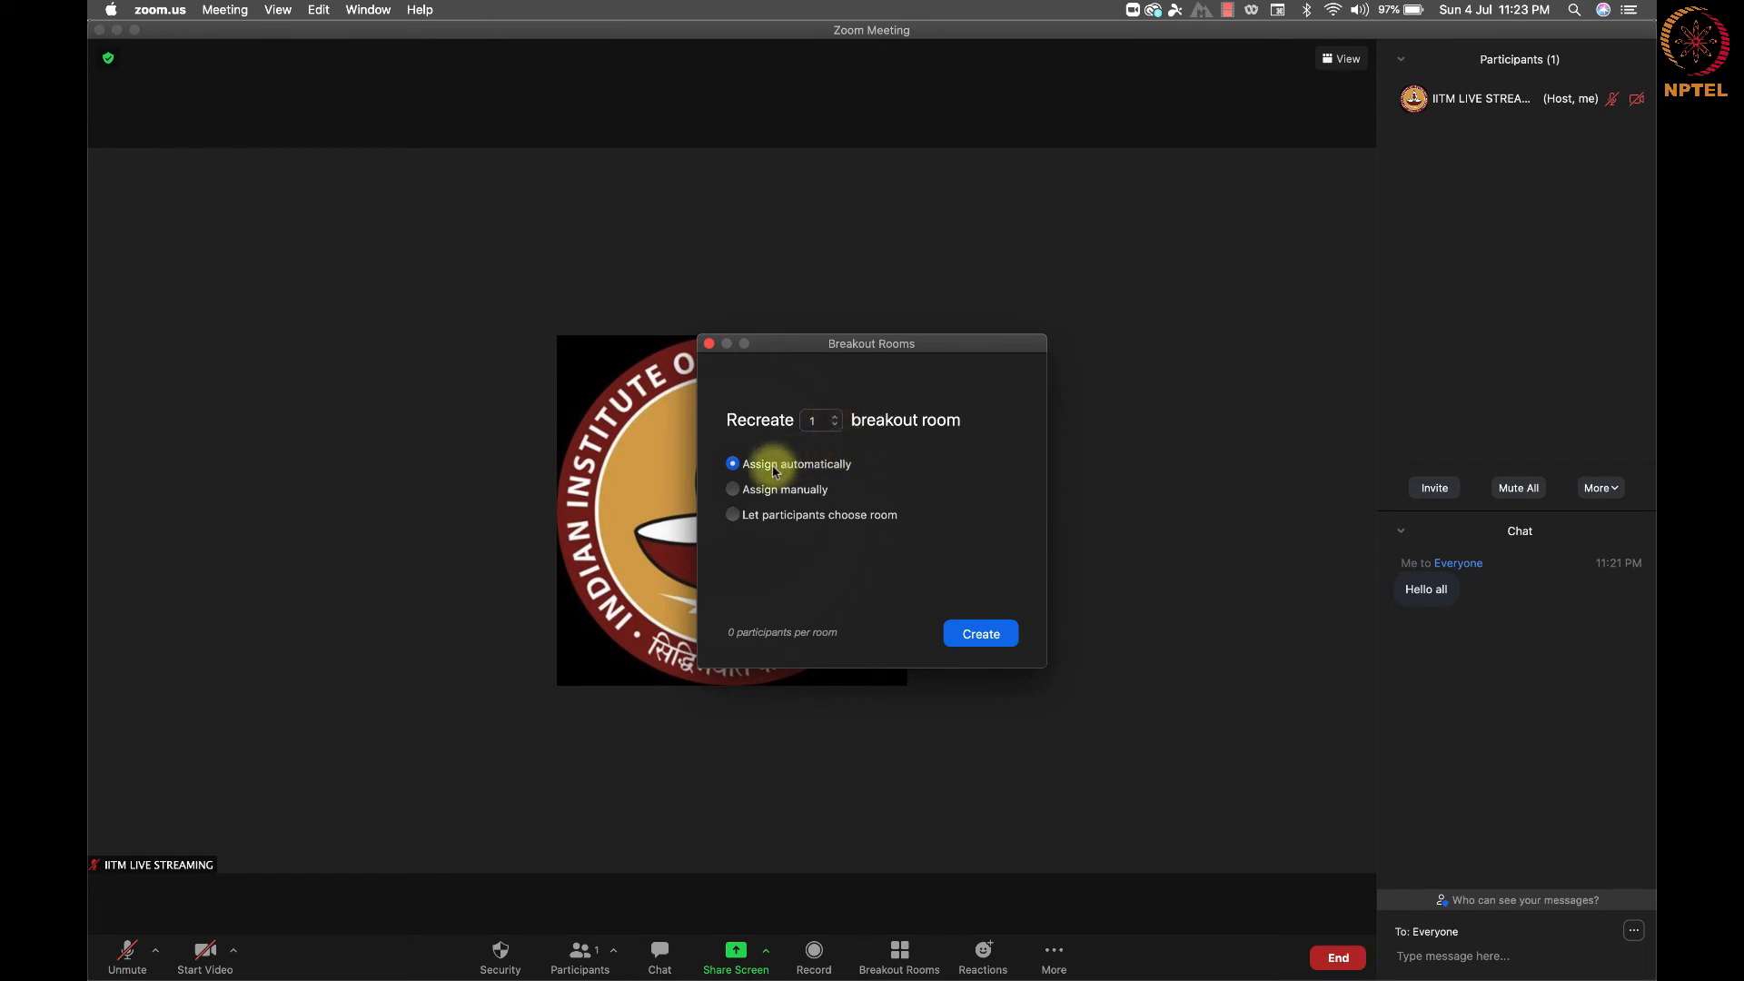
mouse_move(836, 420)
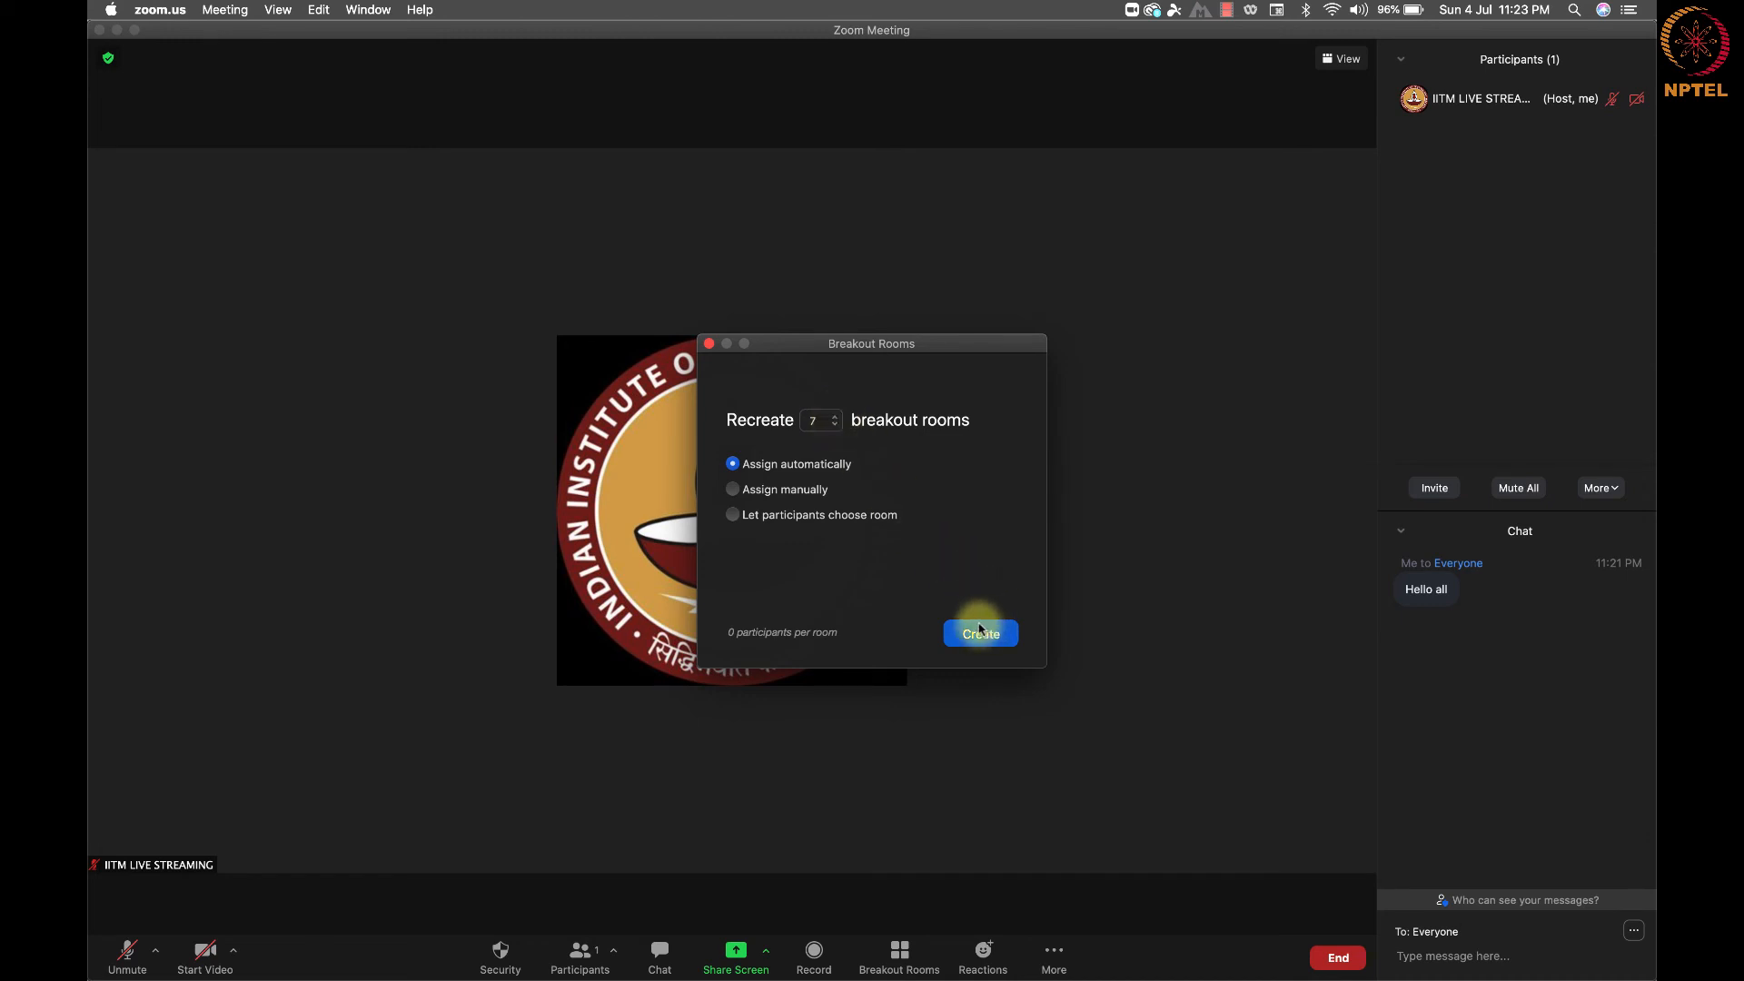
mouse_move(811, 494)
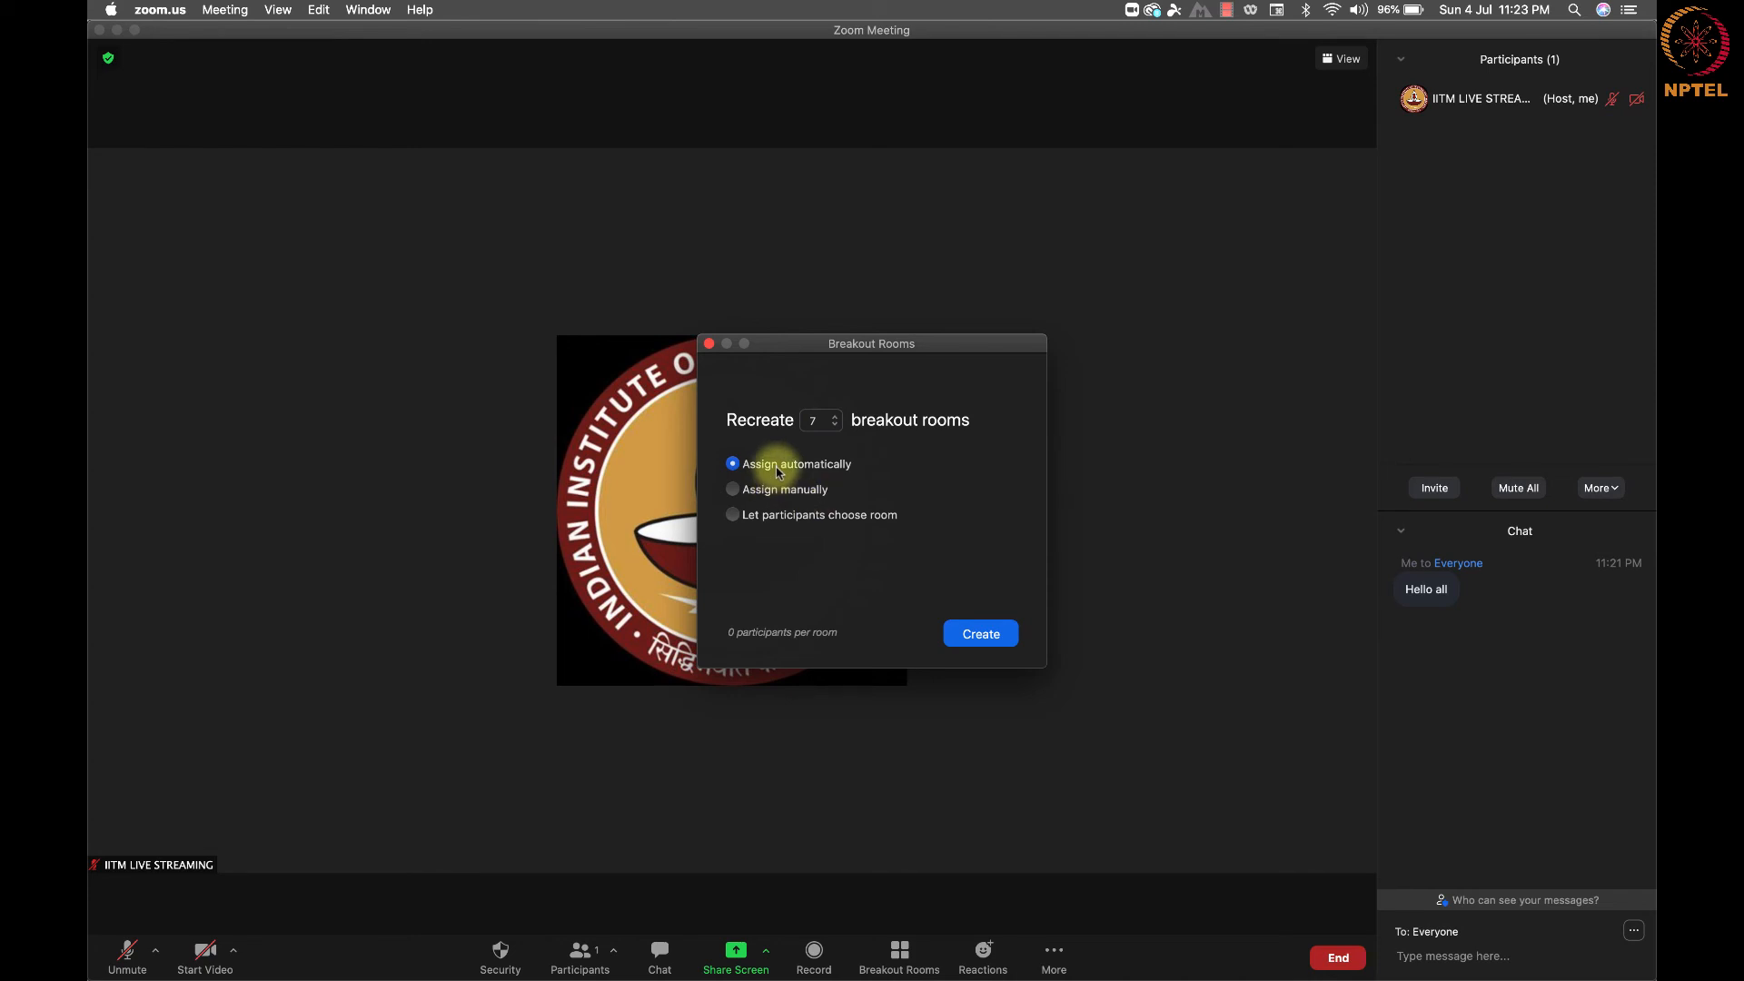
Create 19 breakout rooms with 'Let participants choose room' and close the window.
click(834, 414)
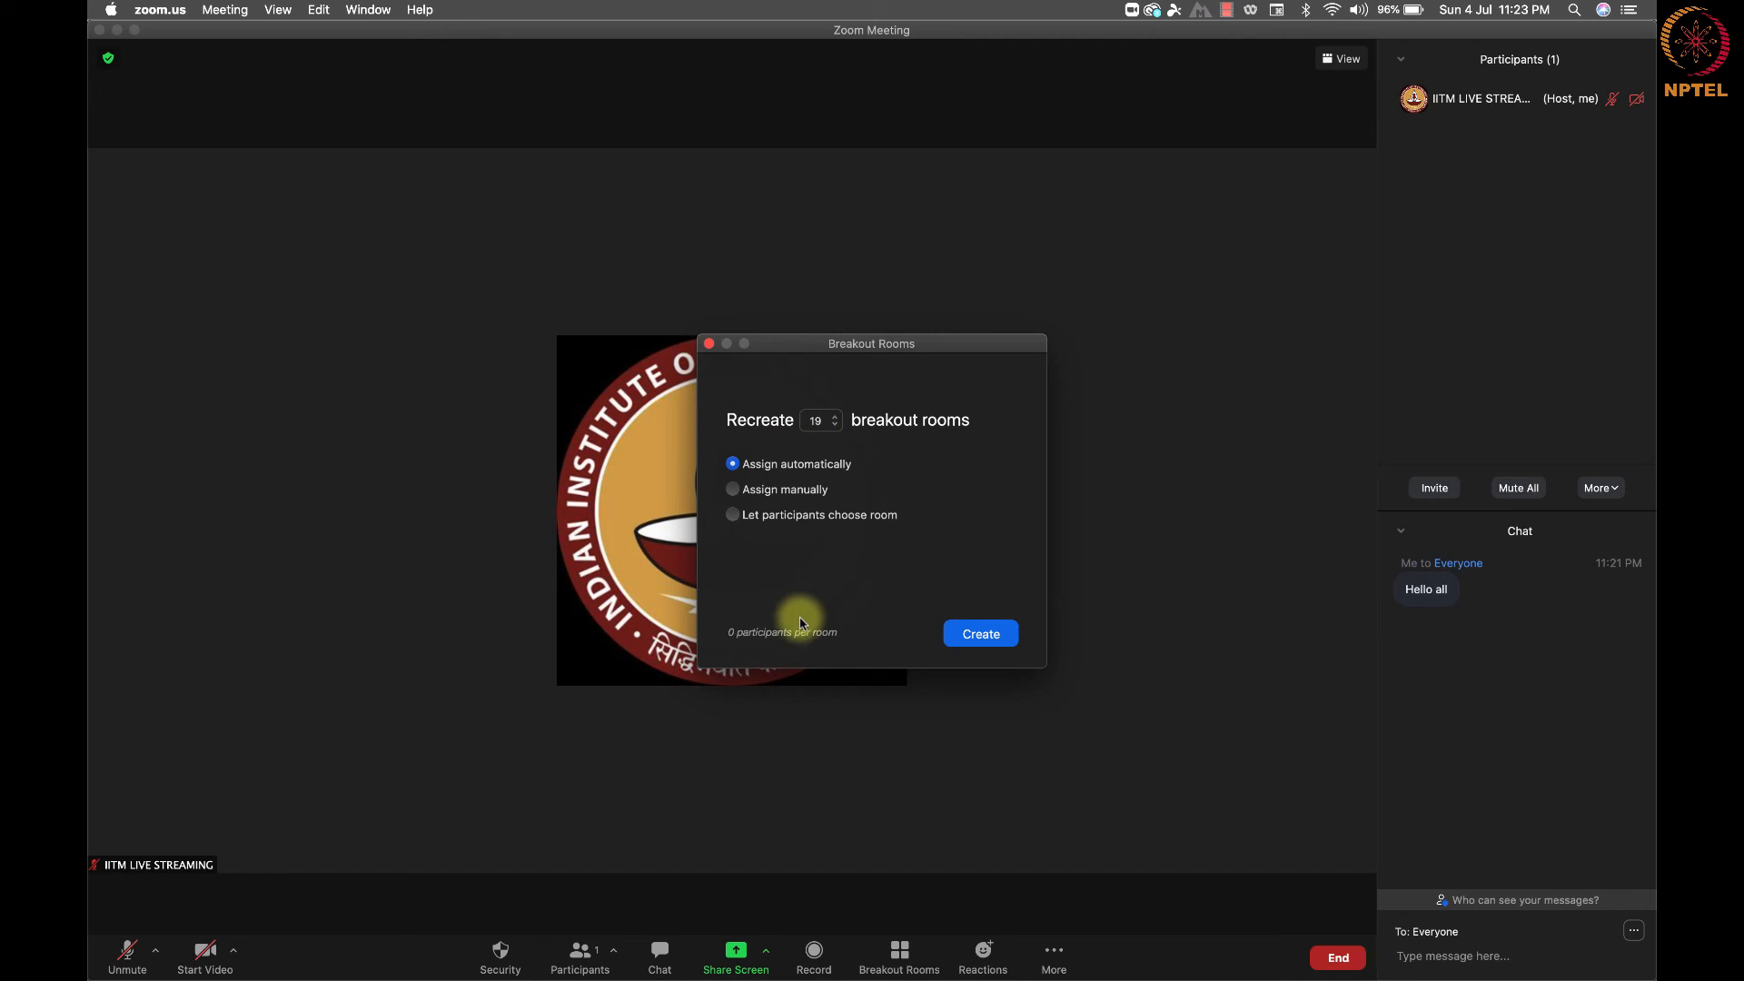
mouse_move(781, 515)
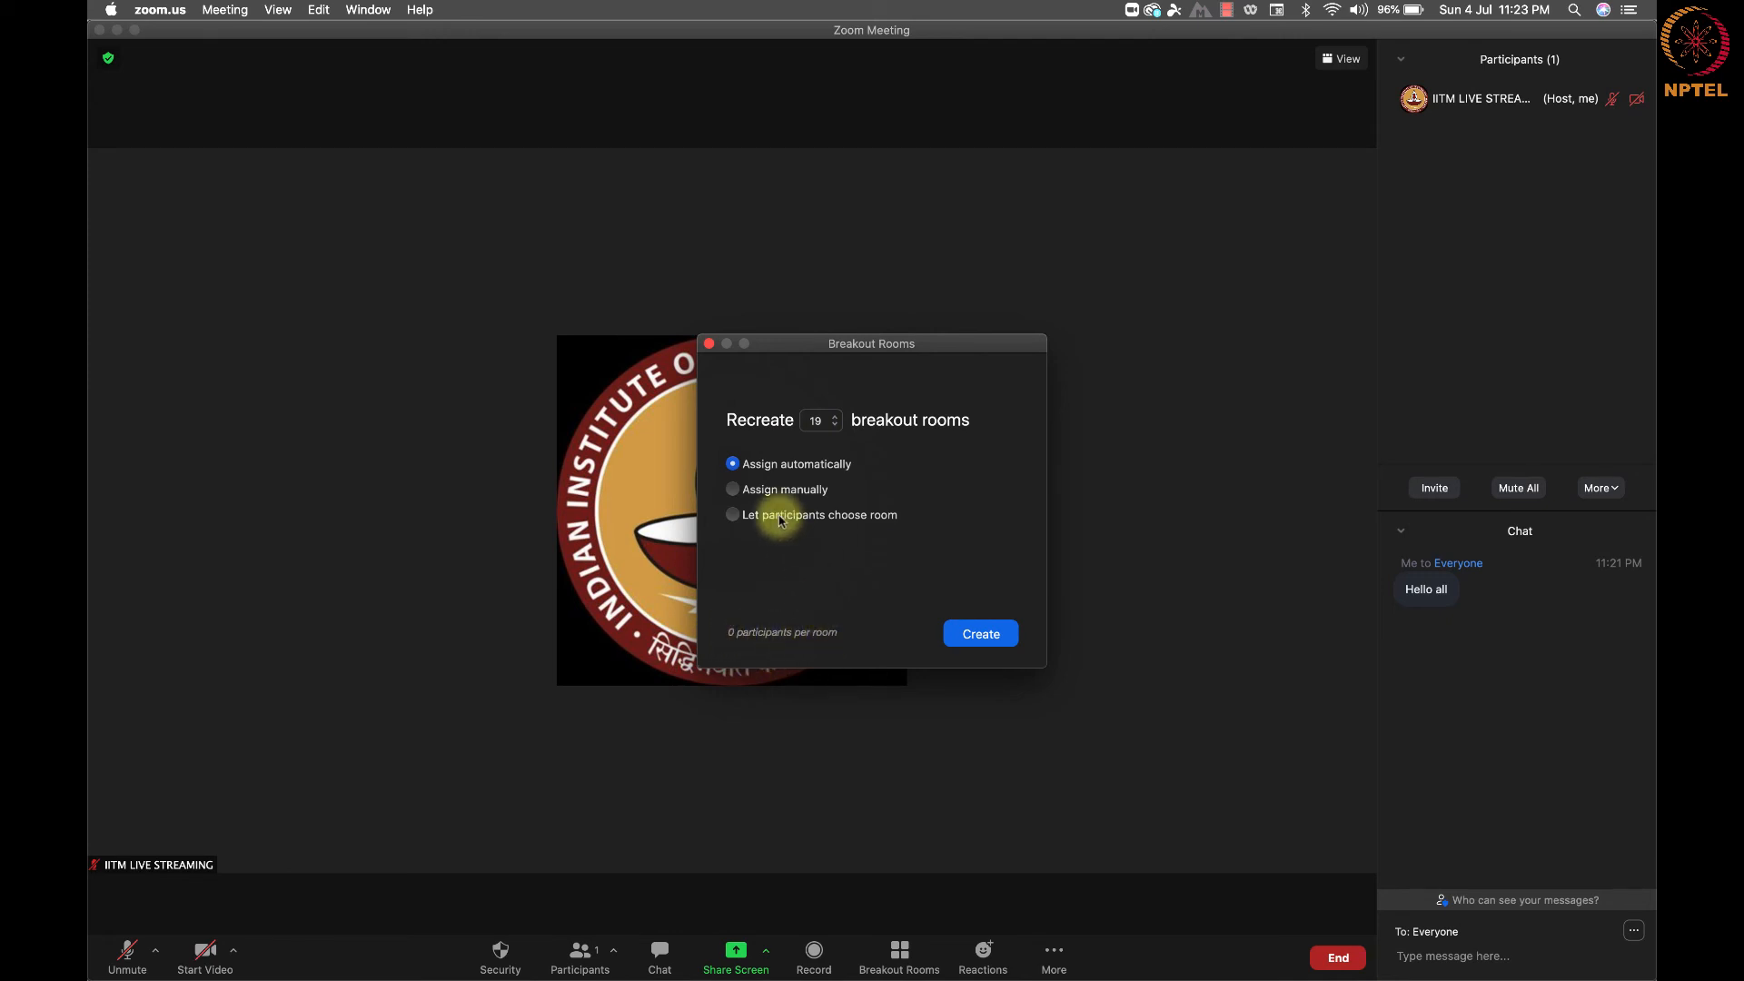
click(732, 489)
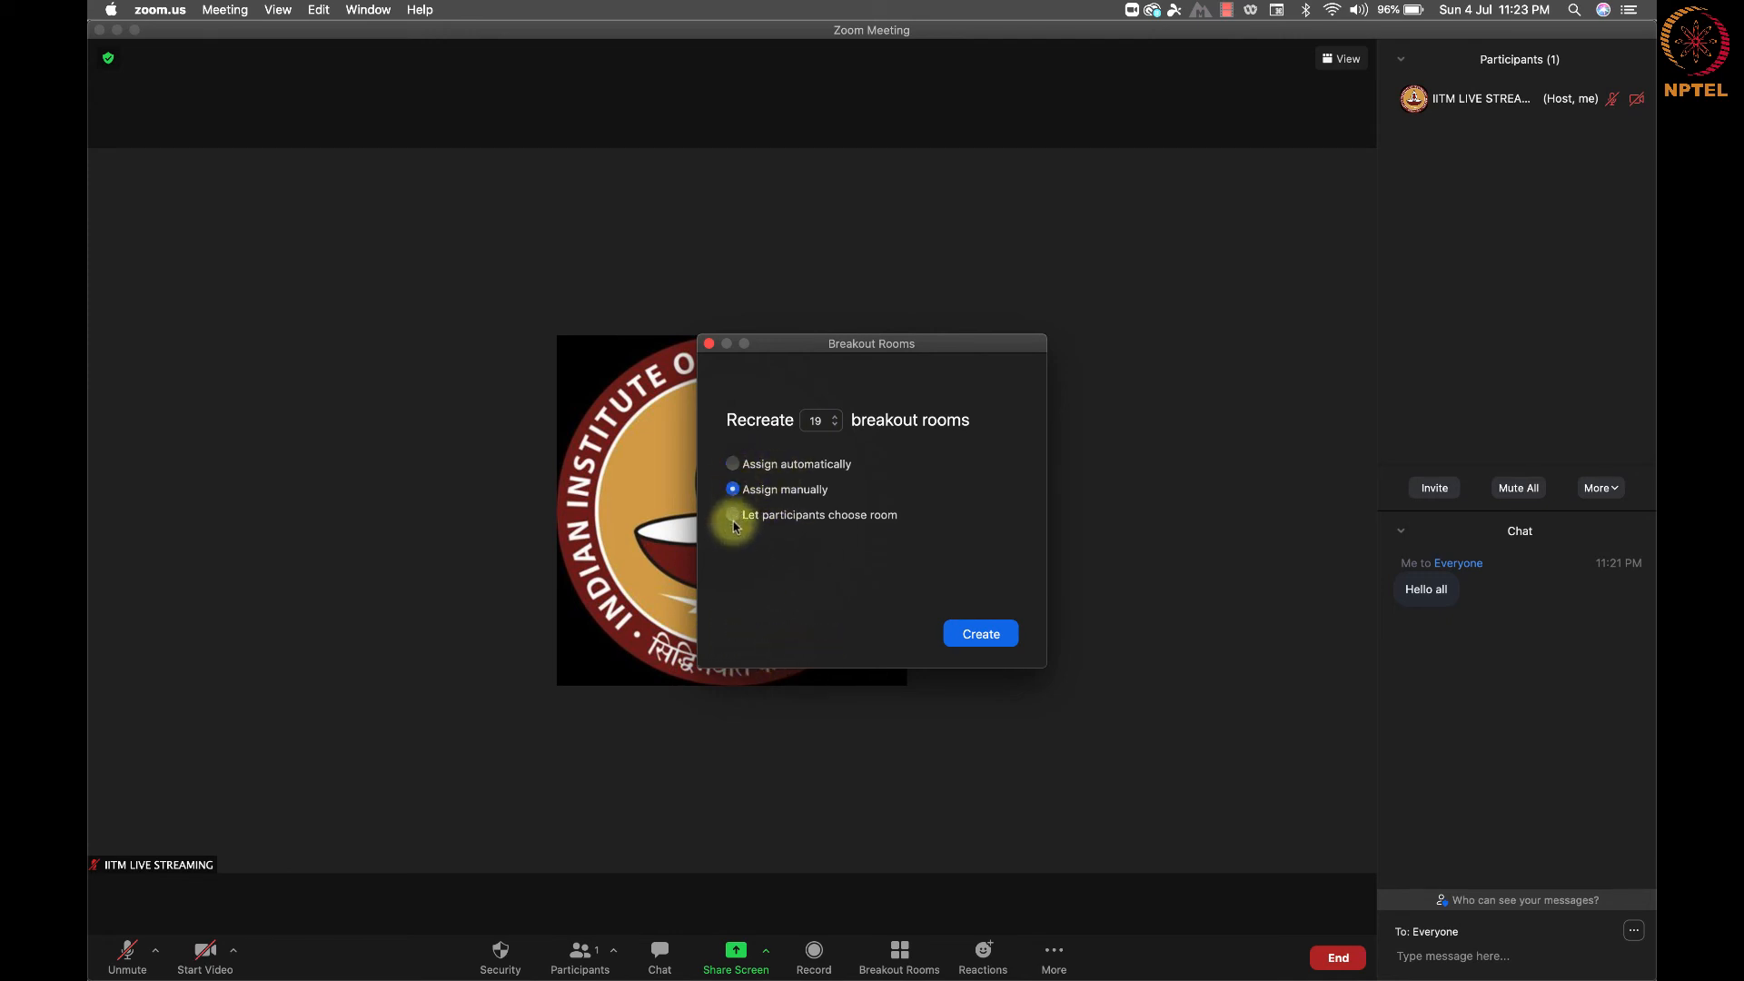
click(733, 515)
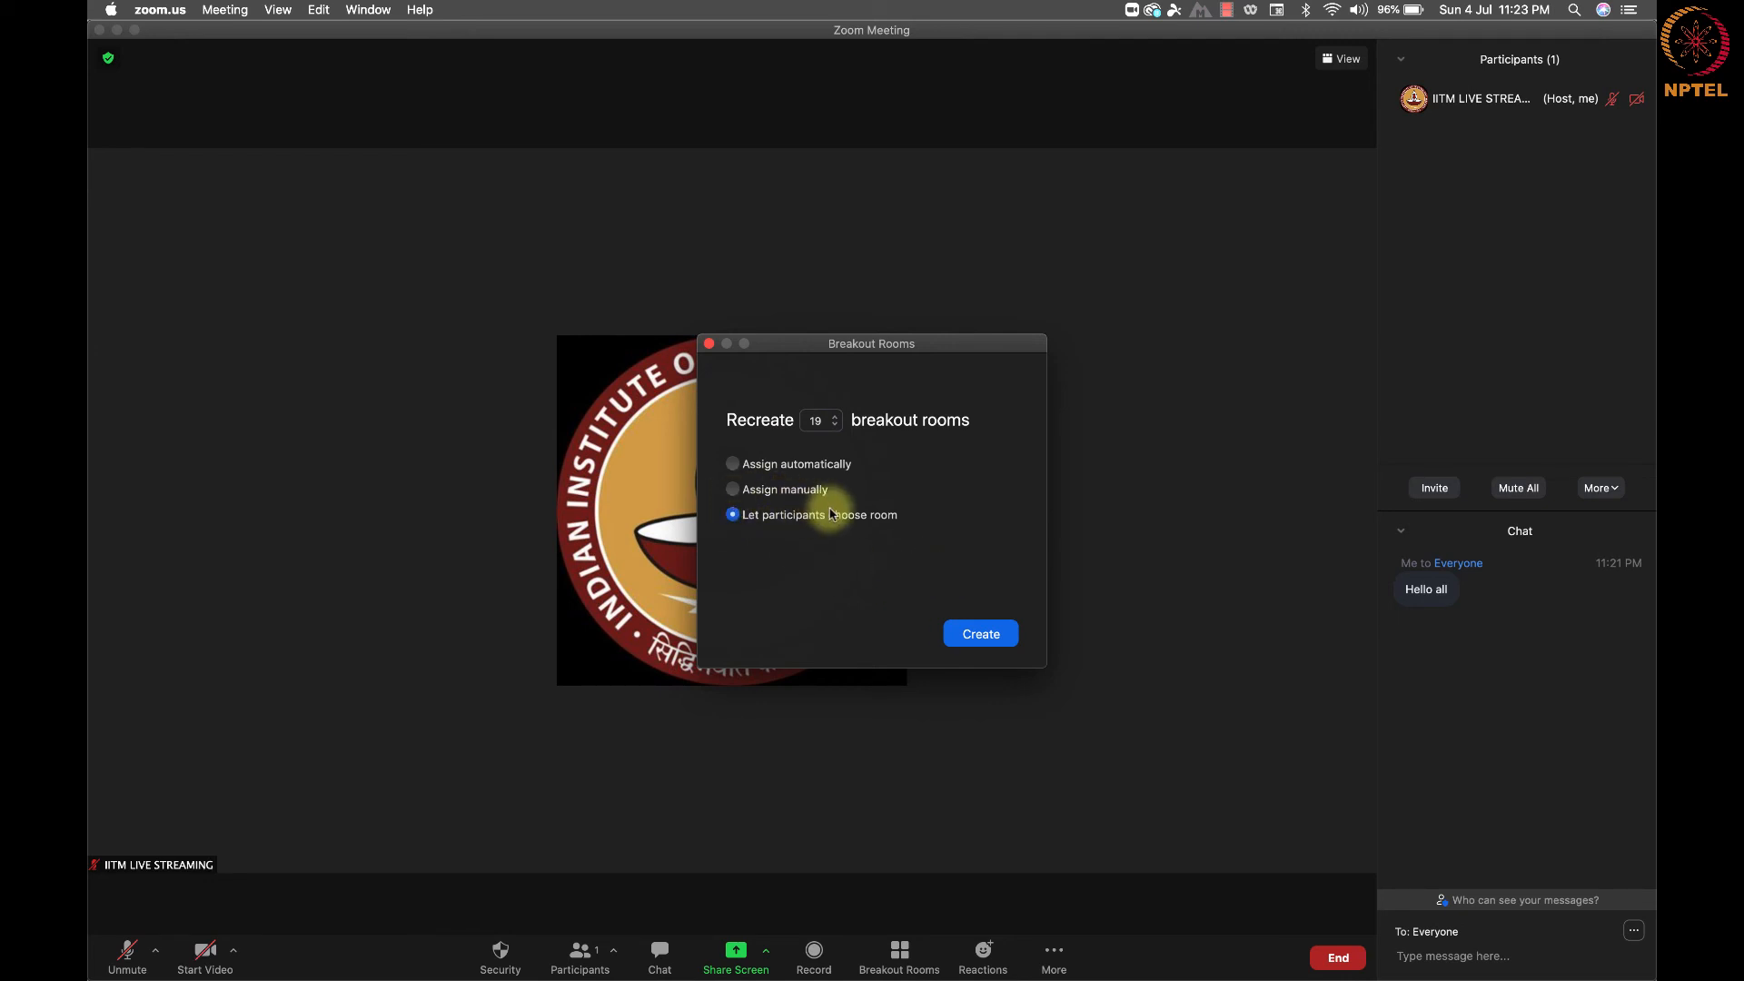
click(980, 632)
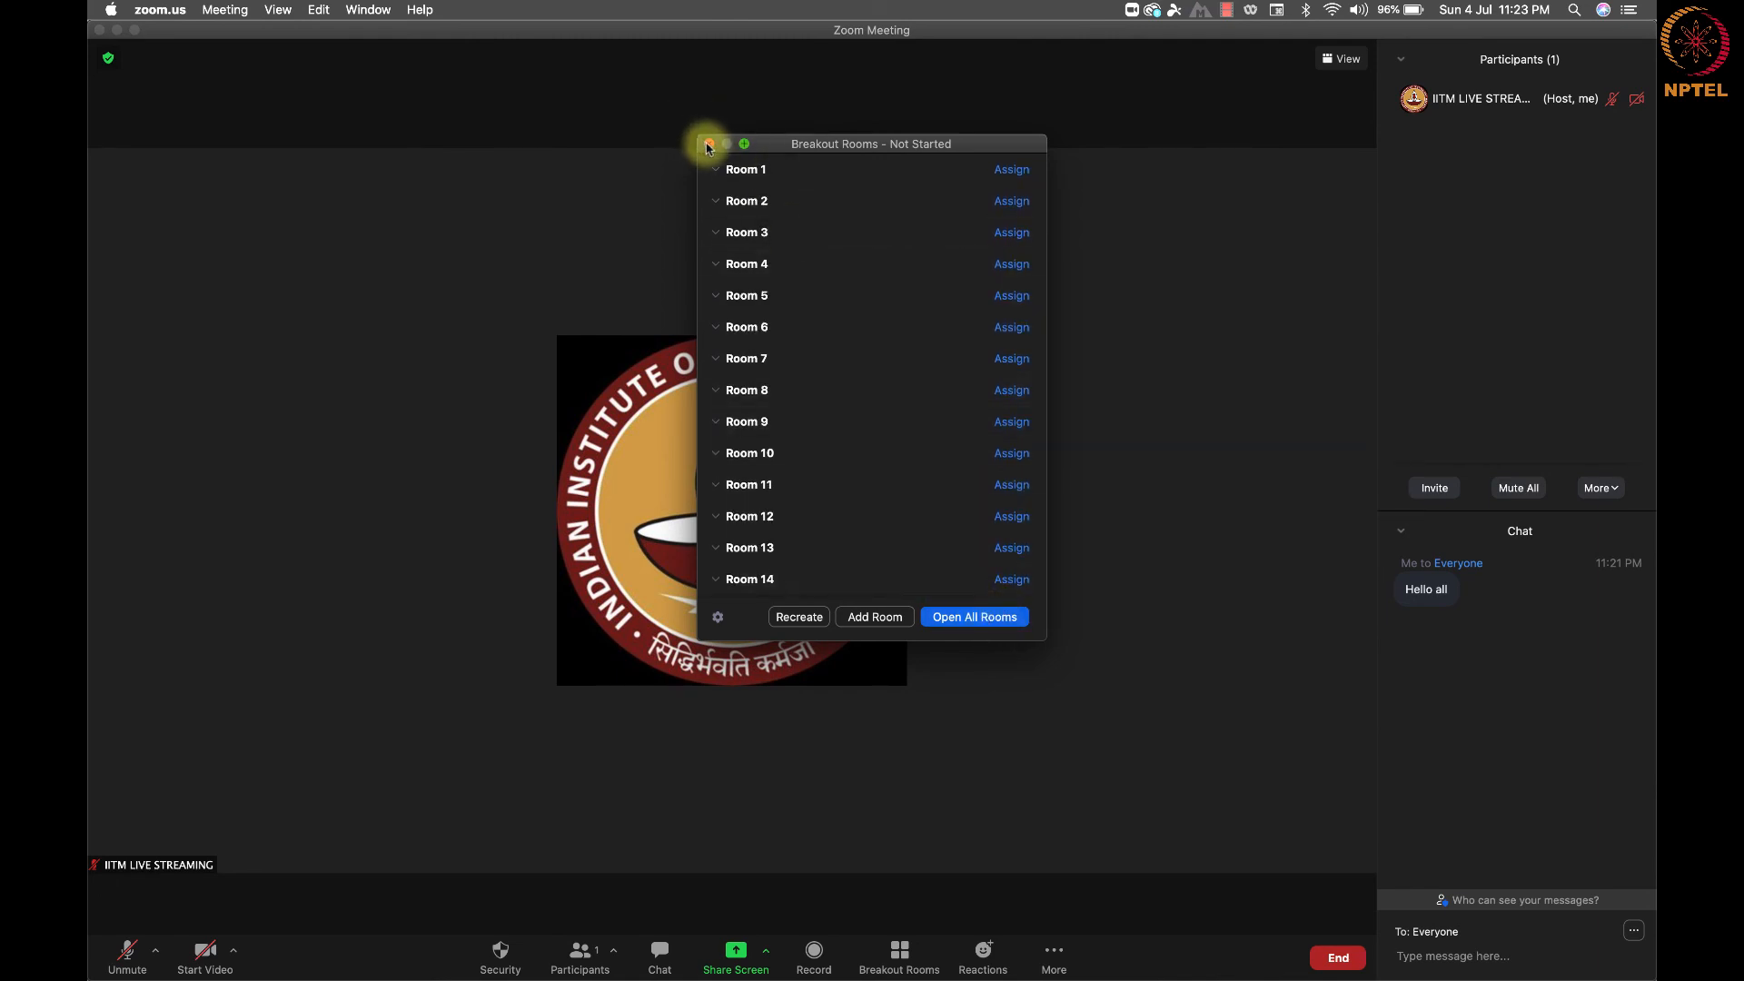
click(711, 144)
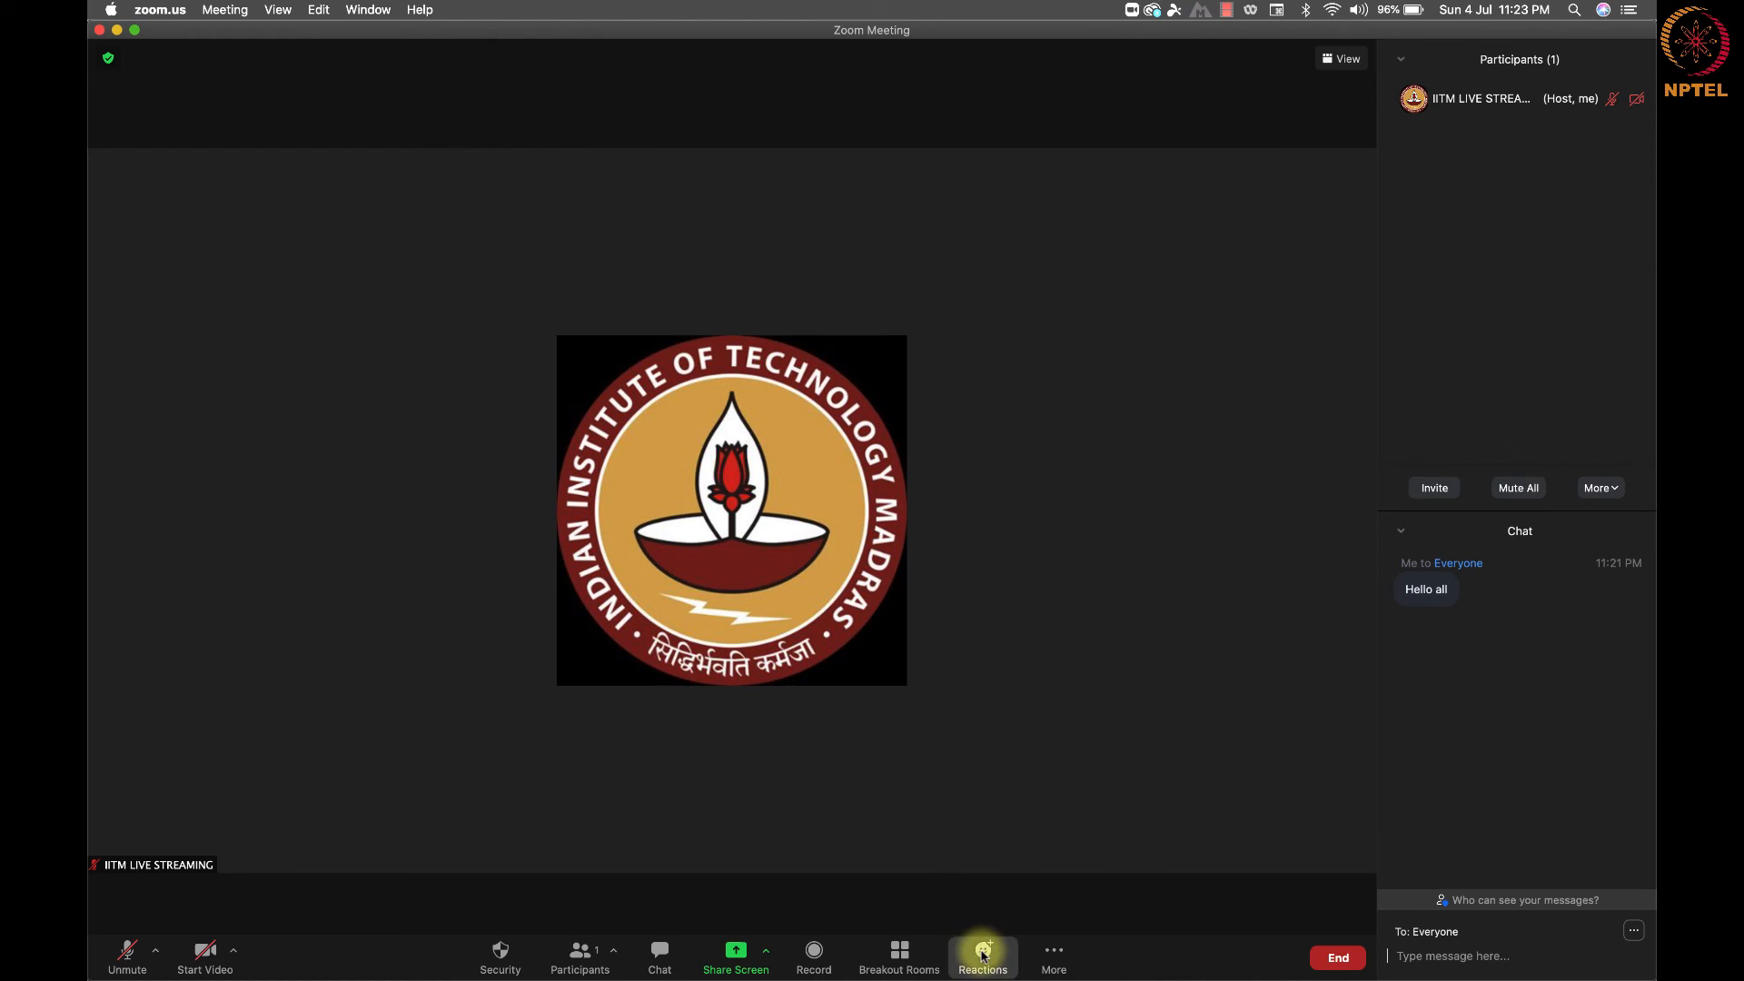
Send a clapping reaction to the meeting, then bring up the live-streaming choices.
click(982, 954)
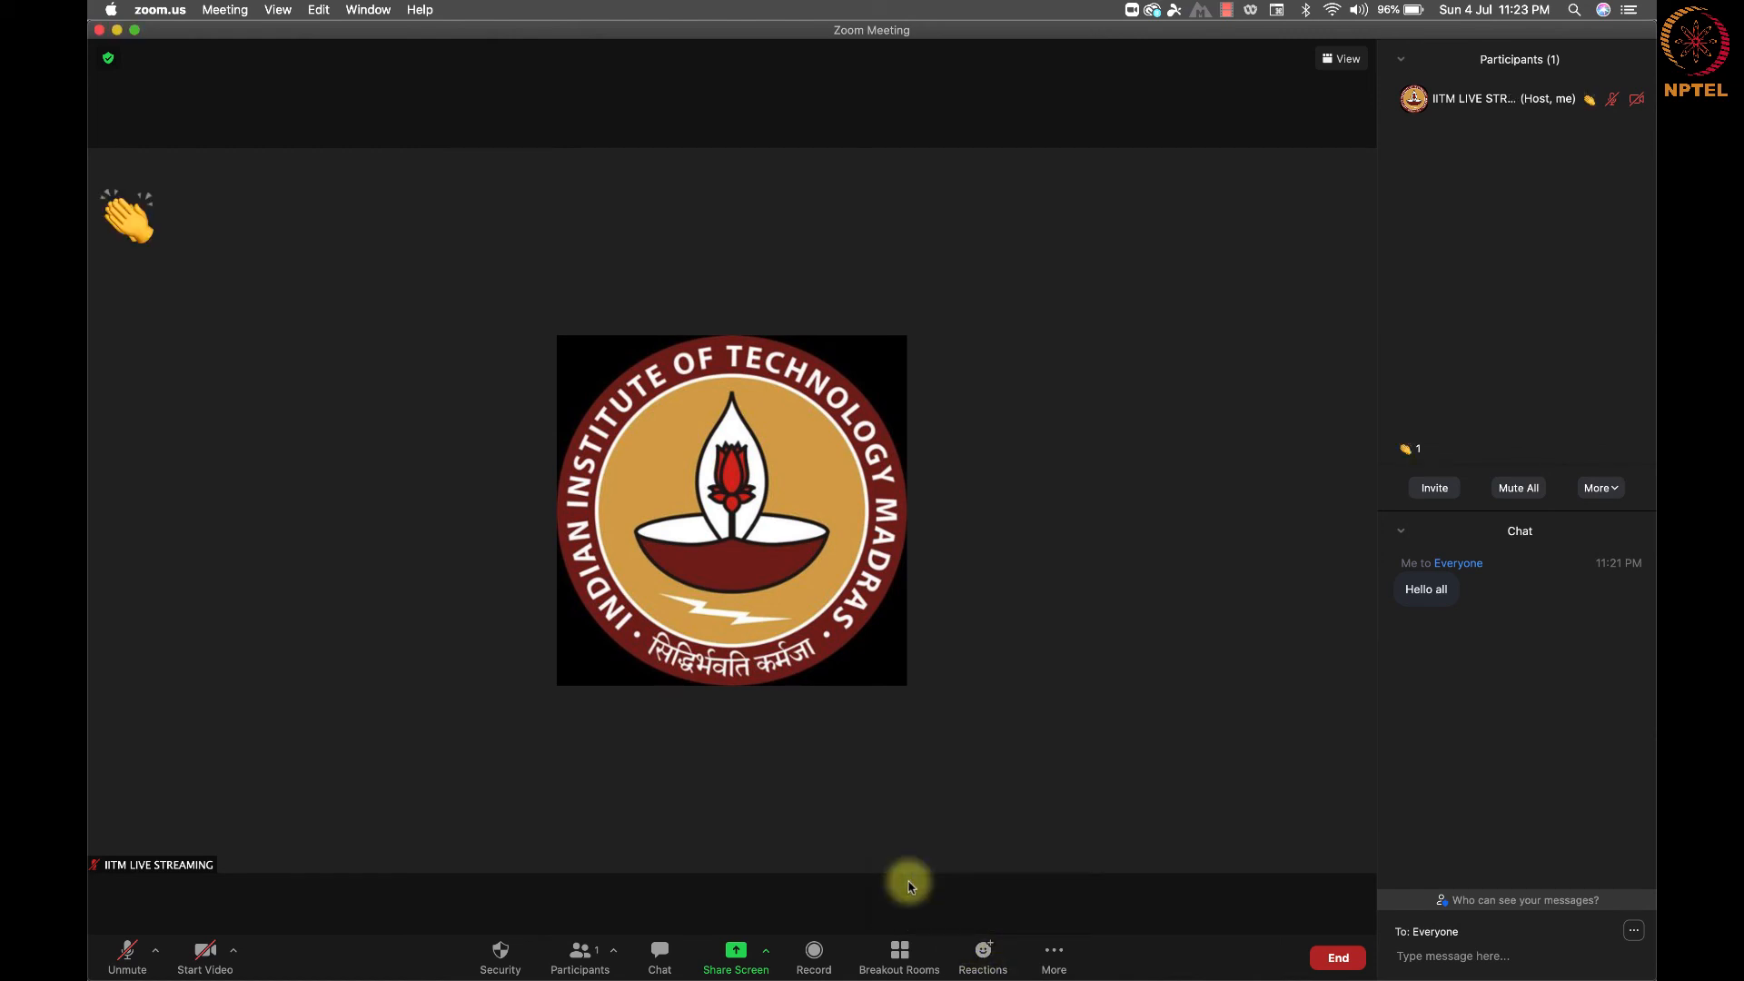
click(981, 954)
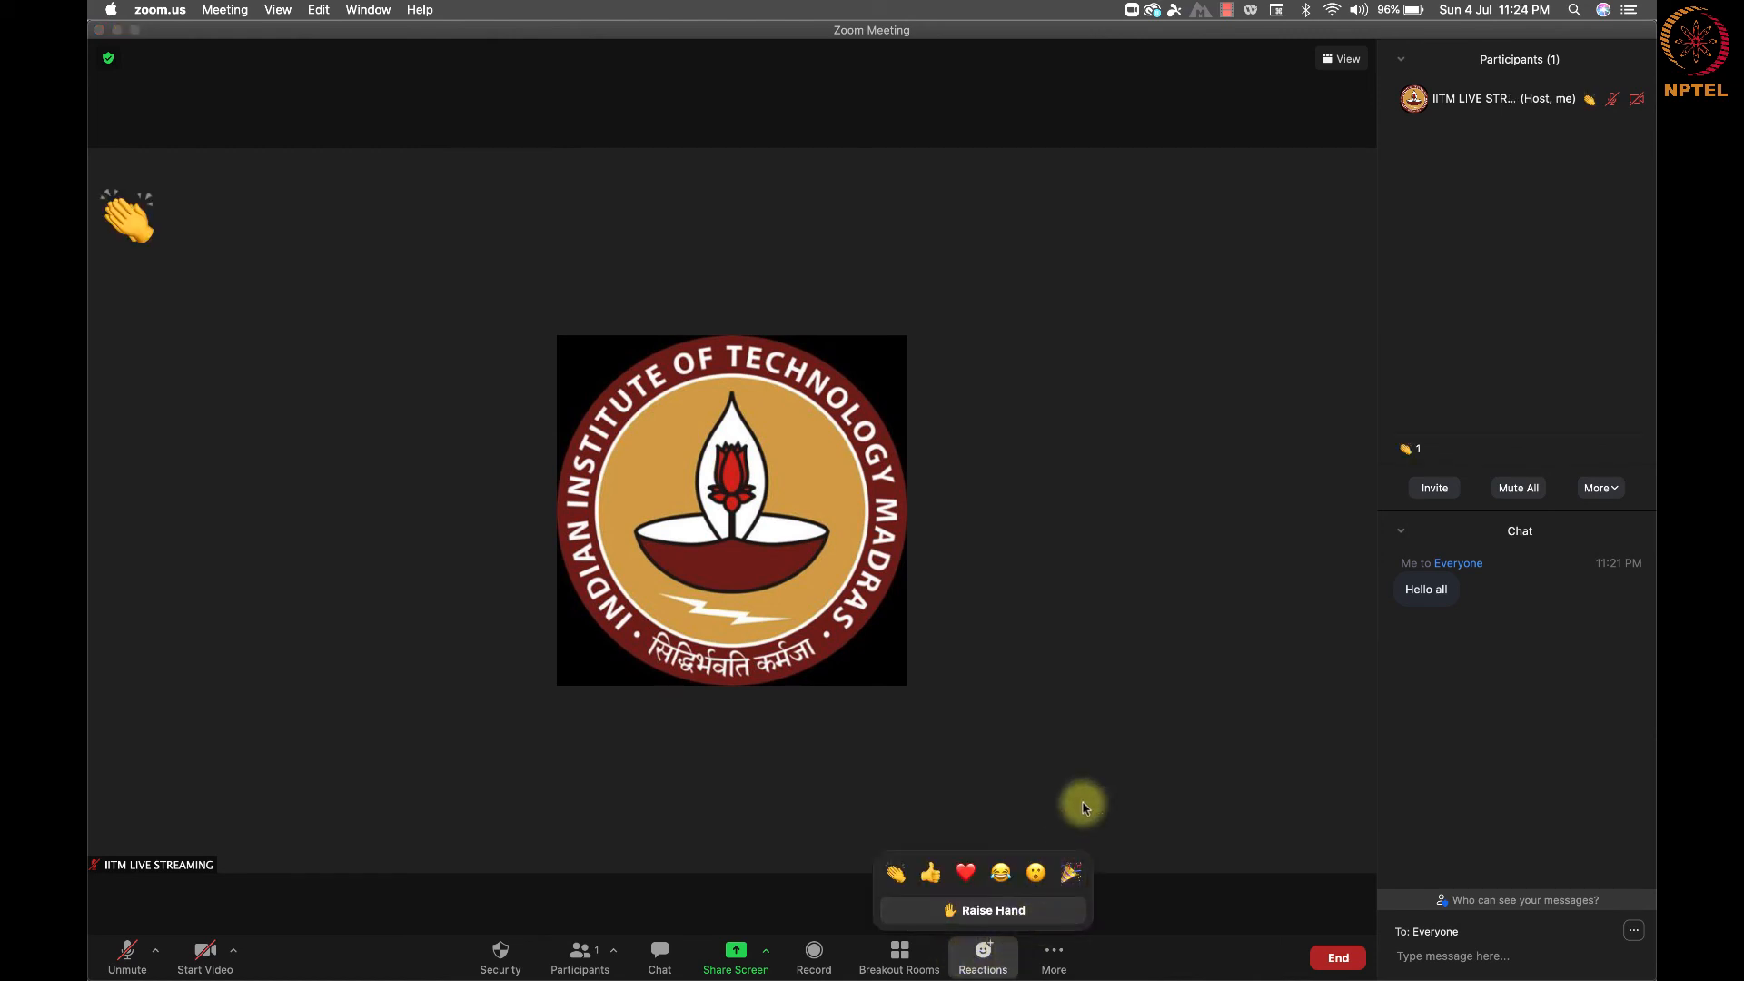
click(1052, 954)
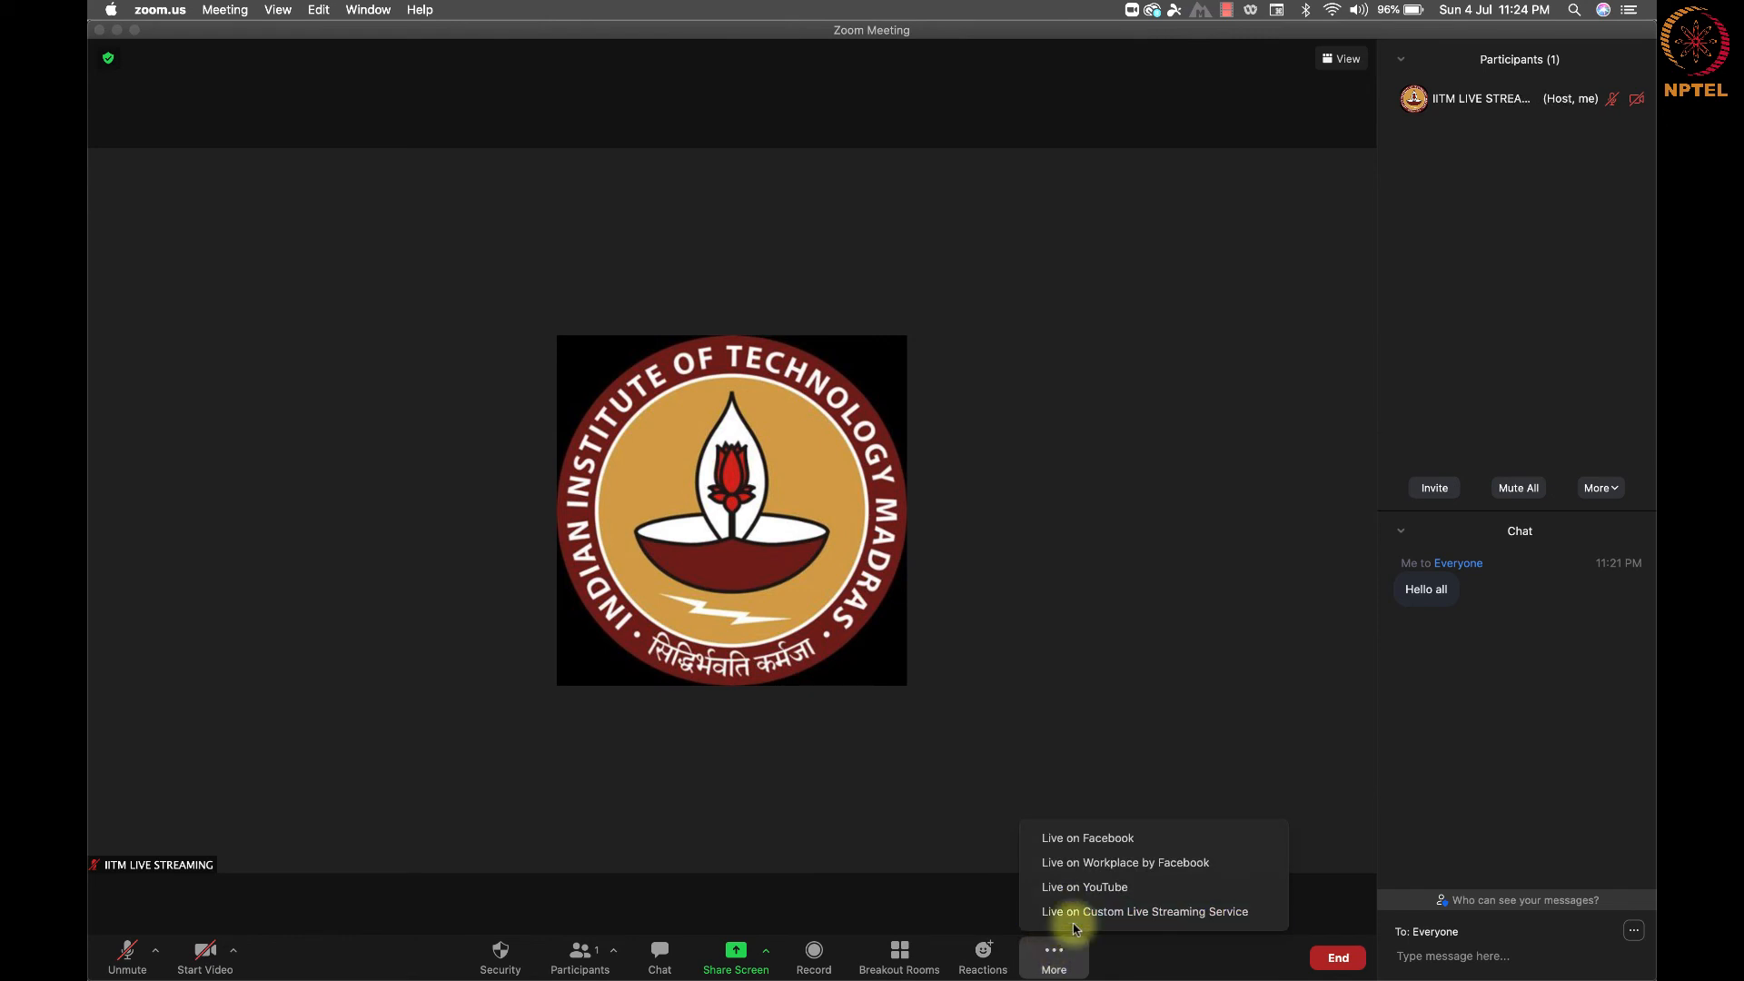
mouse_move(1083, 887)
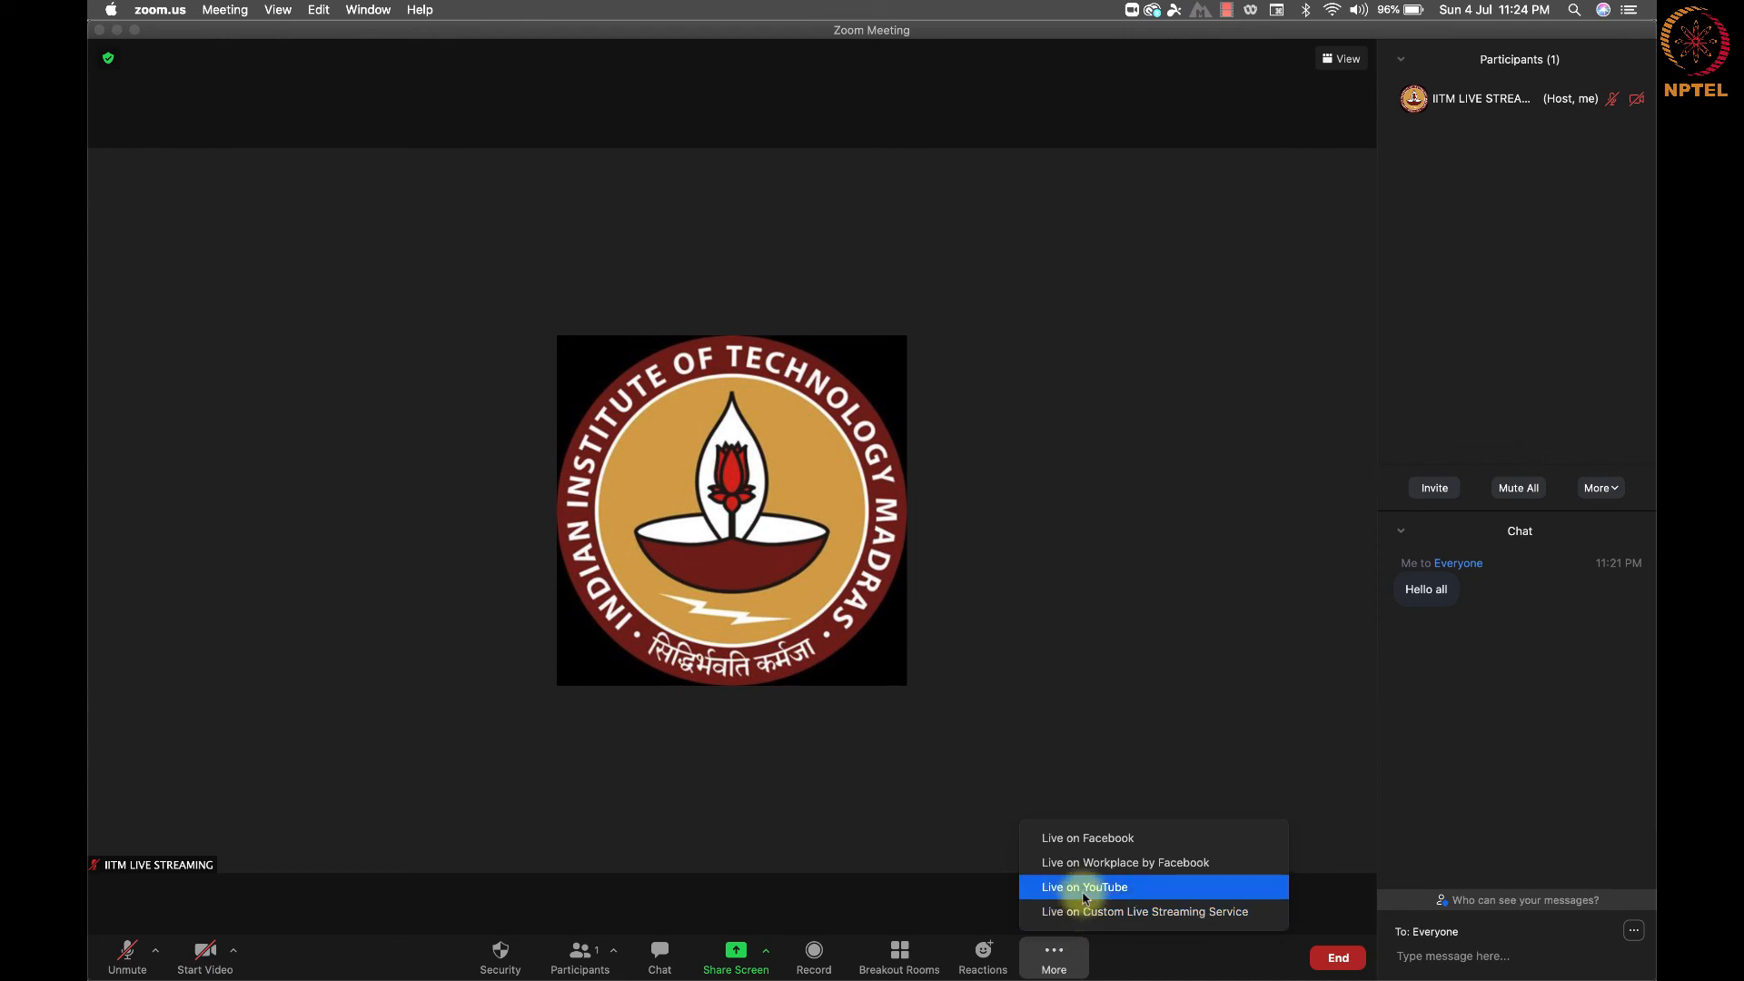
Choose 'Live on YouTube', bringing up the Google account chooser in Chrome.
click(1083, 887)
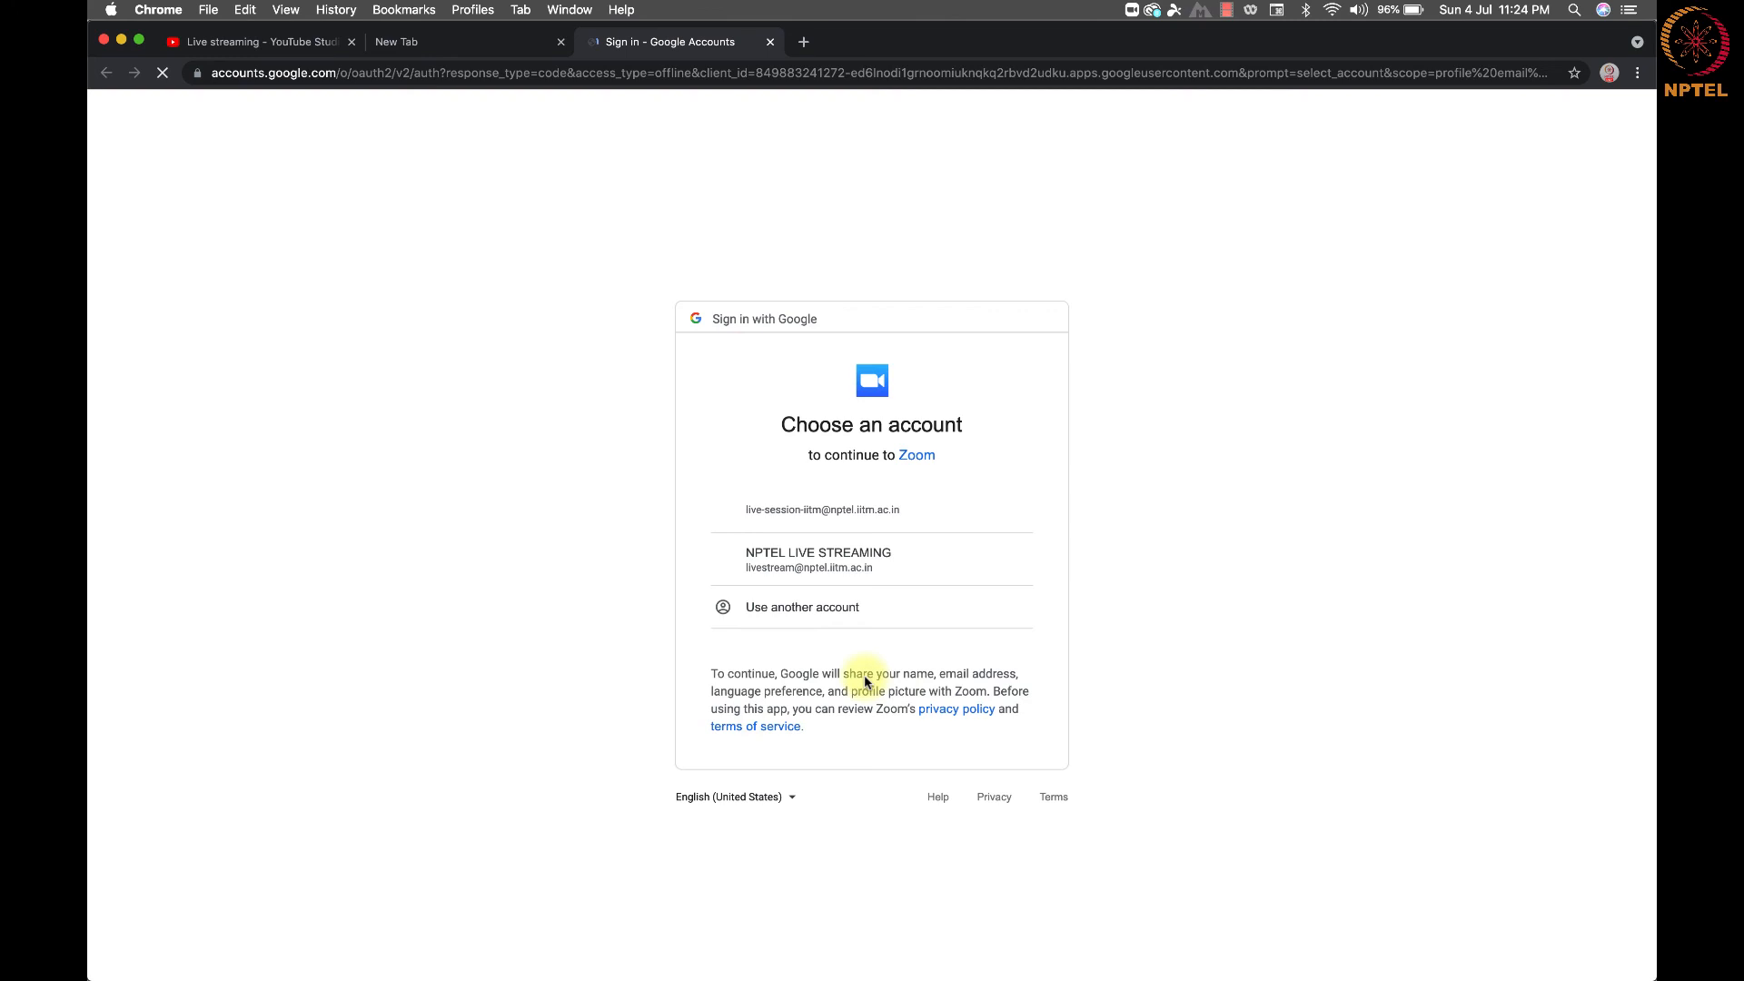
Pick the Google account and allow Zoom every requested YouTube permission.
click(821, 509)
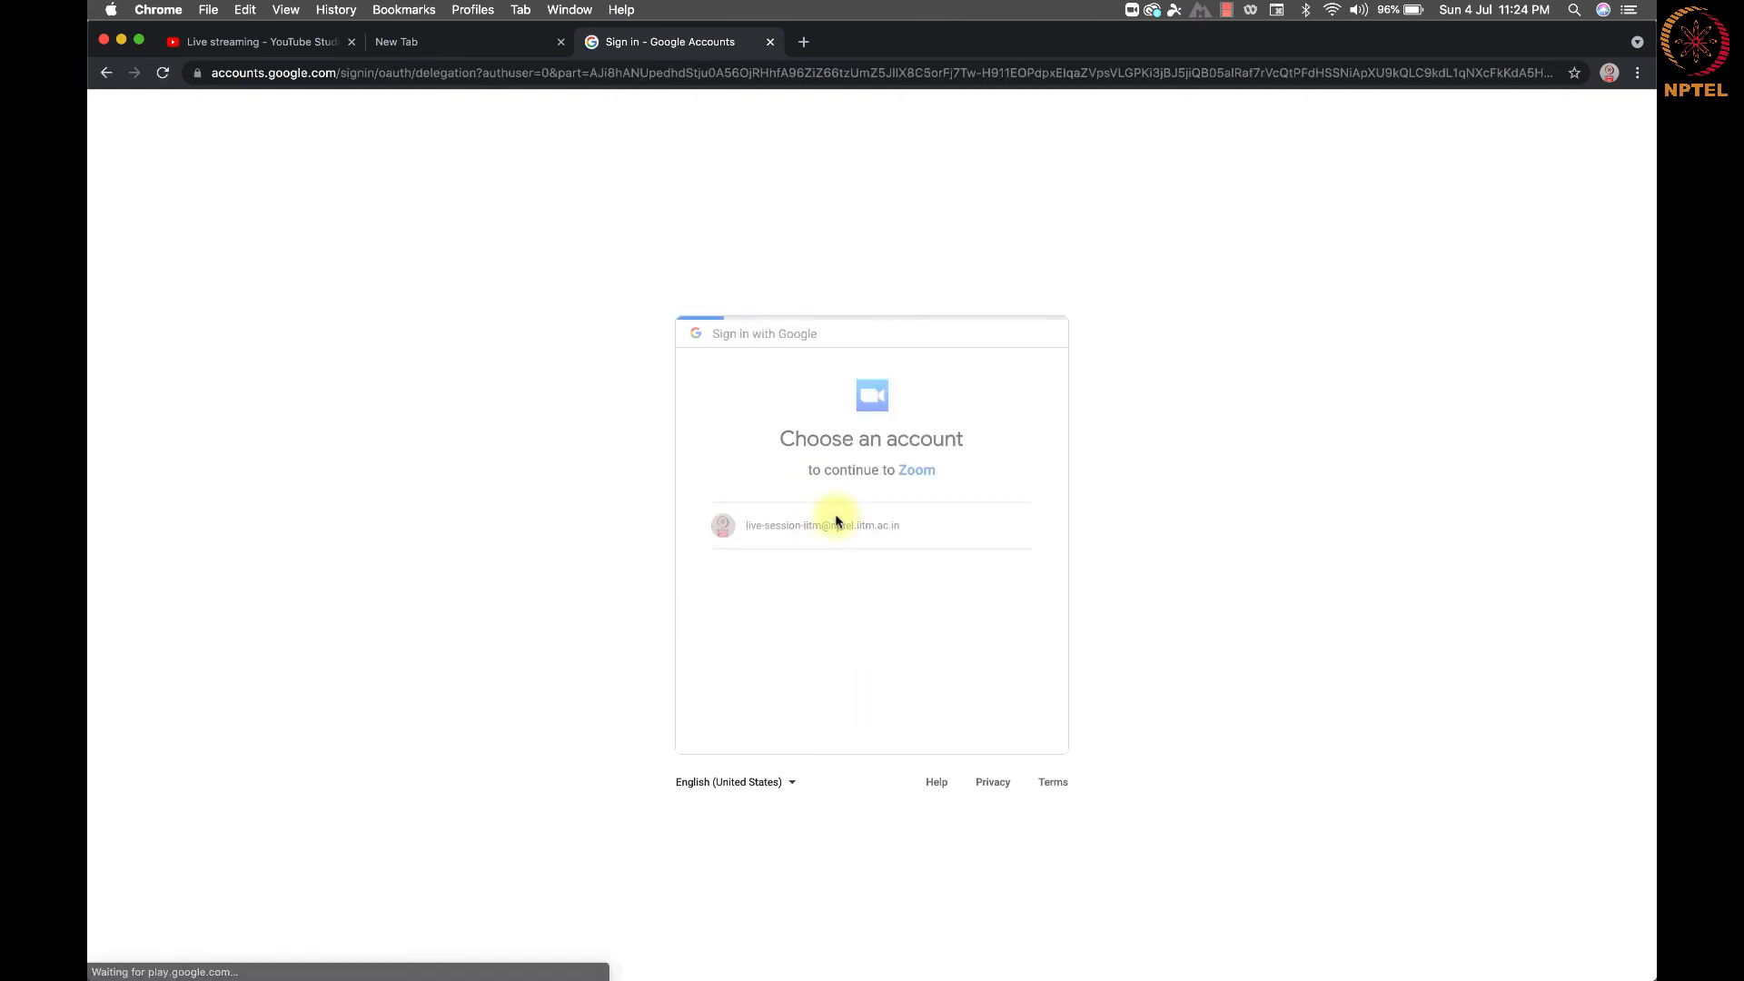
click(821, 525)
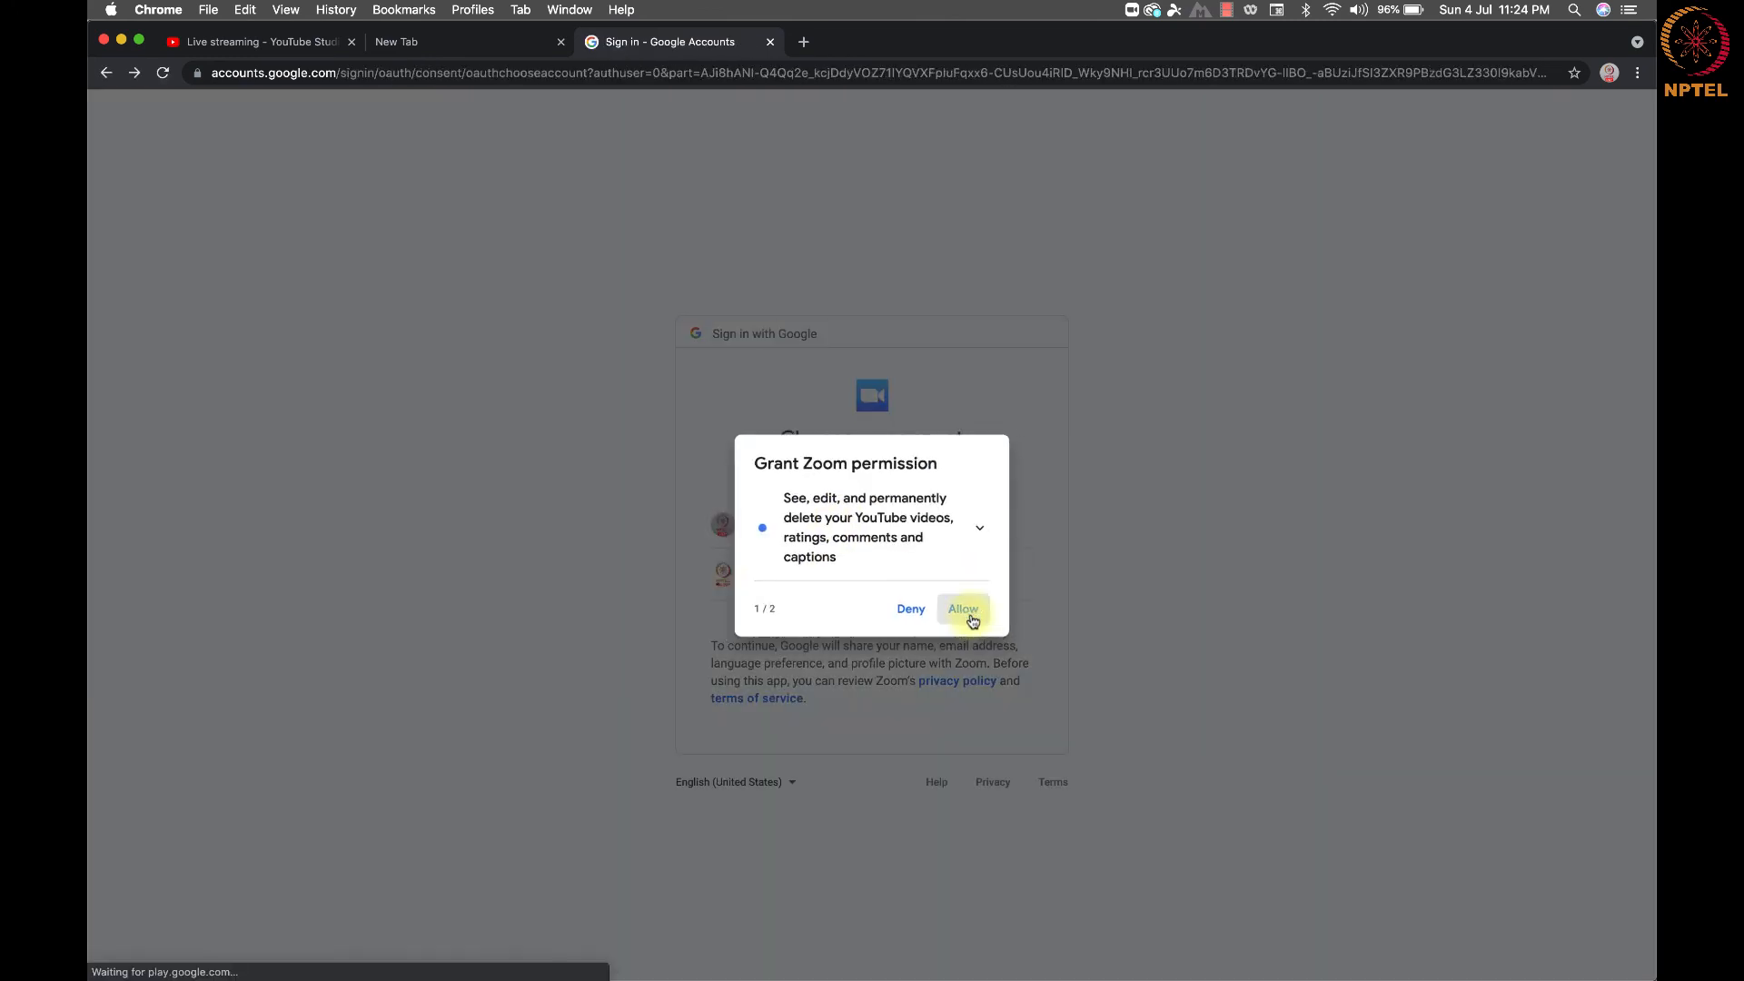
click(962, 609)
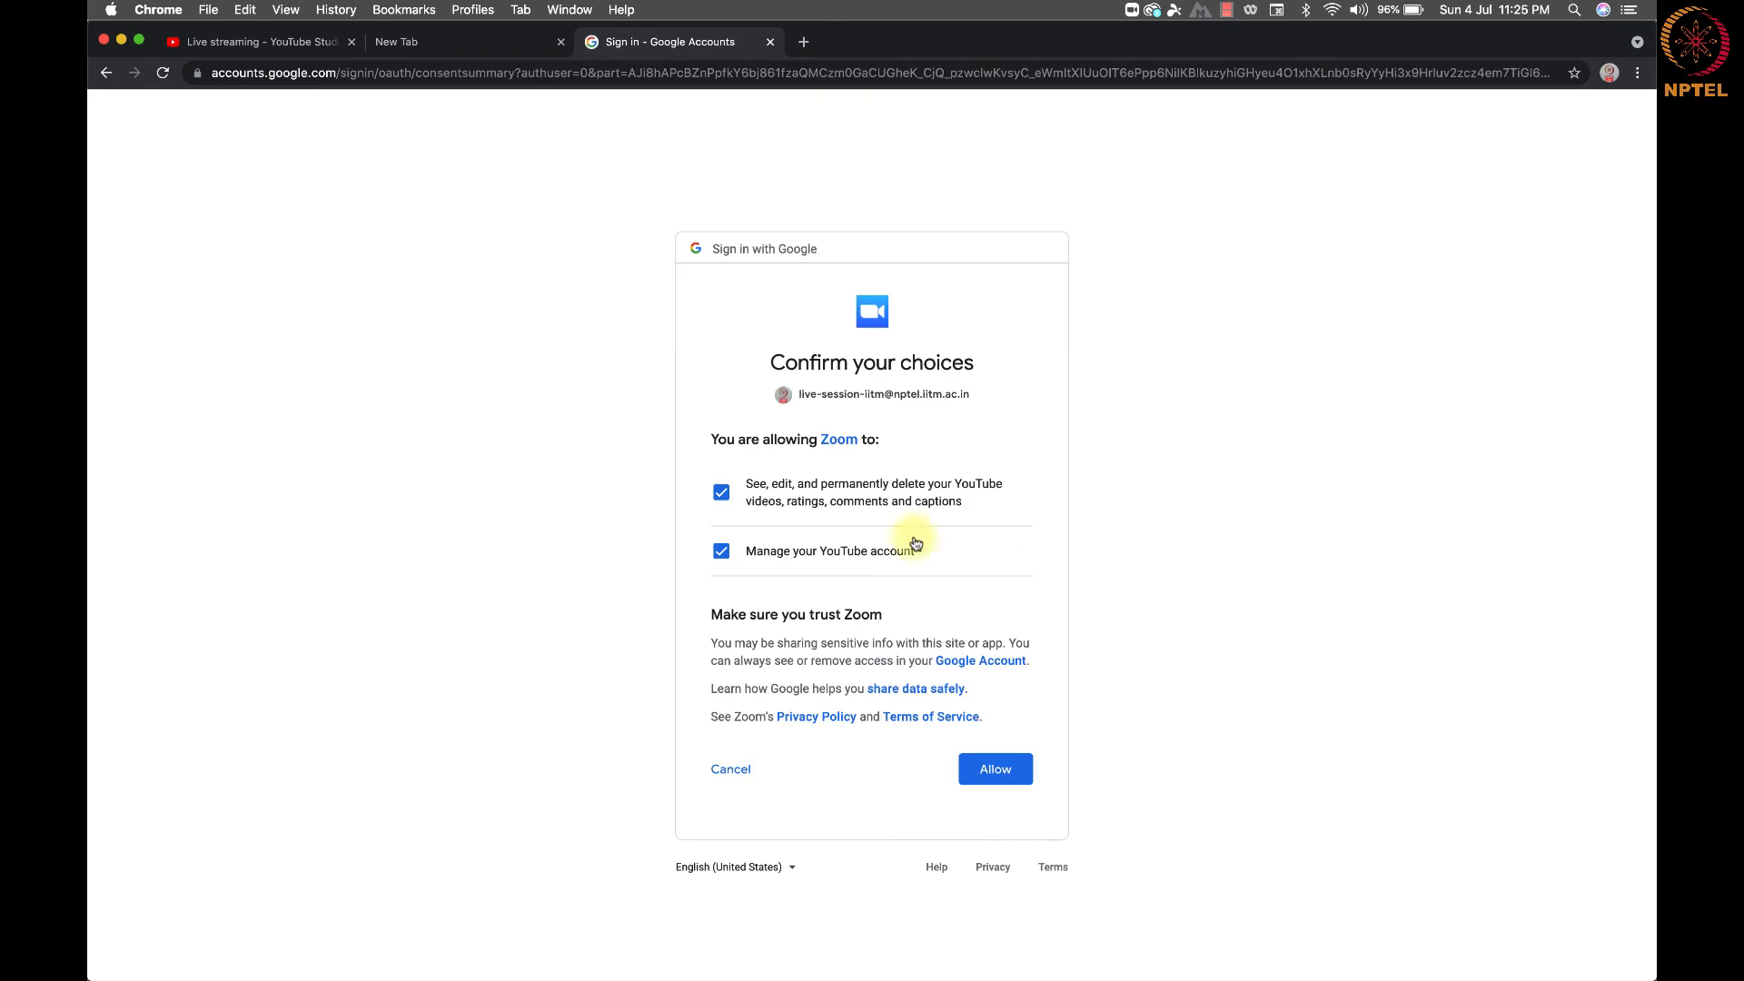
click(994, 768)
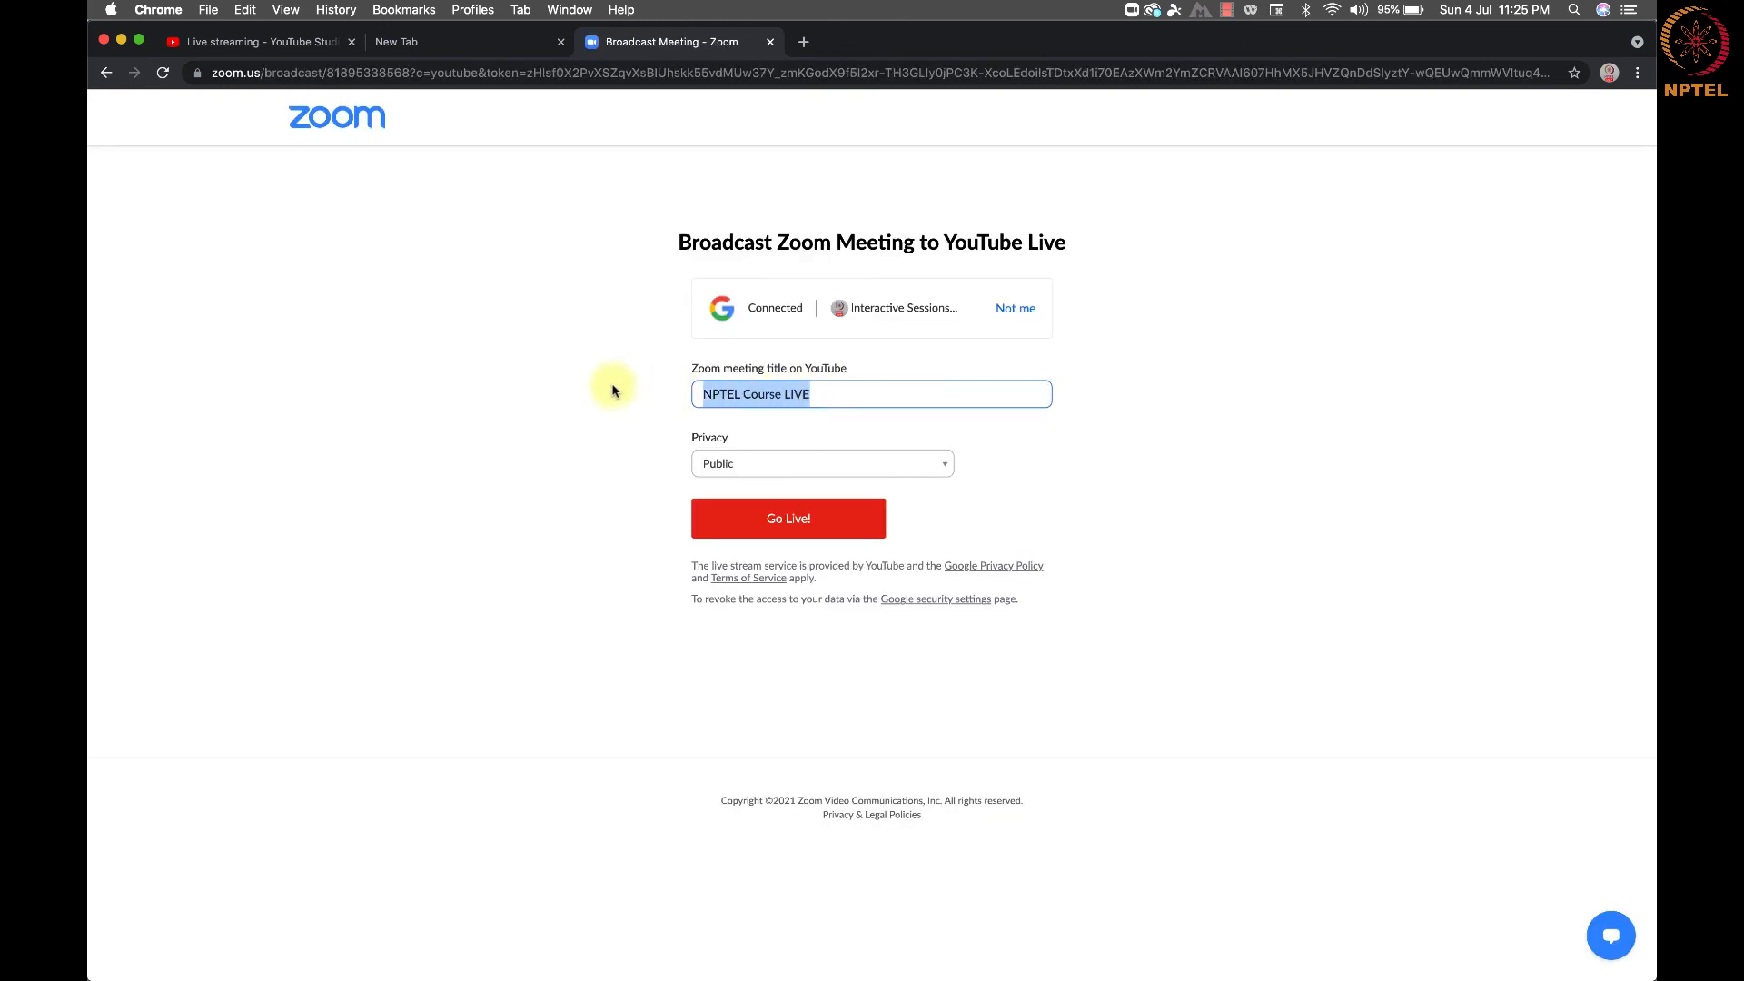
Title the stream 'Zoom class', set privacy to Unlisted and Go Live.
click(822, 463)
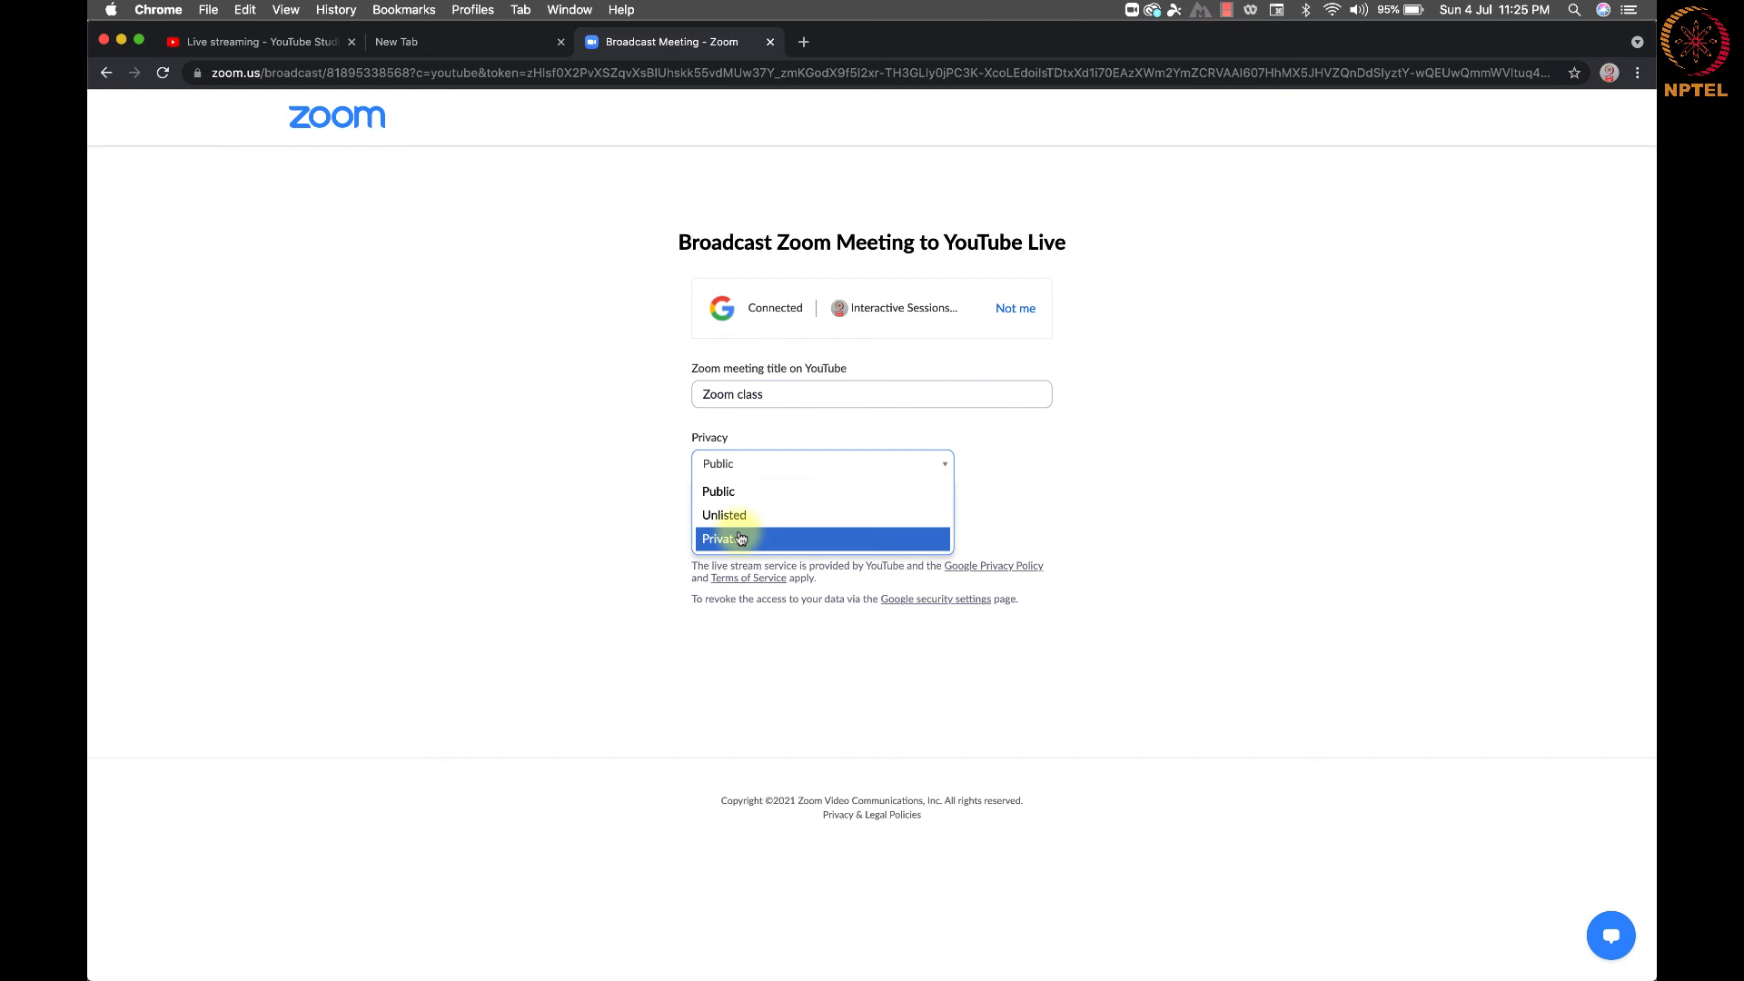
mouse_move(740, 515)
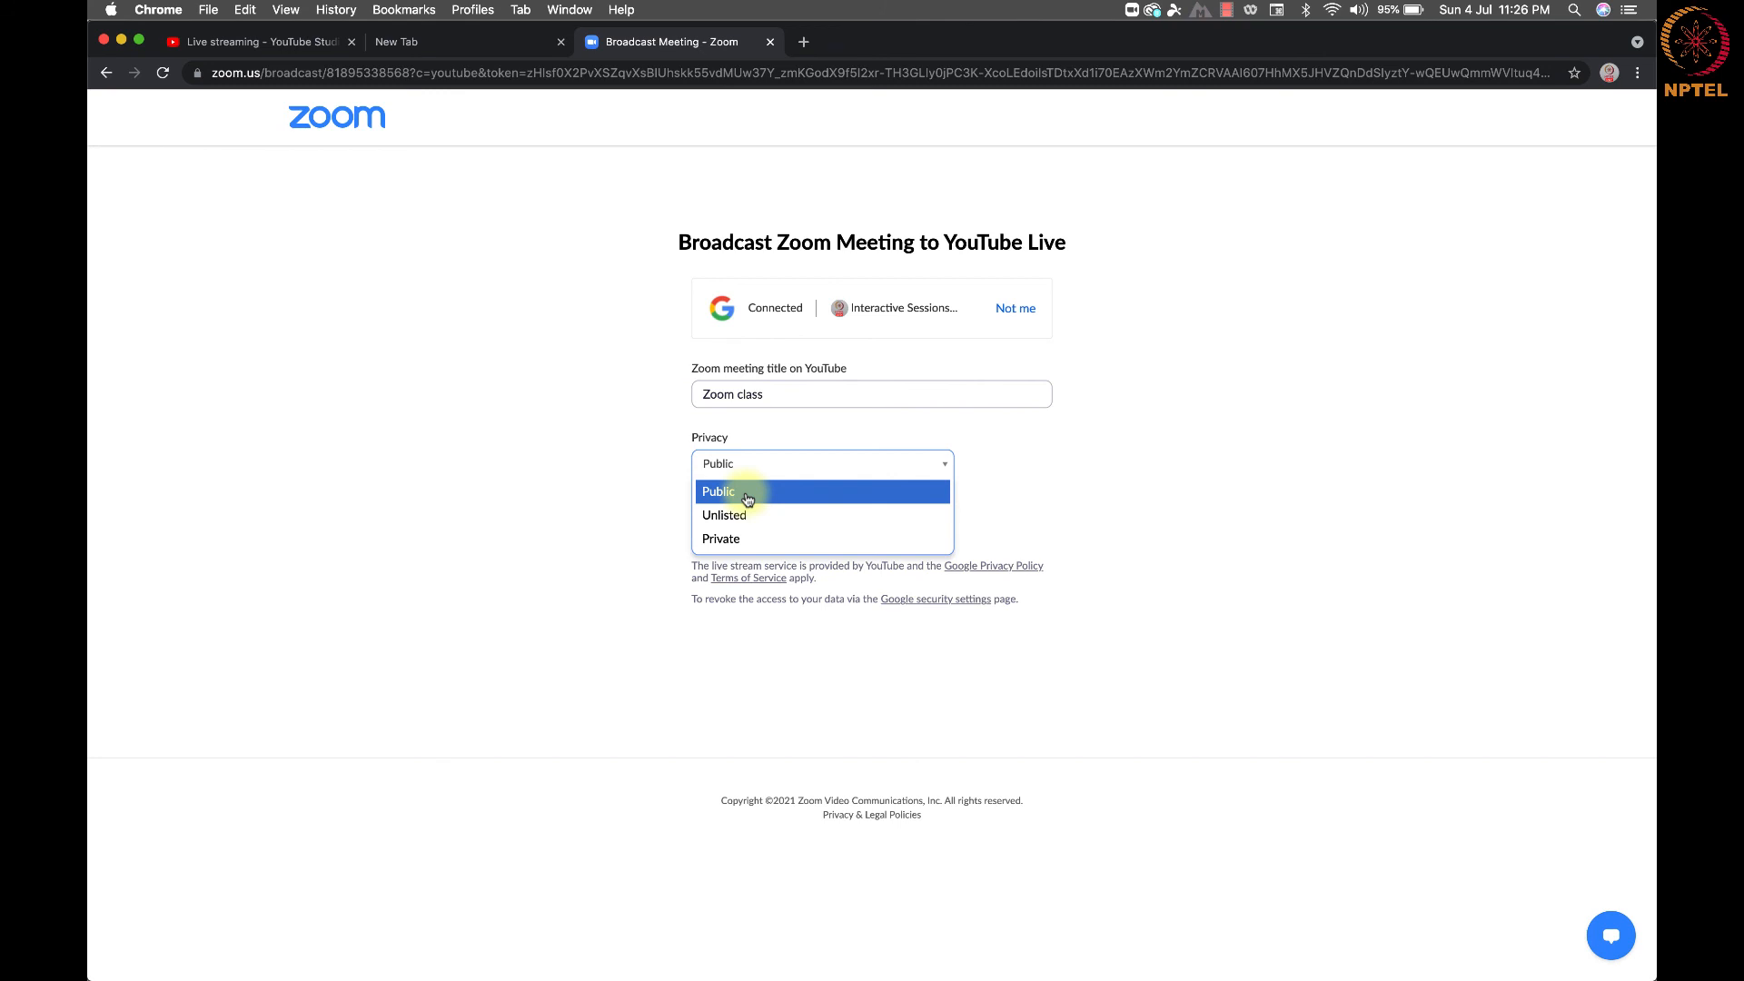
click(725, 514)
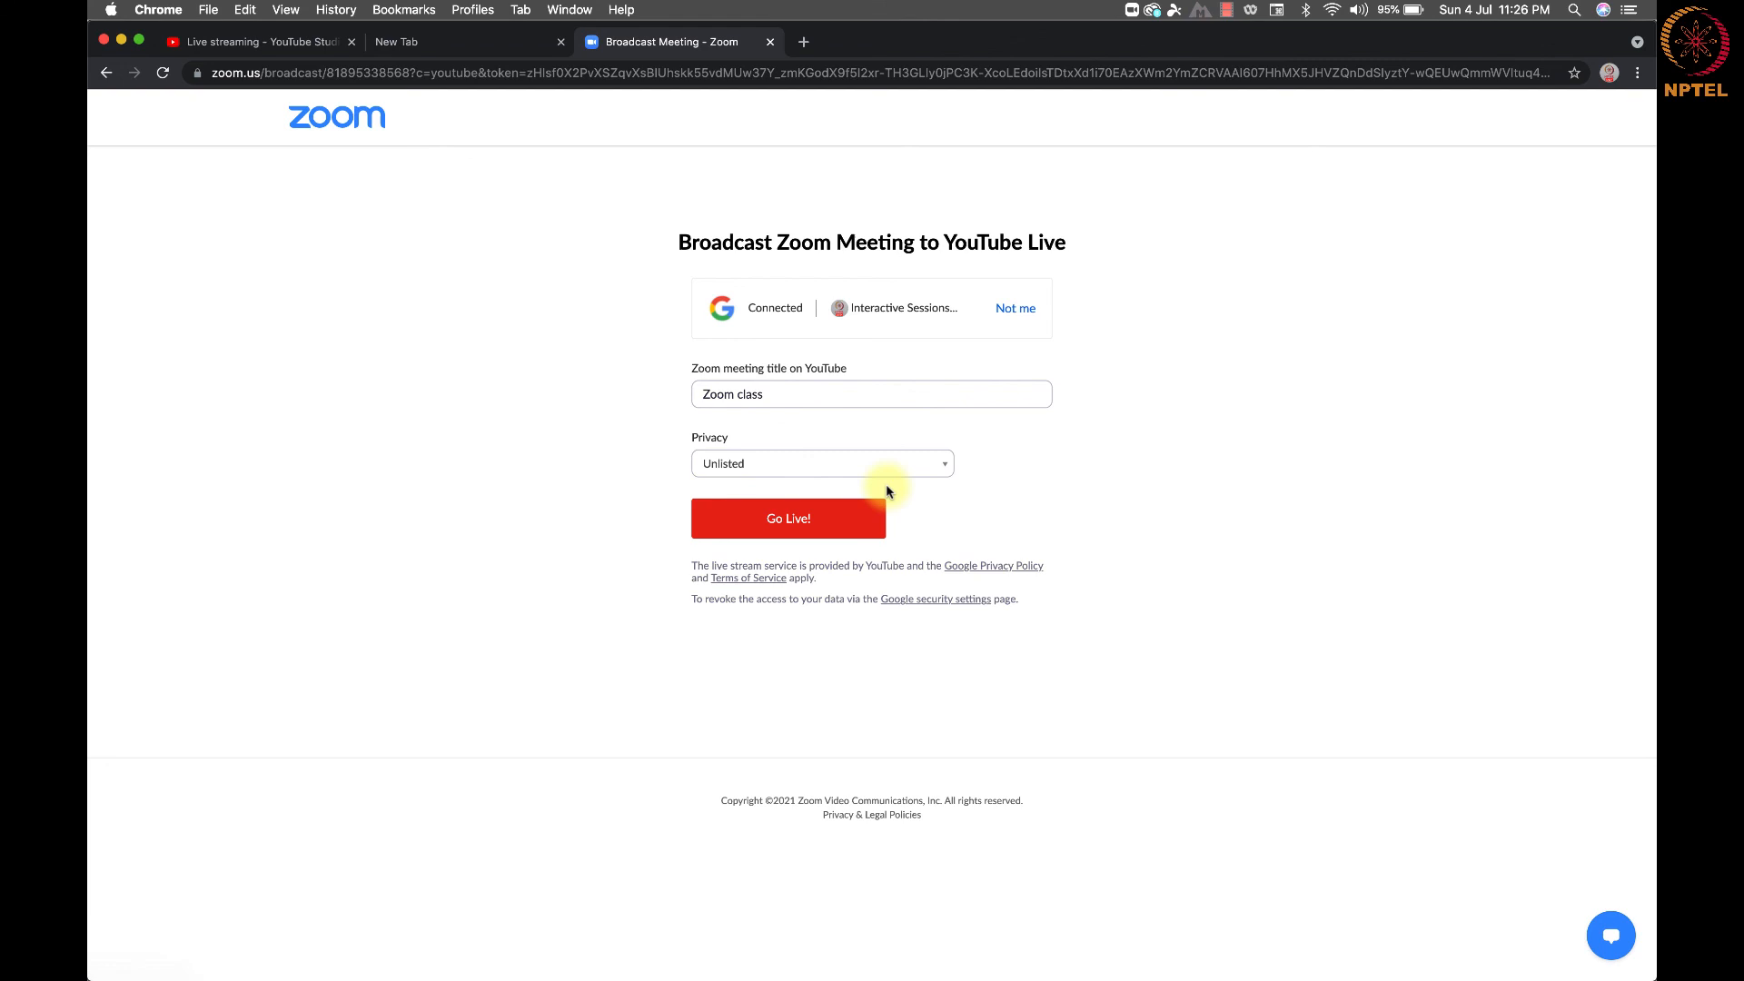
mouse_move(902, 498)
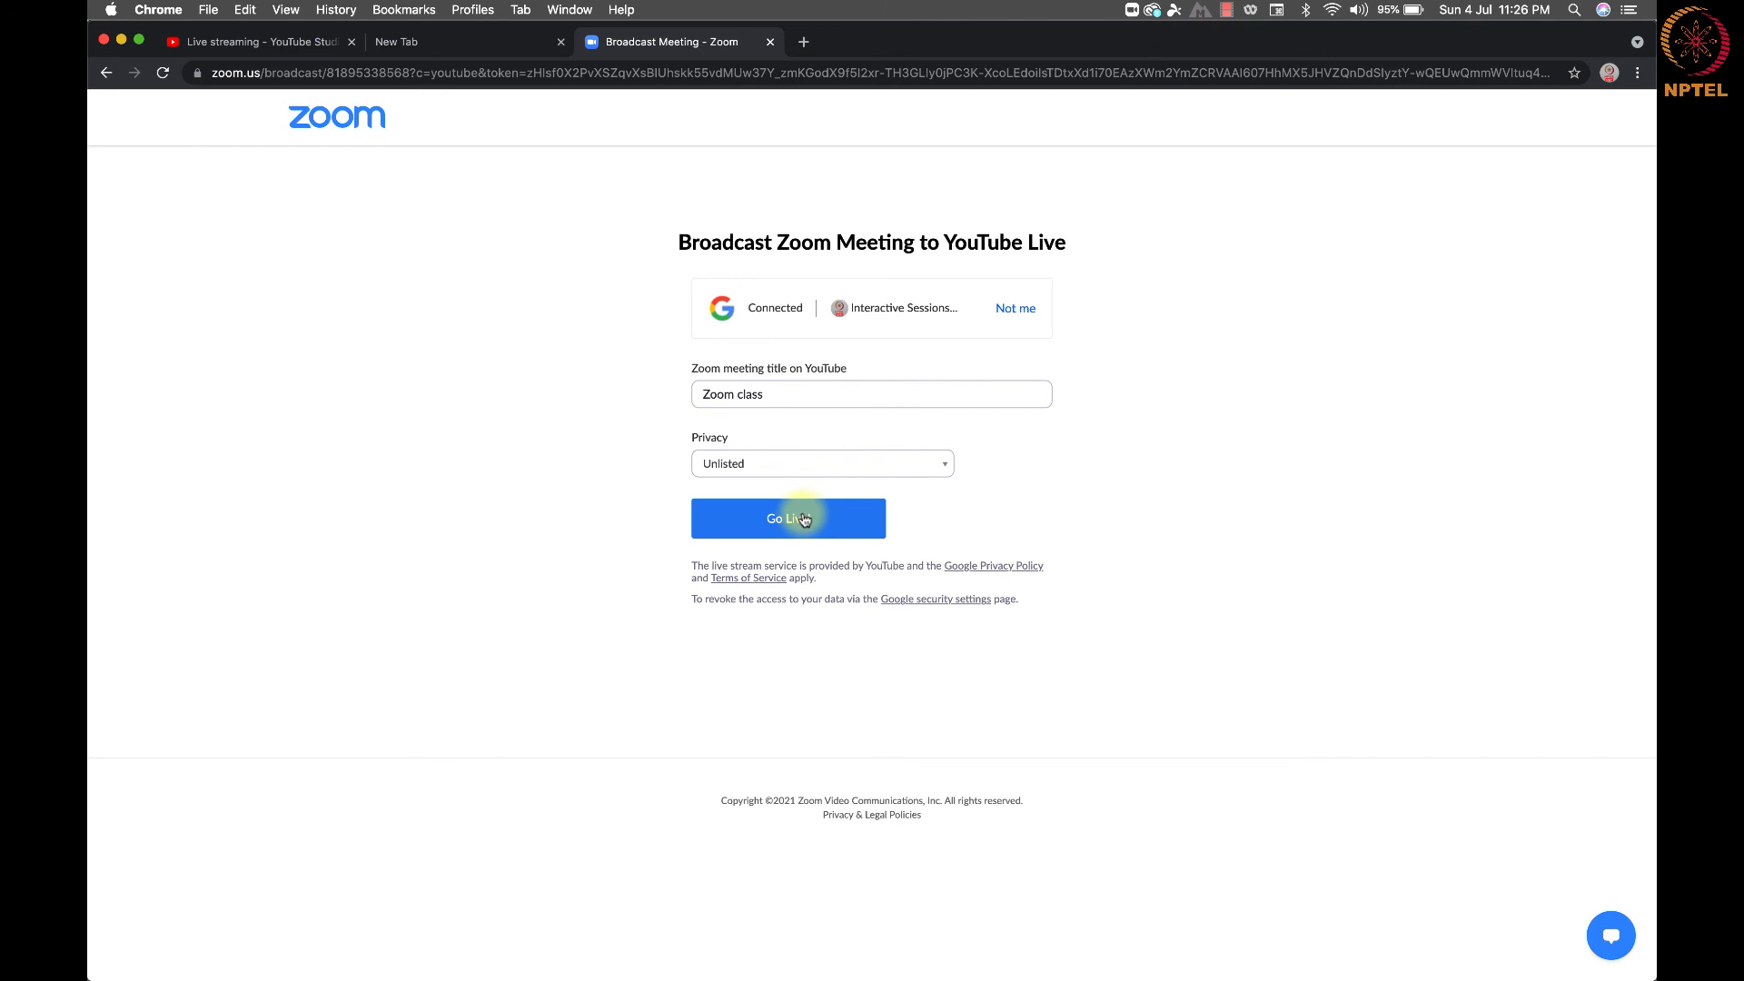
click(787, 517)
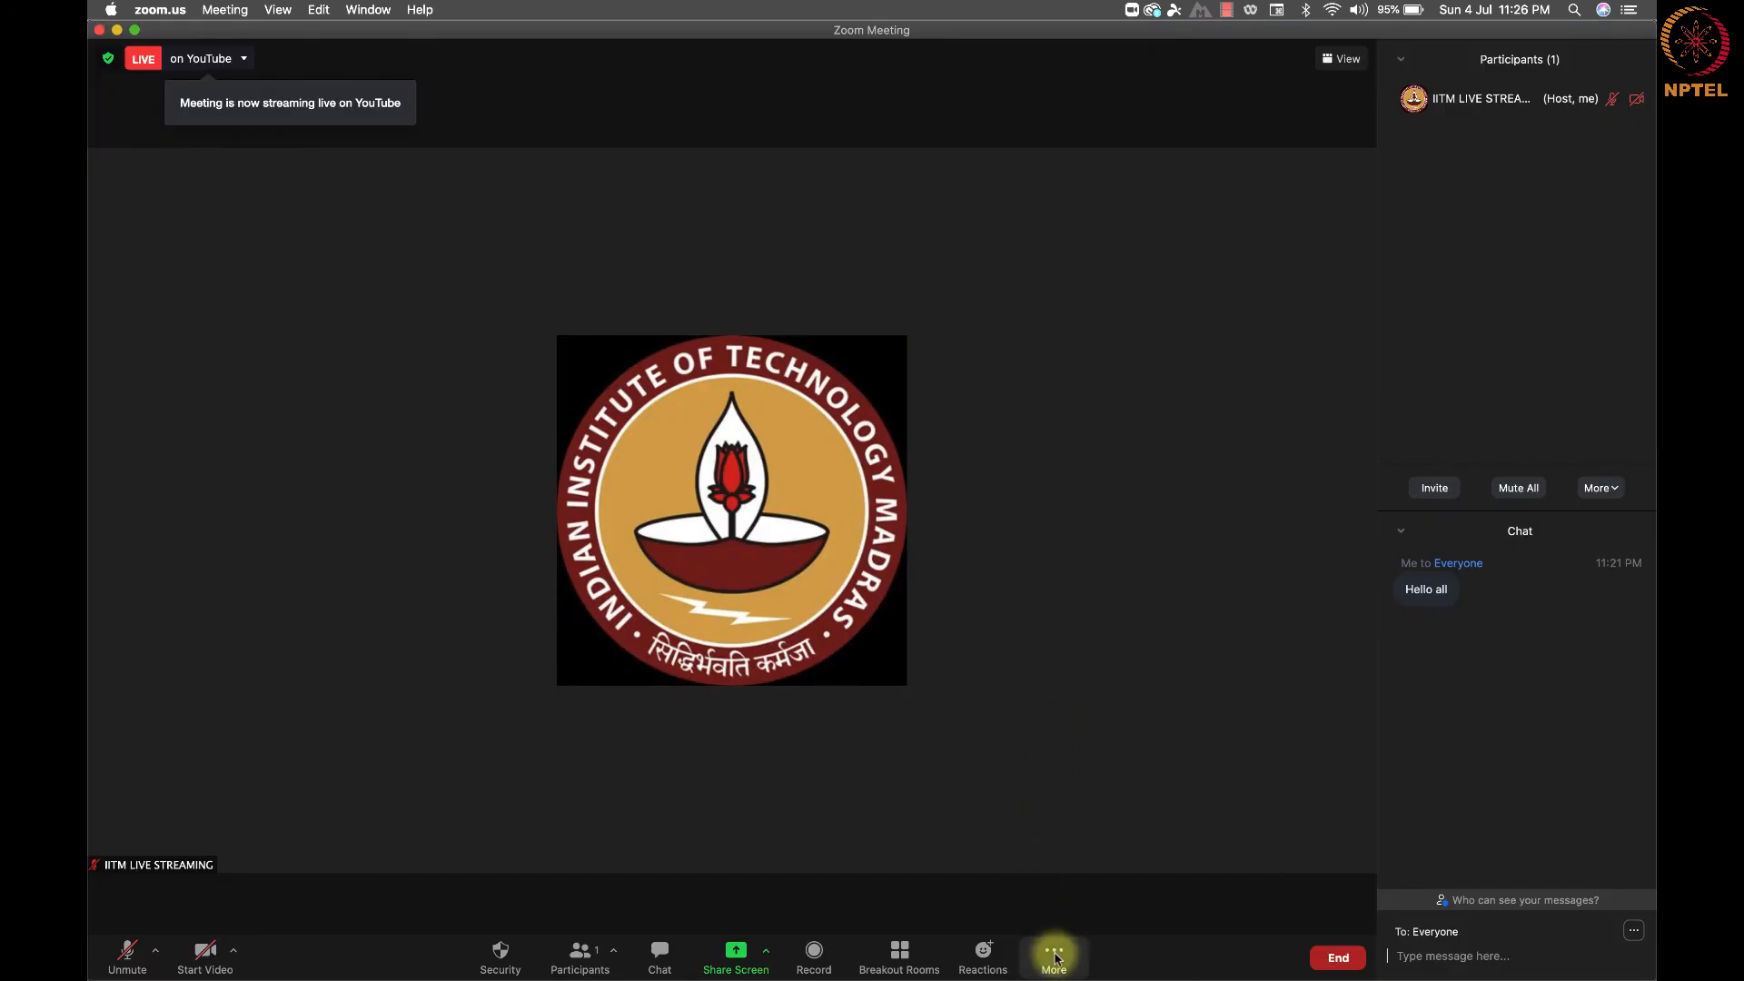
Stop the YouTube live stream from the More menu.
click(1052, 954)
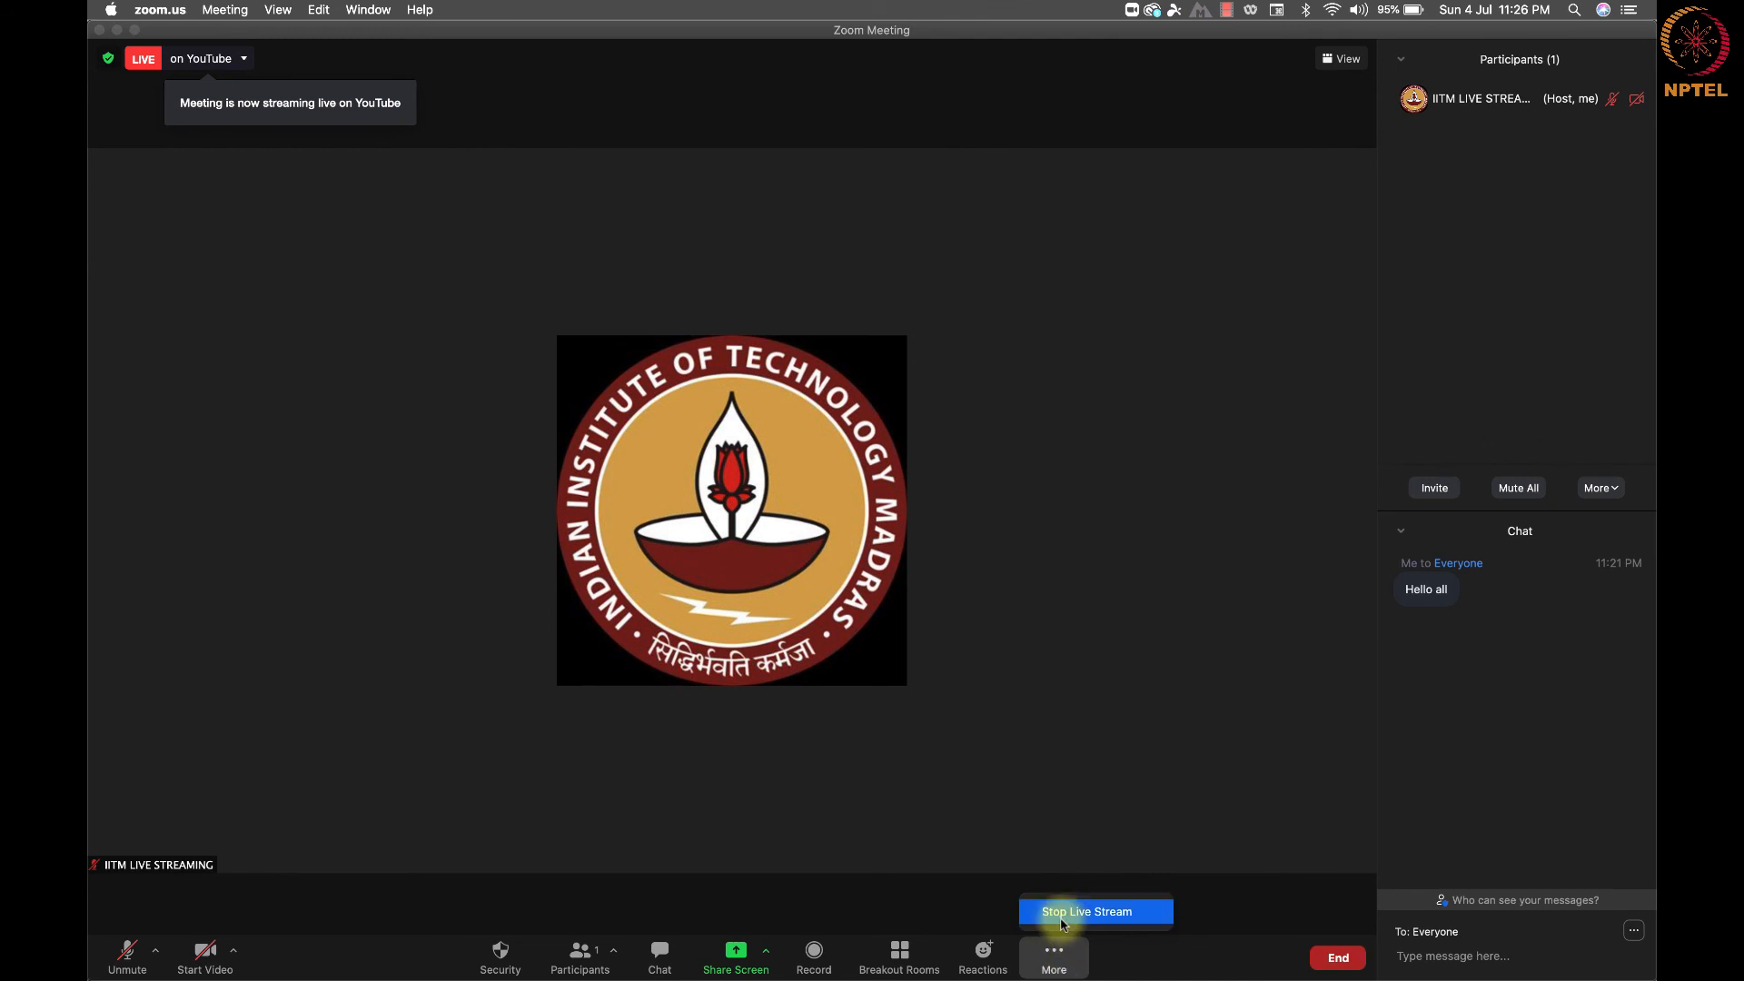
click(1085, 910)
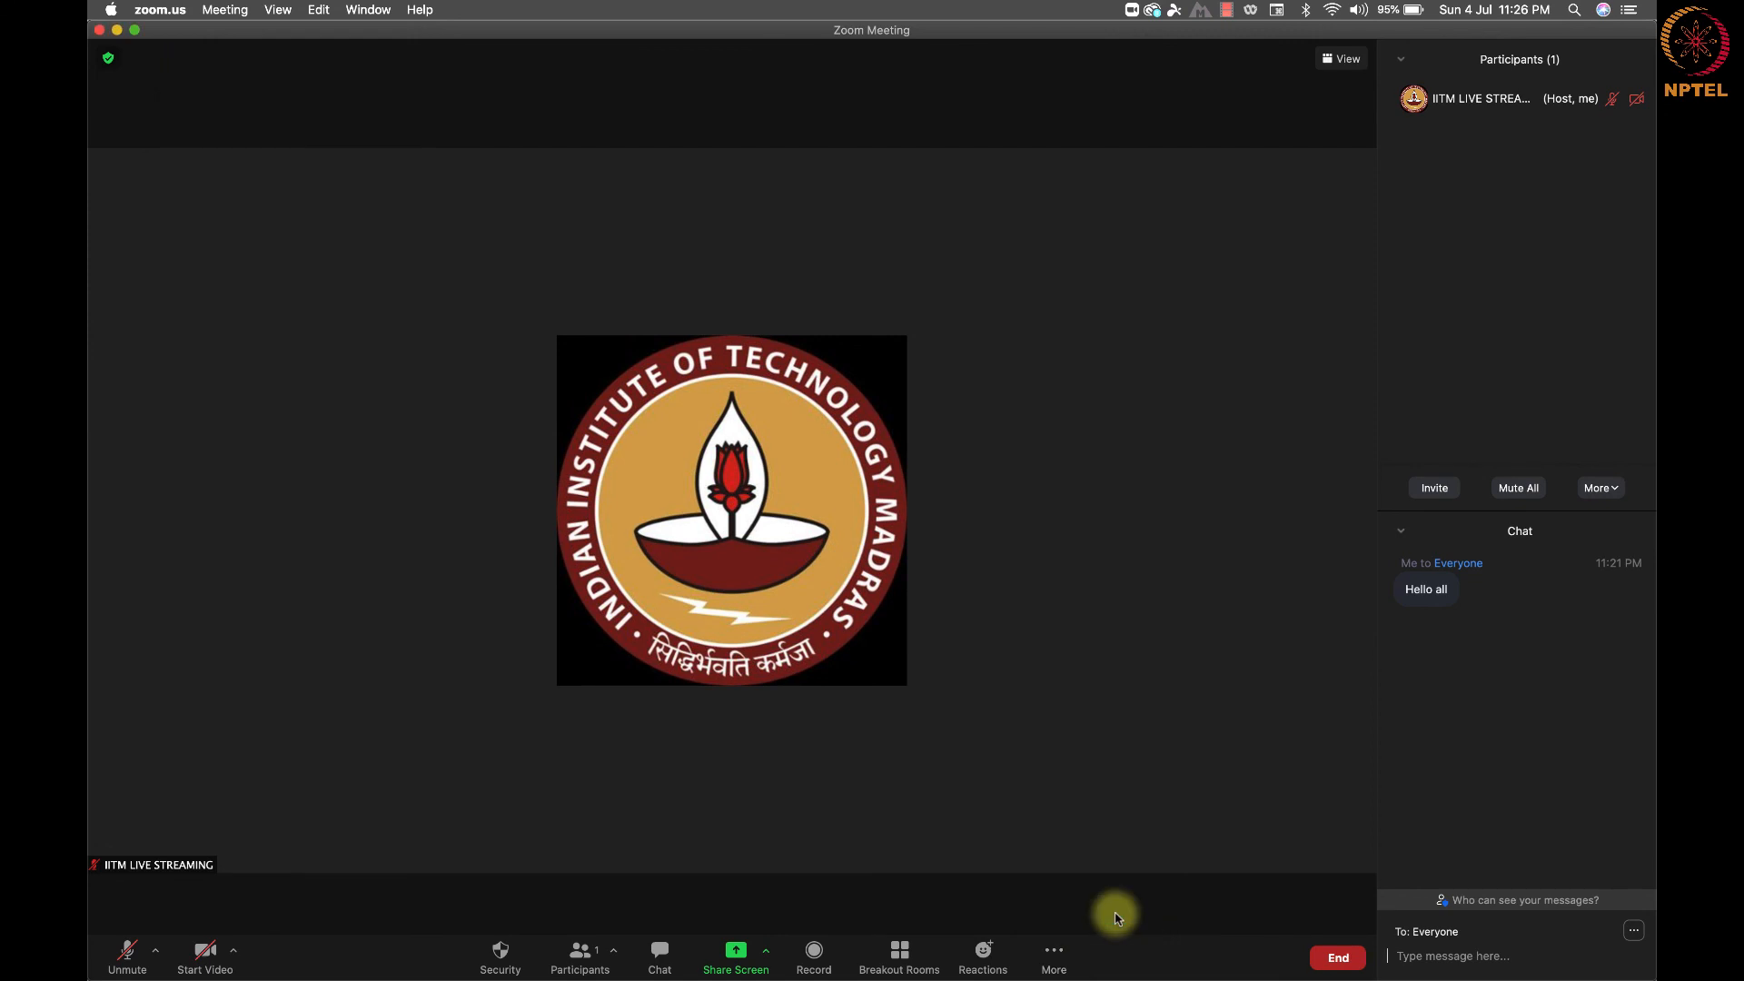
mouse_move(1335, 958)
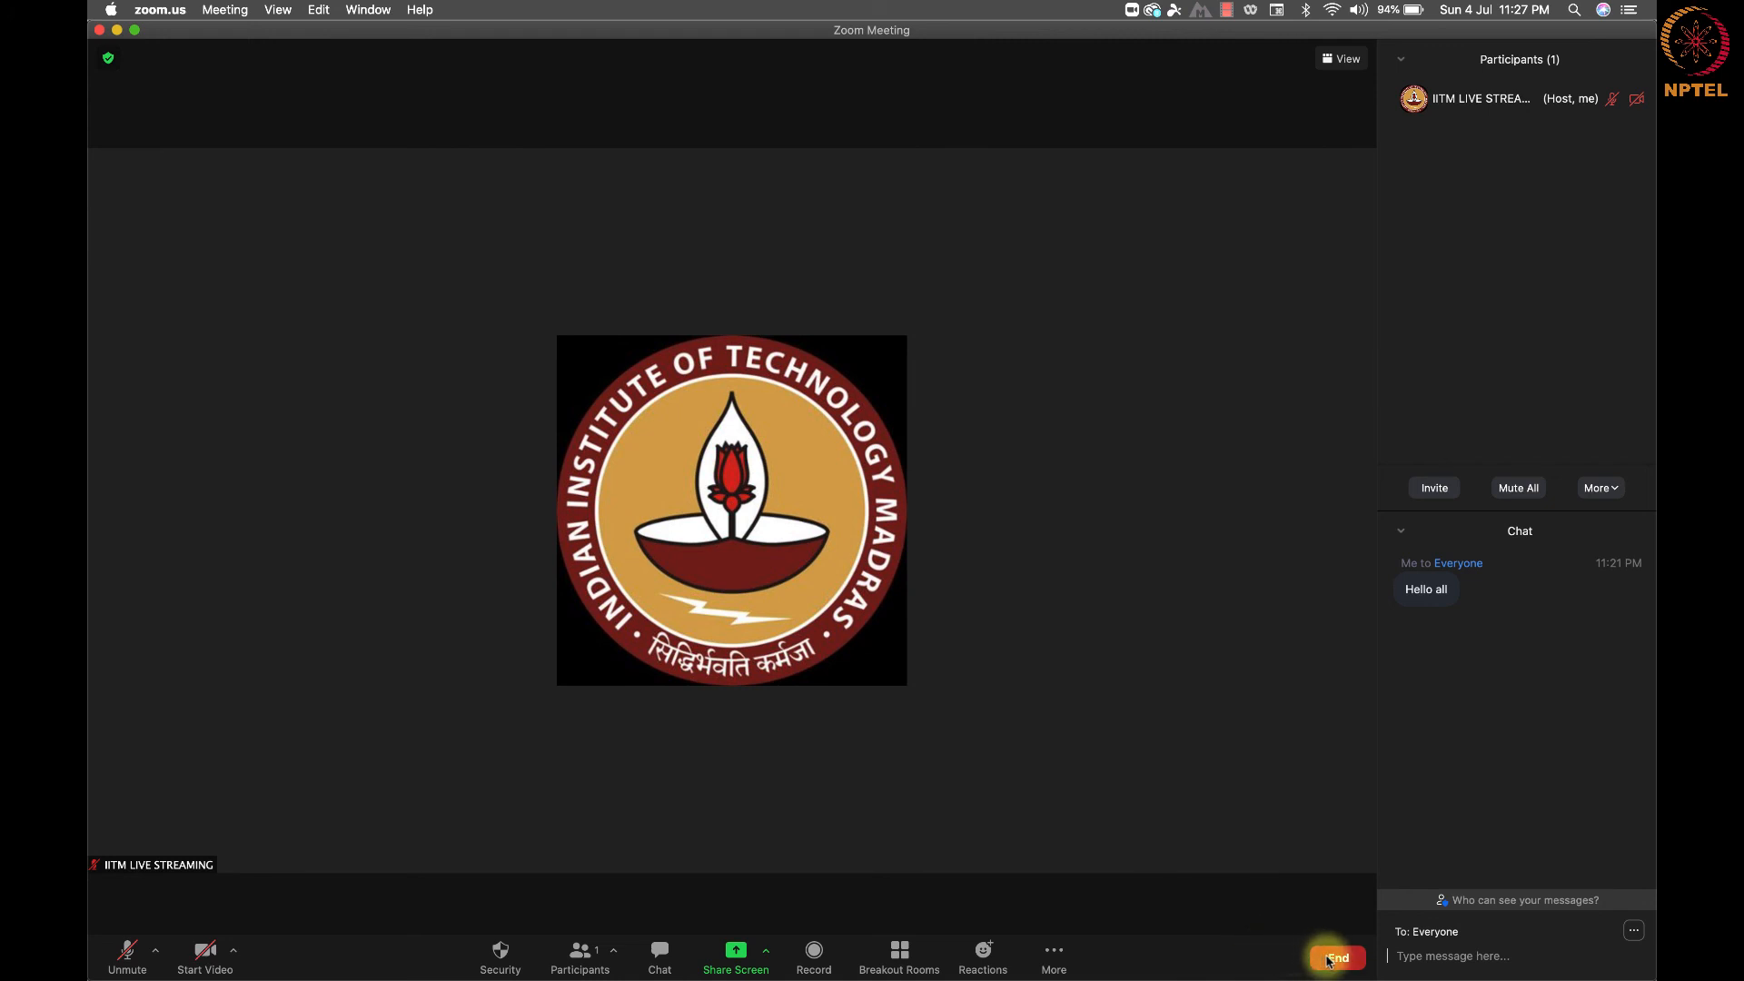
End the NPTEL Course LIVE meeting for all participants.
click(1335, 957)
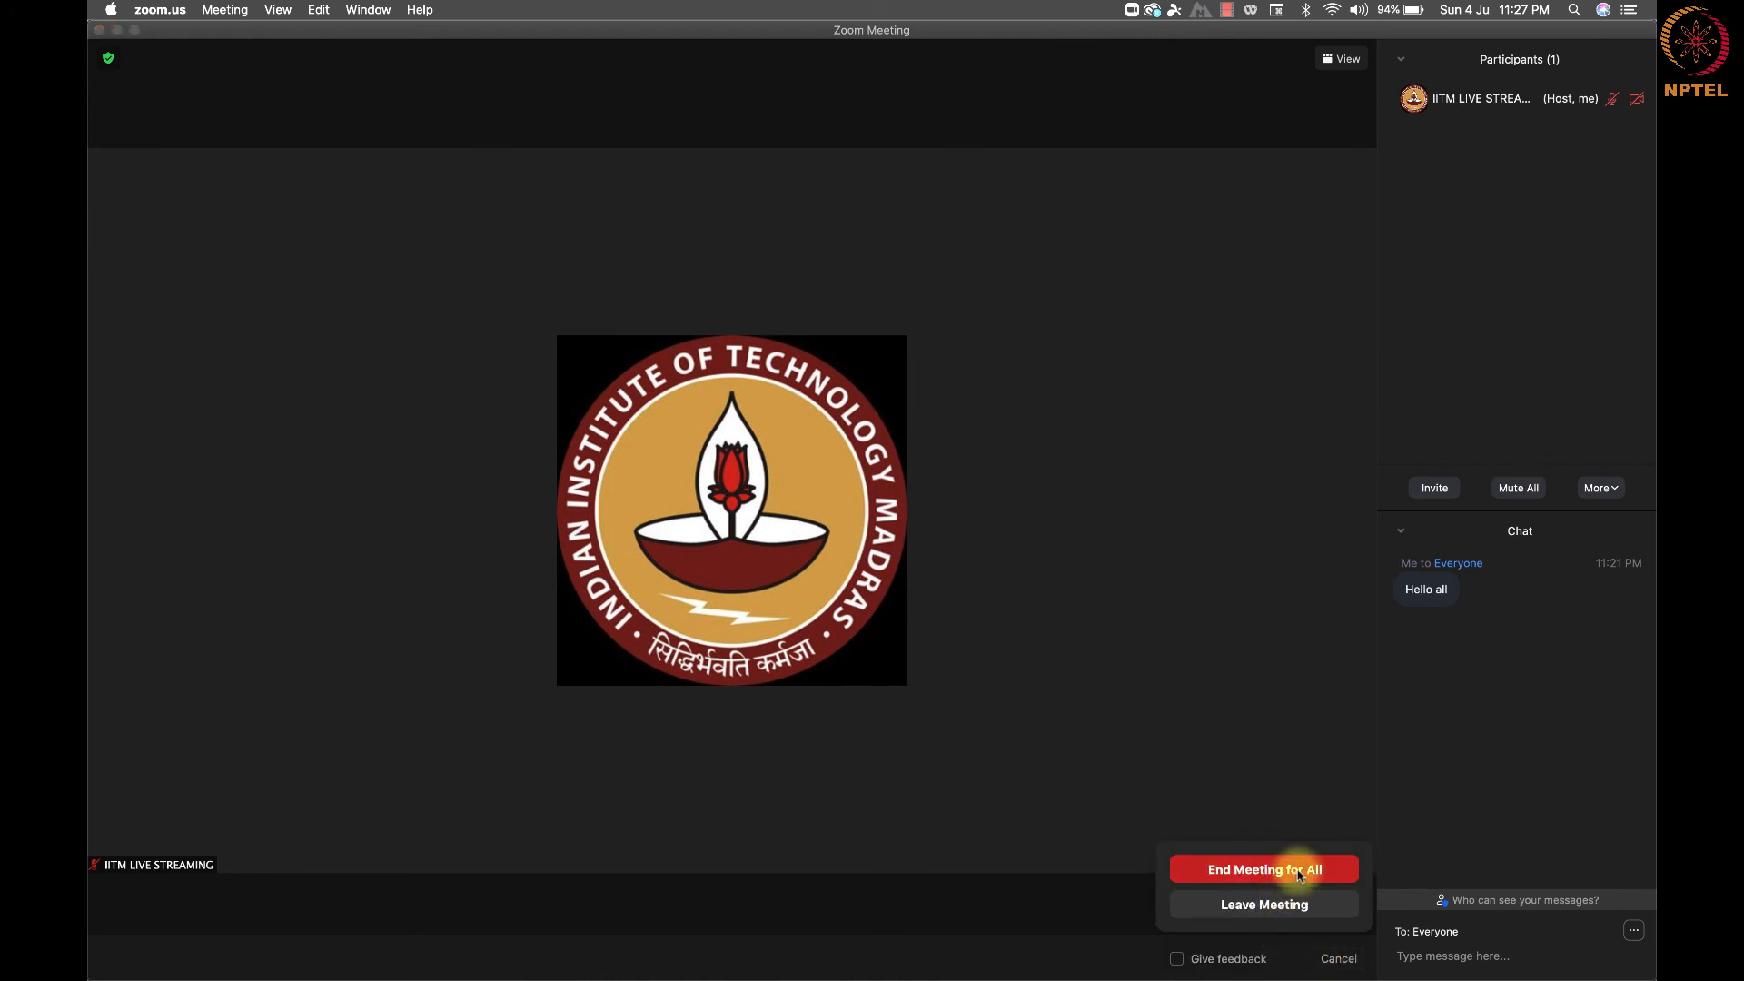
click(1263, 868)
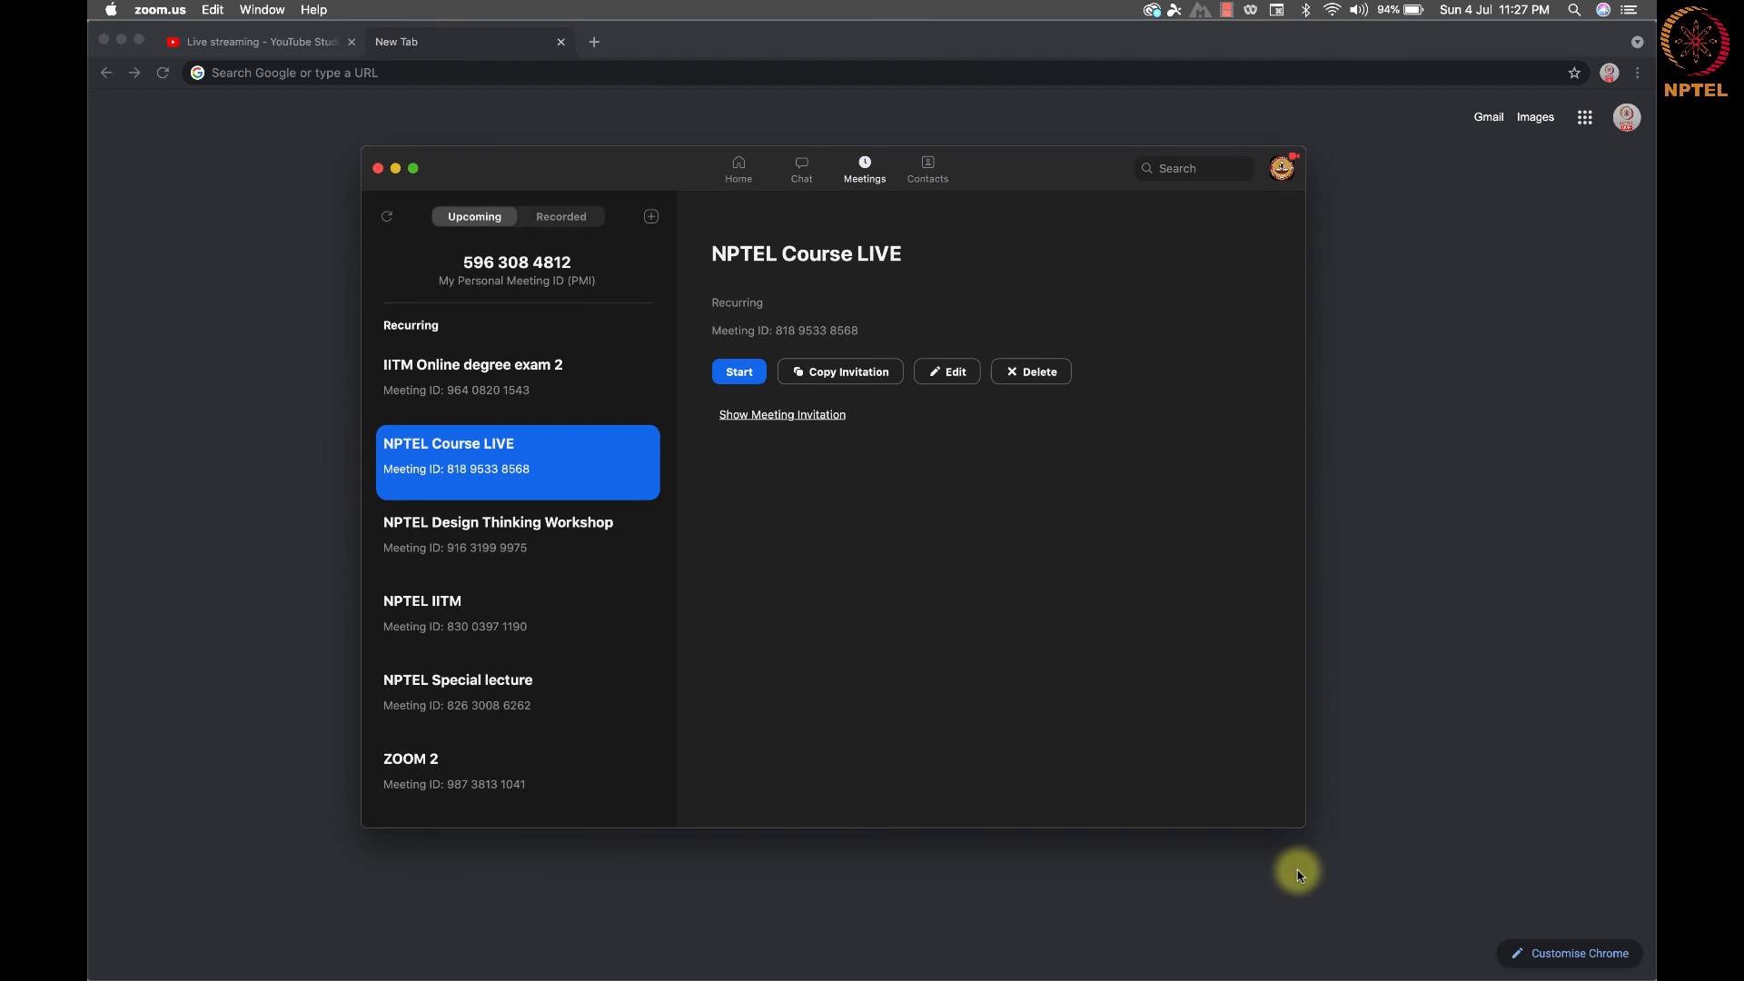
mouse_move(1232, 903)
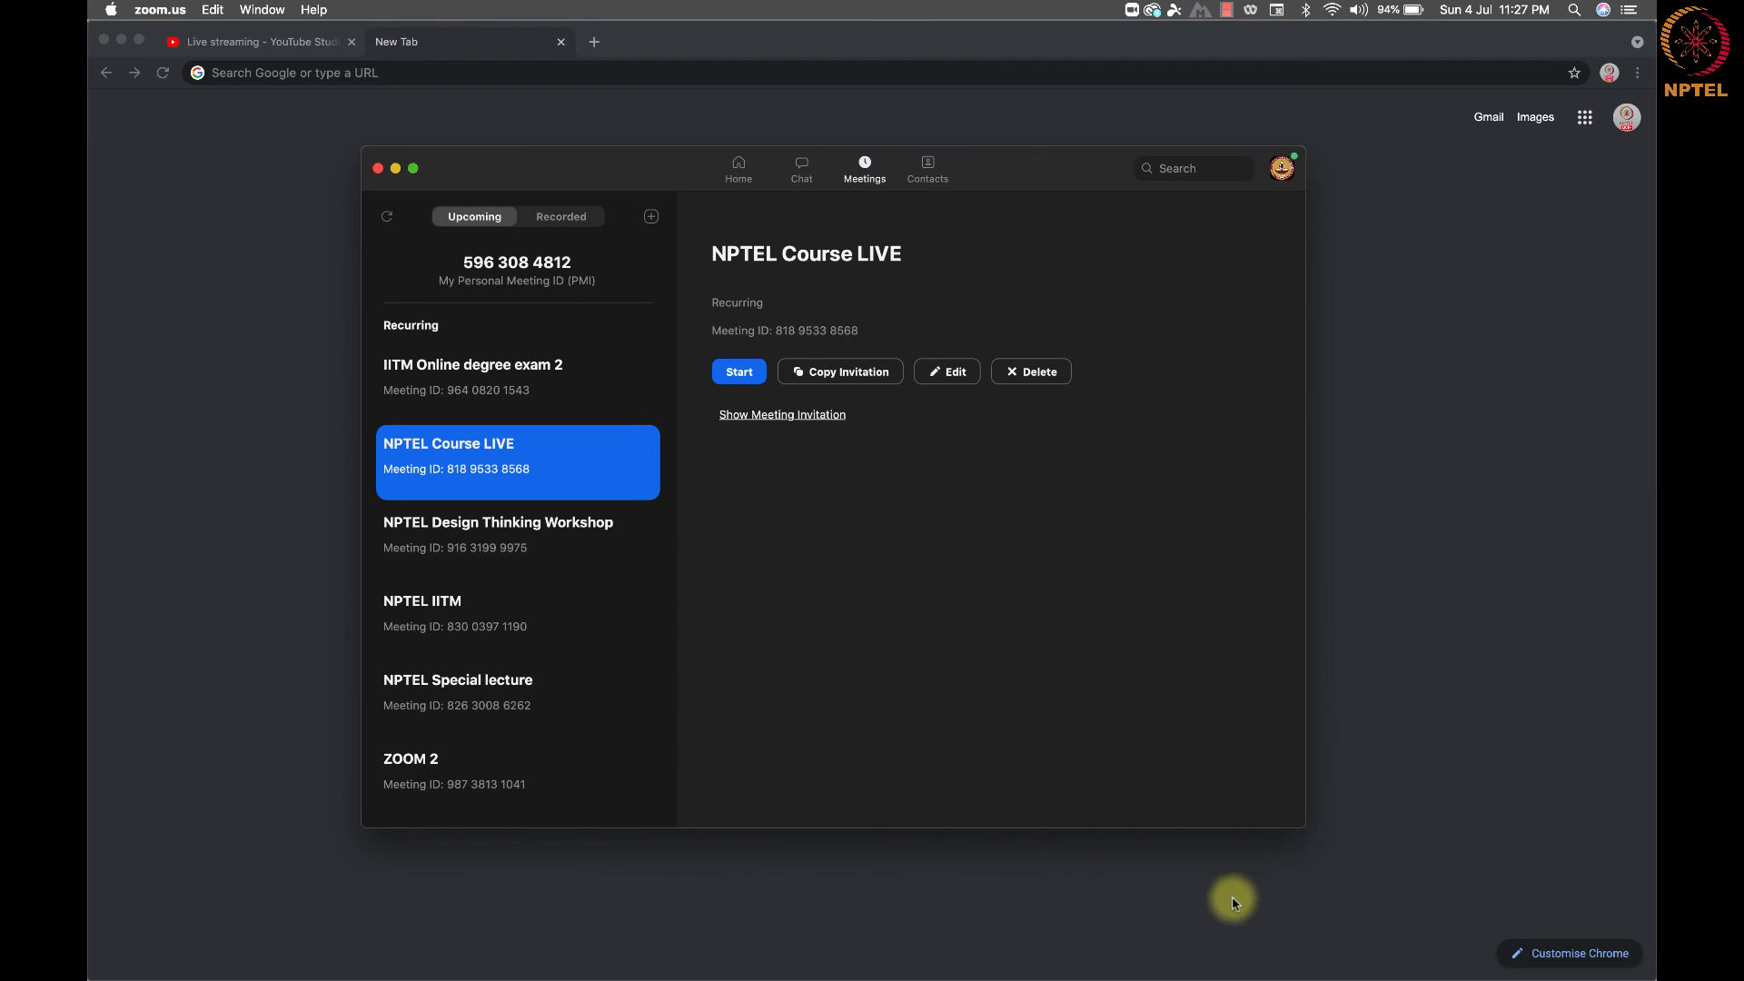